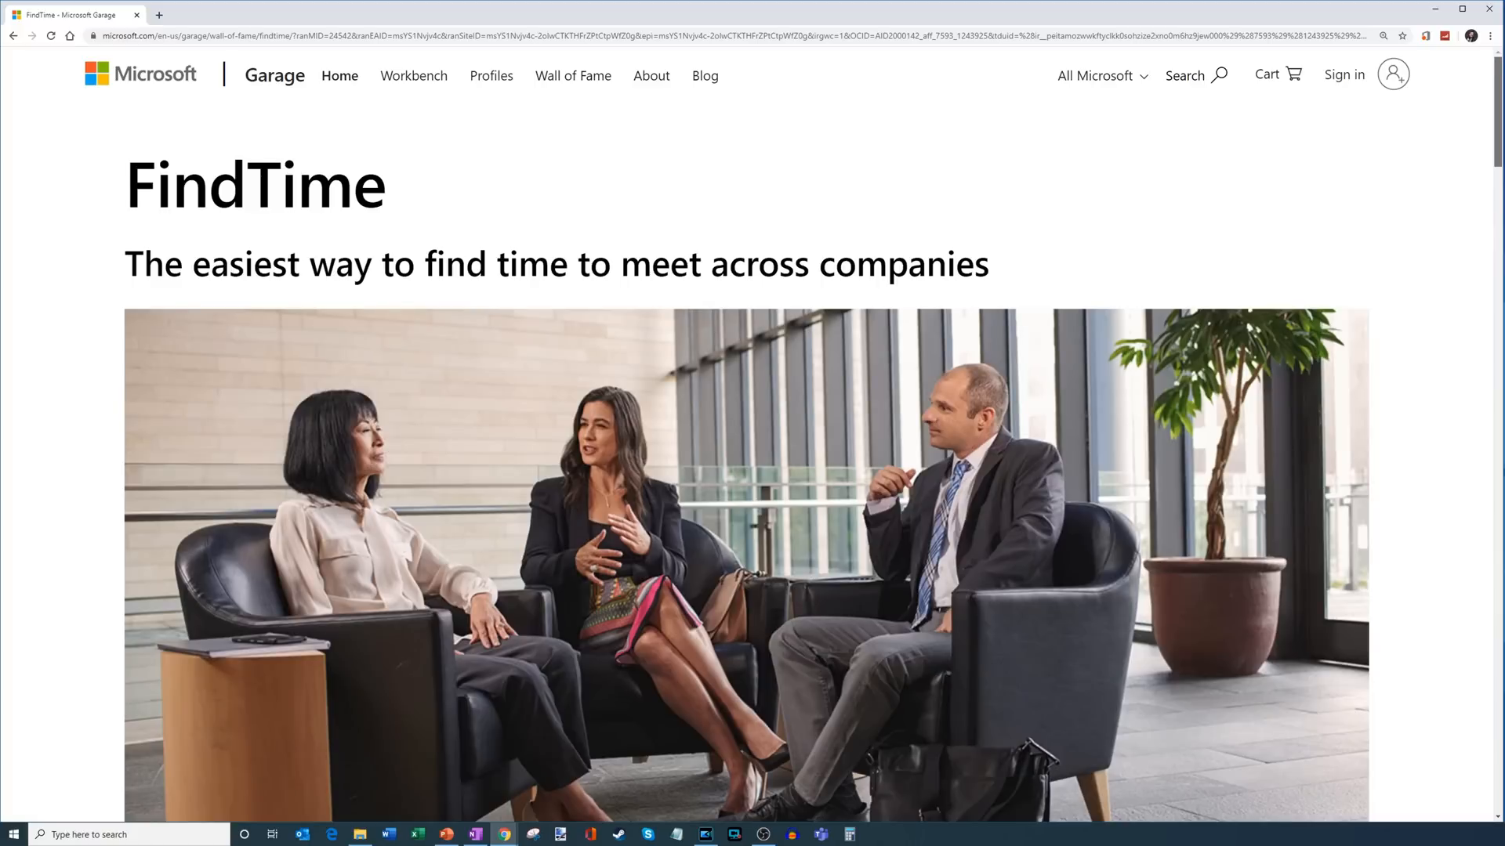
- Scroll through the FindTime page on the Microsoft Garage website
{"action": "scroll", "scroll_direction": "down", "scroll_amount": 3}
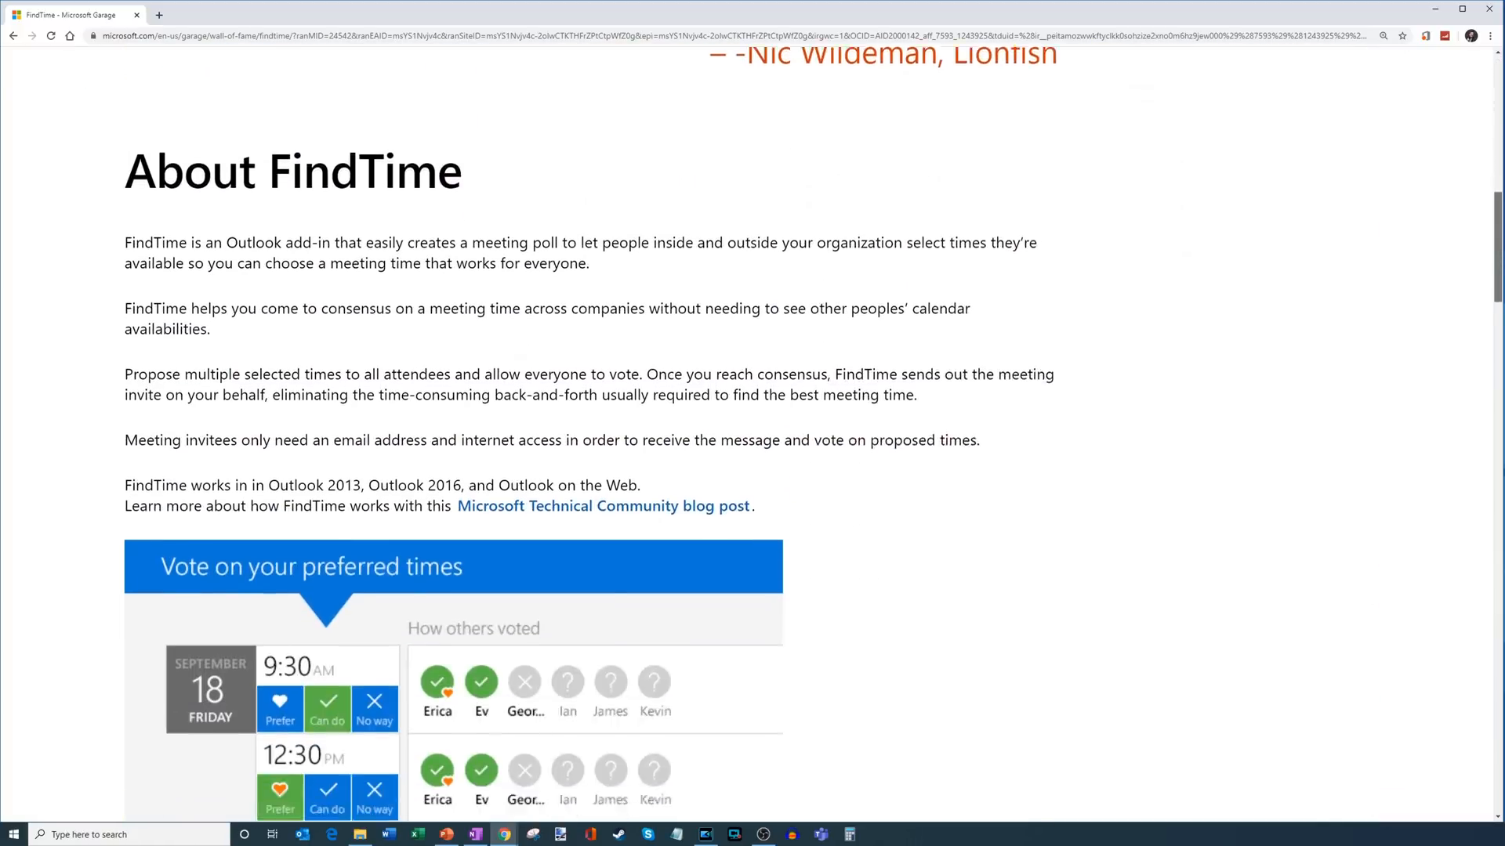
{"action": "scroll", "scroll_direction": "down", "scroll_amount": 3}
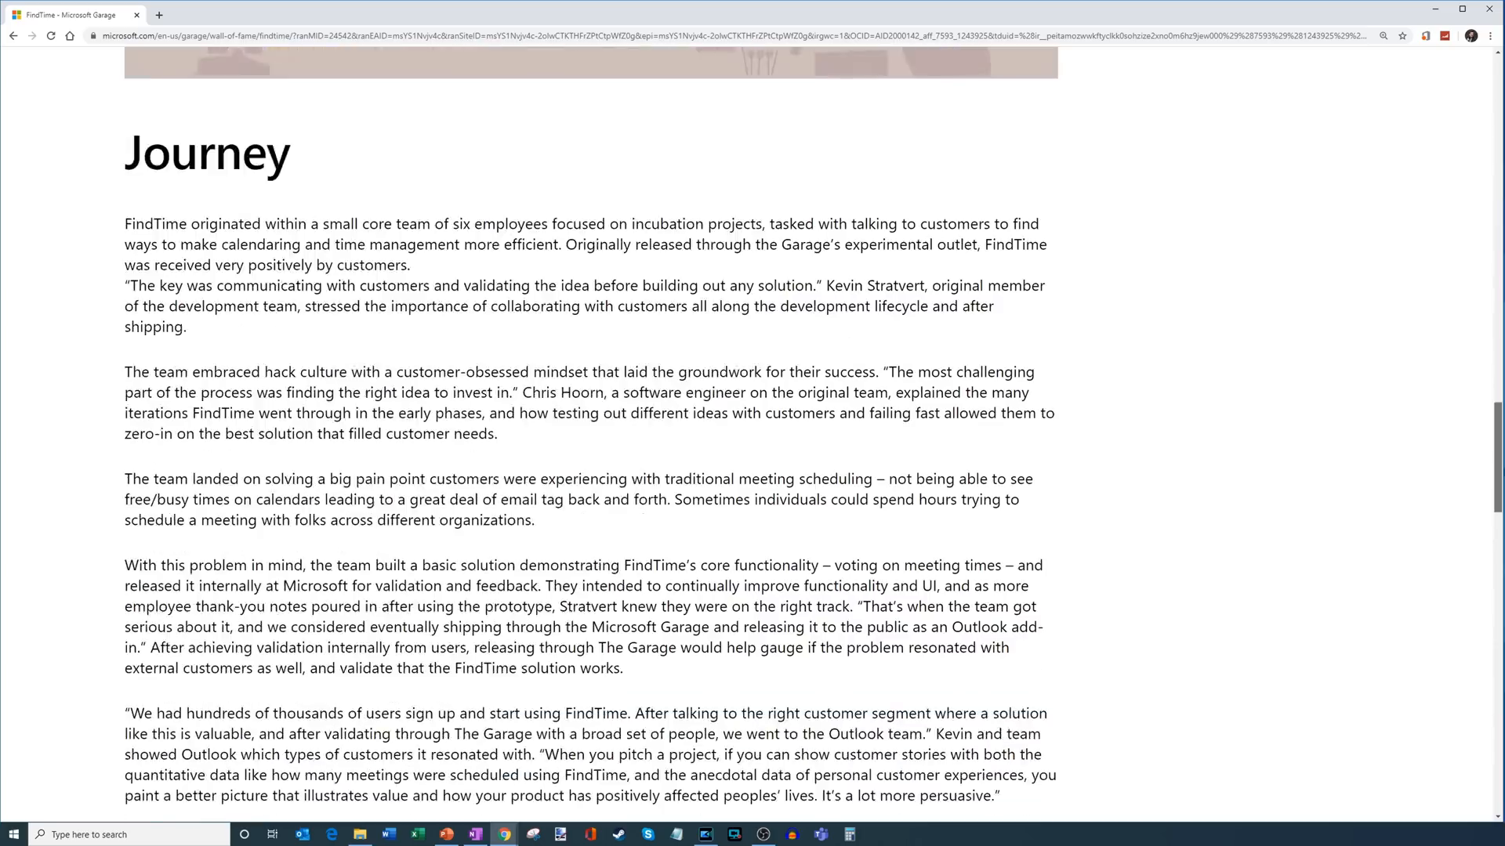
{"action": "scroll", "scroll_direction": "down", "scroll_amount": 3}
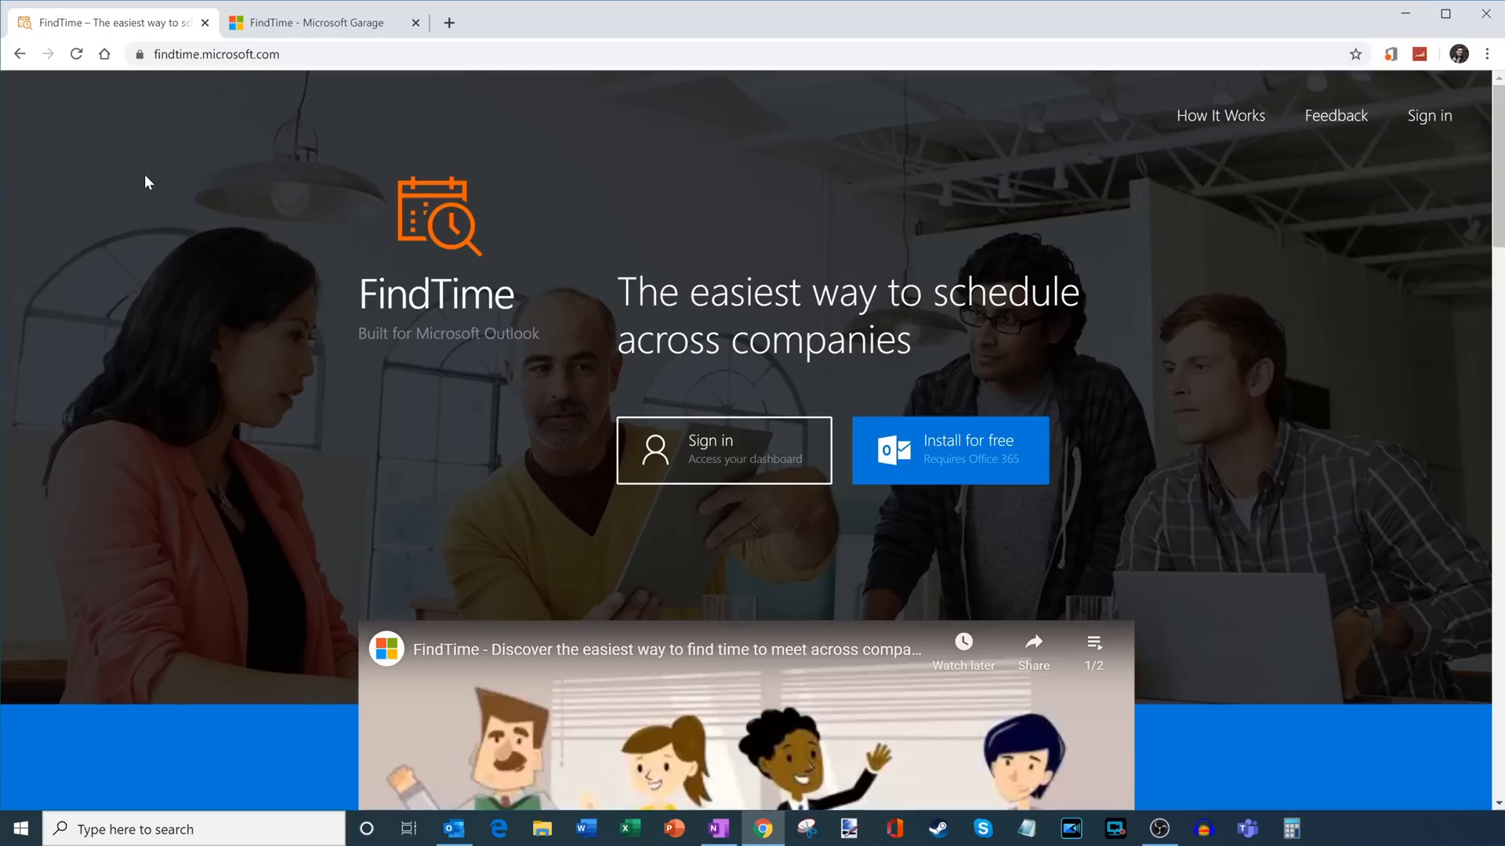
{"action": "mouse_move", "coordinate": [203, 208]}
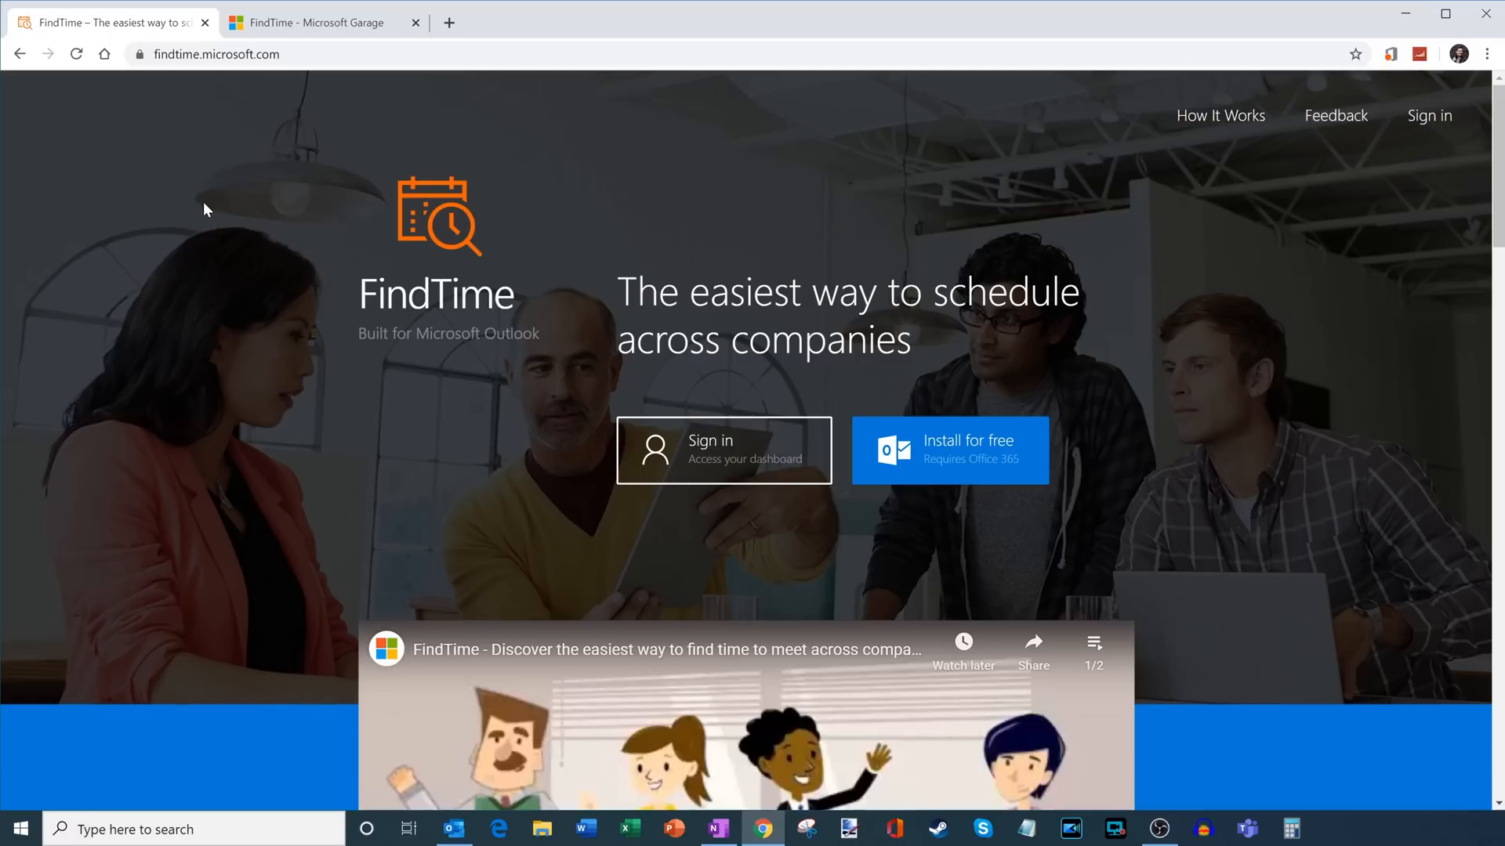
- Start the embedded FindTime introduction video, pause it a few seconds in, and return to the top
{"action": "left_click", "coordinate": [216, 53]}
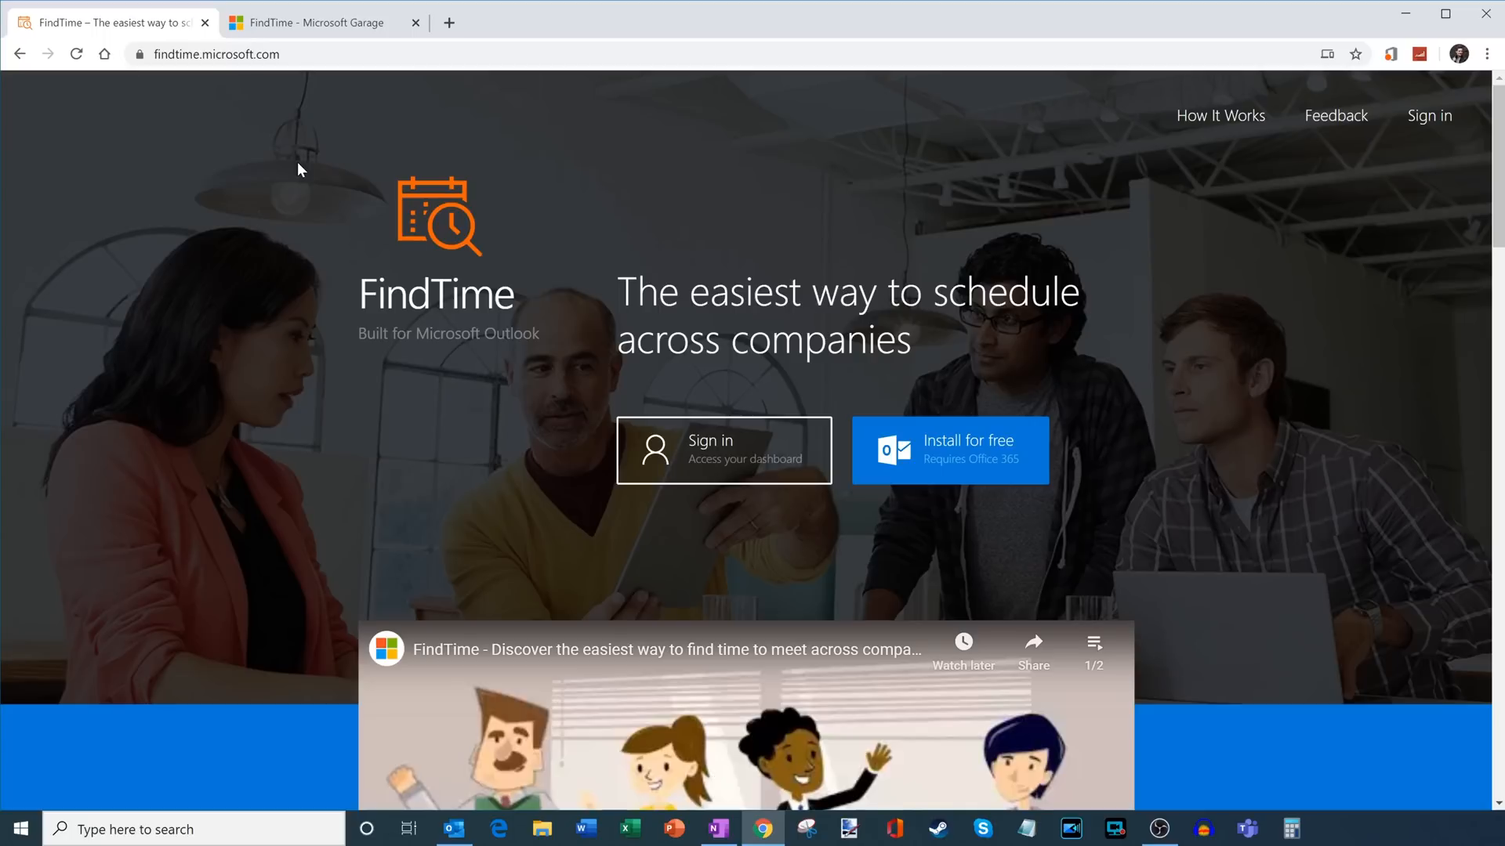
{"action": "scroll", "scroll_direction": "down", "scroll_amount": 3}
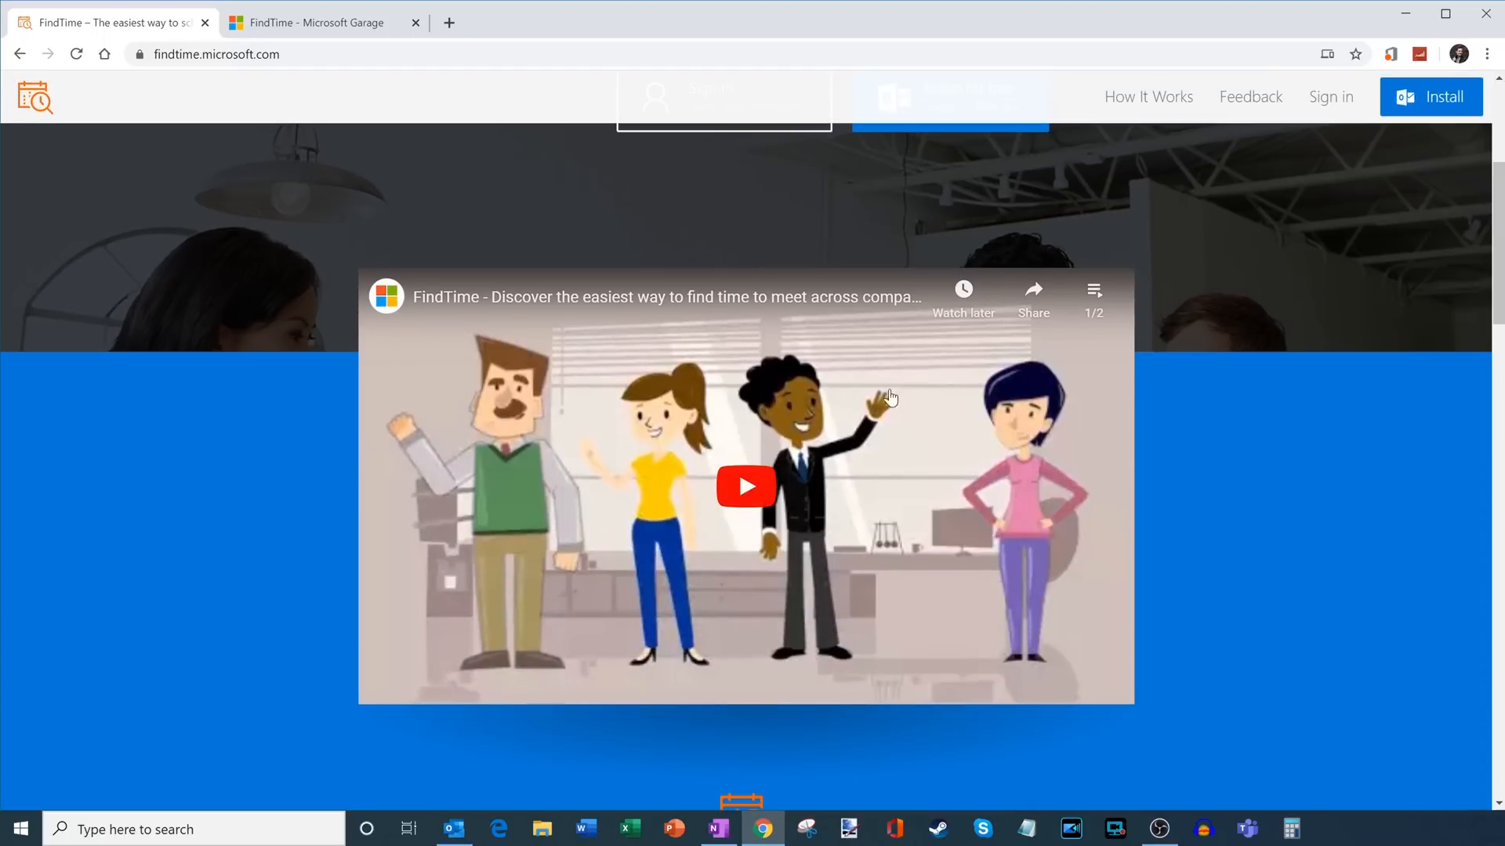
{"action": "mouse_move", "coordinate": [1284, 580]}
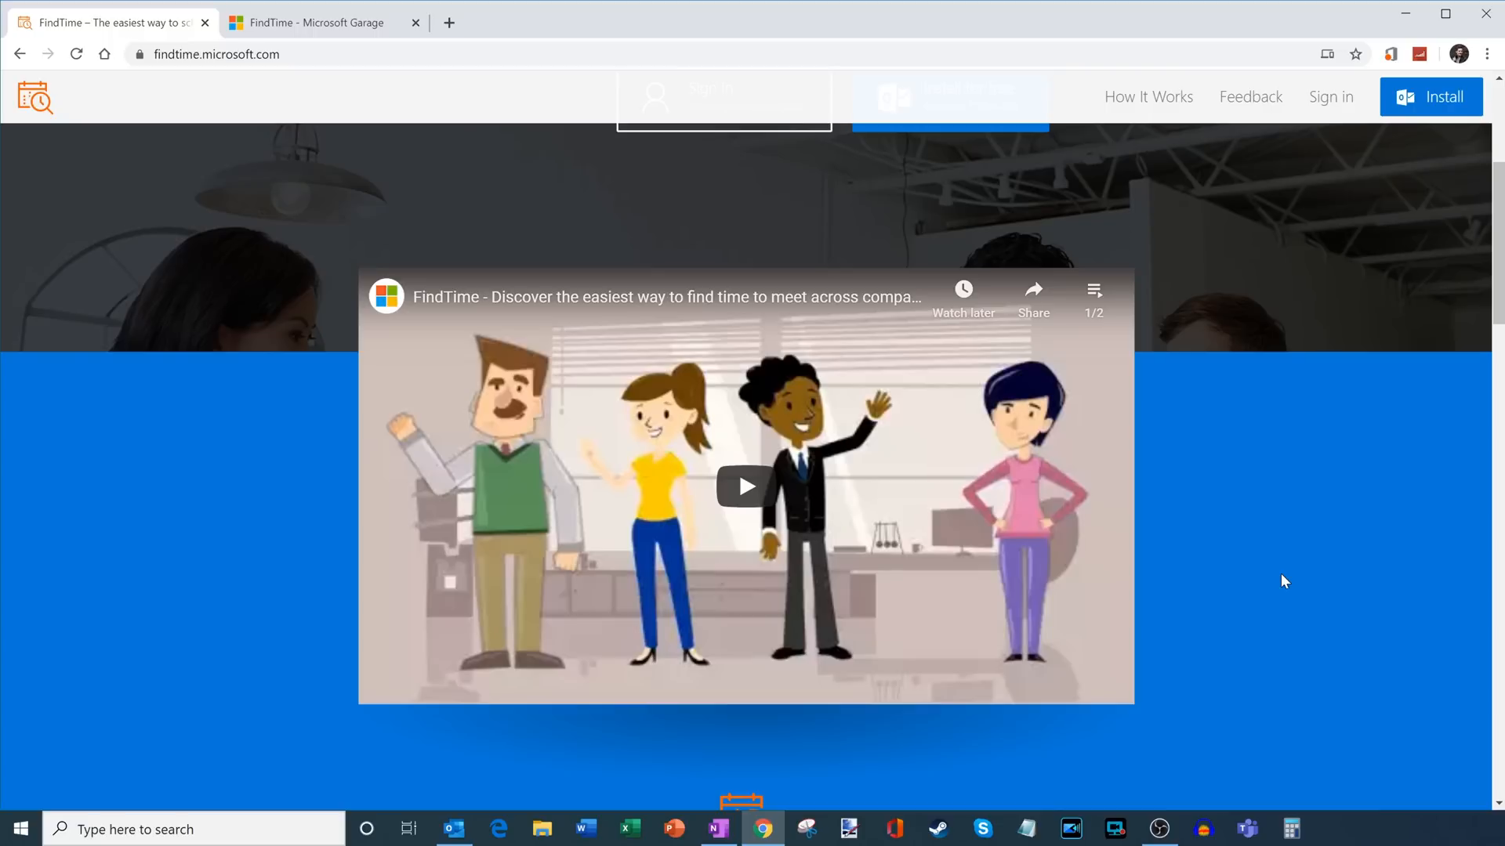
{"action": "mouse_move", "coordinate": [746, 486]}
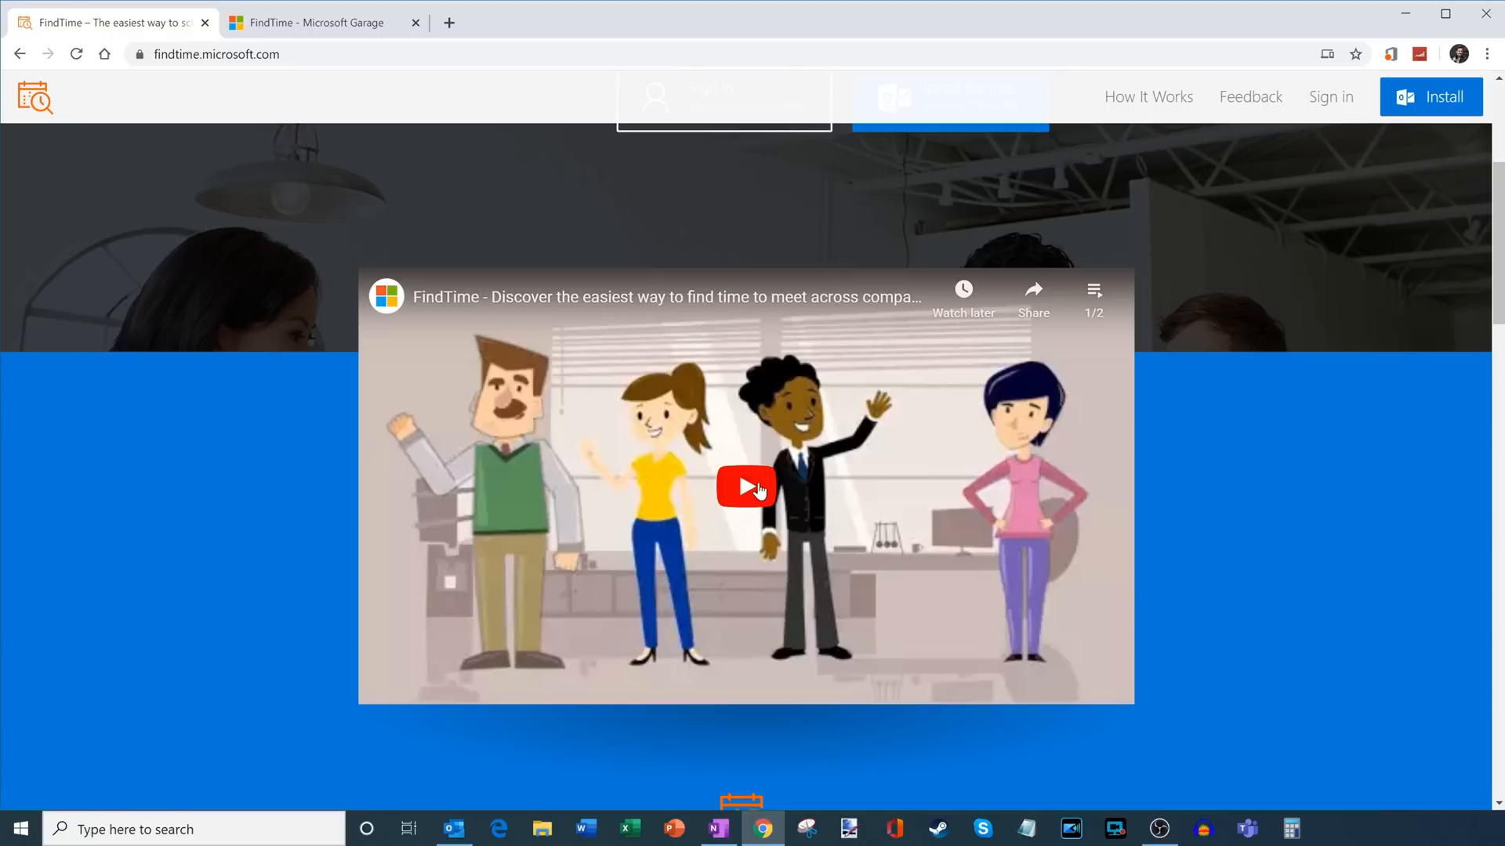
{"action": "left_click", "coordinate": [746, 485]}
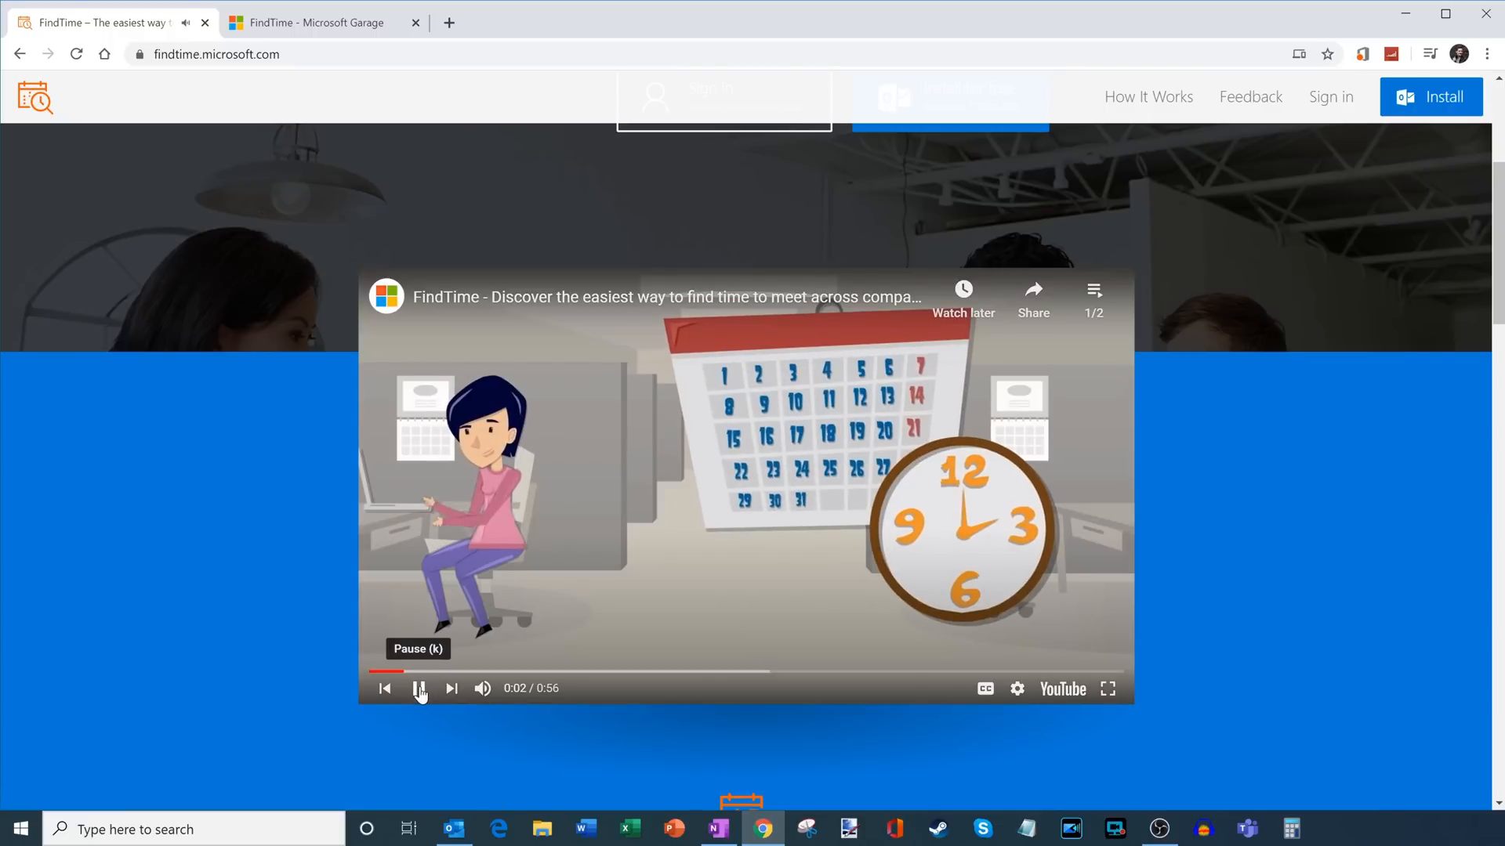
{"action": "left_click", "coordinate": [419, 689]}
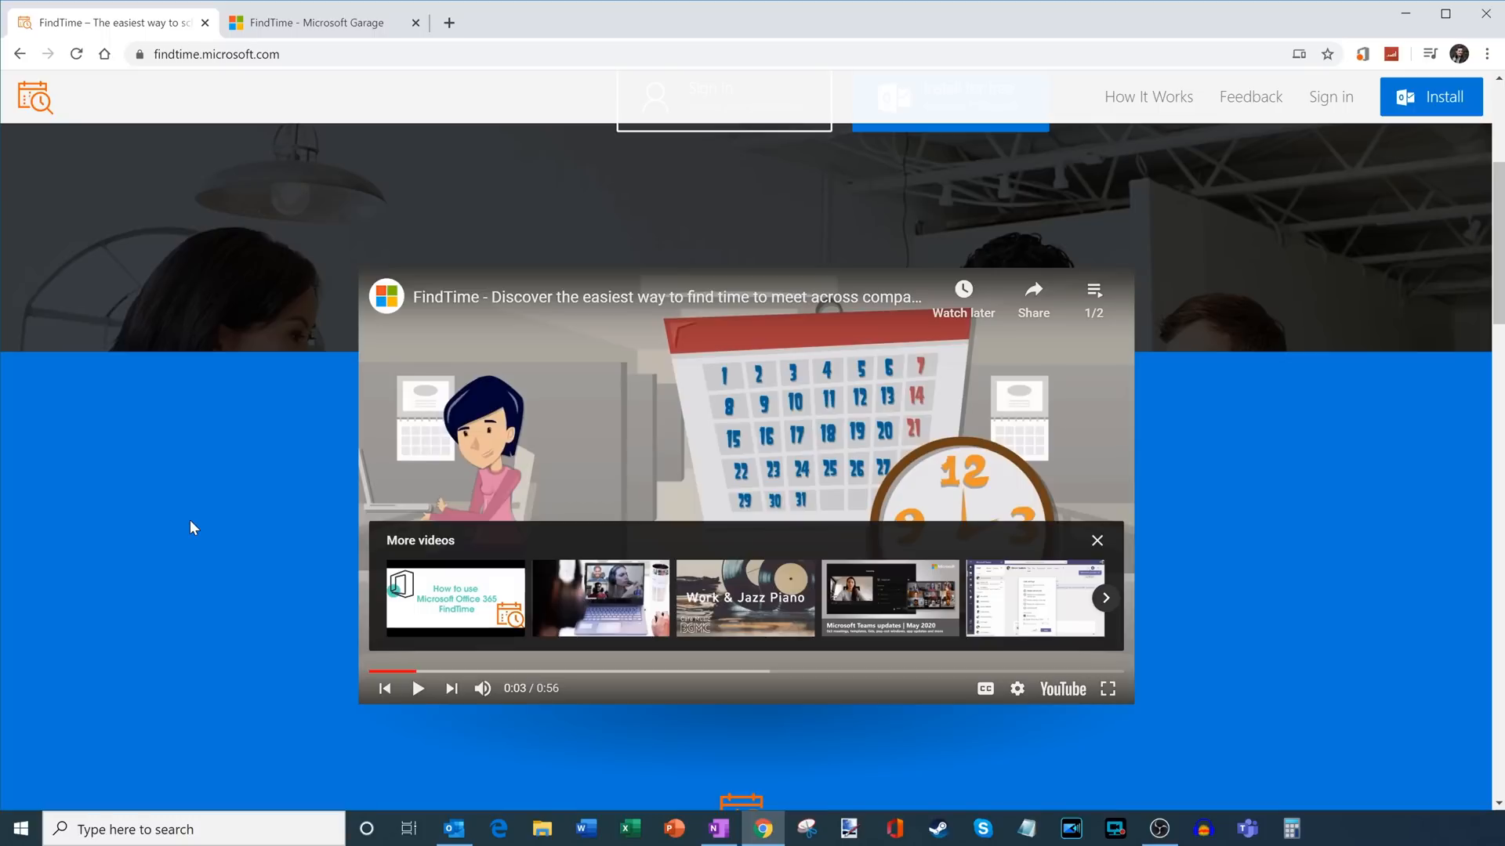
{"action": "scroll", "scroll_direction": "up", "scroll_amount": 3}
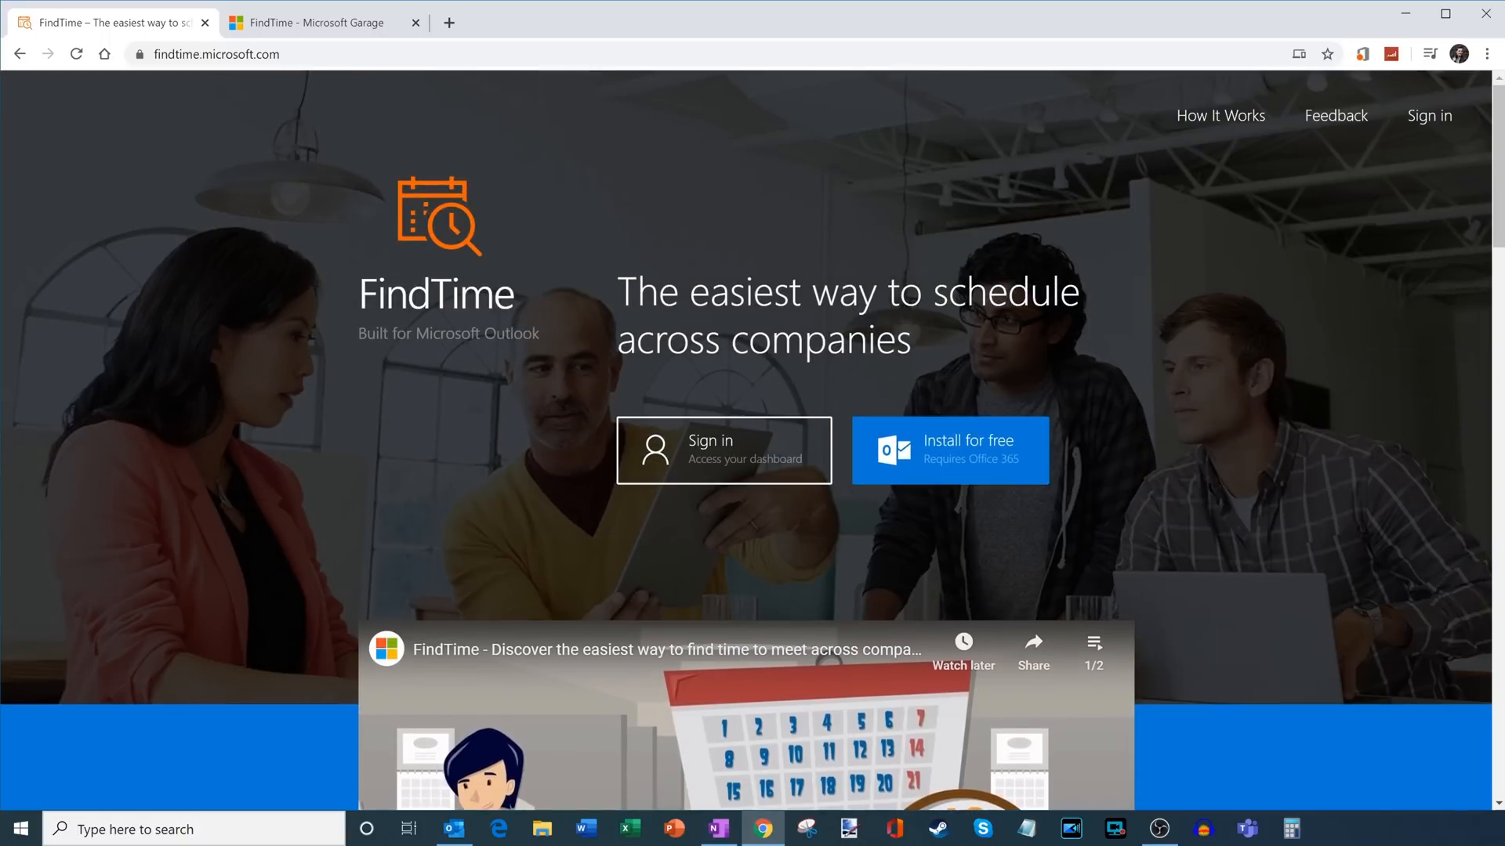
{"action": "mouse_move", "coordinate": [1005, 461]}
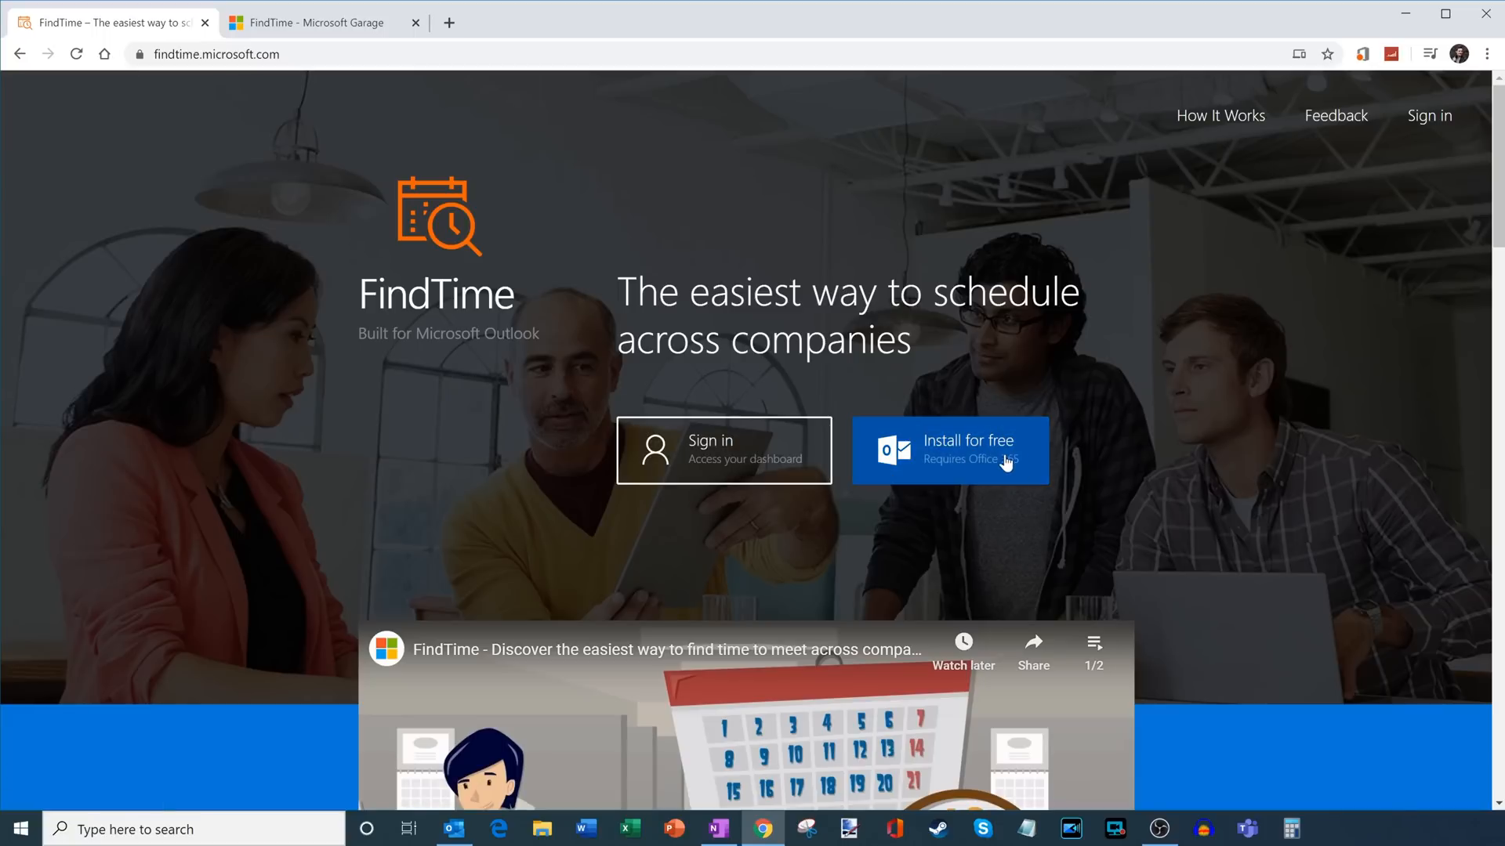
{"action": "mouse_move", "coordinate": [1017, 471]}
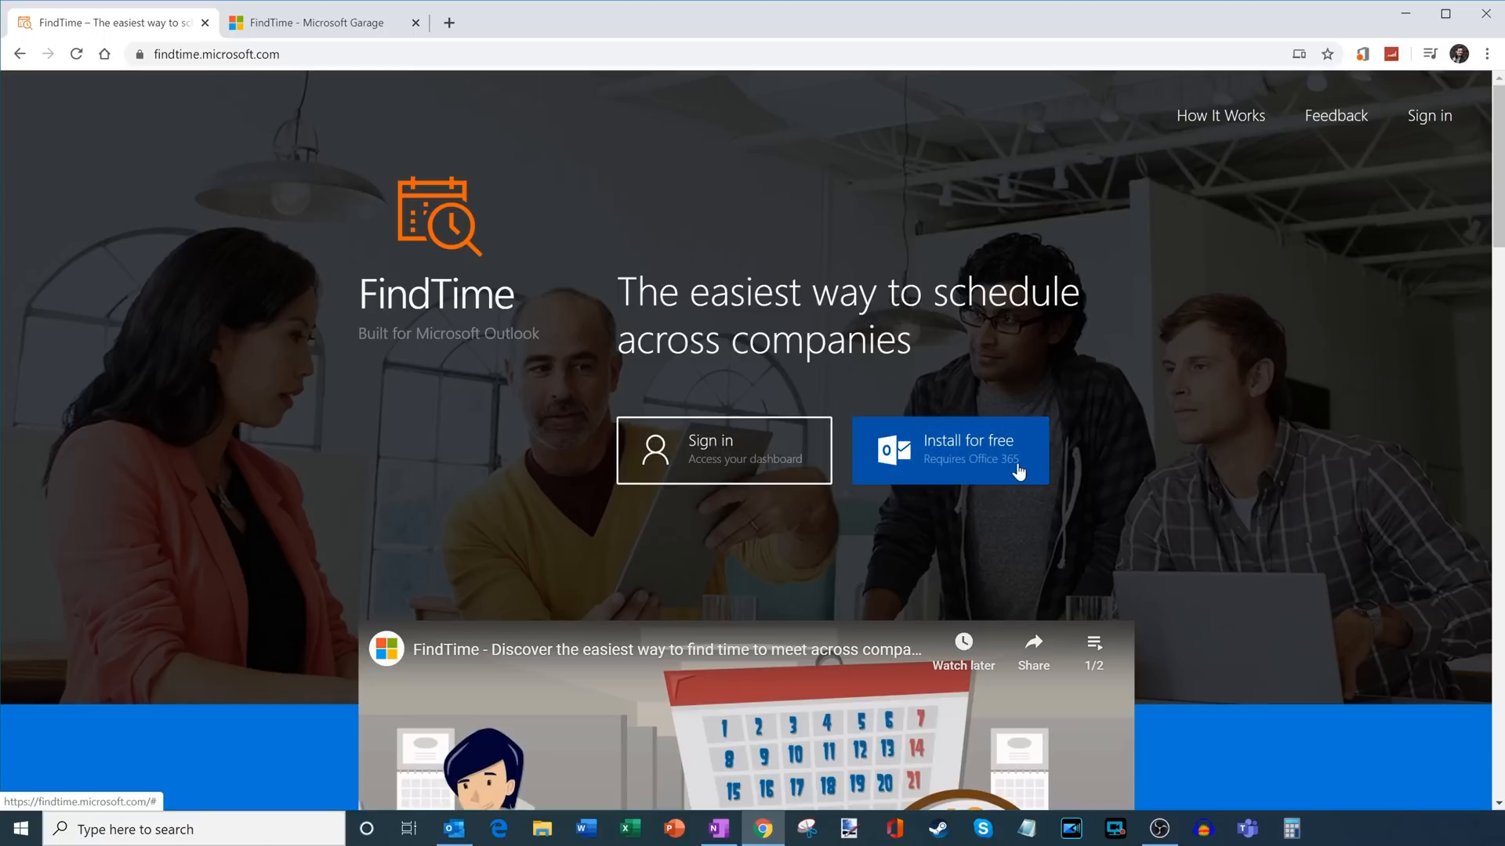
{"action": "mouse_move", "coordinate": [1058, 514]}
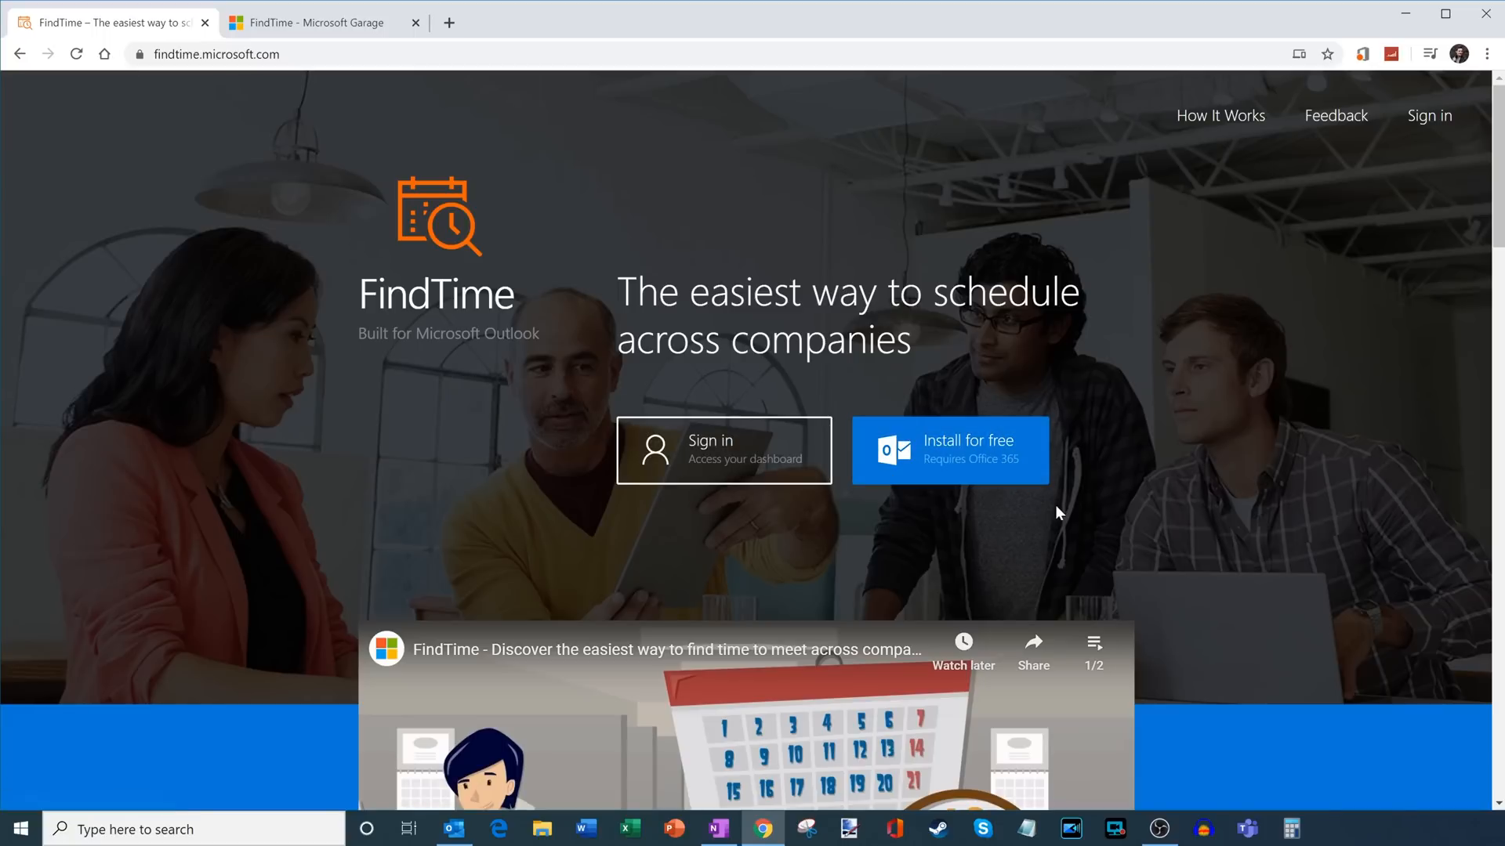
{"action": "mouse_move", "coordinate": [1045, 488]}
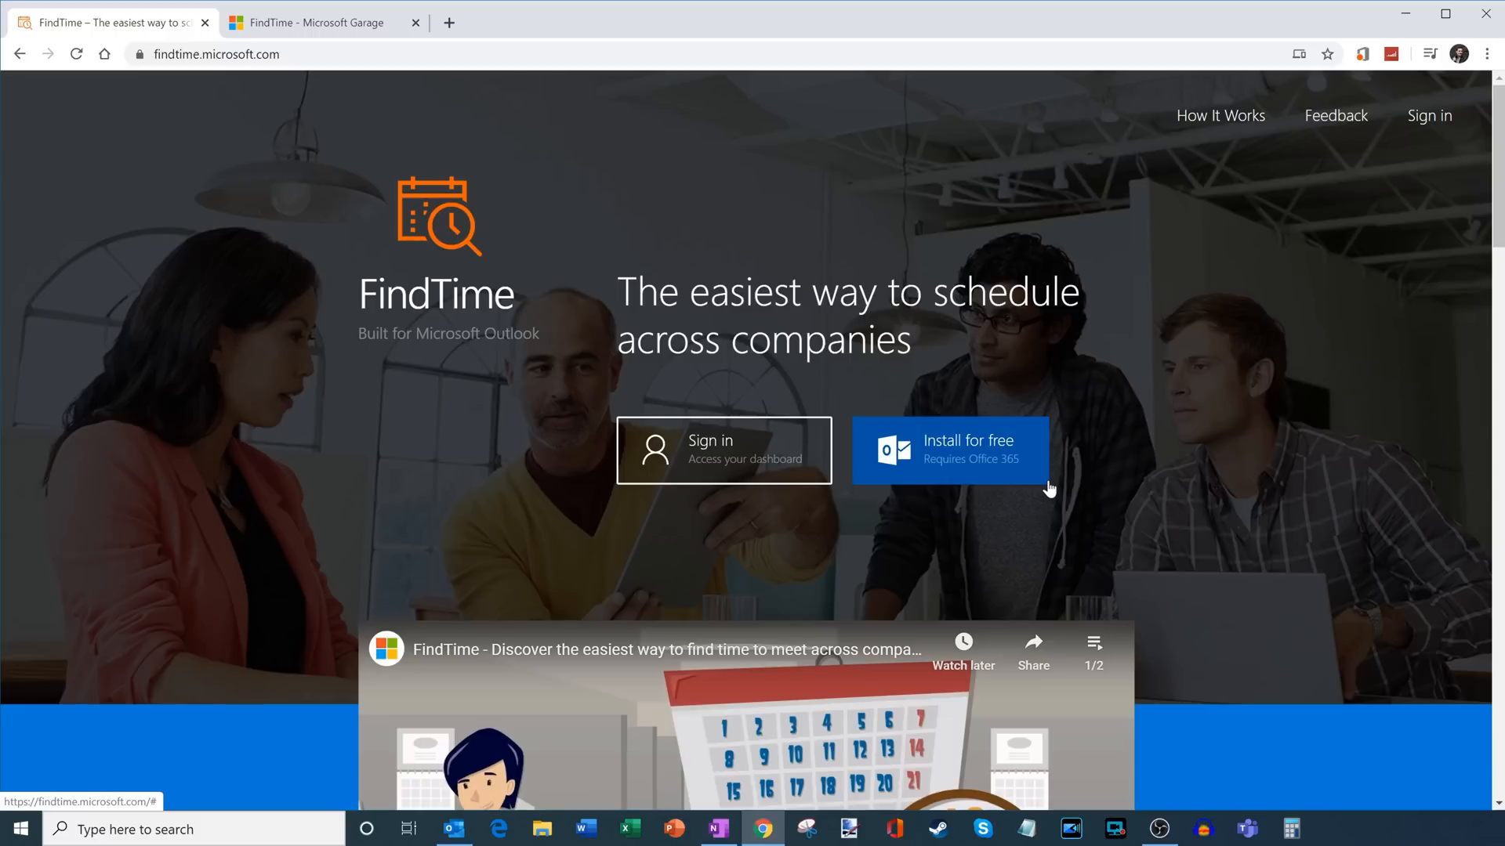
{"action": "mouse_move", "coordinate": [995, 481]}
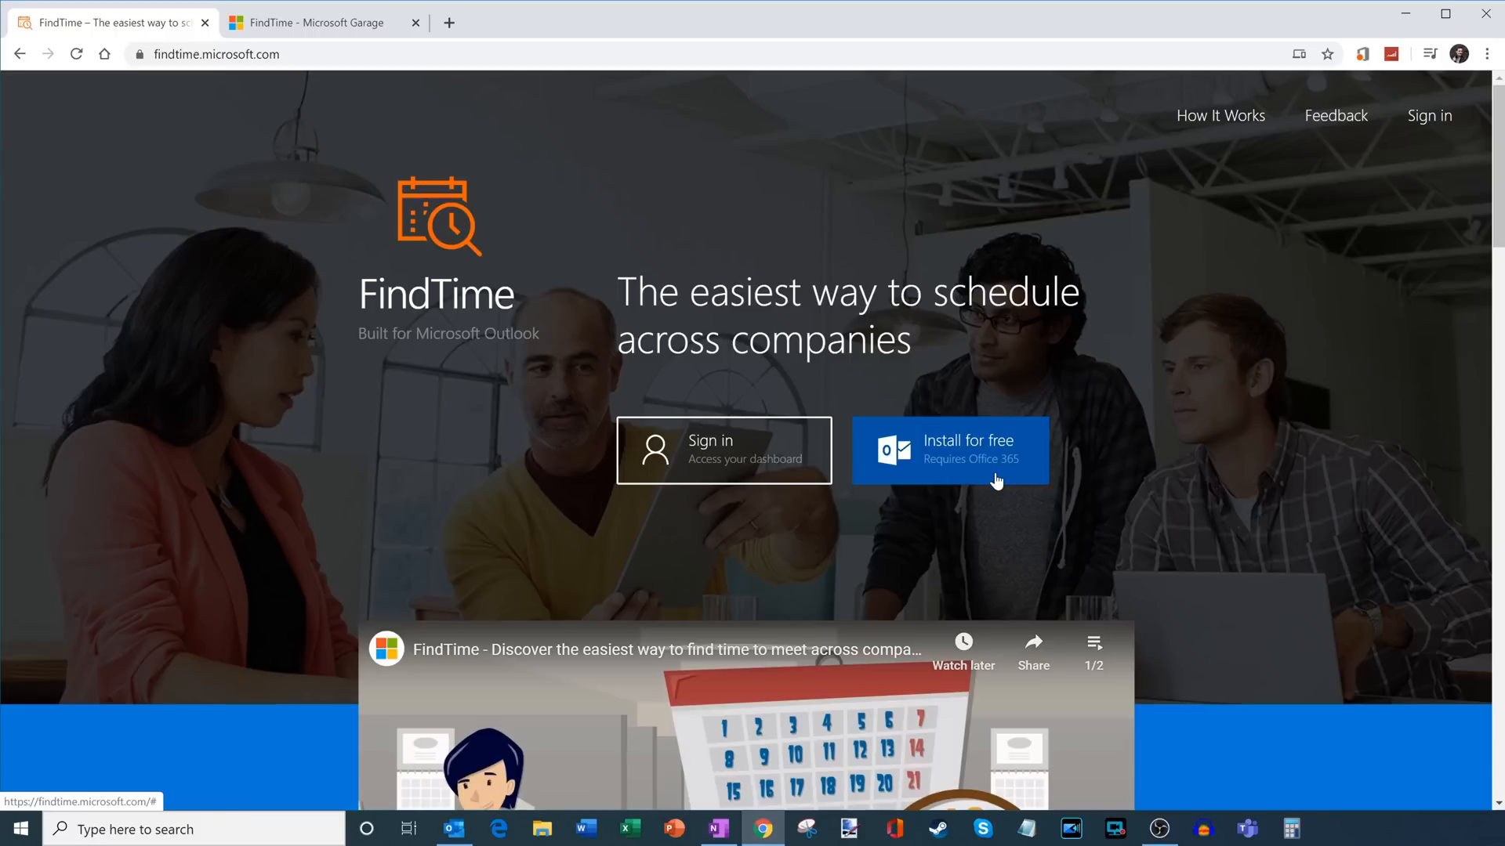
{"action": "mouse_move", "coordinate": [997, 486]}
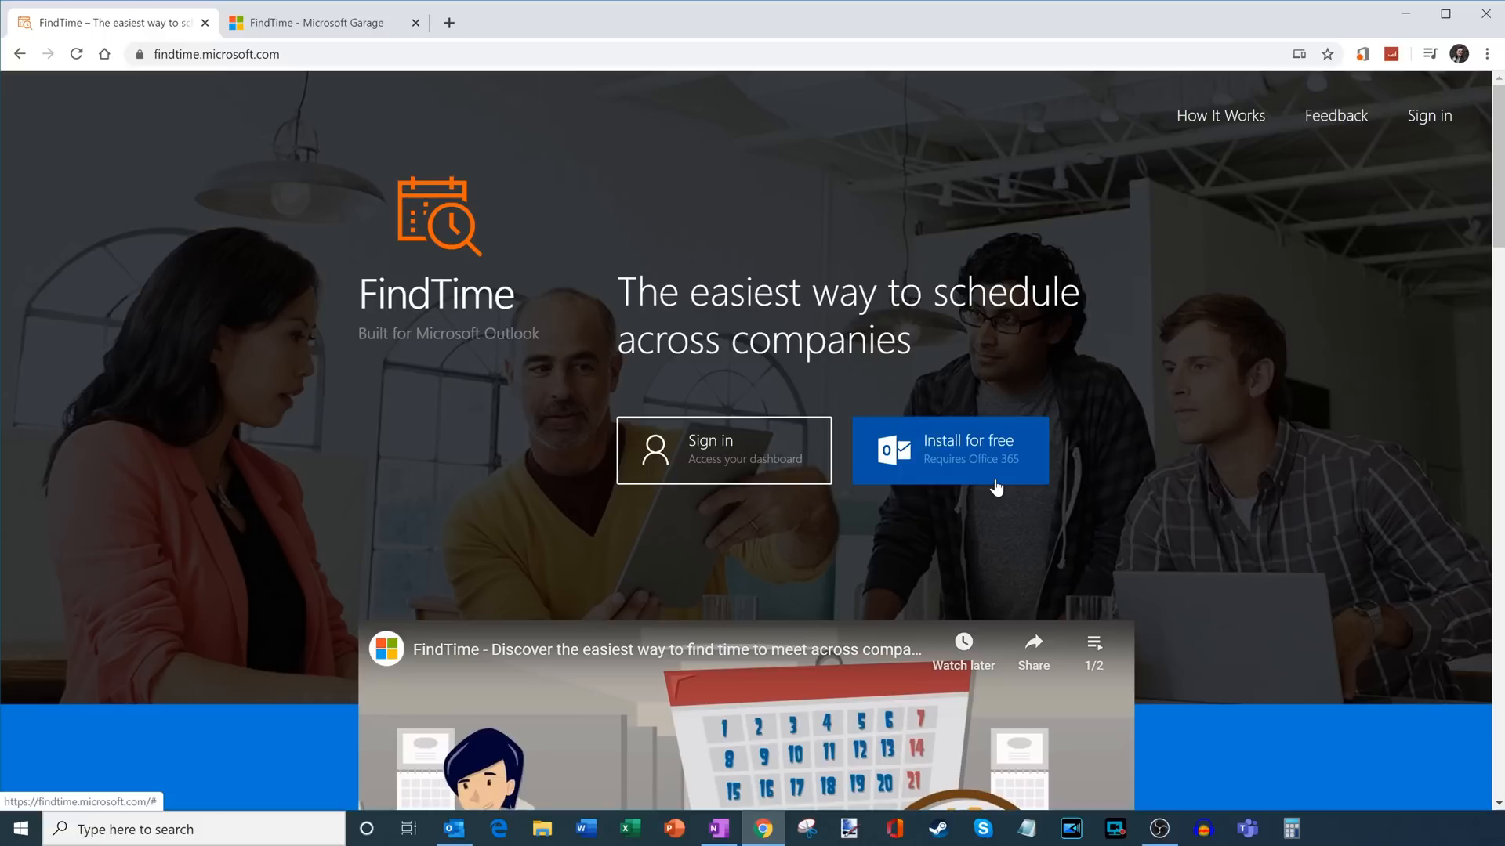
{"action": "mouse_move", "coordinate": [984, 468]}
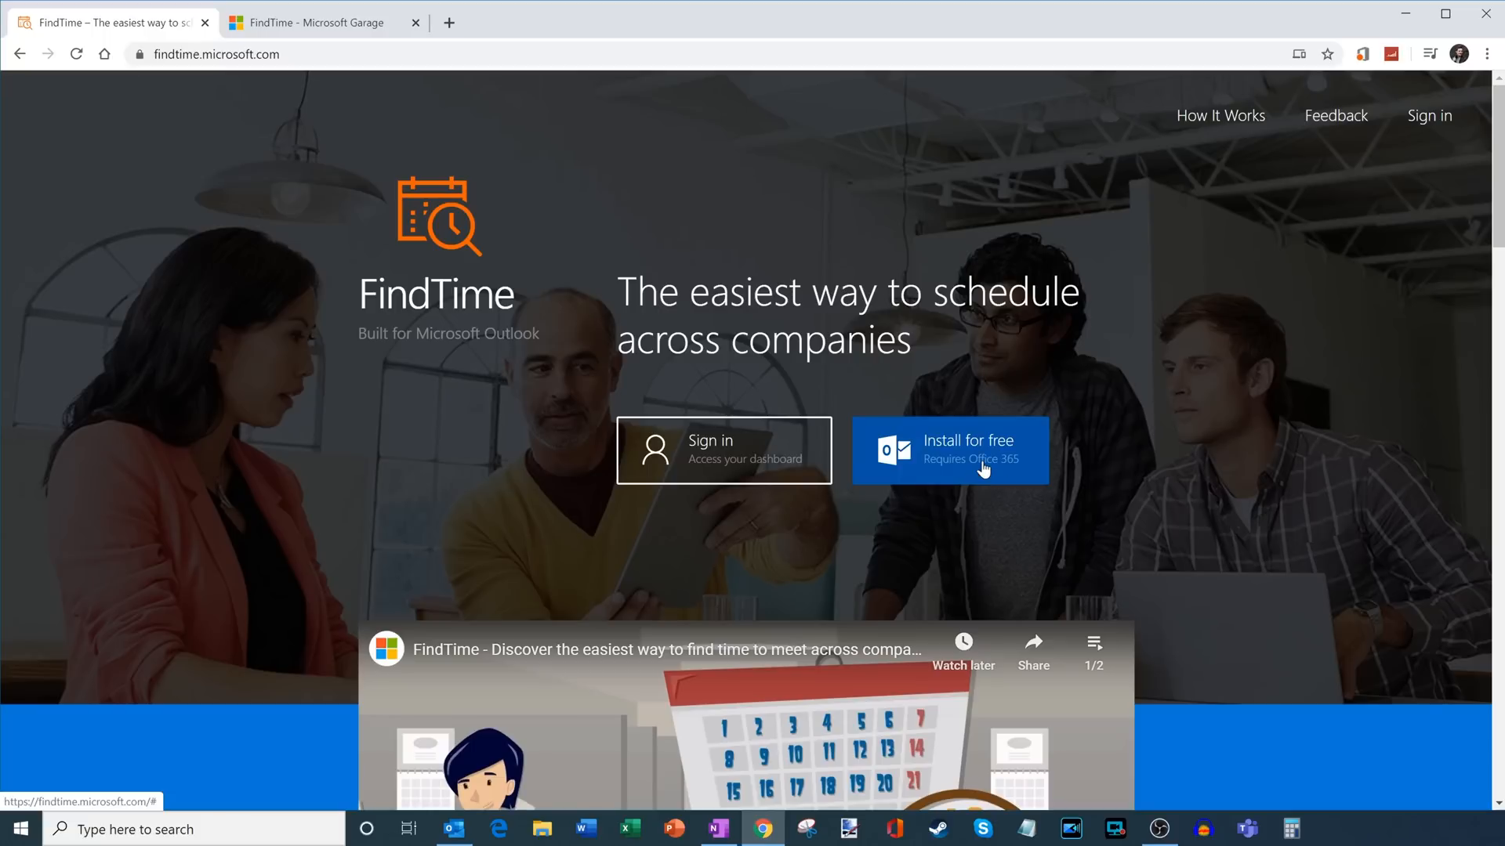
{"action": "mouse_move", "coordinate": [988, 481]}
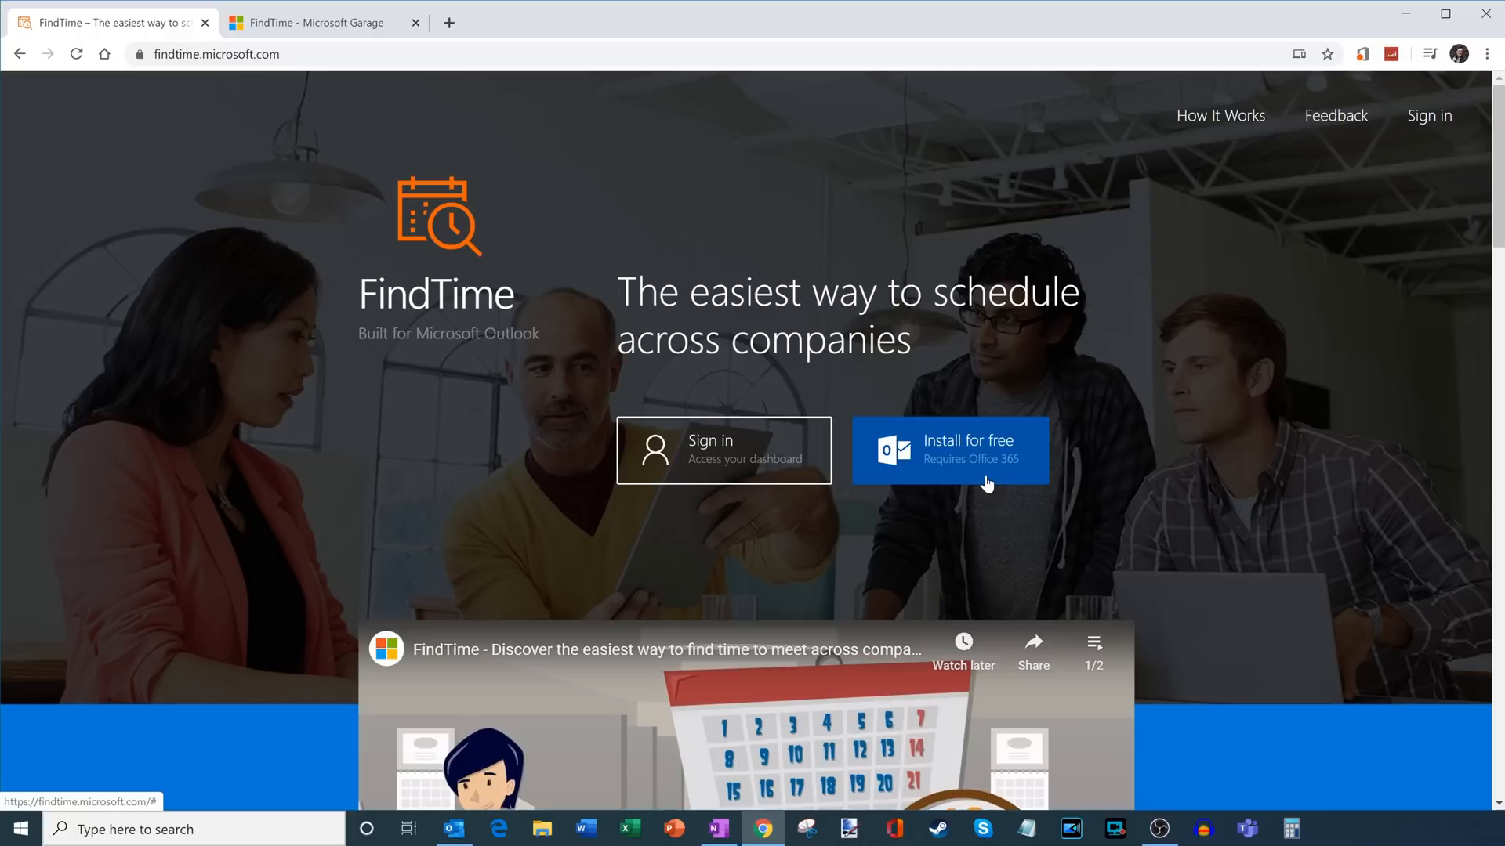
- Choose 'Install for free' on the FindTime homepage to begin installation
{"action": "left_click", "coordinate": [950, 452]}
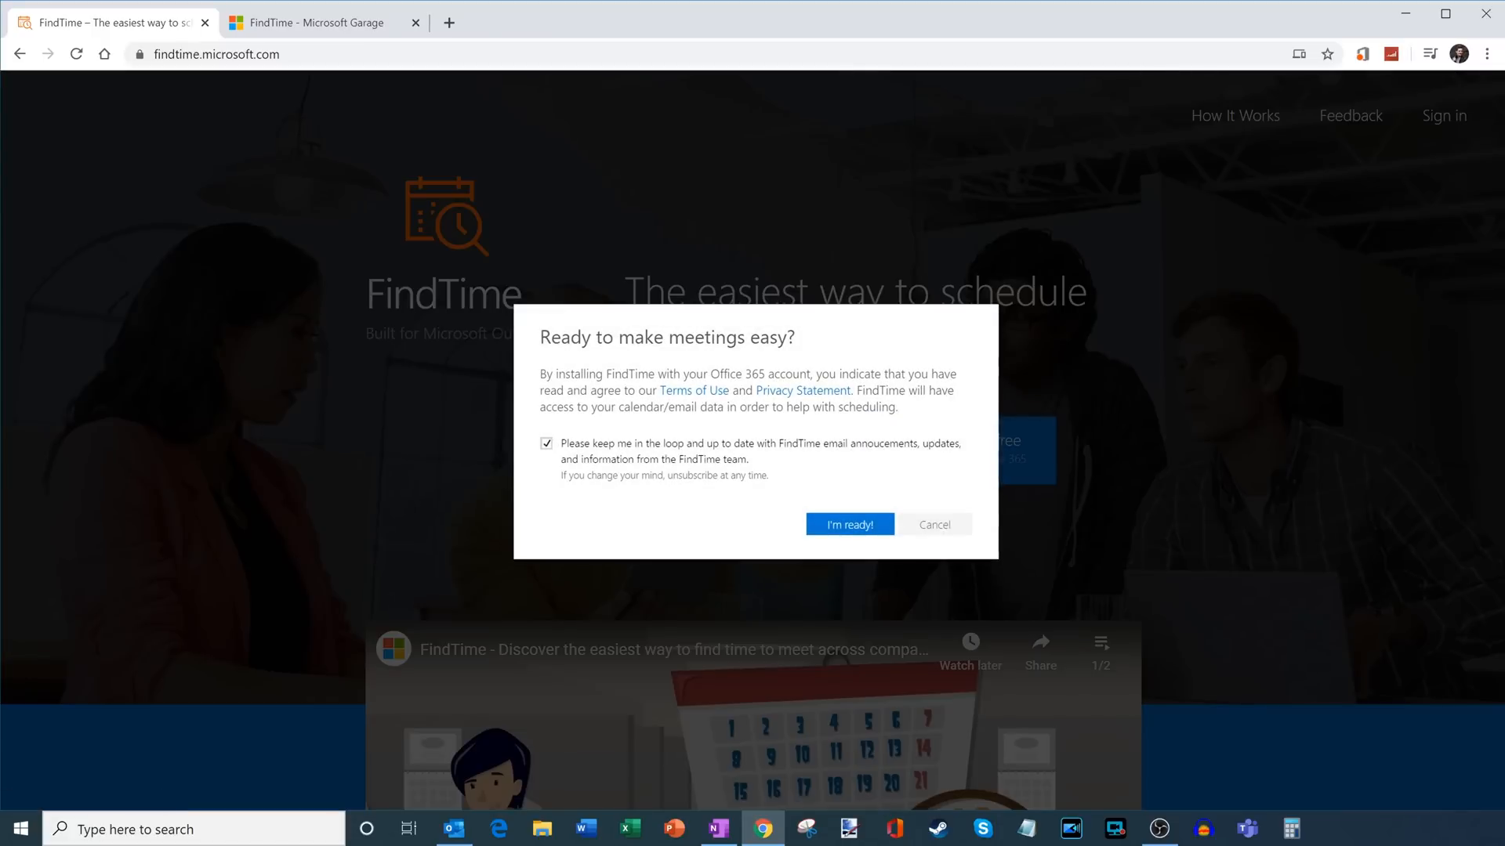
{"action": "mouse_move", "coordinate": [693, 393]}
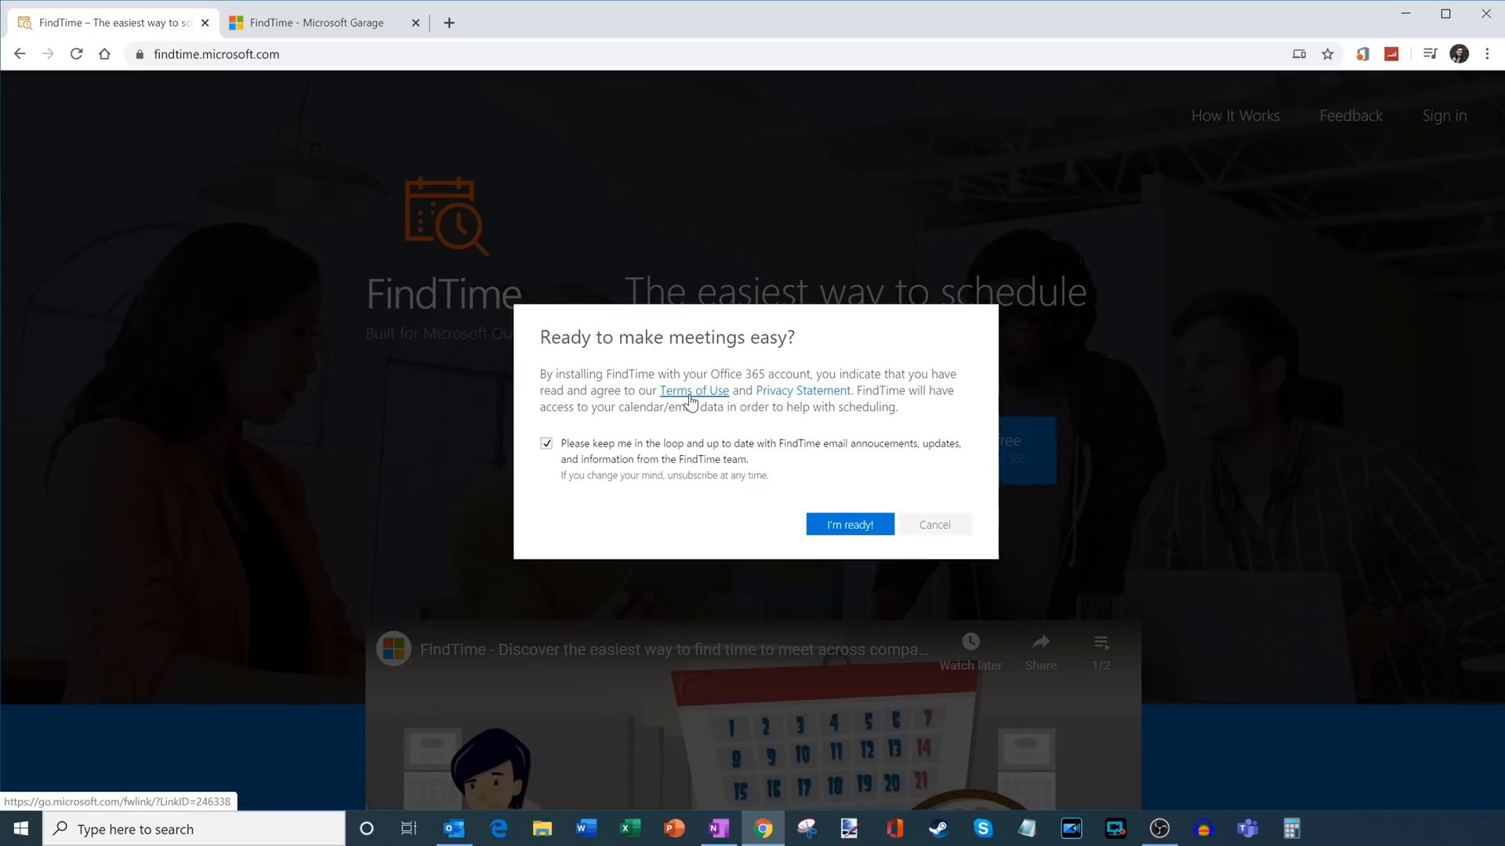
{"action": "mouse_move", "coordinate": [600, 456]}
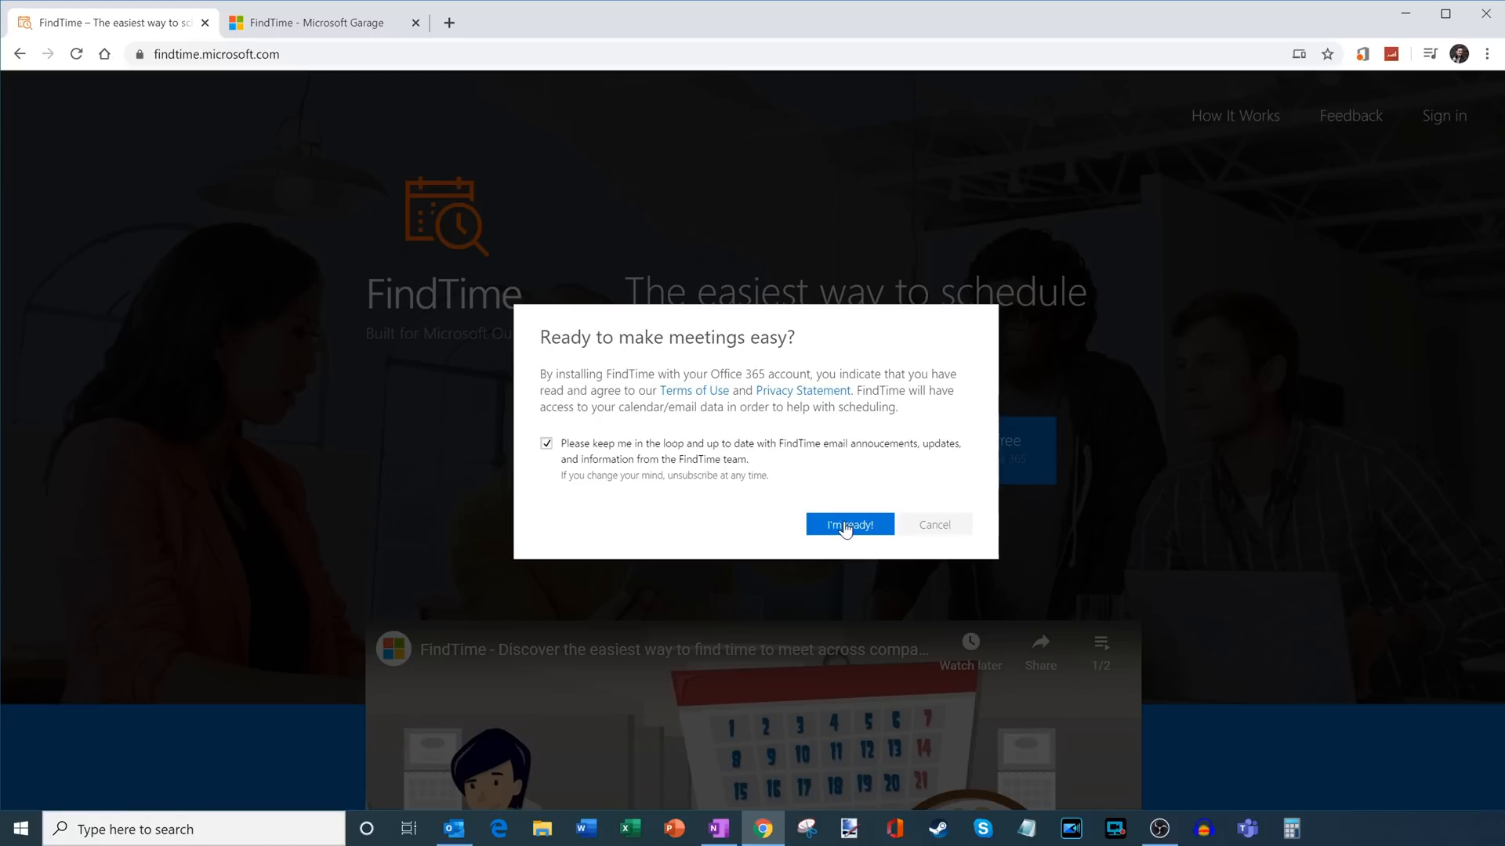
- Accept the terms with 'I'm ready!', sign in to the Office 365 account and stay signed in
{"action": "left_click", "coordinate": [848, 525]}
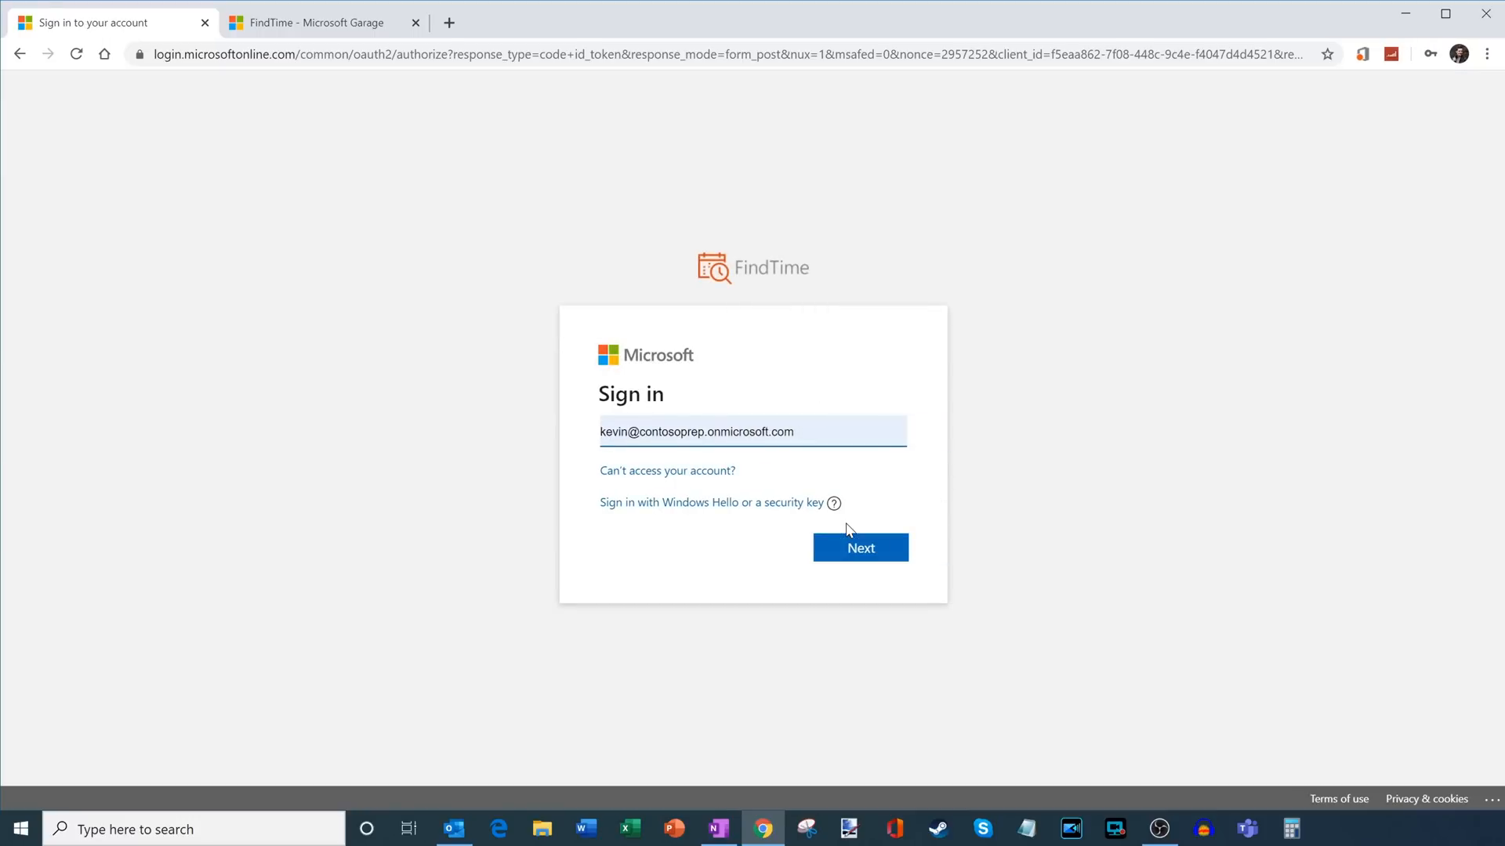
{"action": "left_click", "coordinate": [859, 547]}
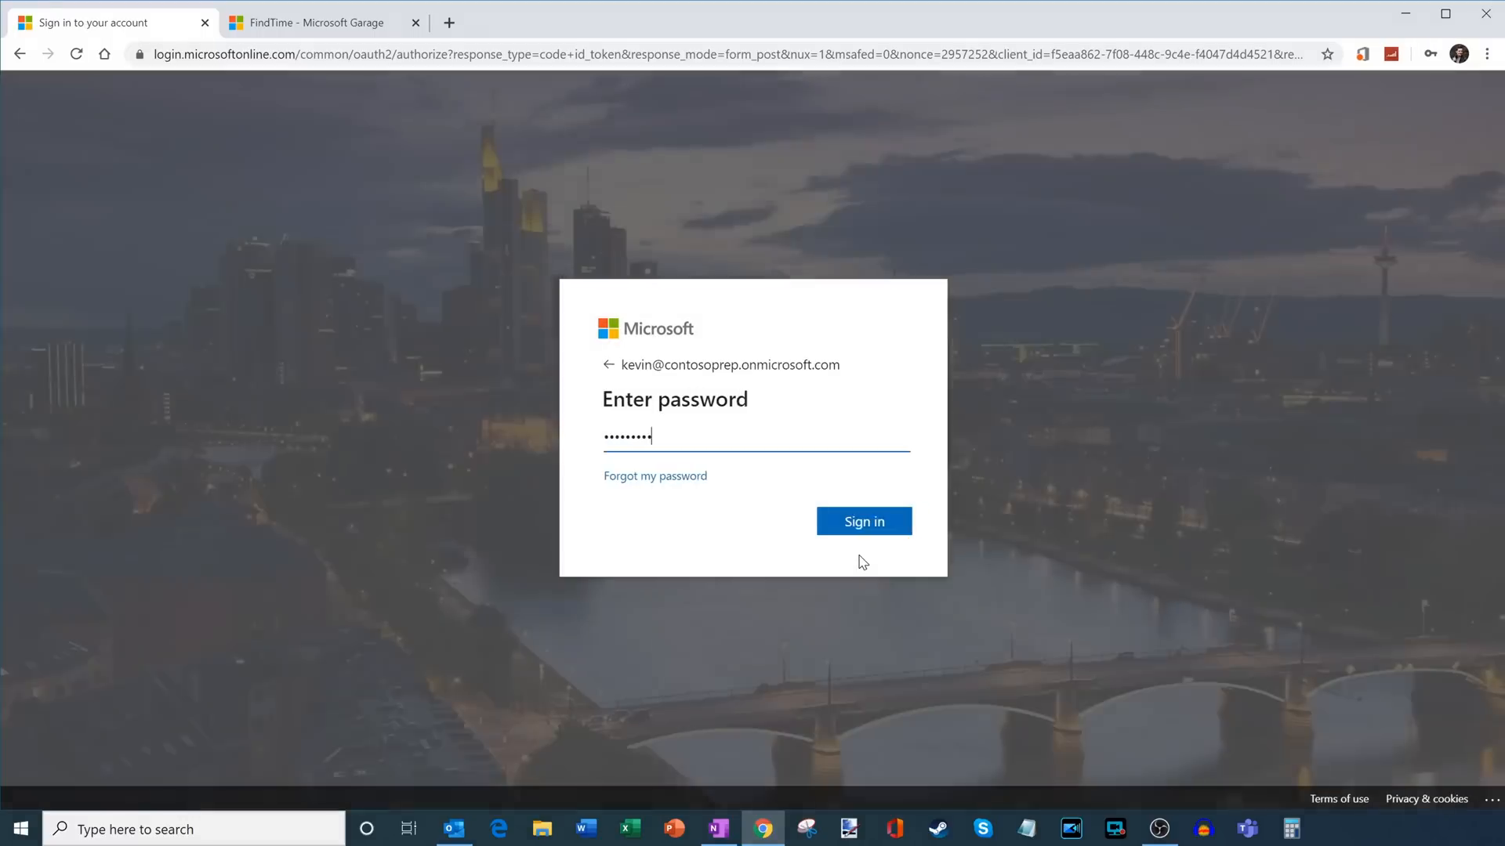
{"action": "left_click", "coordinate": [862, 521]}
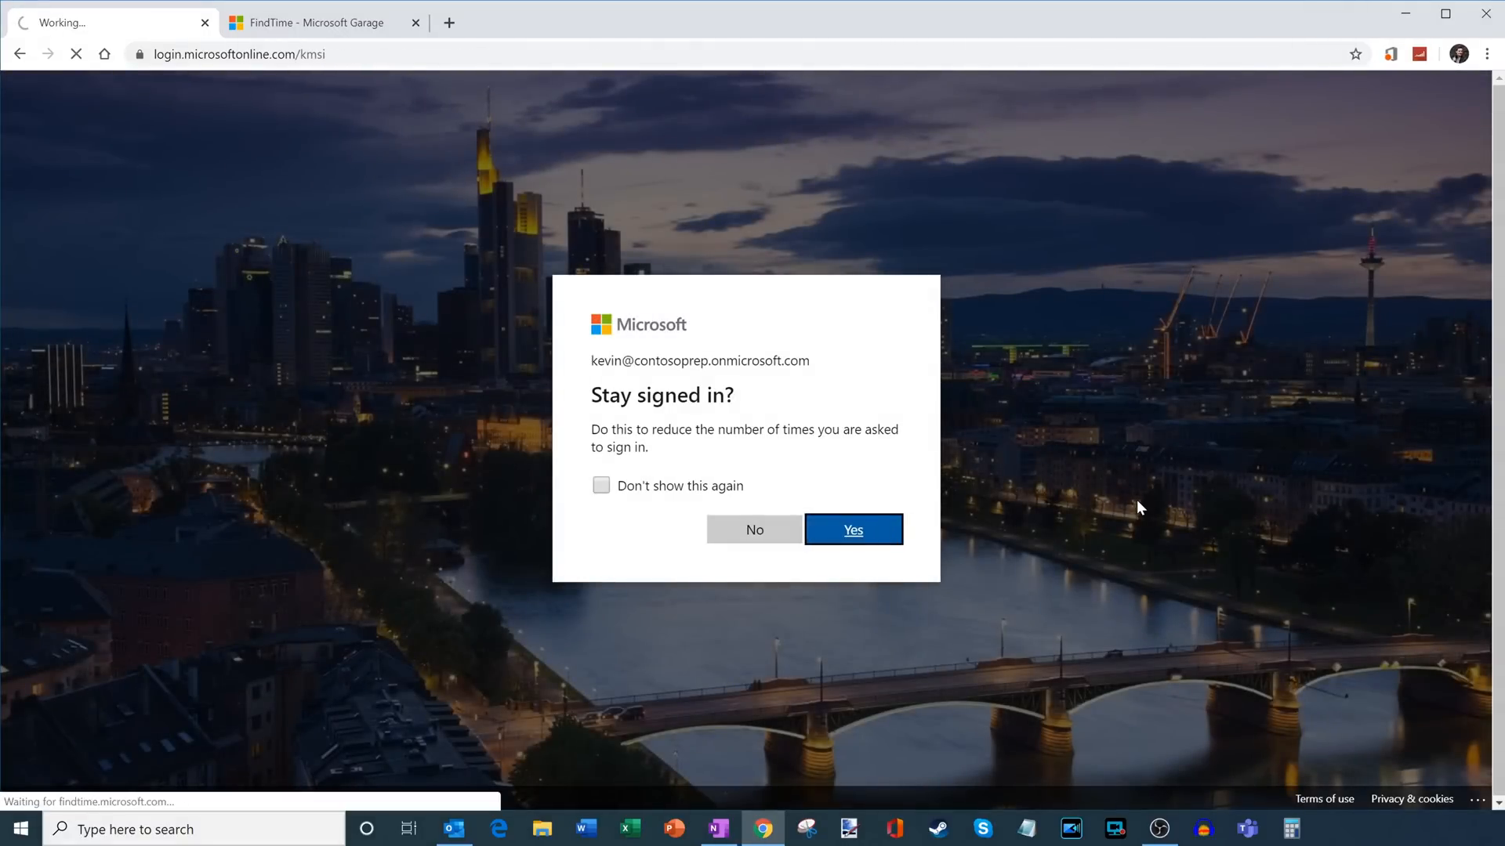
{"action": "left_click", "coordinate": [853, 528]}
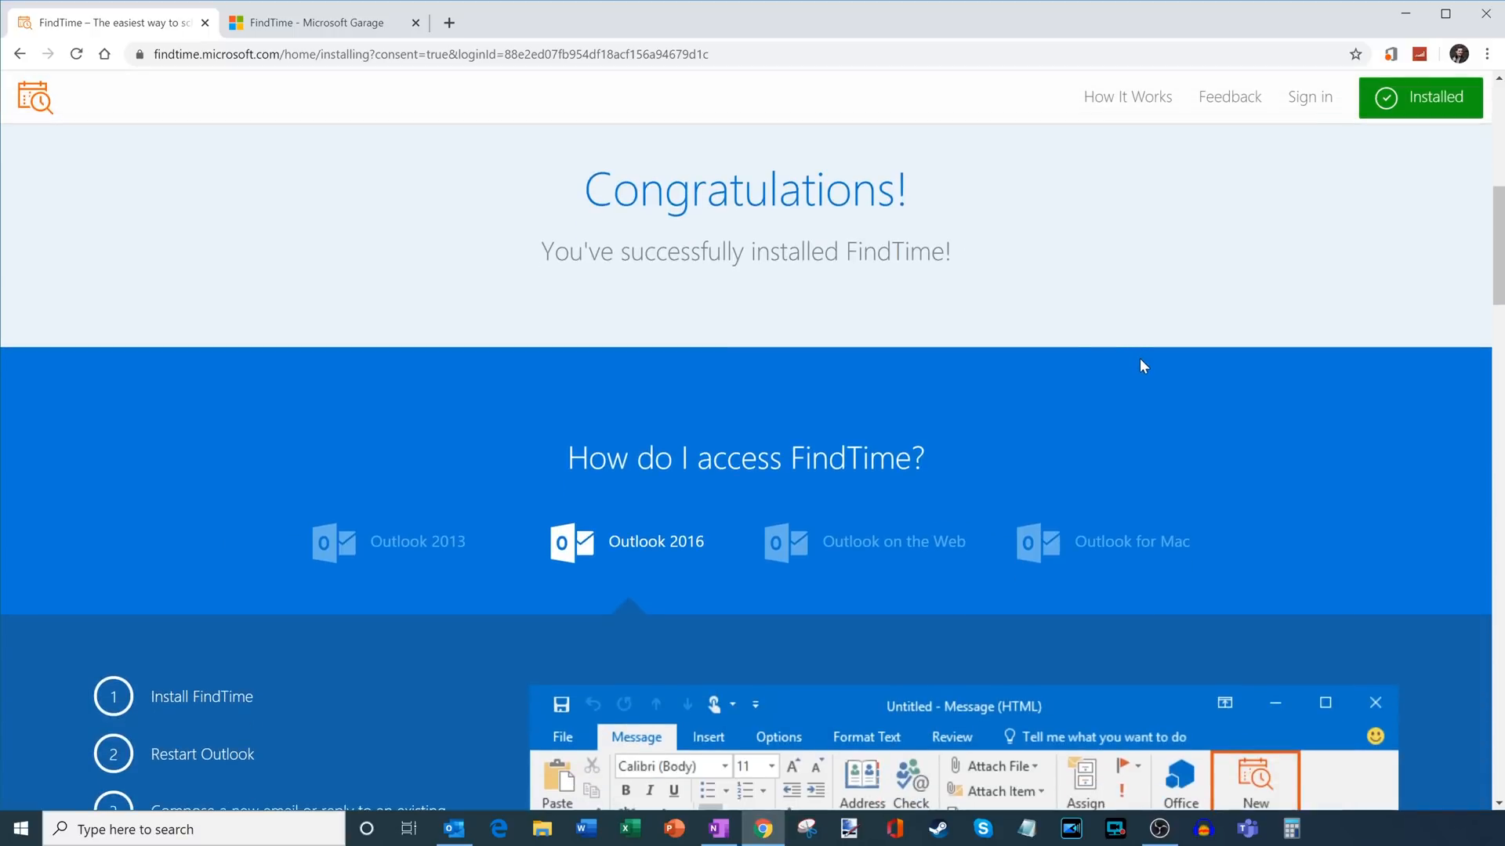
{"action": "mouse_move", "coordinate": [969, 240]}
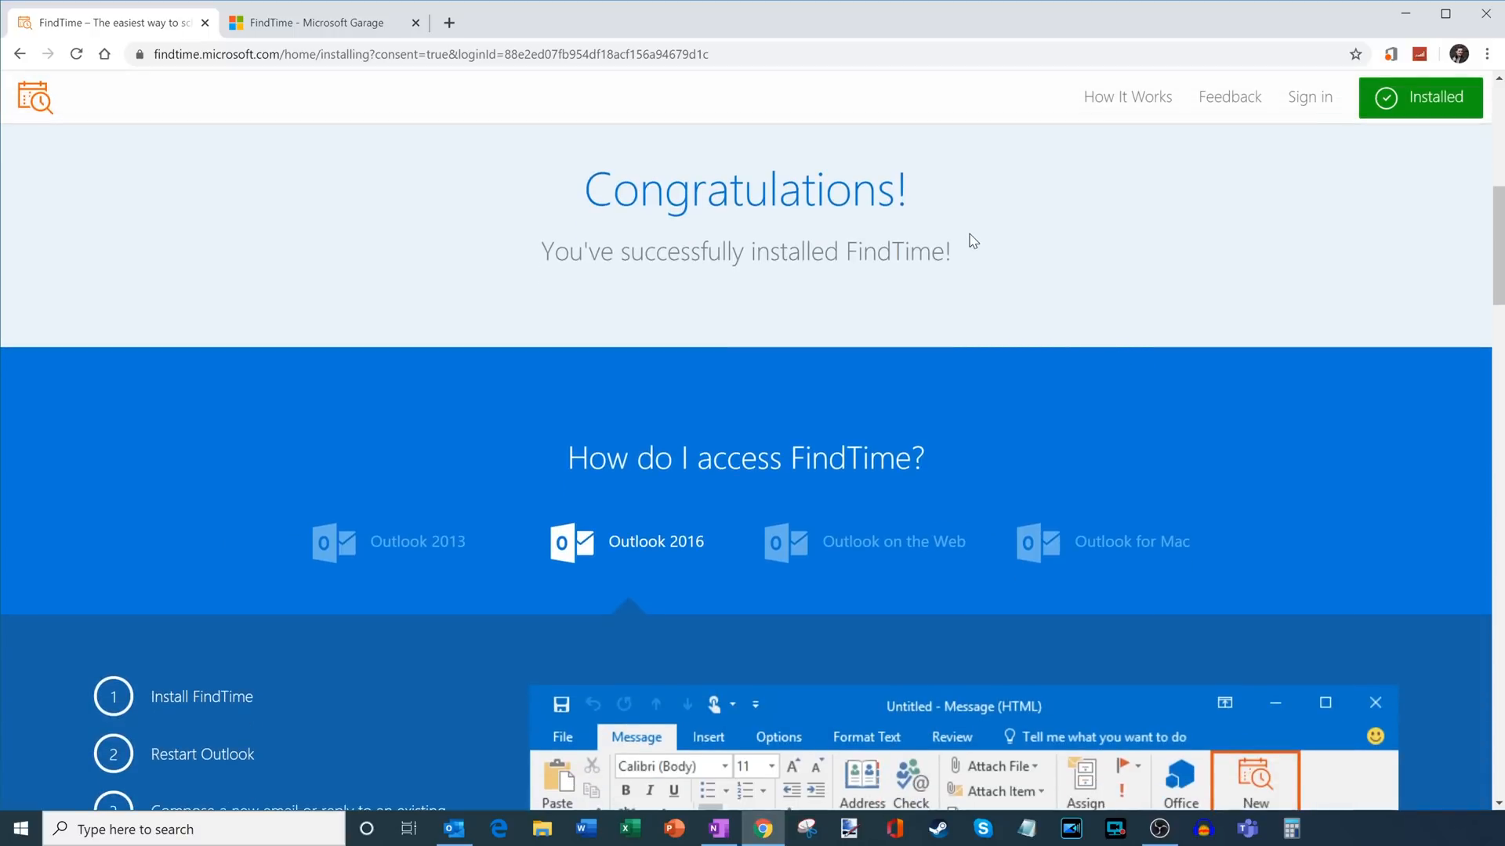
- Review FindTime access steps for Outlook on the Web and Mac, then switch to the Outlook window
{"action": "scroll", "scroll_direction": "down", "scroll_amount": 3}
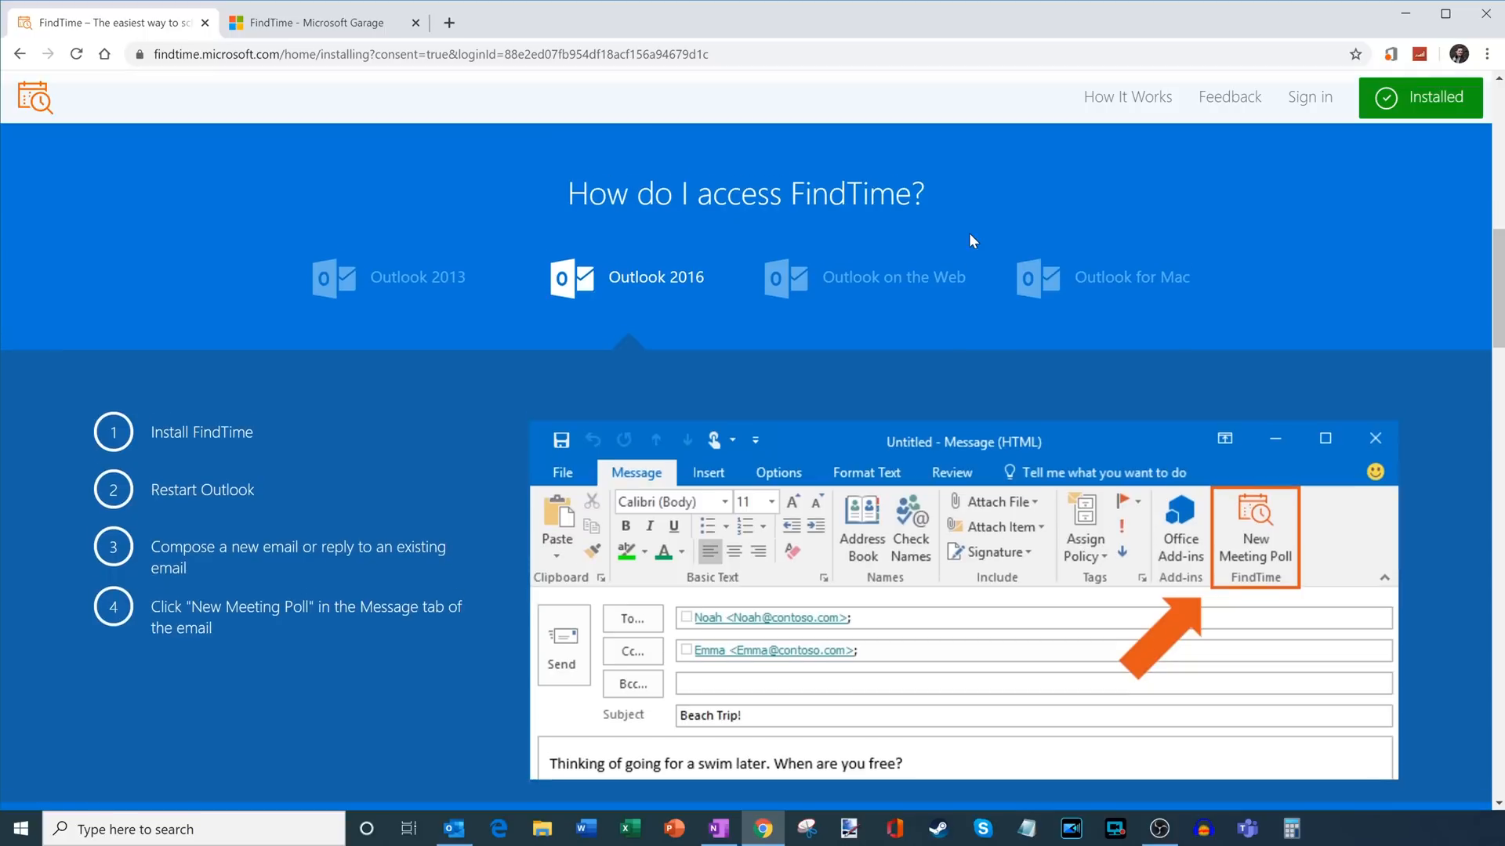
{"action": "mouse_move", "coordinate": [796, 238]}
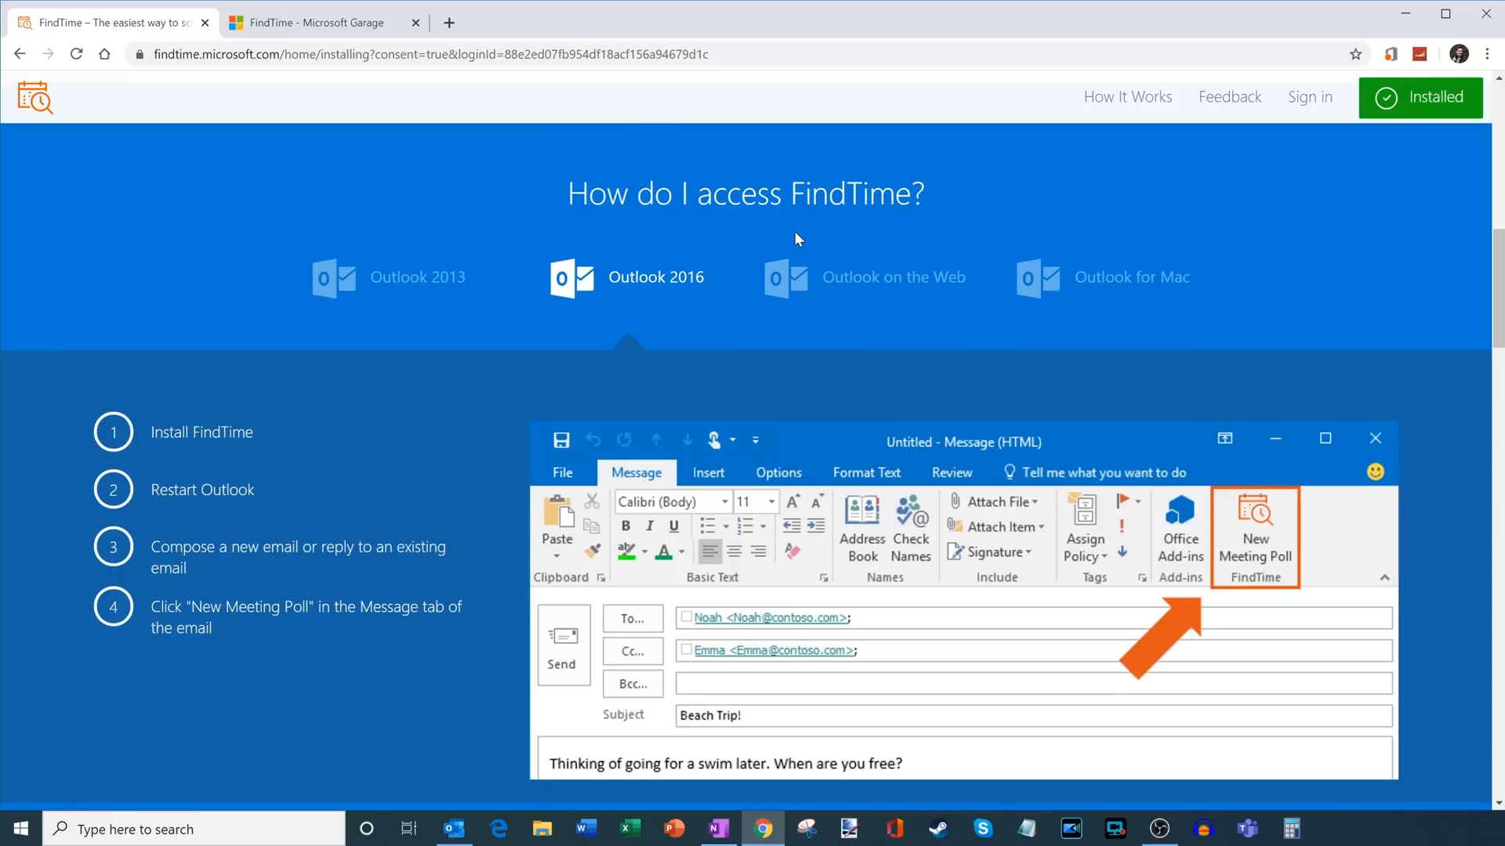
{"action": "mouse_move", "coordinate": [669, 281]}
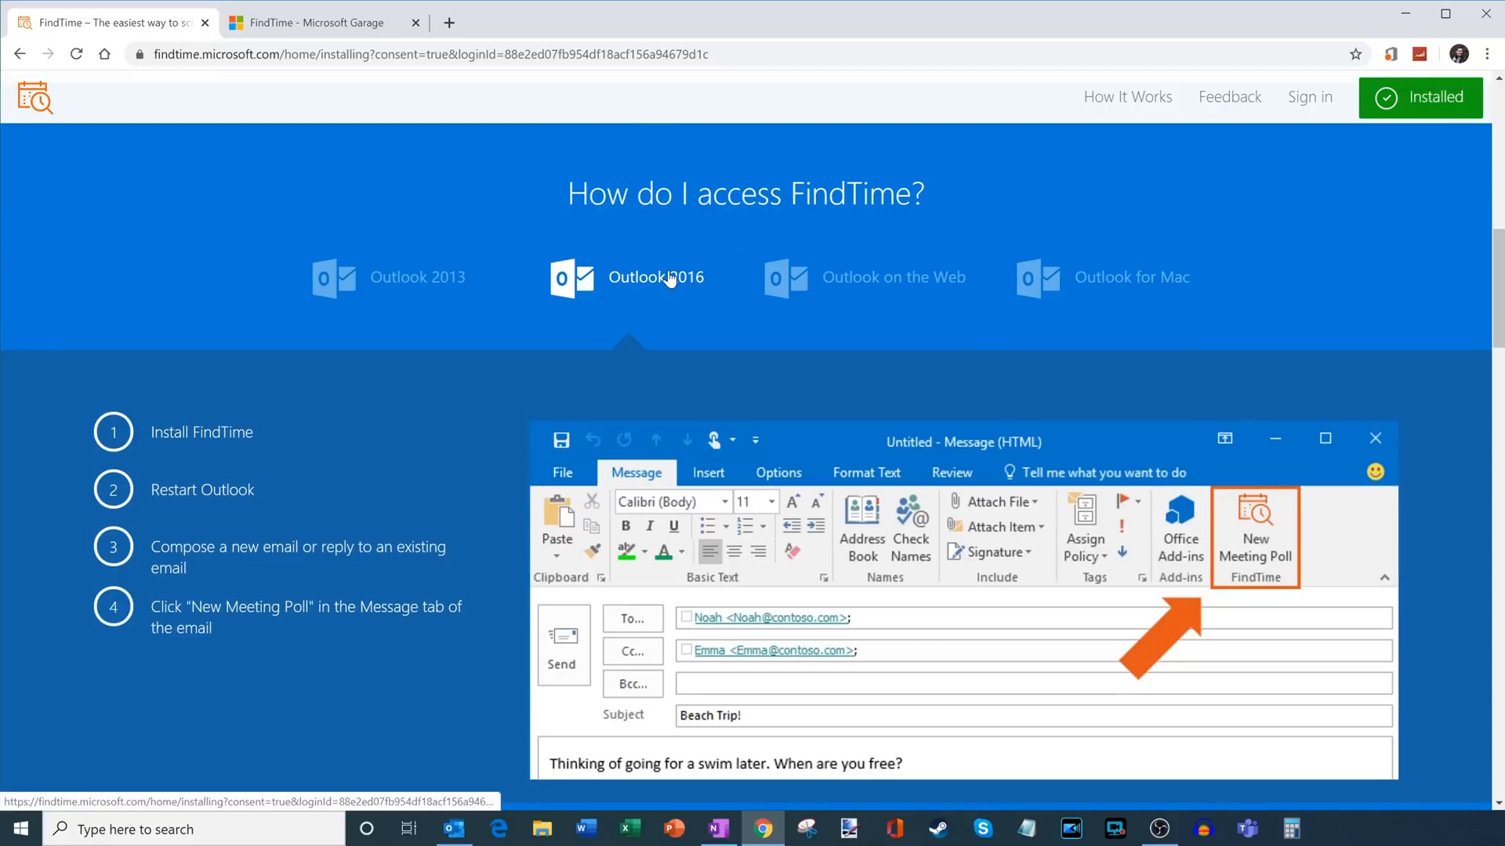
{"action": "left_click", "coordinate": [892, 277]}
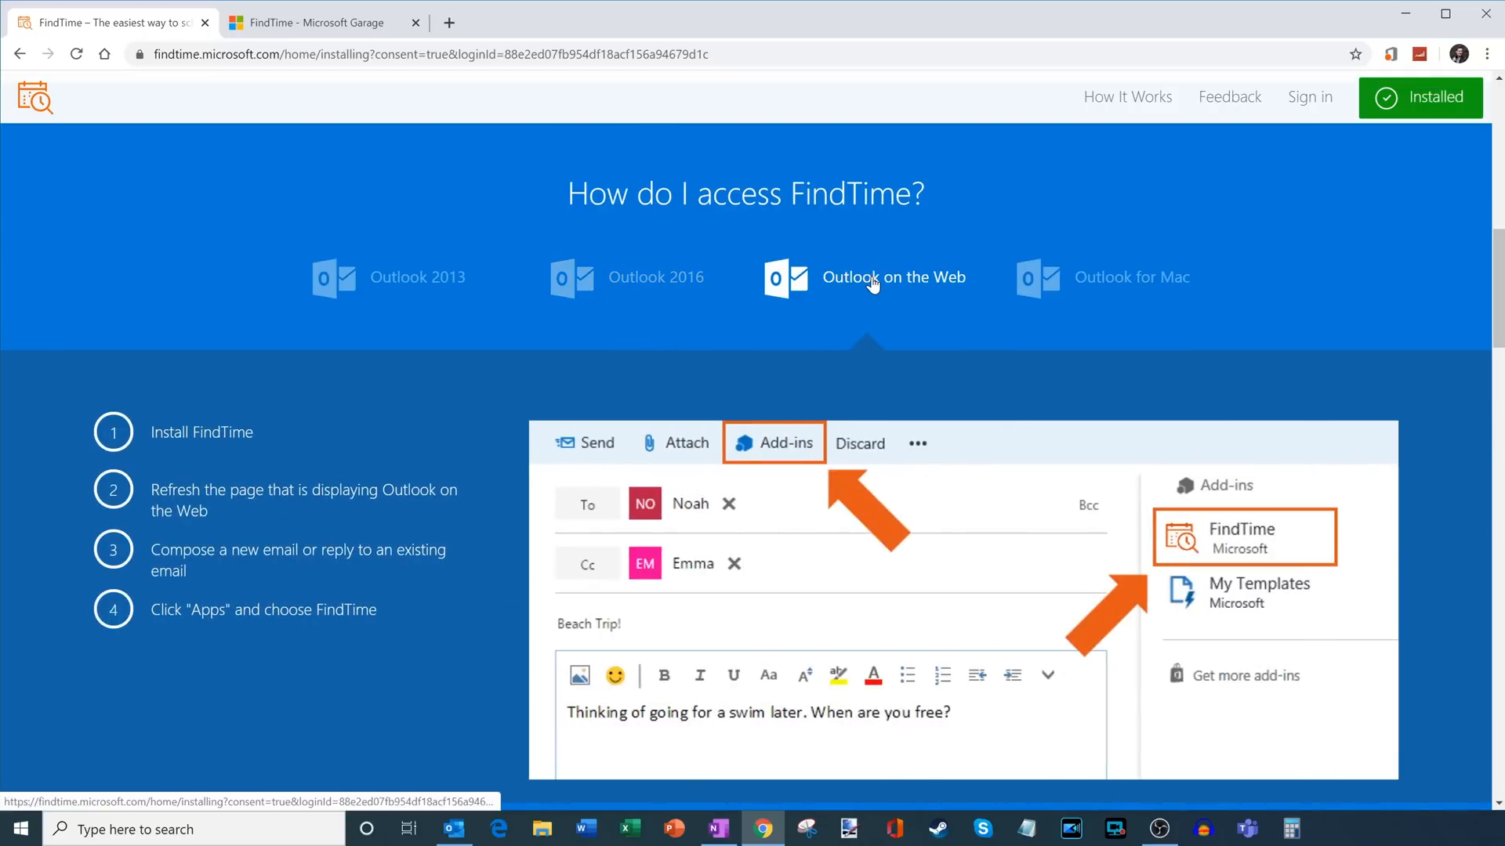
{"action": "left_click", "coordinate": [1130, 277]}
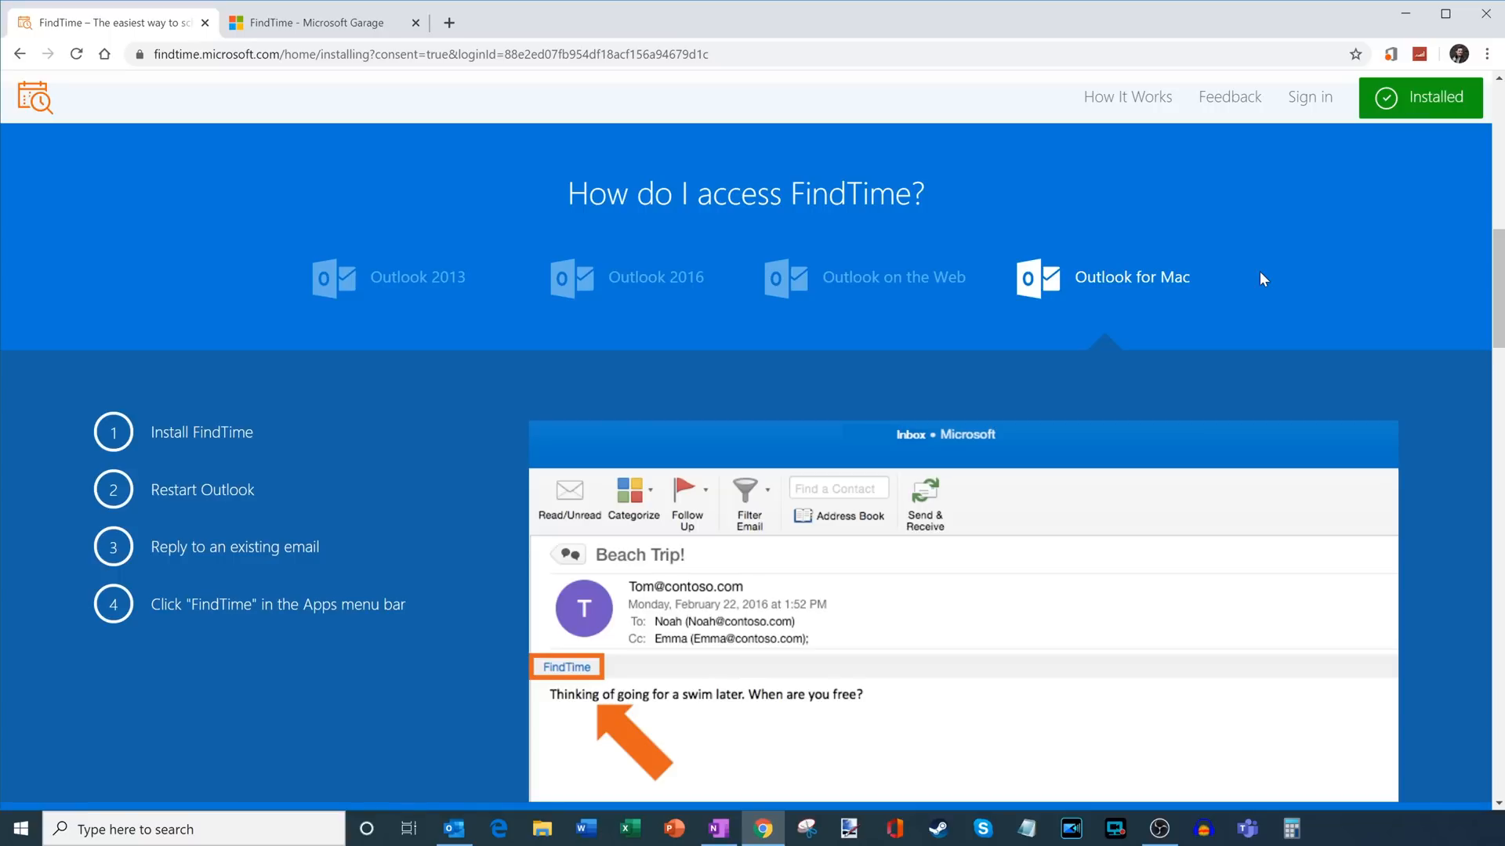
{"action": "mouse_move", "coordinate": [749, 494]}
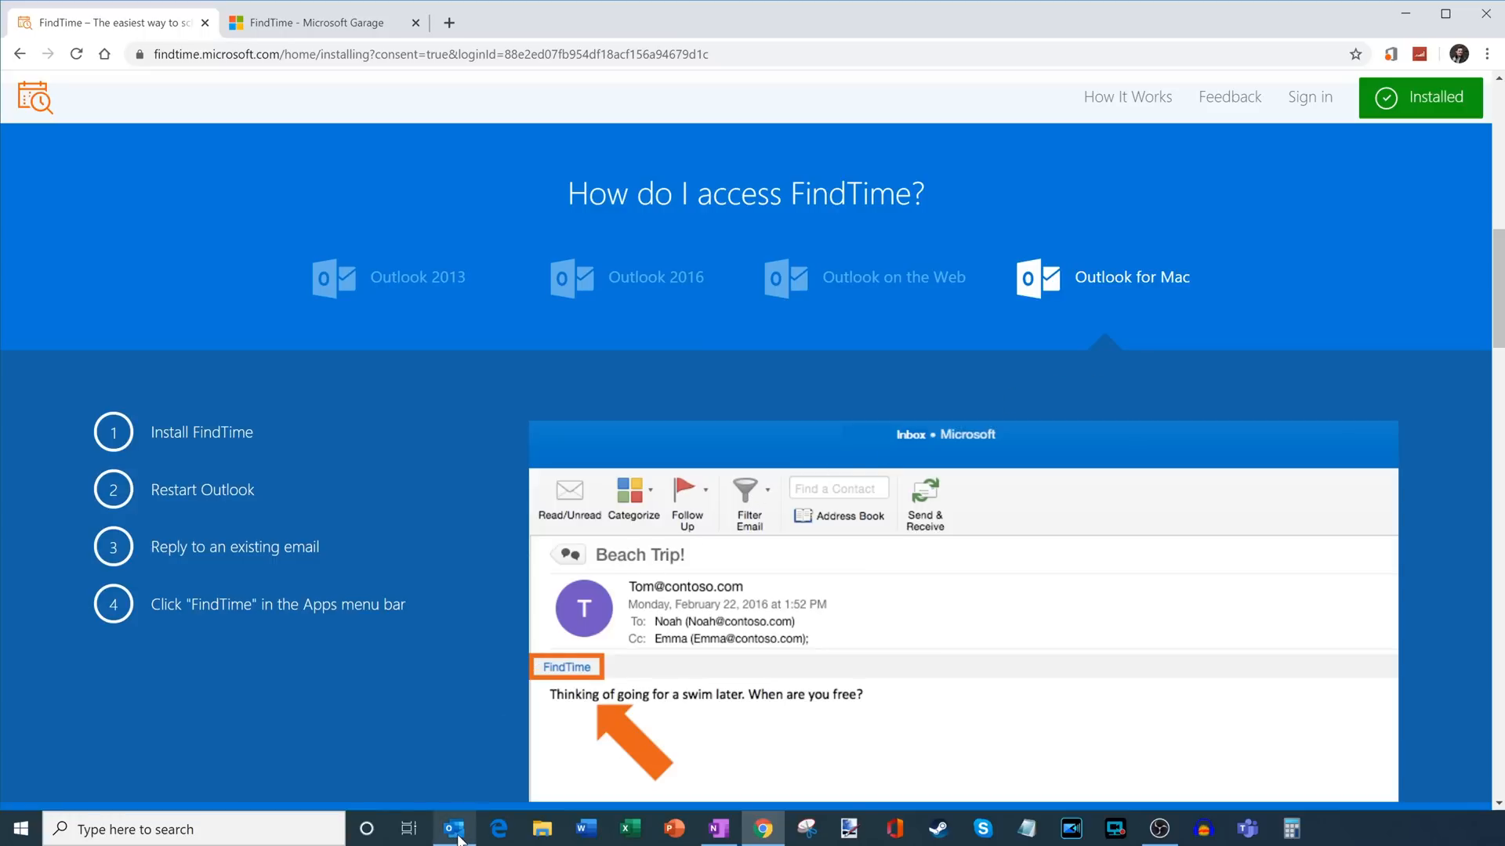
{"action": "left_click", "coordinate": [455, 830]}
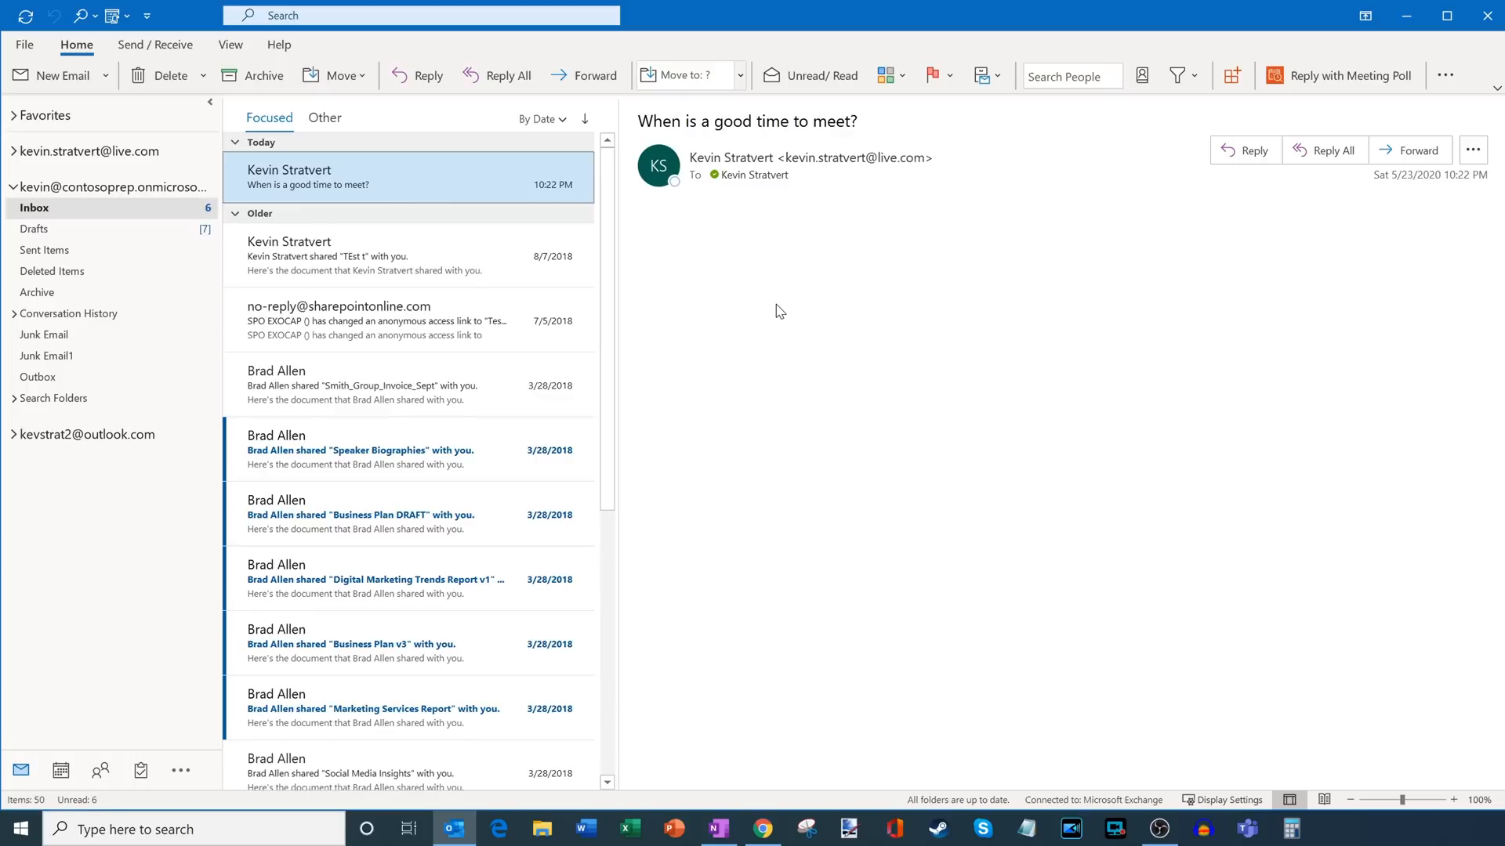
{"action": "mouse_move", "coordinate": [704, 273]}
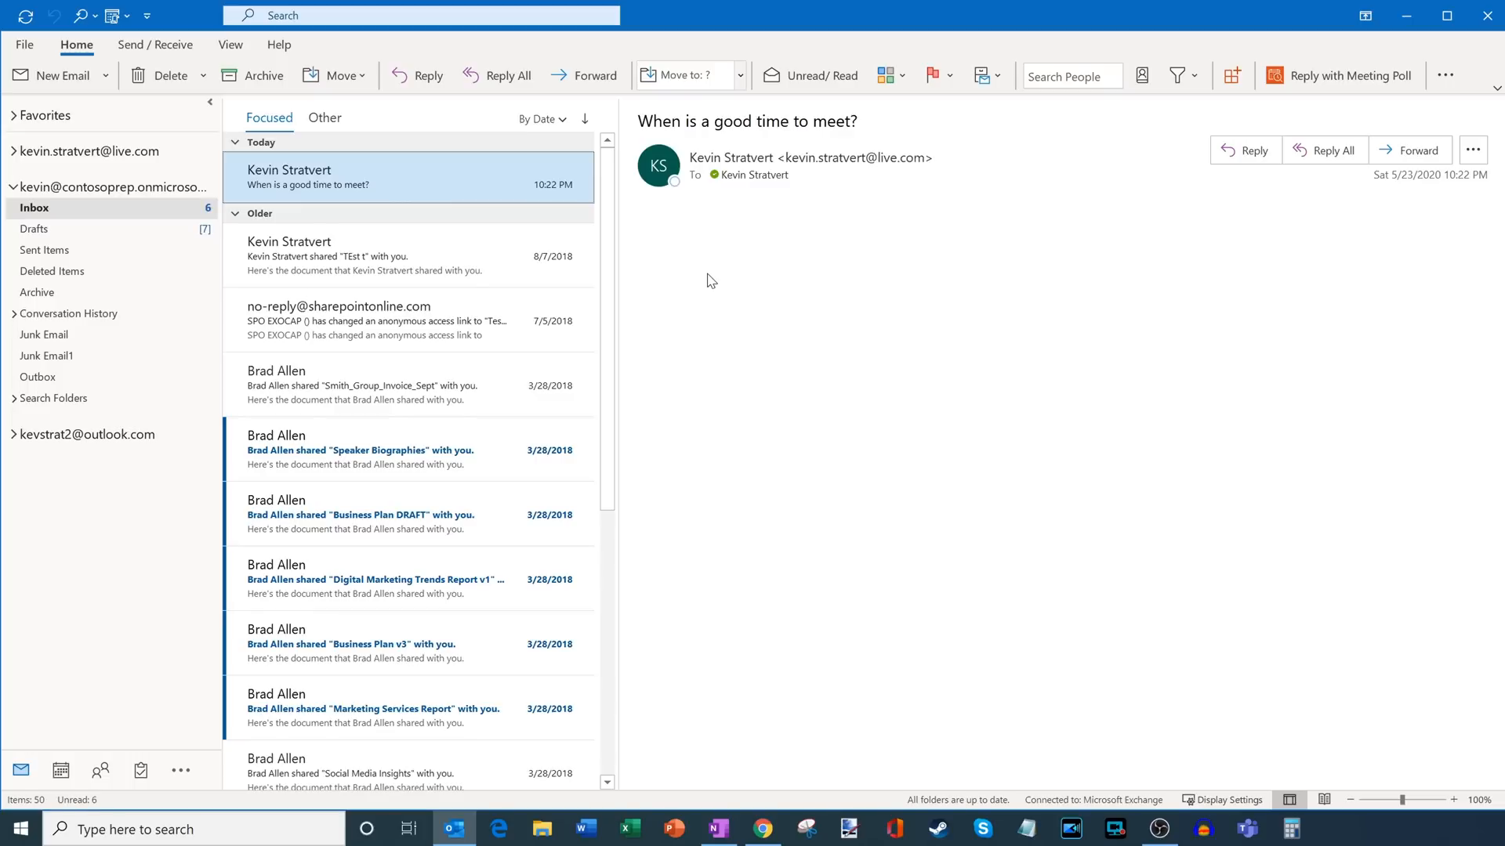
{"action": "mouse_move", "coordinate": [721, 272]}
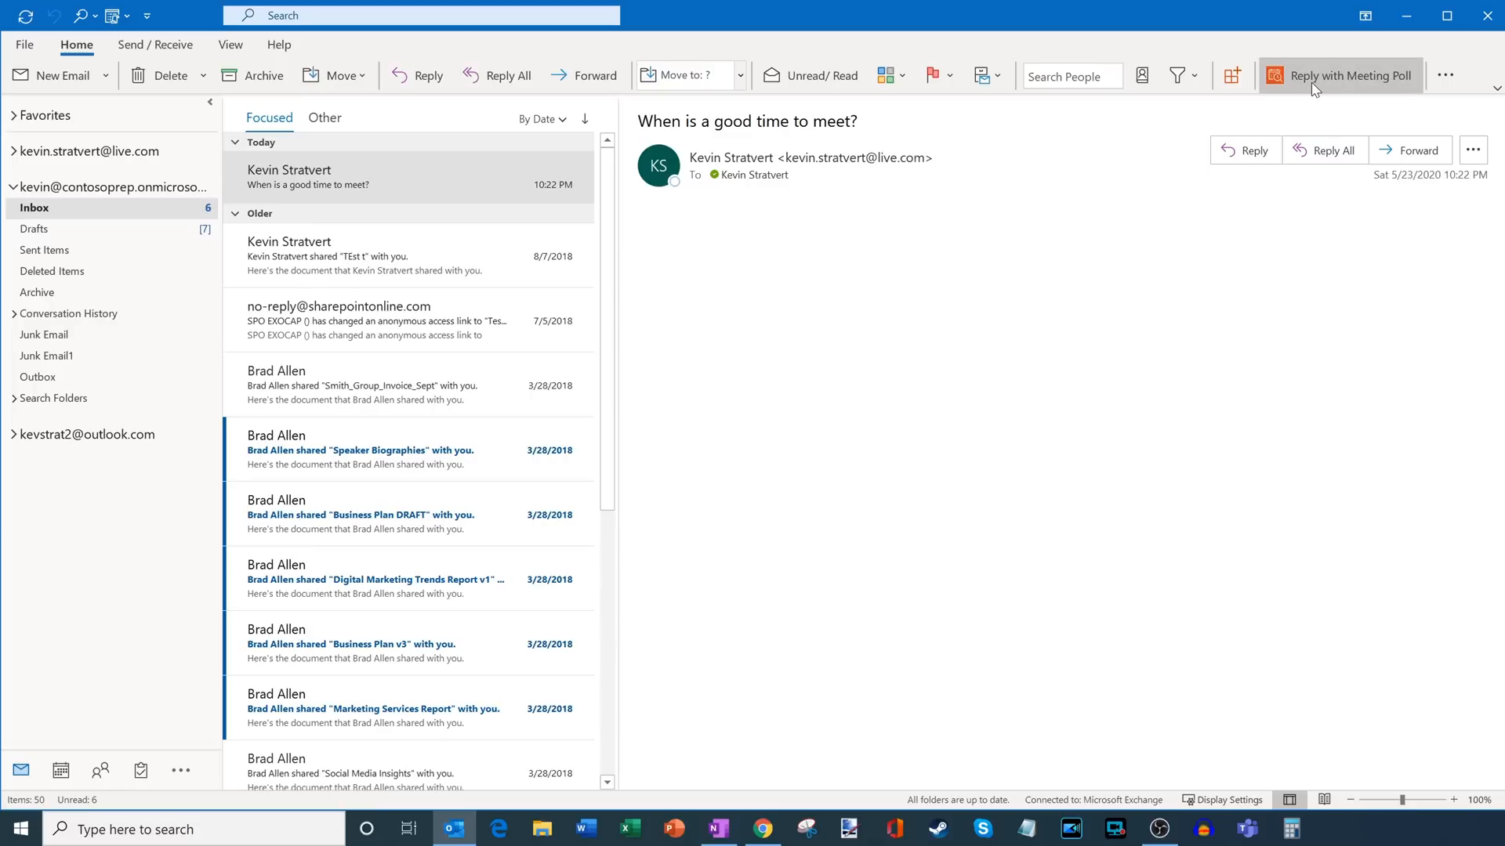
{"action": "mouse_move", "coordinate": [1344, 75]}
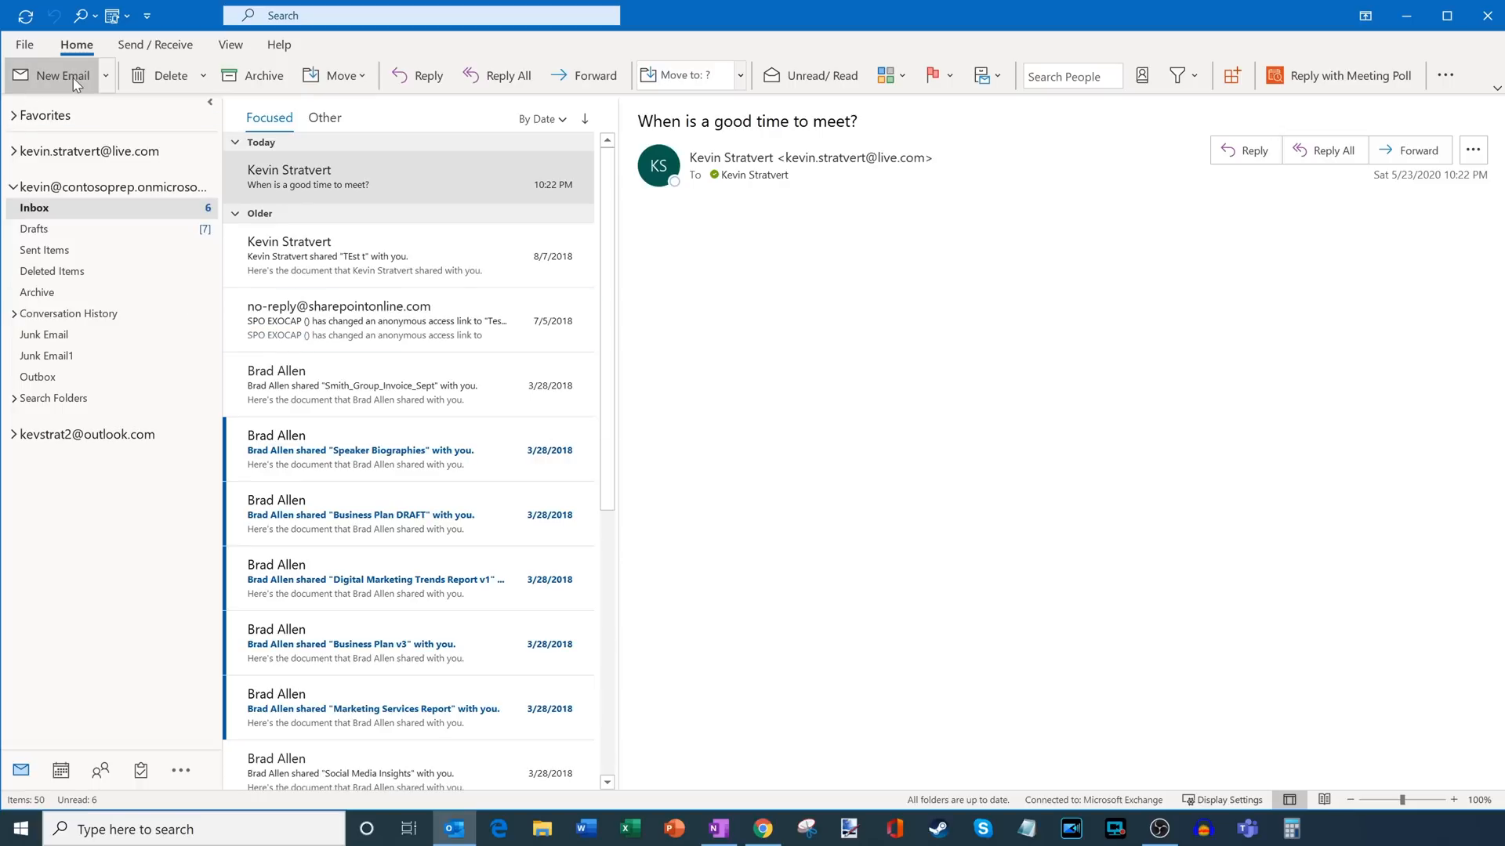
- Draft a new email to Adele Vance and Emily Braun with subject 'We should meet to talk about the Mach 8 drone project'
{"action": "left_click", "coordinate": [55, 75]}
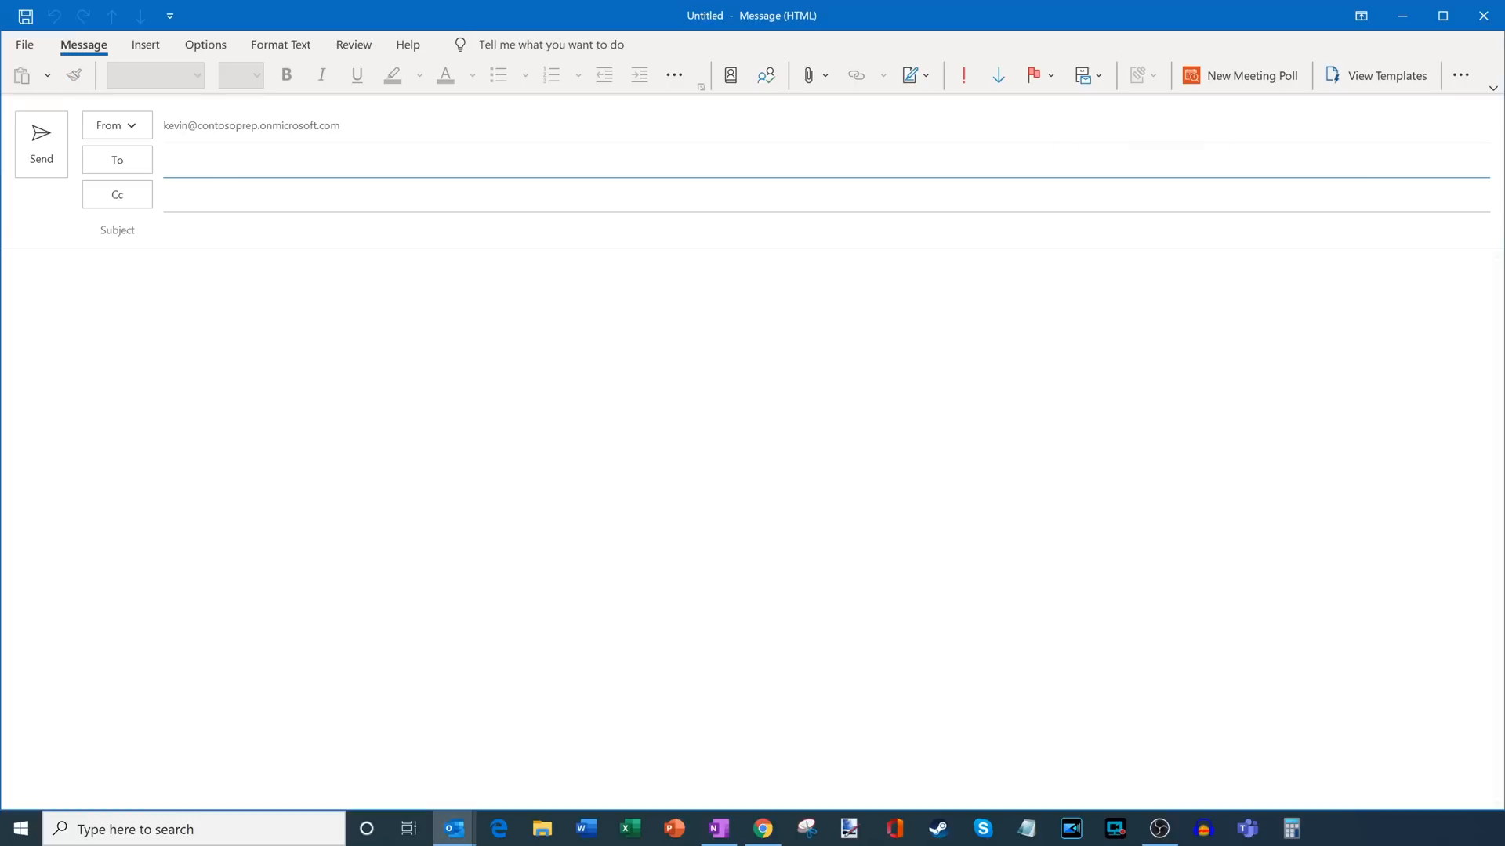
{"action": "mouse_move", "coordinate": [1249, 75]}
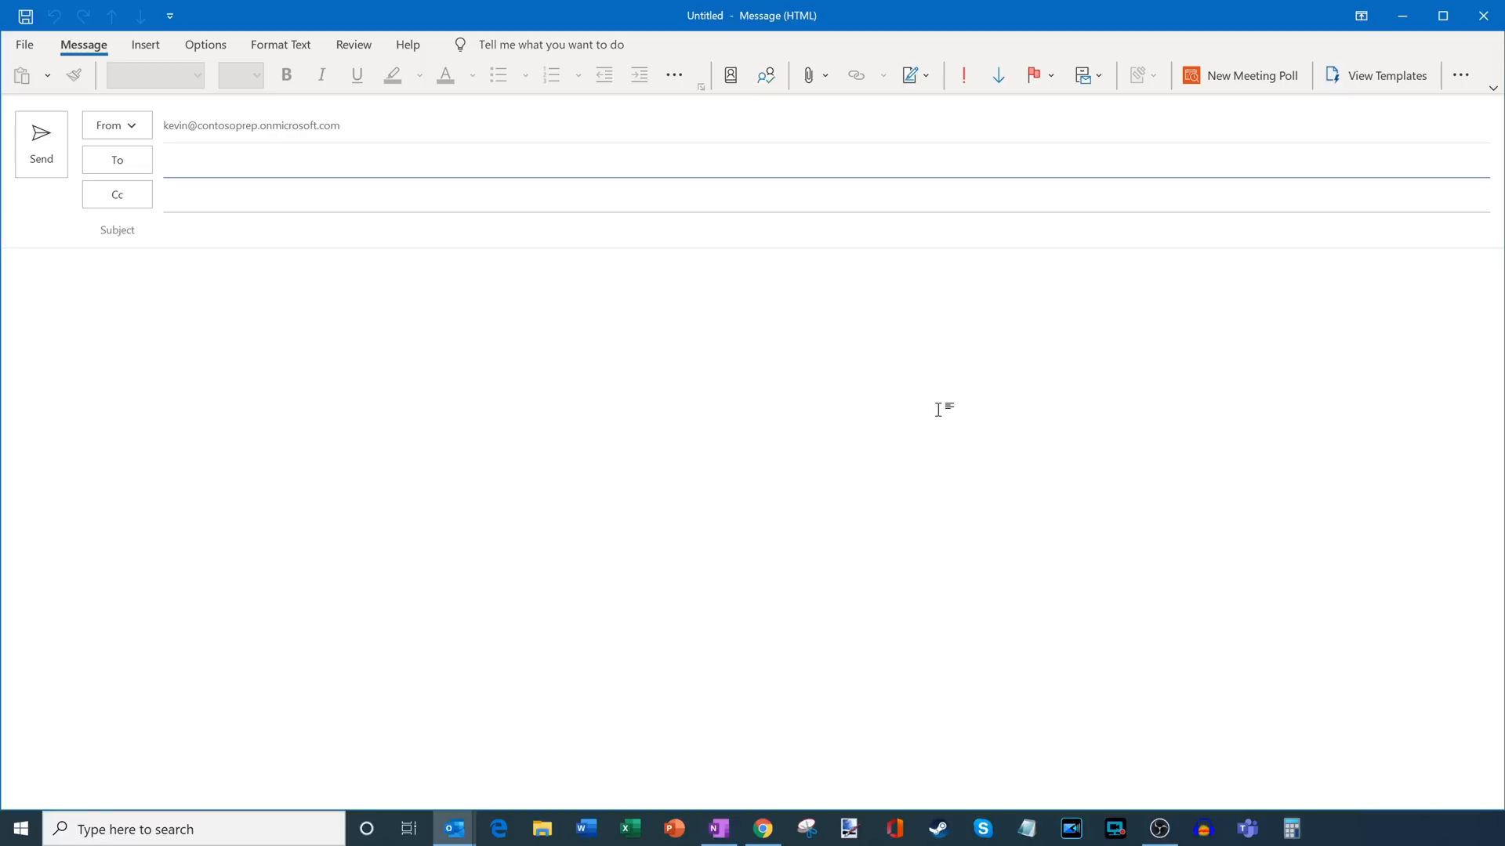
{"action": "type", "text": "ance; Emily Braun;"}
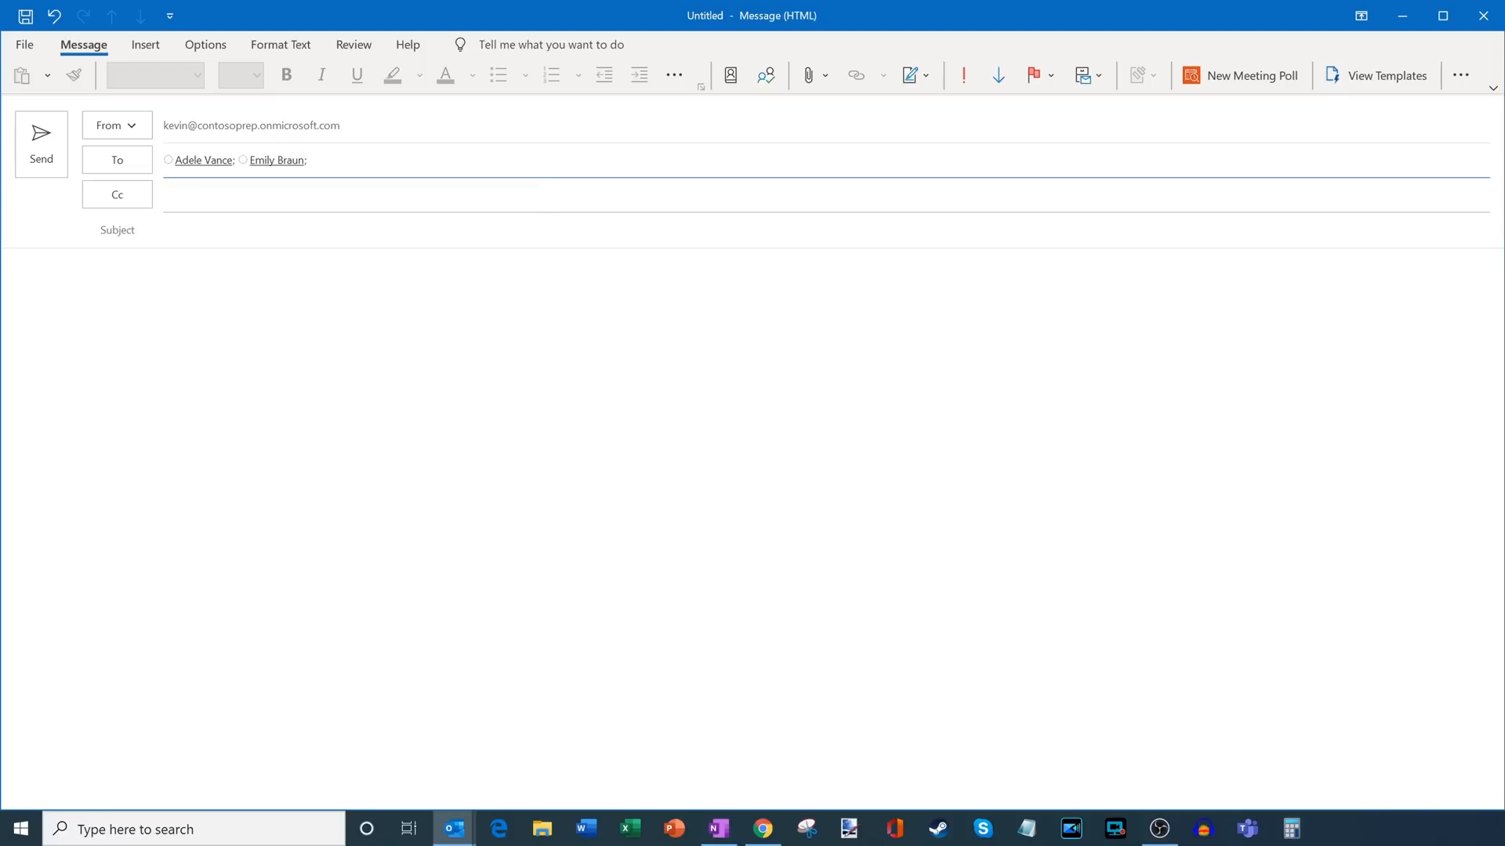
{"action": "left_click", "coordinate": [316, 159]}
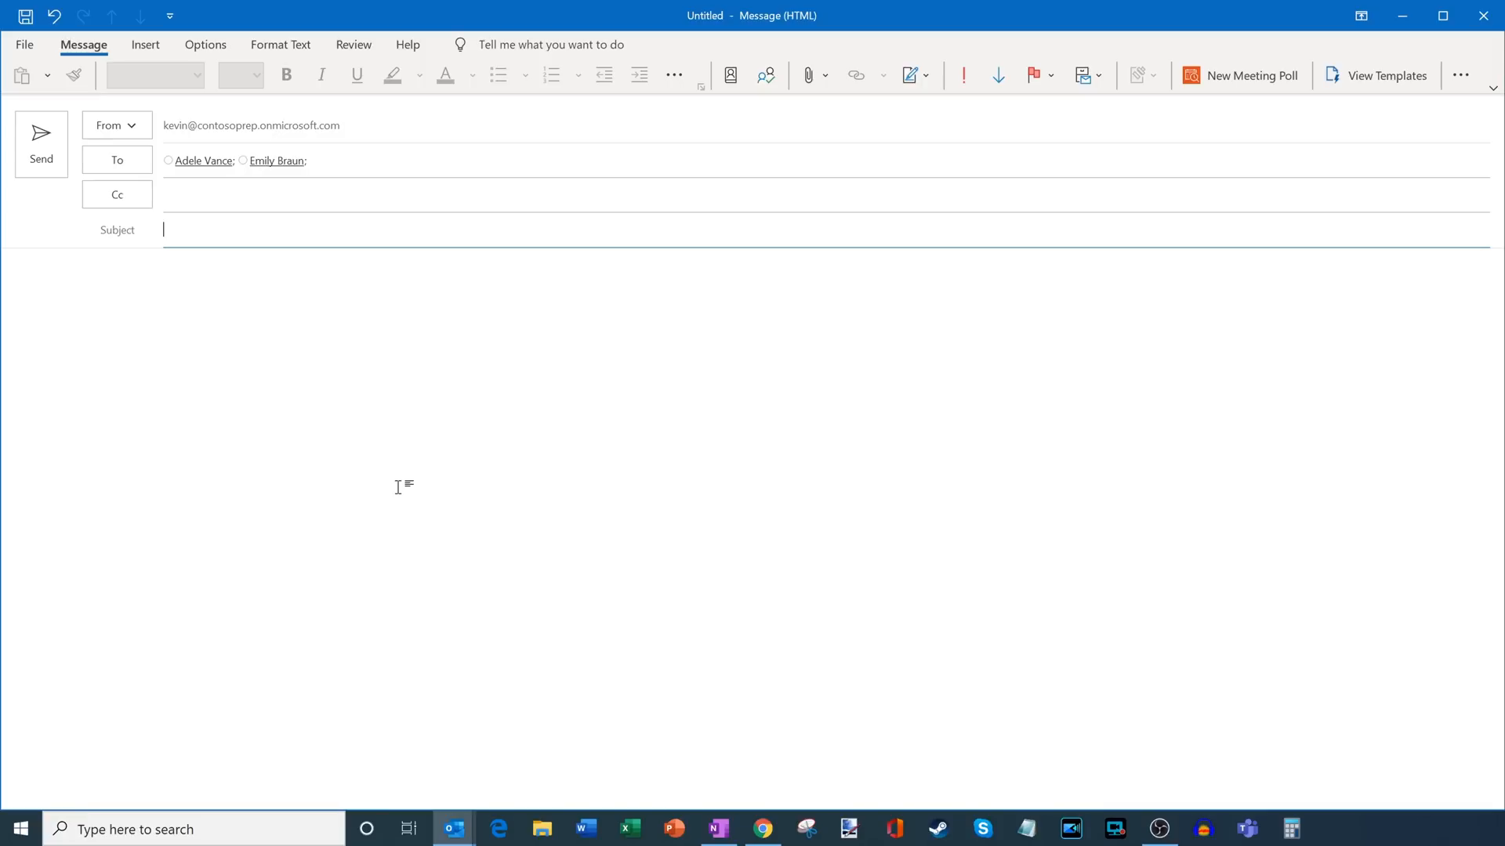
{"action": "type", "text": "We should meet to talk about the Mach 8 drone project"}
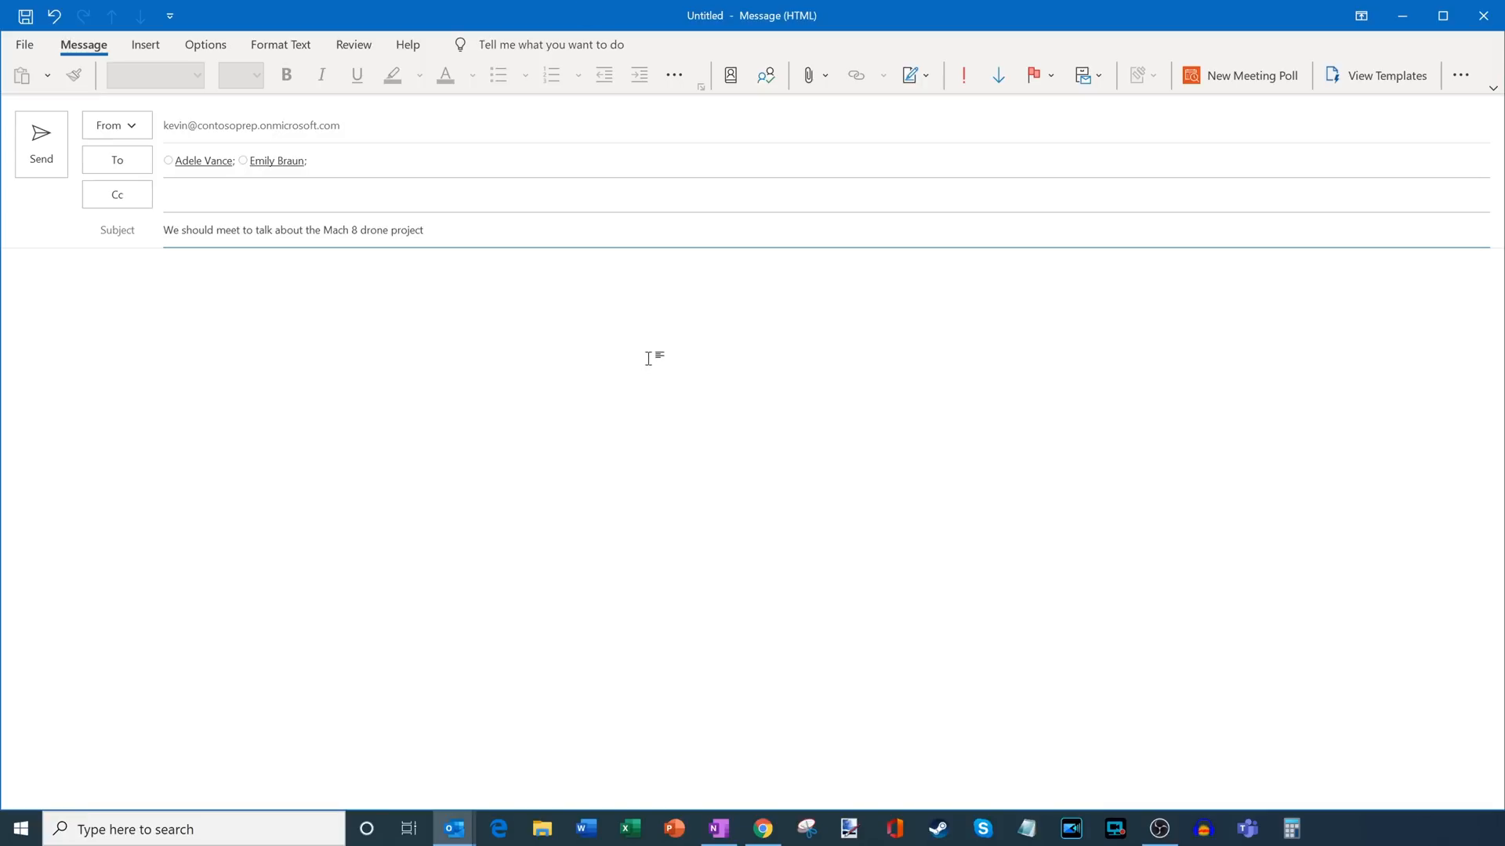
{"action": "mouse_move", "coordinate": [961, 288]}
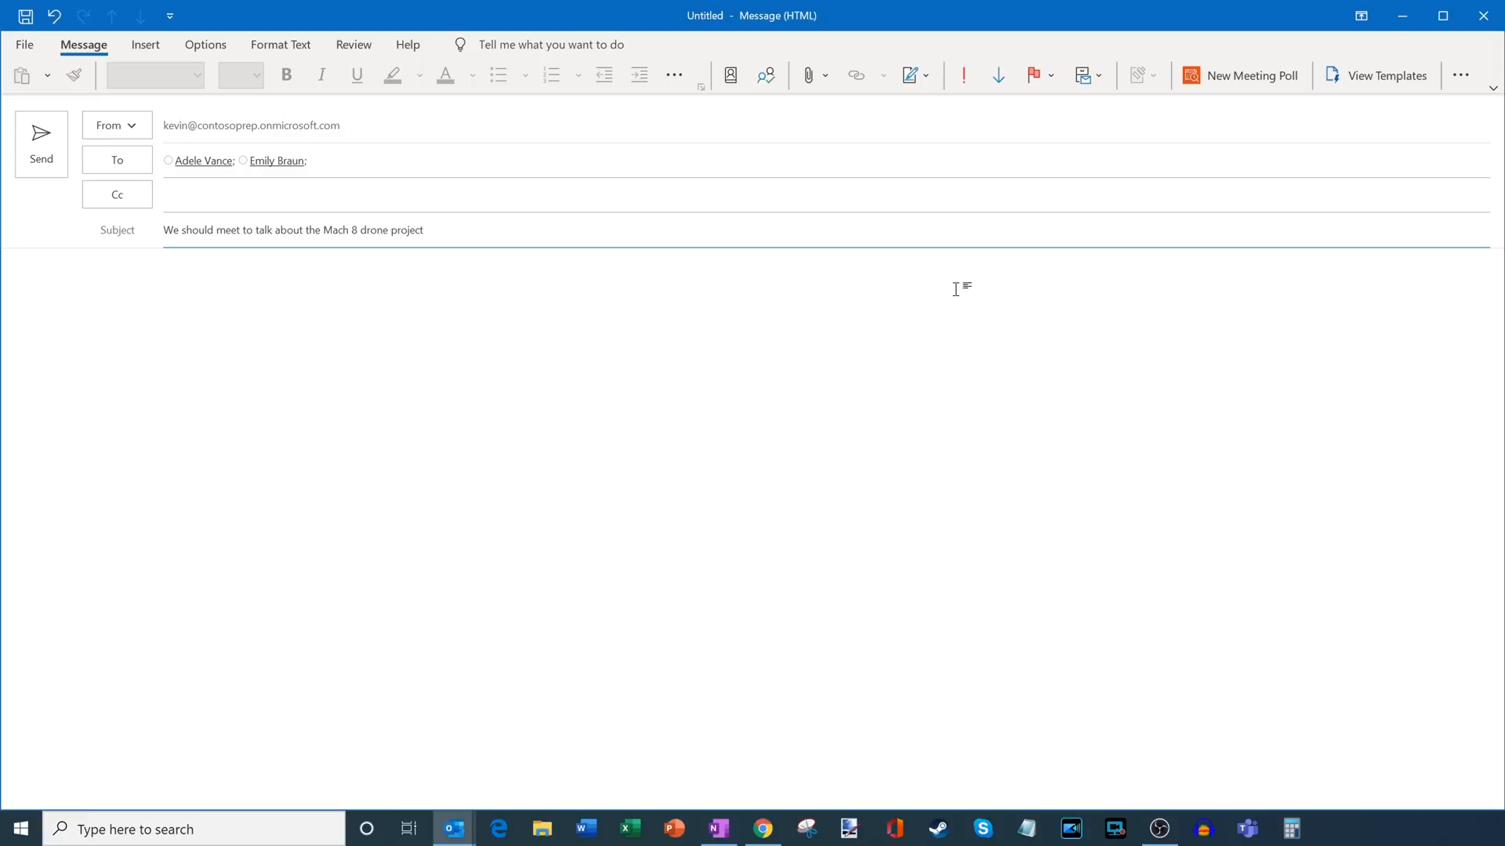
{"action": "mouse_move", "coordinate": [1250, 76]}
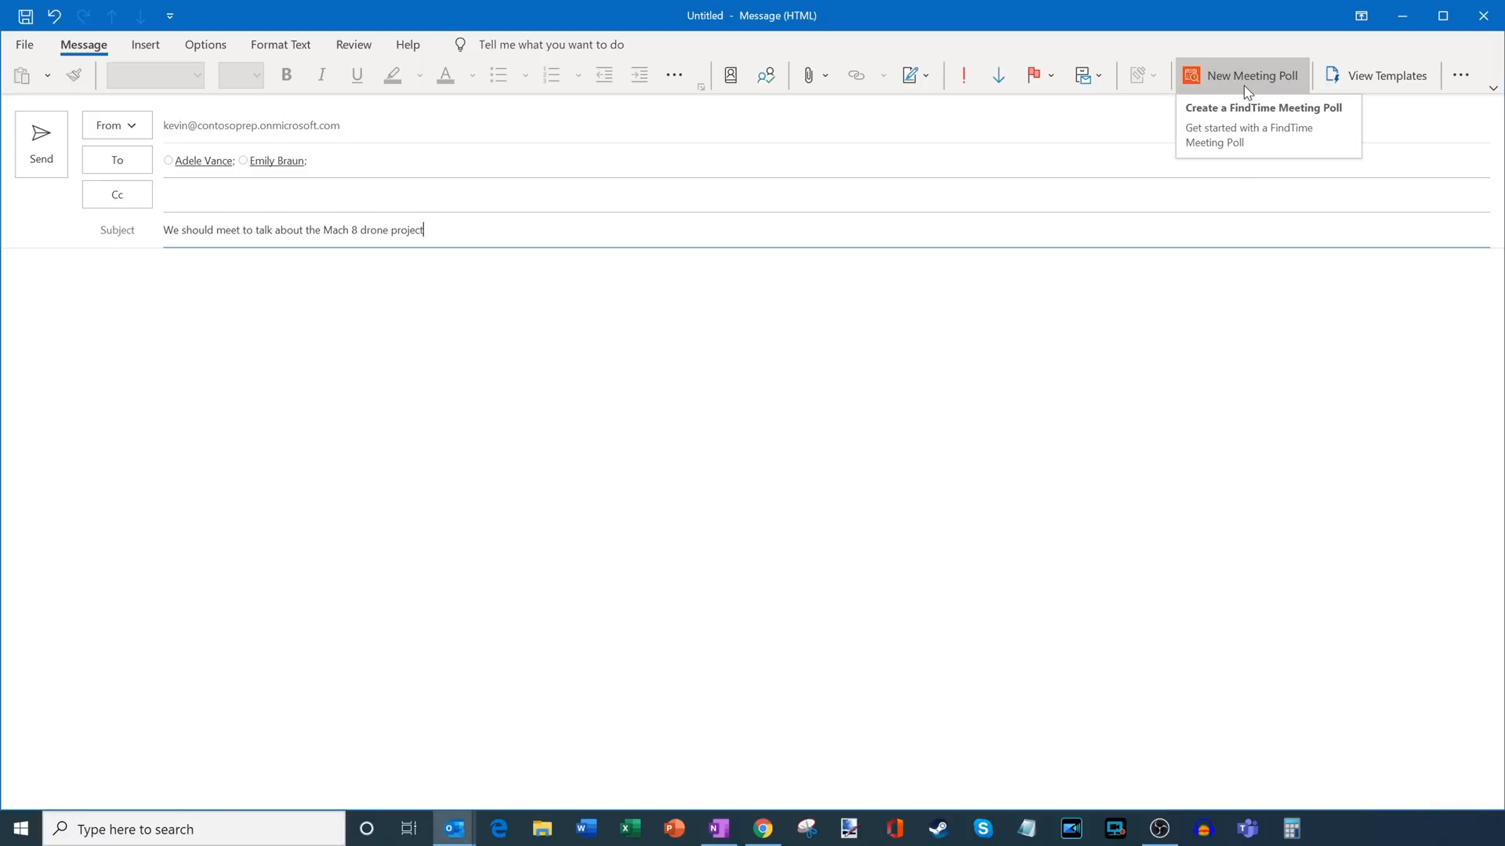
- Start a New Meeting Poll in FindTime and keep the duration at 30 minutes
{"action": "left_click", "coordinate": [1249, 75]}
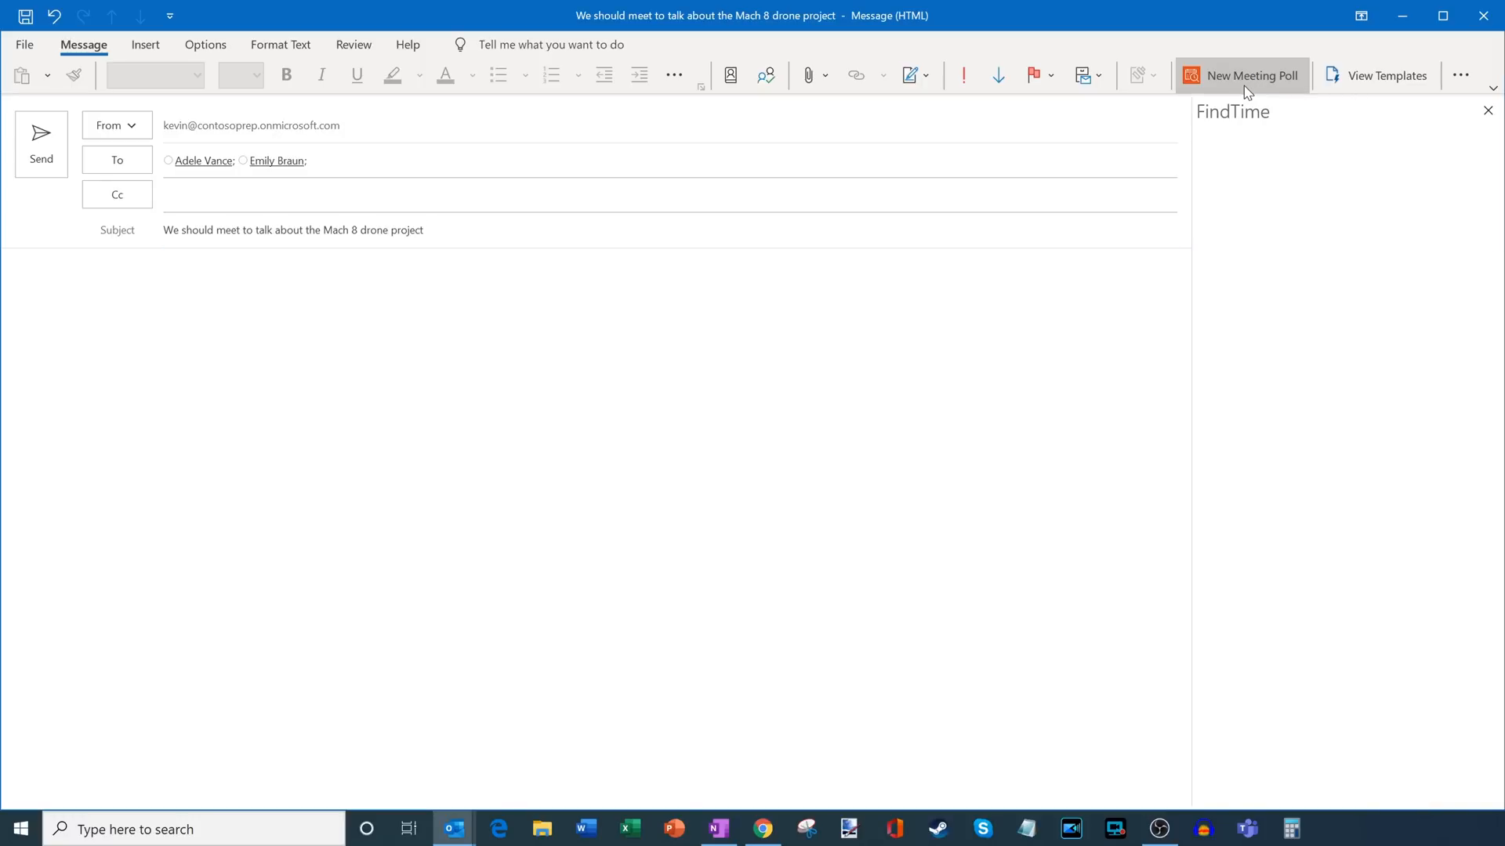
{"action": "left_click", "coordinate": [1250, 75]}
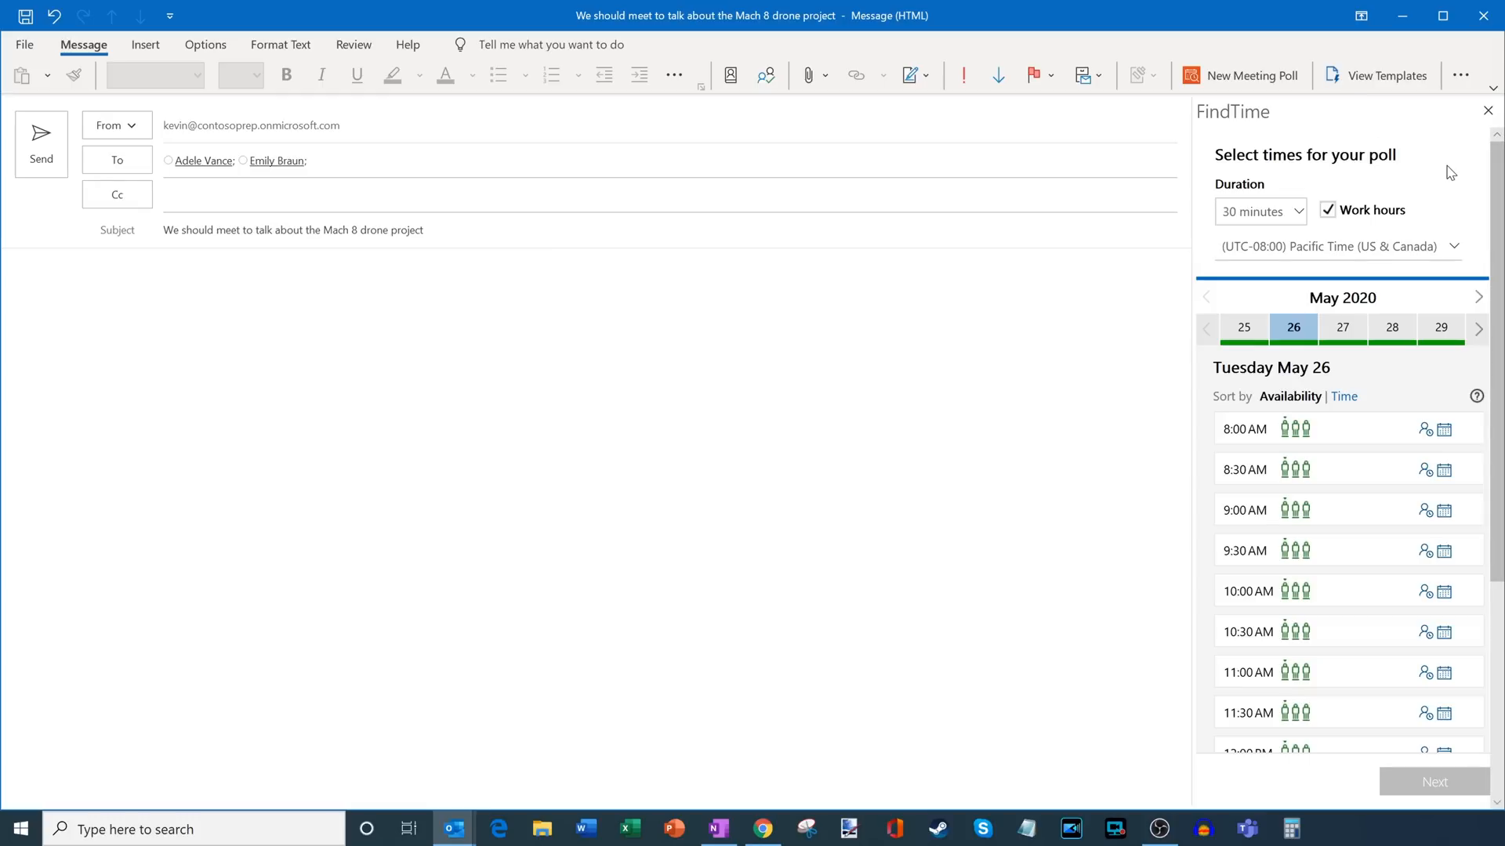
{"action": "mouse_move", "coordinate": [1430, 168]}
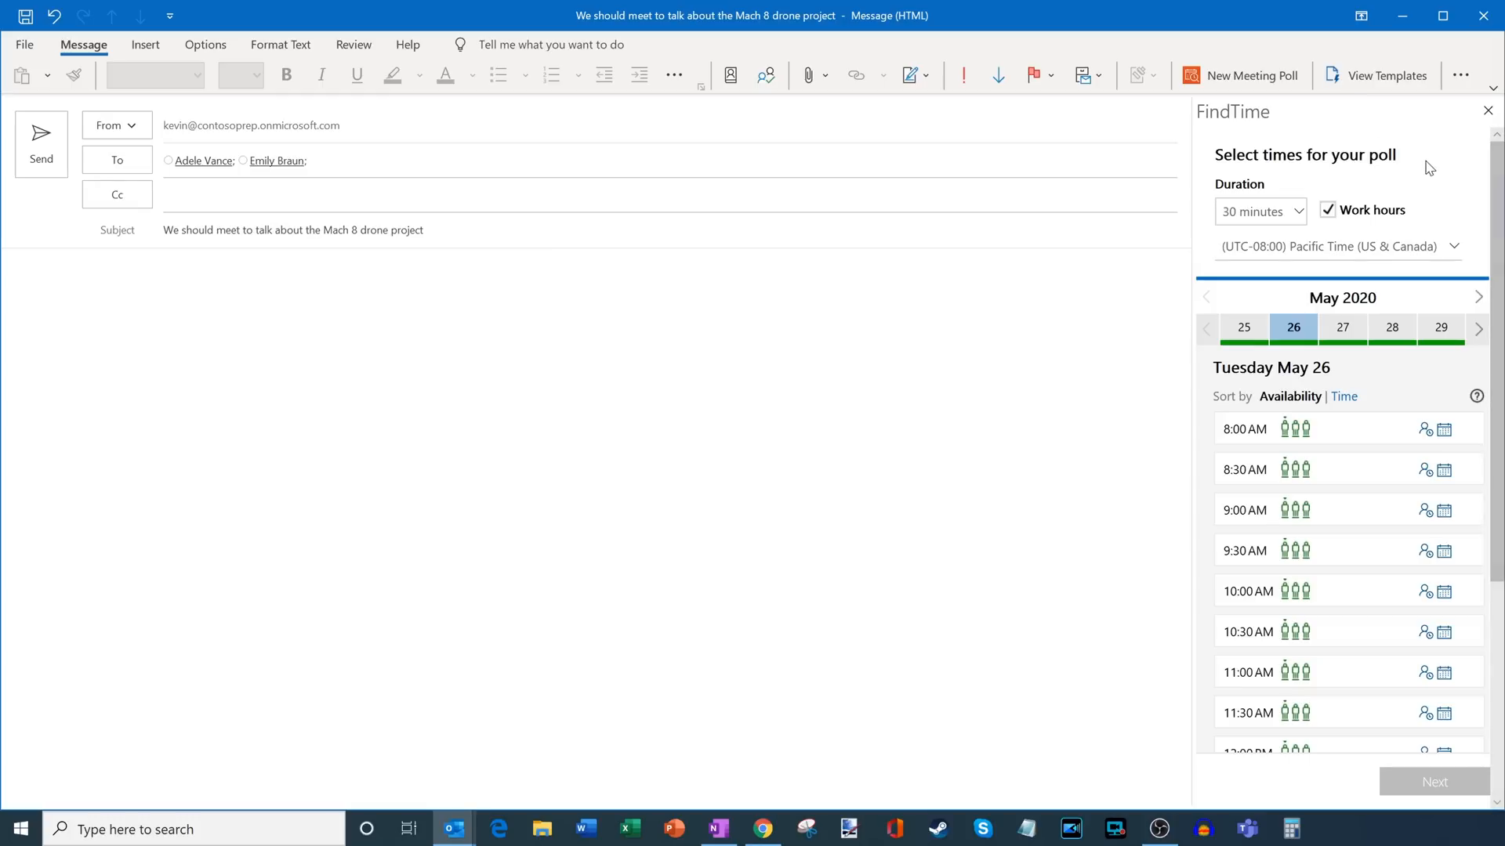
{"action": "left_click", "coordinate": [1260, 211]}
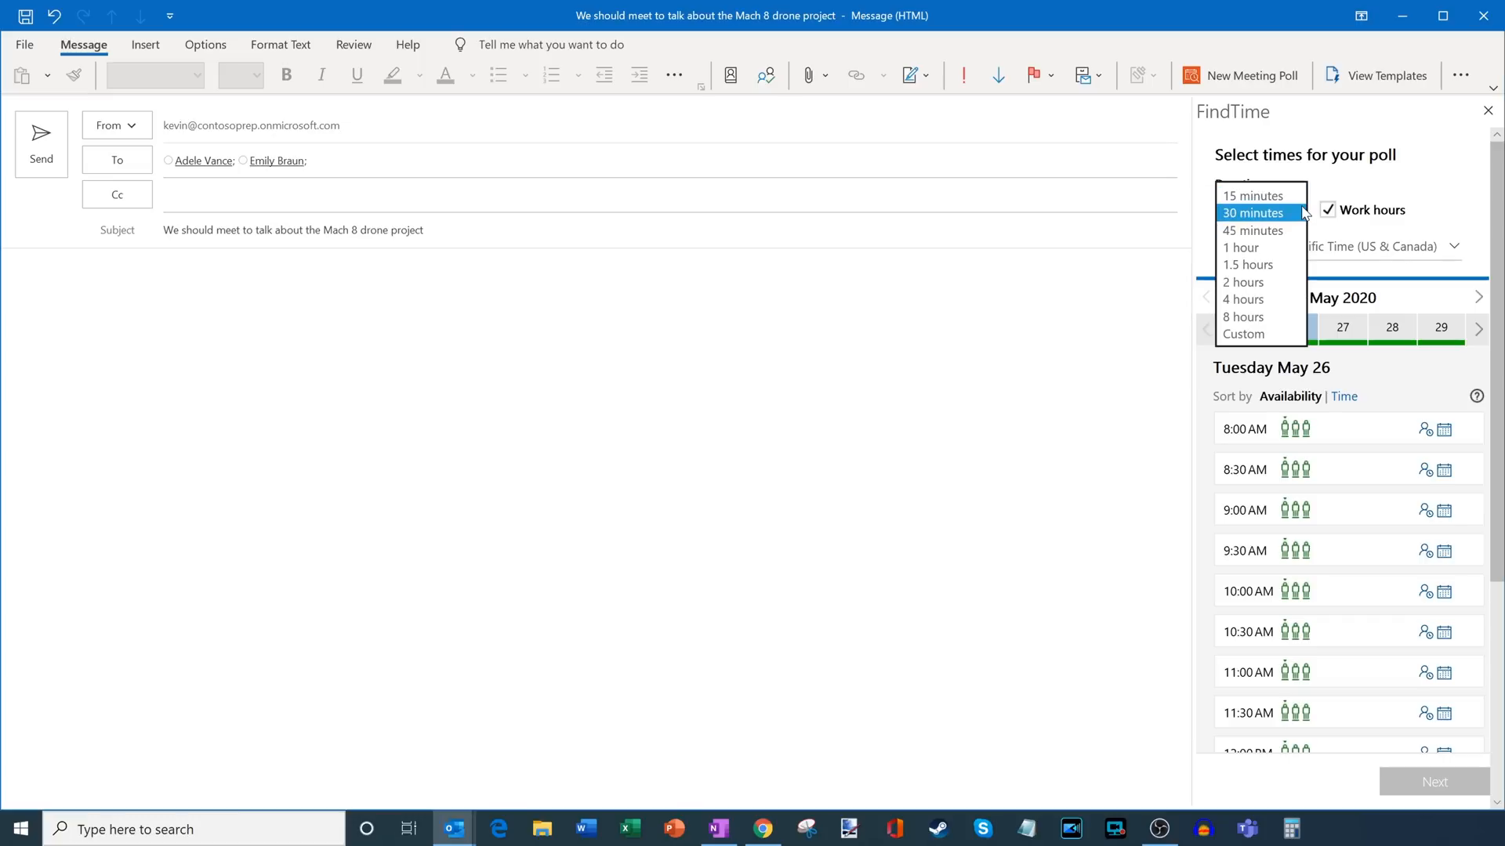
{"action": "mouse_move", "coordinate": [1252, 196]}
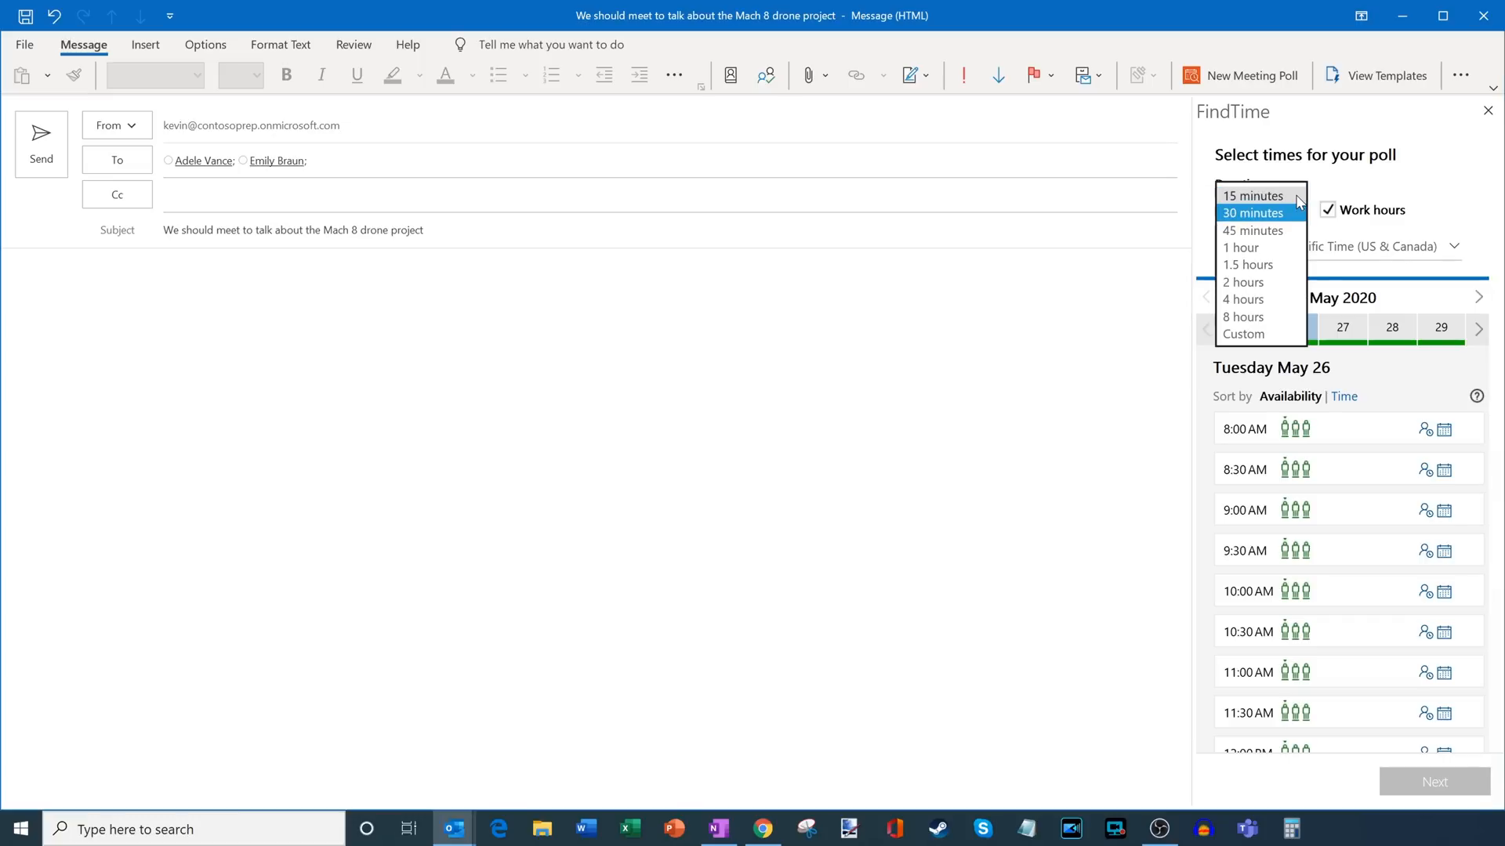
{"action": "mouse_move", "coordinate": [1285, 334]}
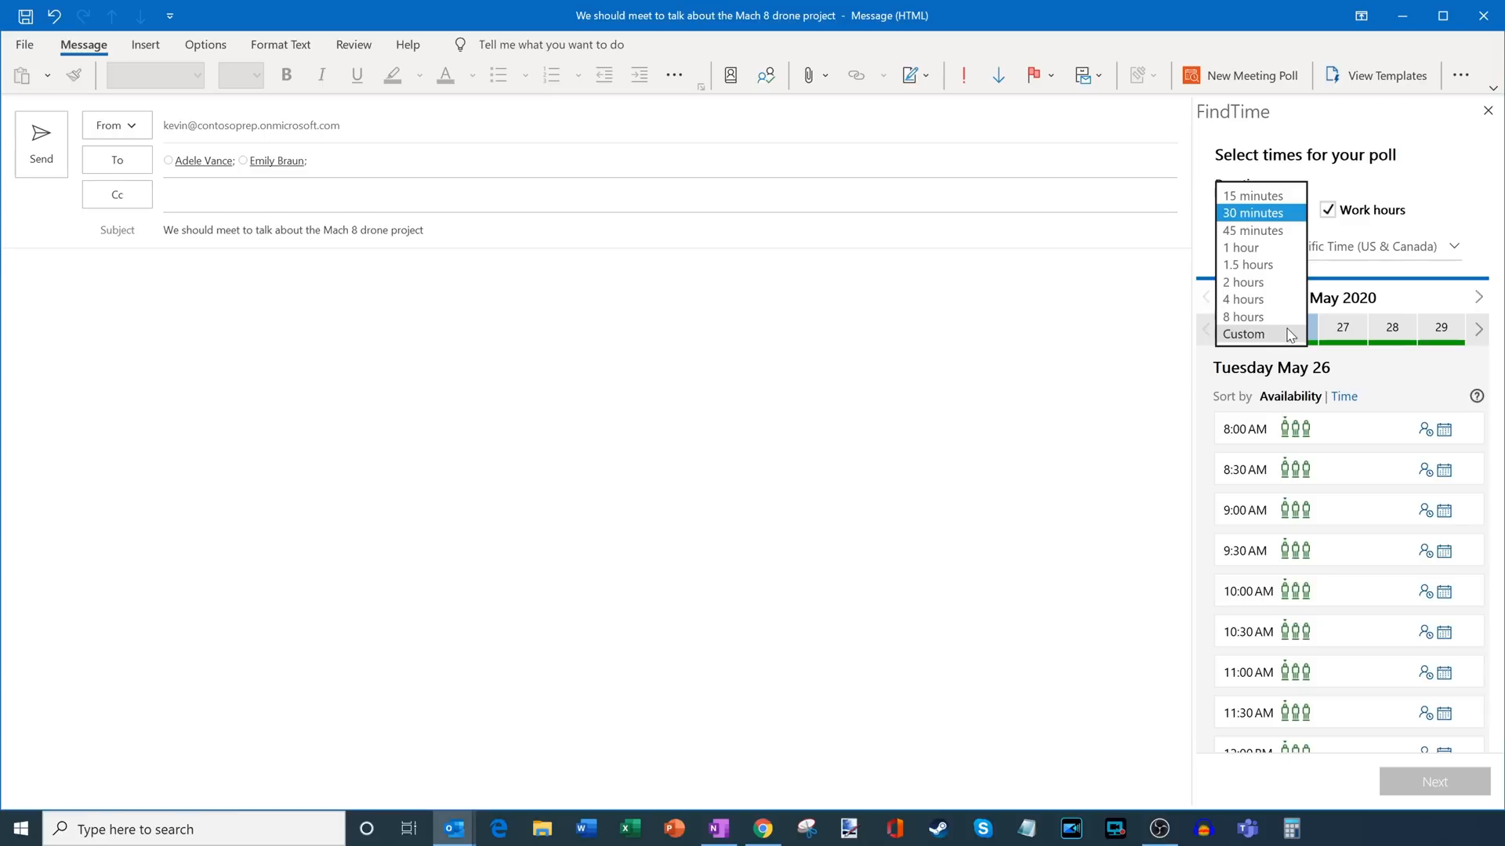
{"action": "mouse_move", "coordinate": [1296, 223]}
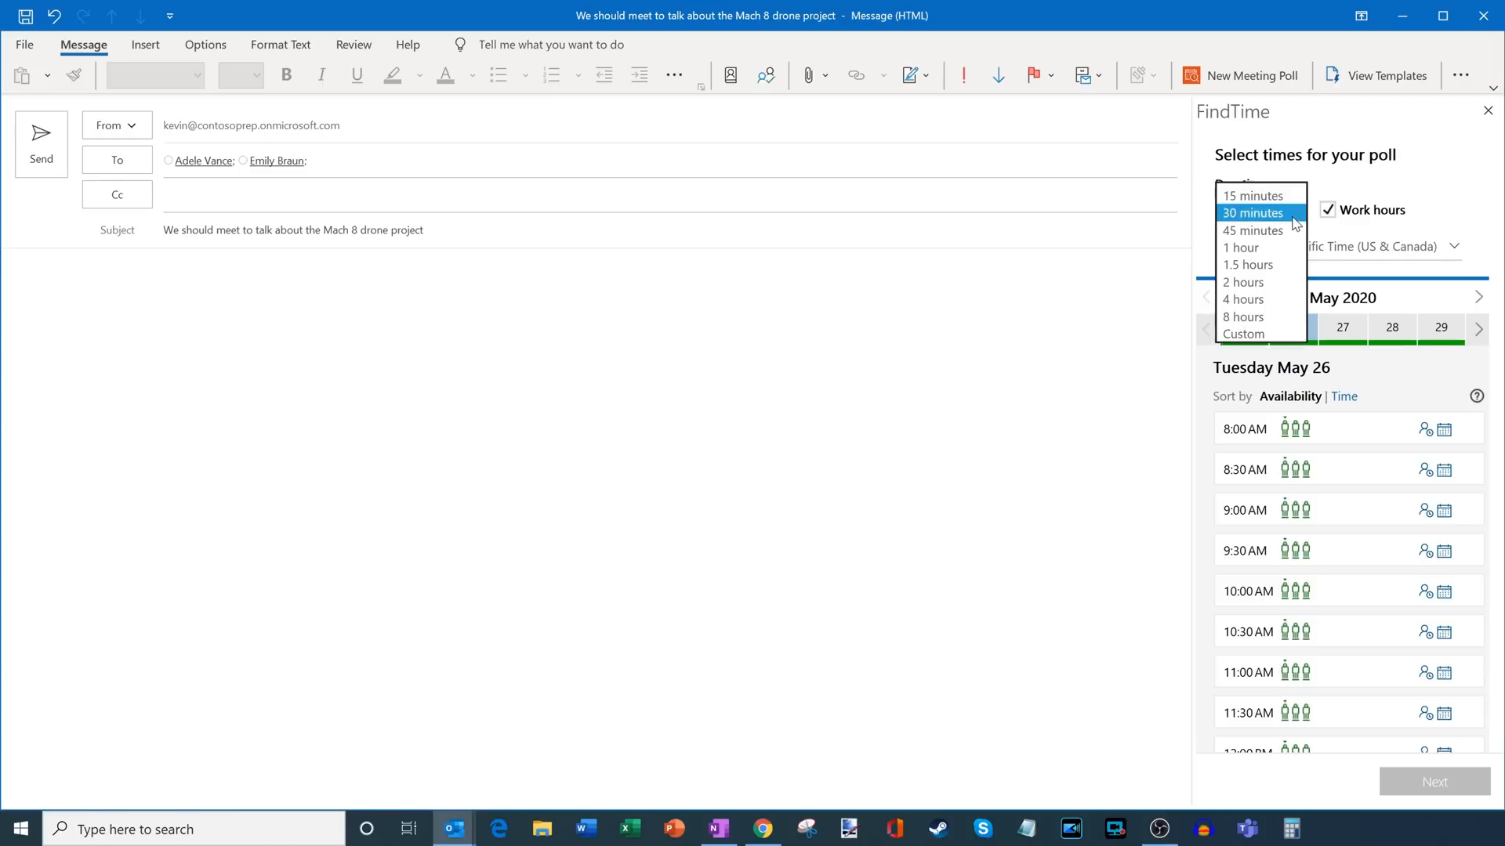
{"action": "left_click", "coordinate": [1251, 211]}
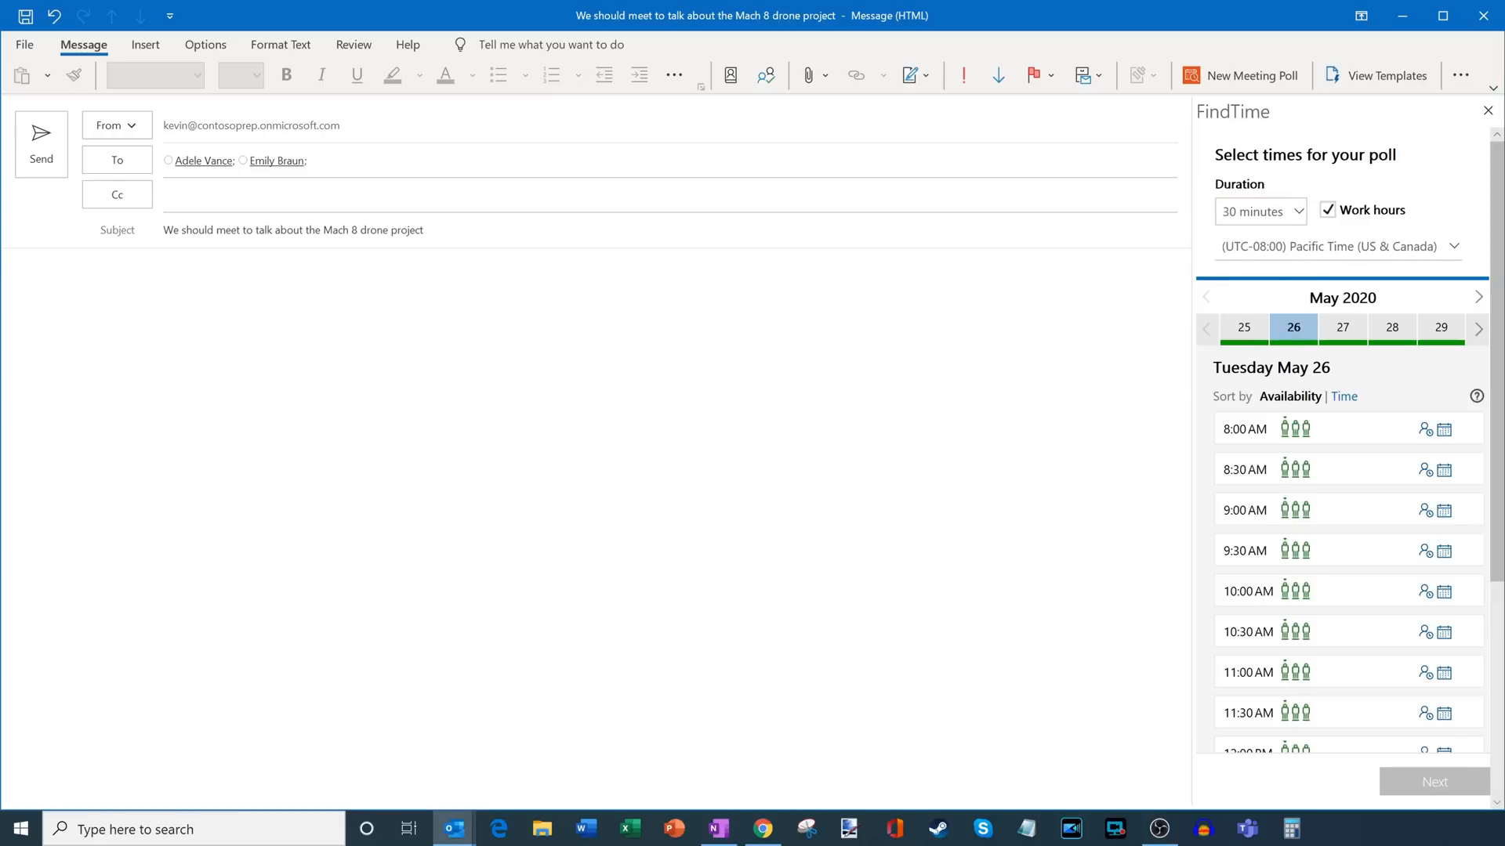
{"action": "mouse_move", "coordinate": [1333, 217]}
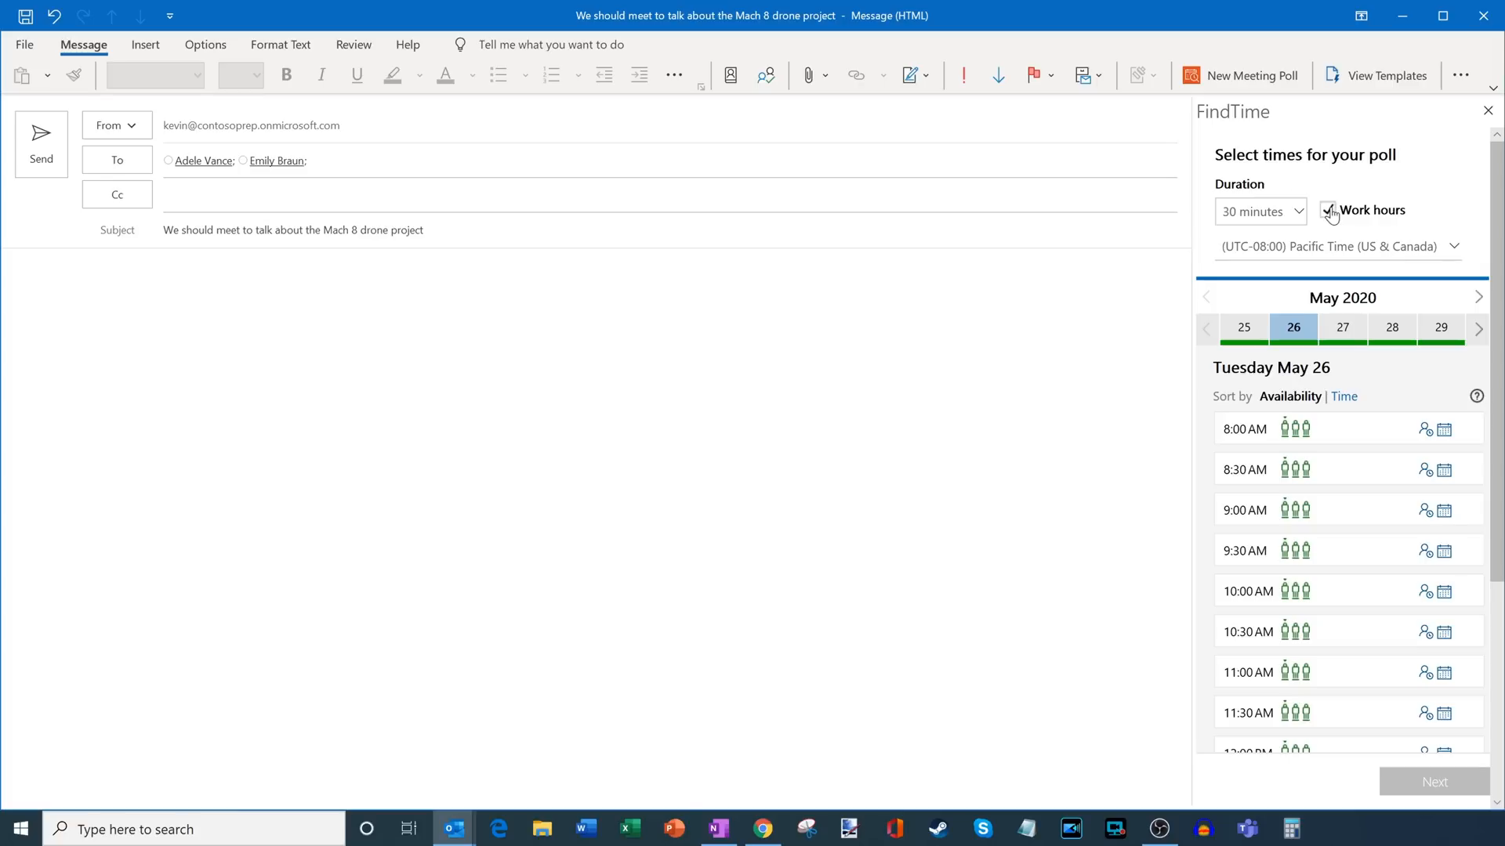
- Toggle the Work hours option off and back on so only work-hour slots are suggested
{"action": "left_click", "coordinate": [1328, 209]}
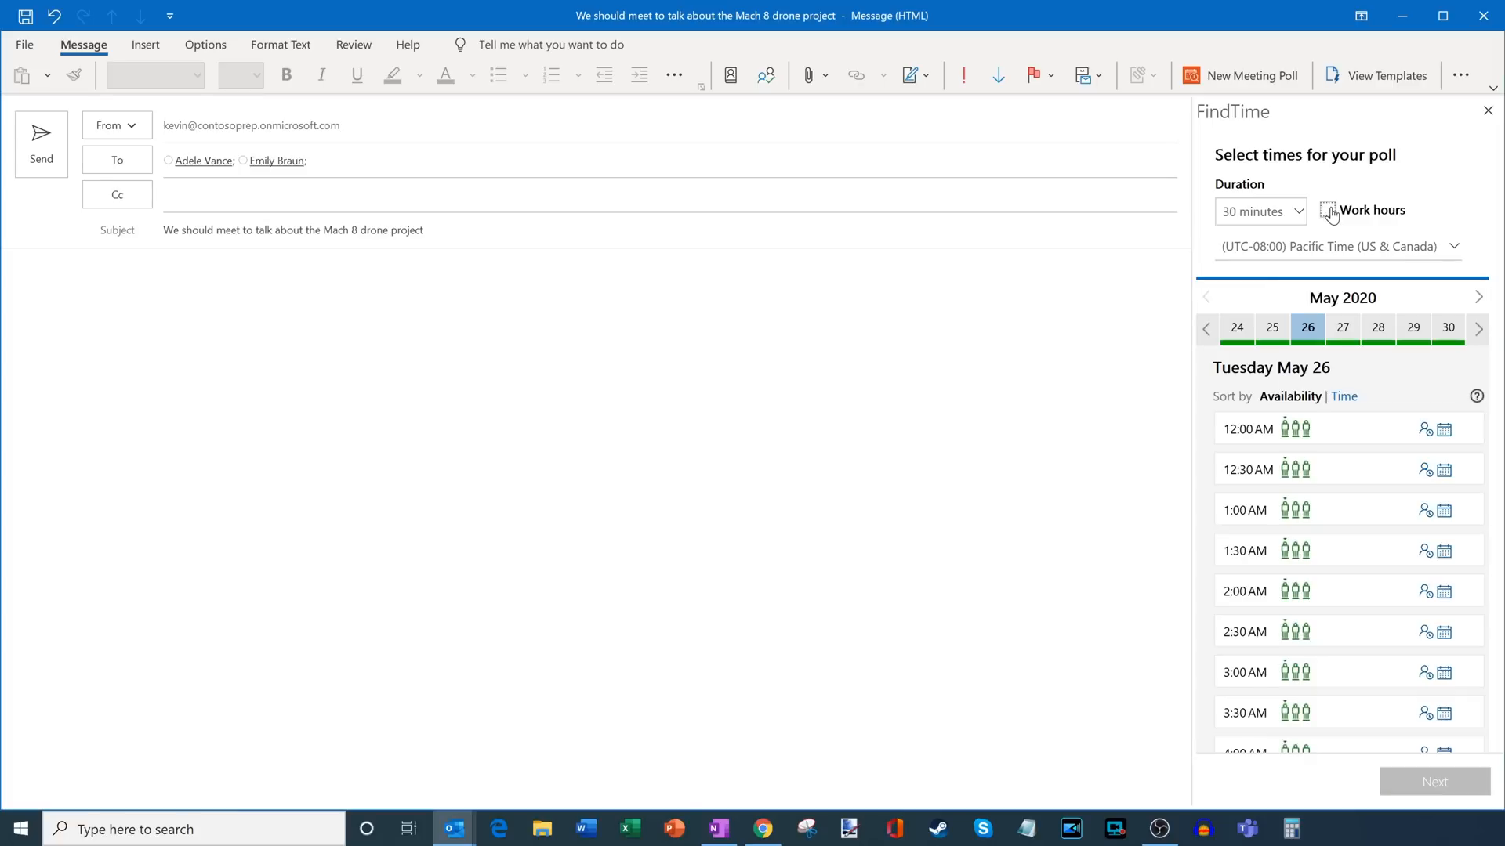
{"action": "mouse_move", "coordinate": [1331, 216]}
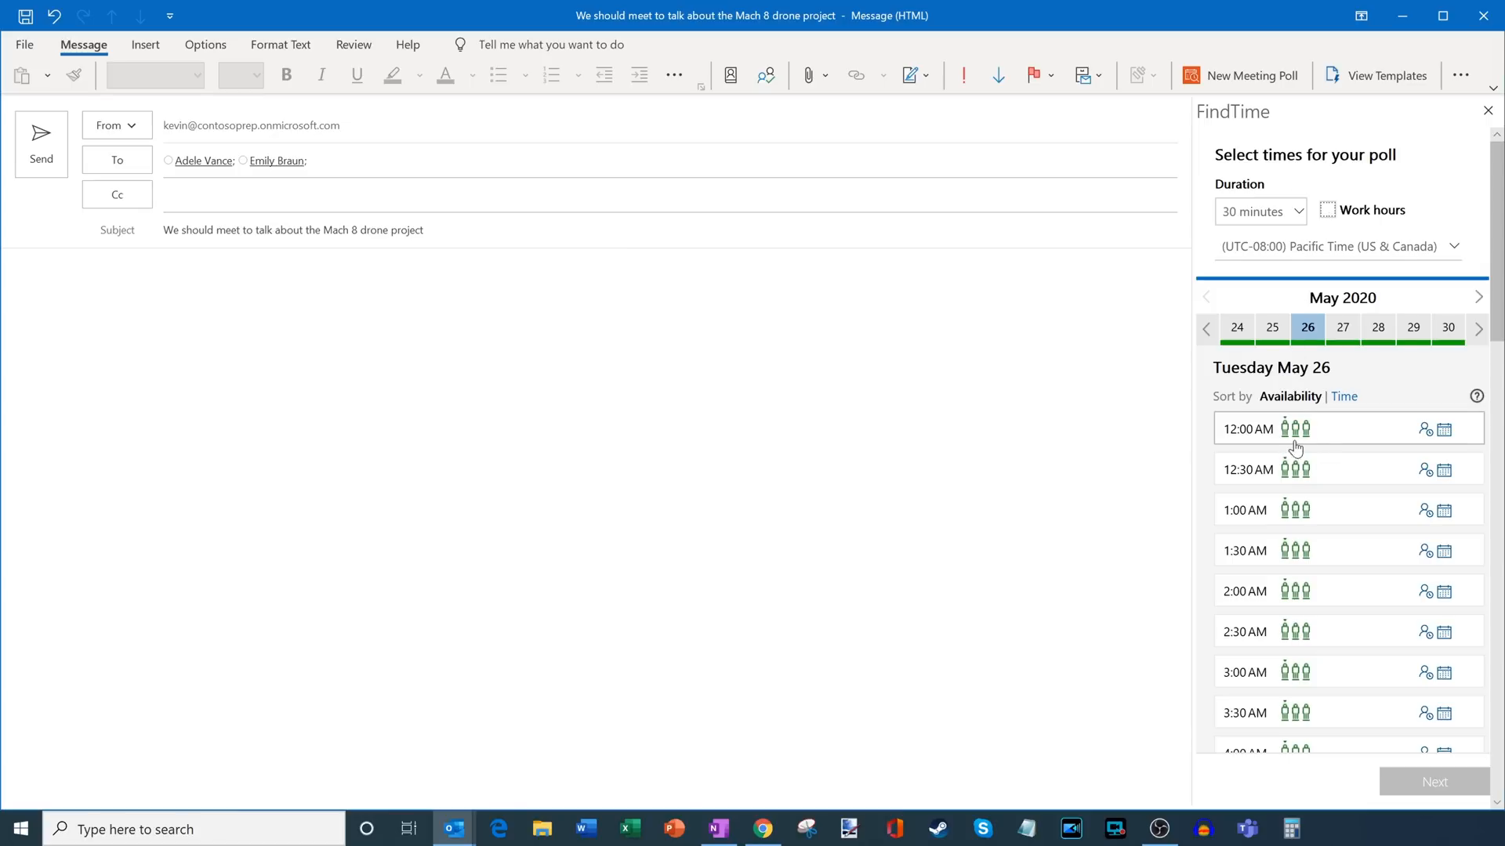
{"action": "mouse_move", "coordinate": [1337, 370]}
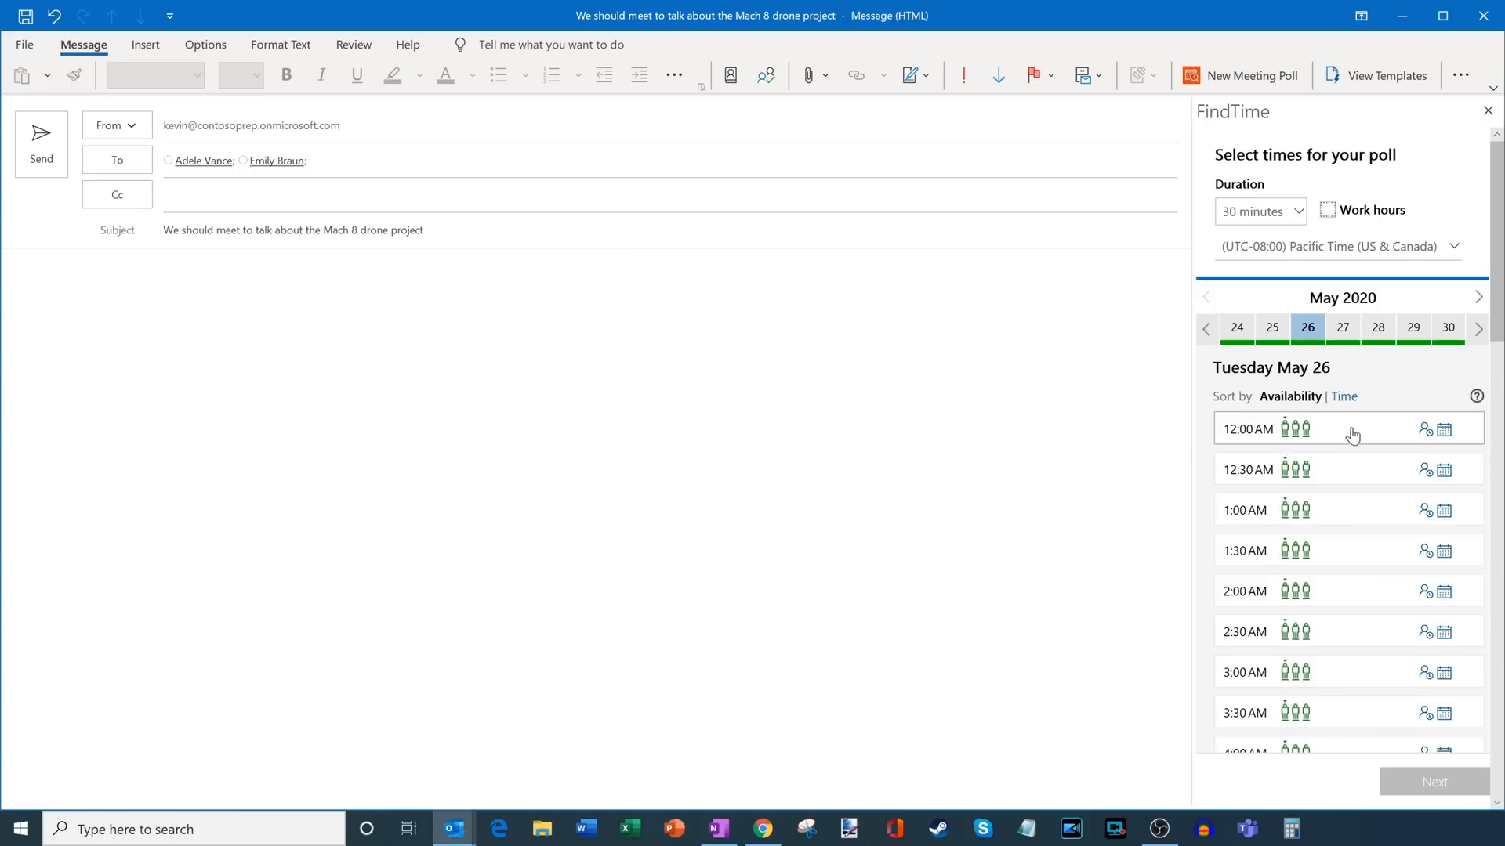
{"action": "mouse_move", "coordinate": [1332, 218]}
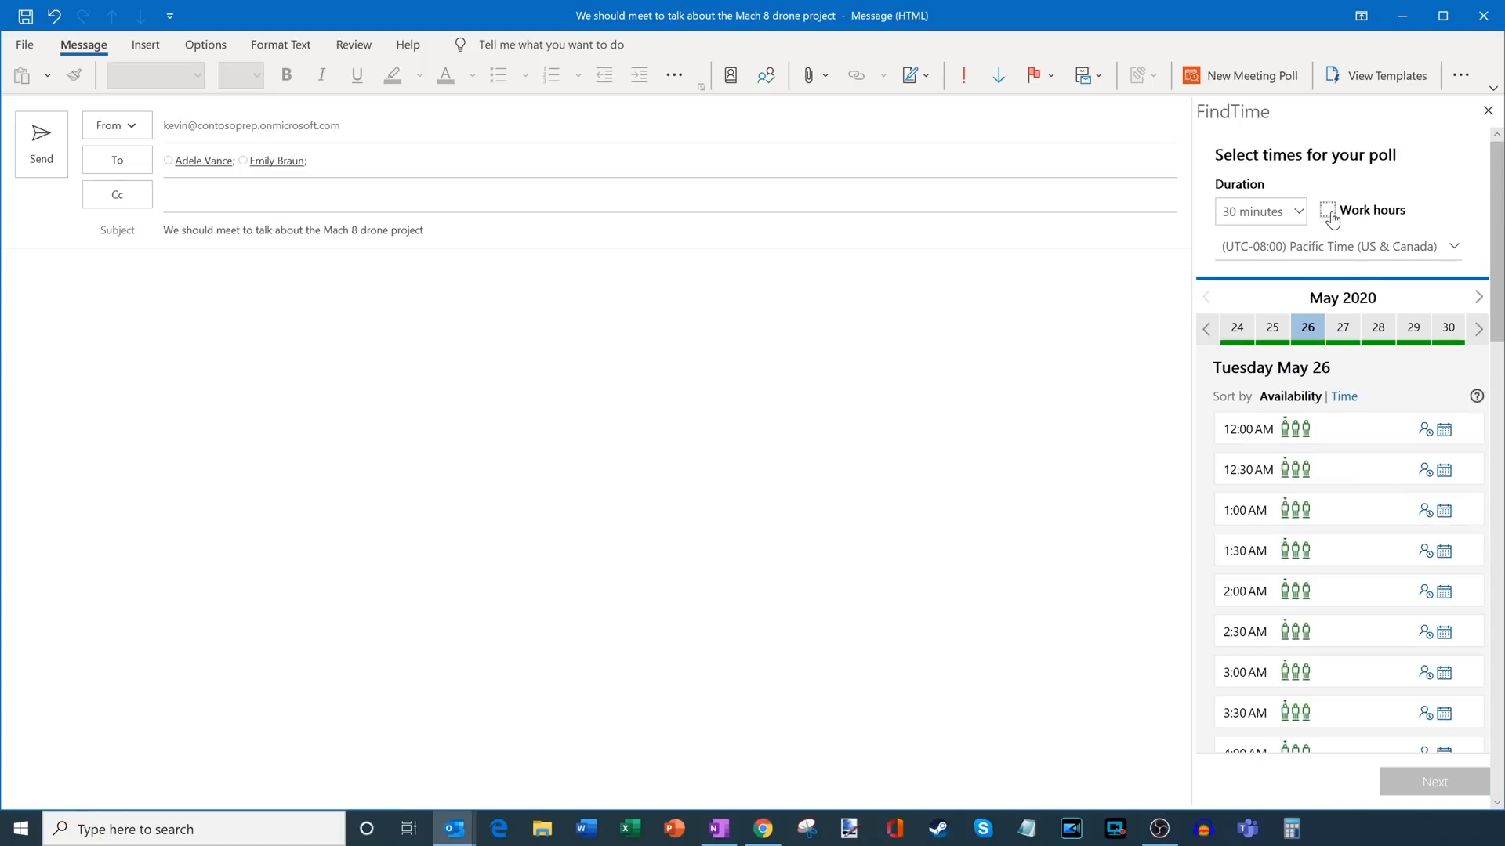
{"action": "left_click", "coordinate": [1327, 209]}
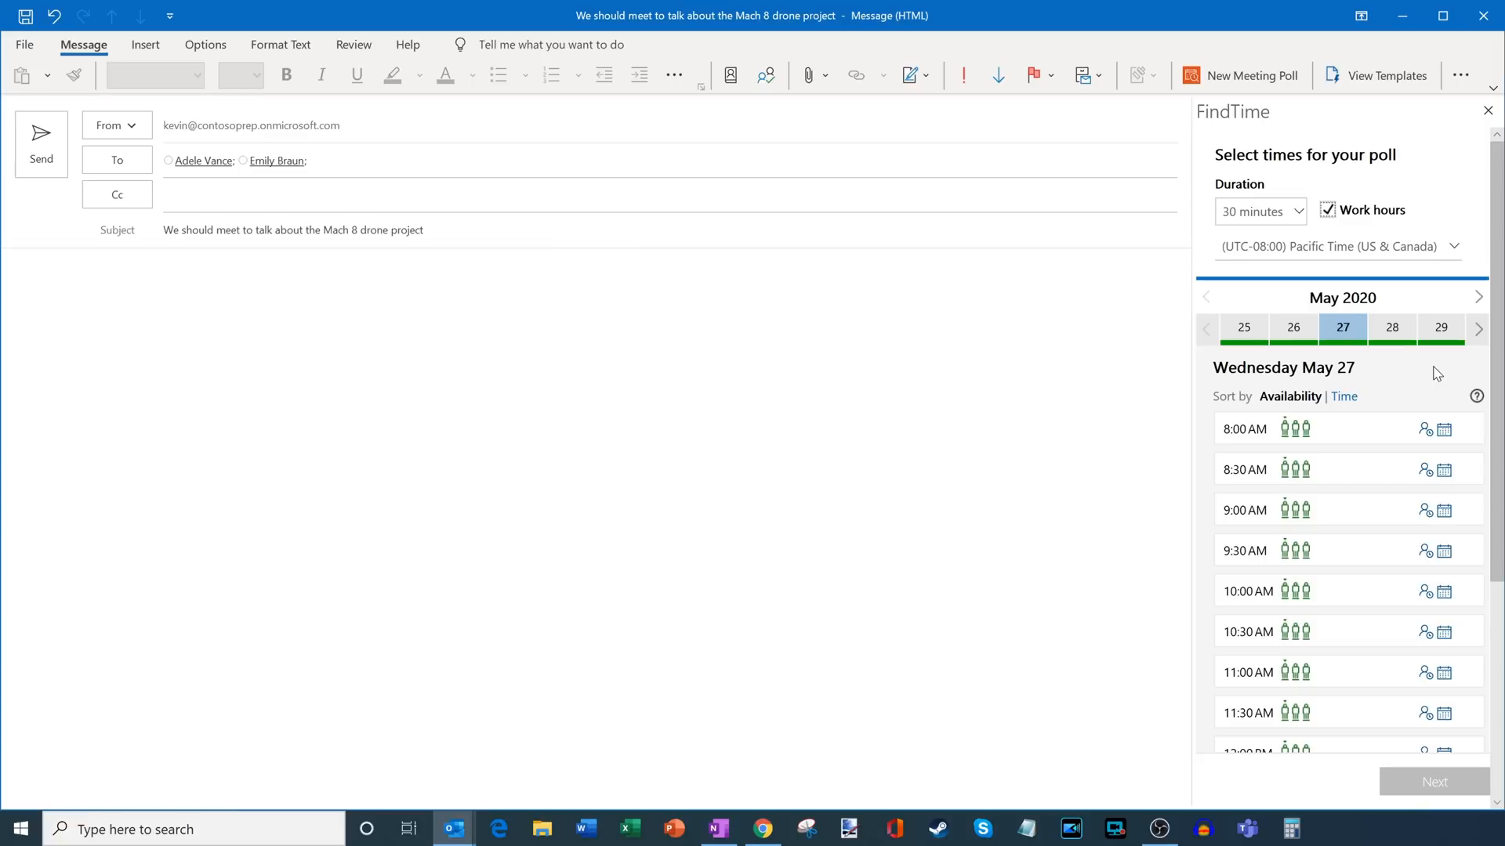
{"action": "mouse_move", "coordinate": [1403, 392]}
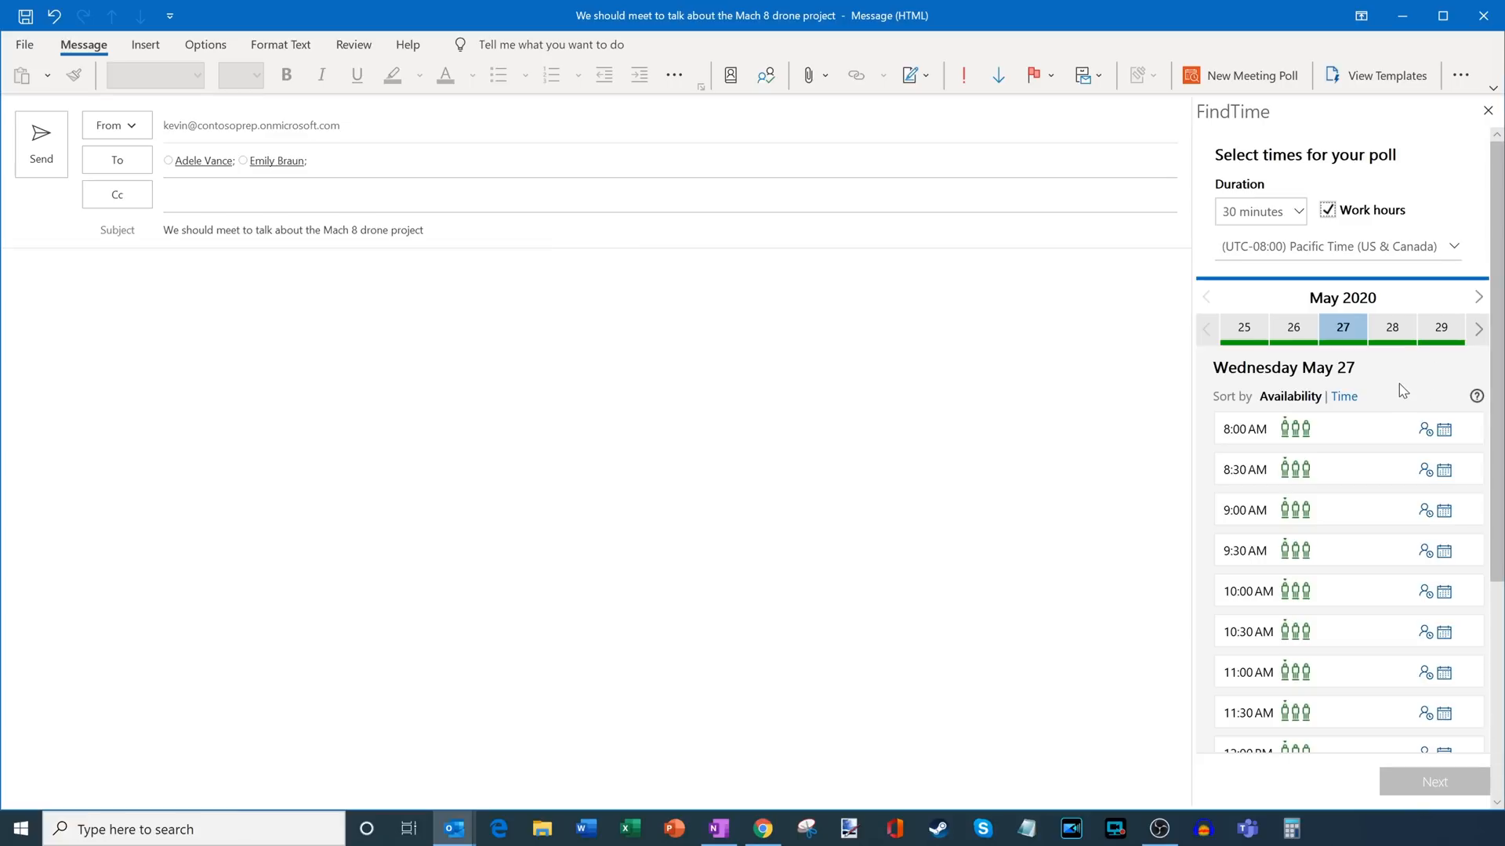
{"action": "mouse_move", "coordinate": [1343, 328]}
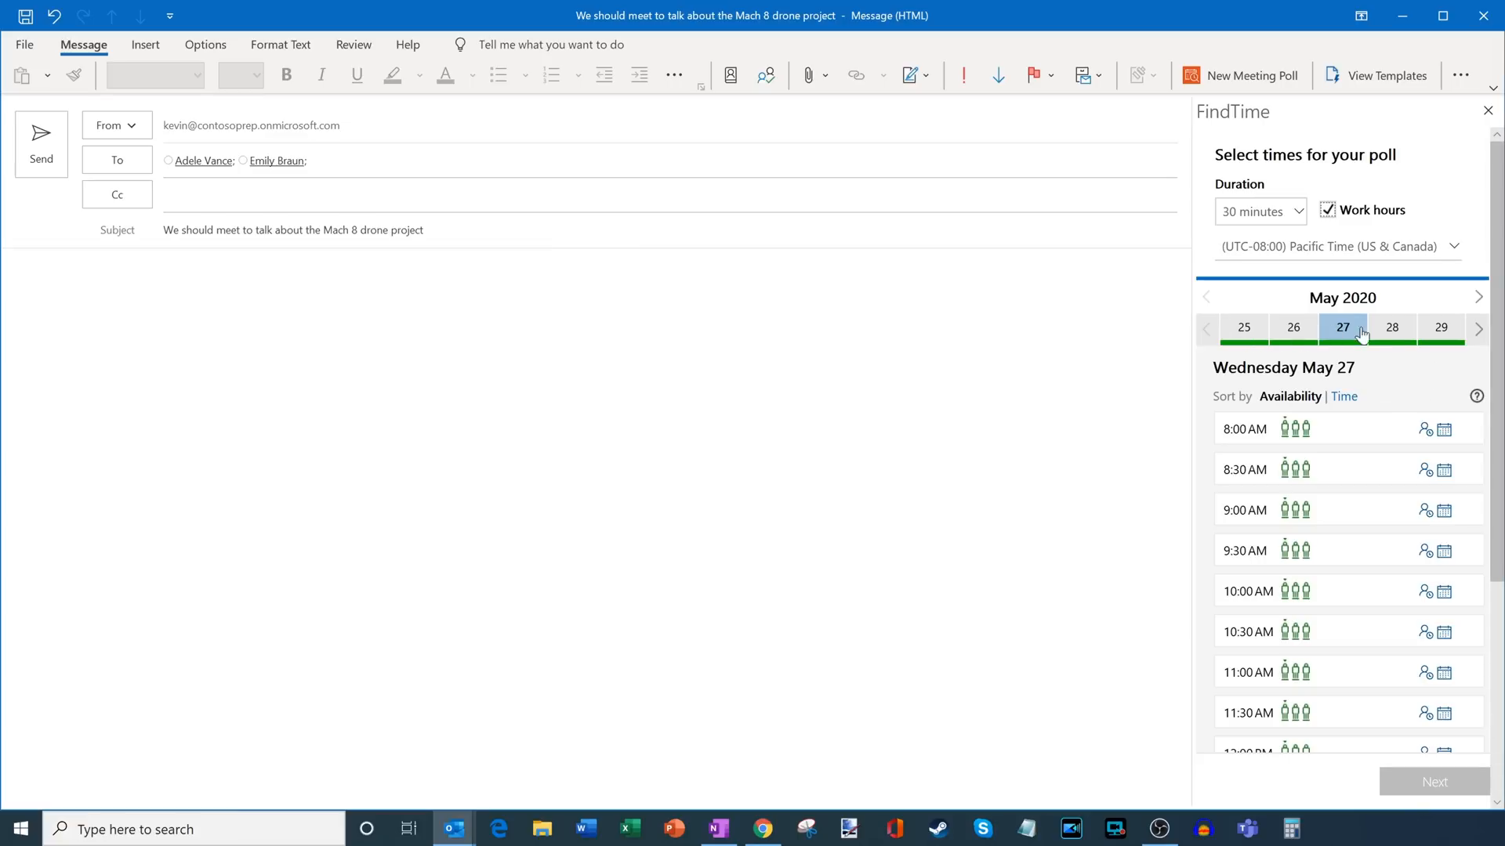
{"action": "mouse_move", "coordinate": [1268, 333]}
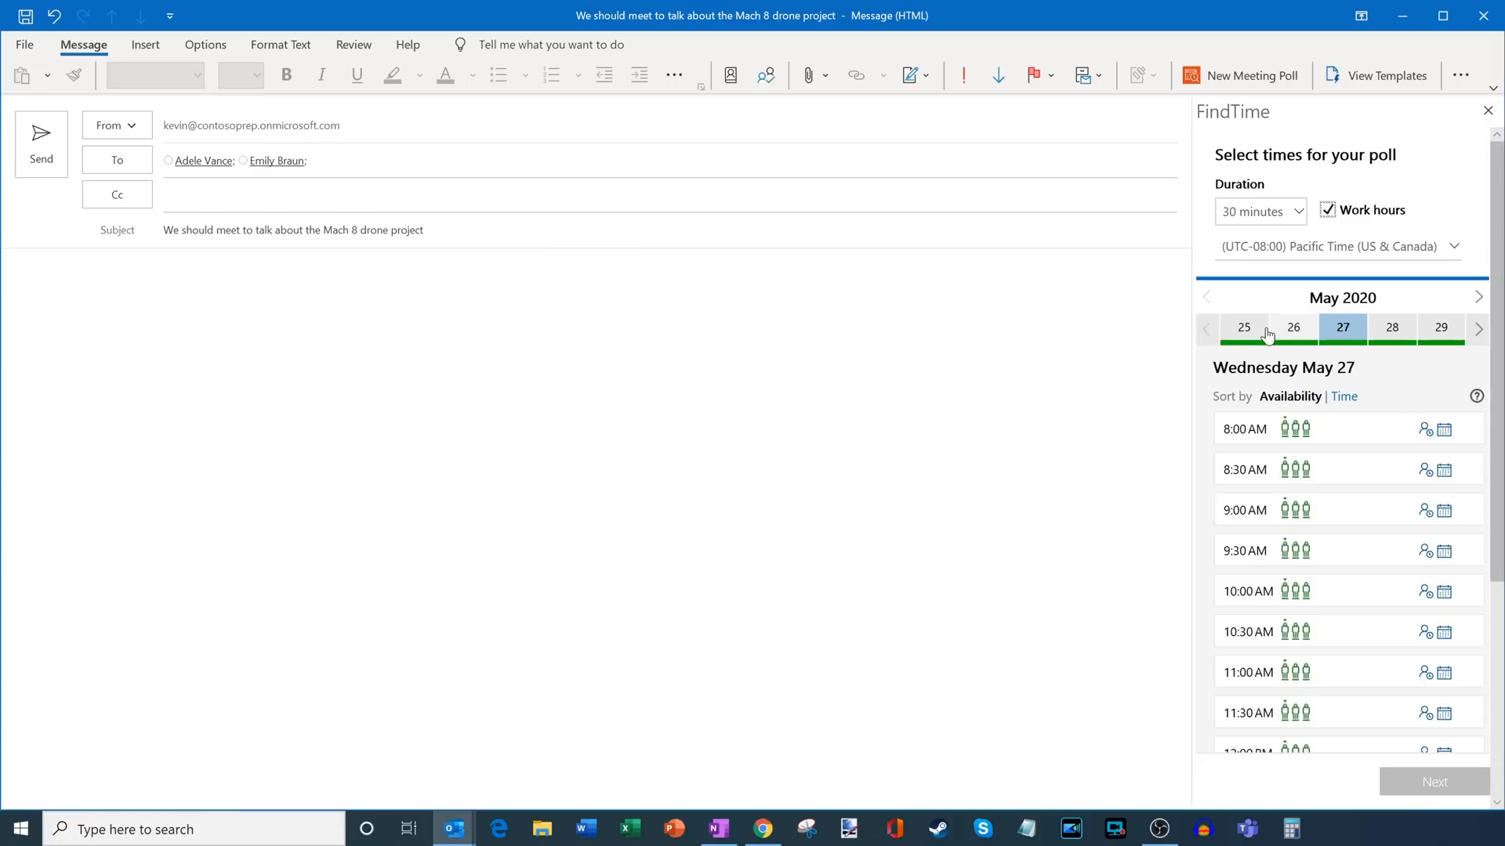
- Browse Monday May 25 slots for 9:00 AM and 2:00 PM, then show Tuesday May 26 times
{"action": "left_click", "coordinate": [1243, 327]}
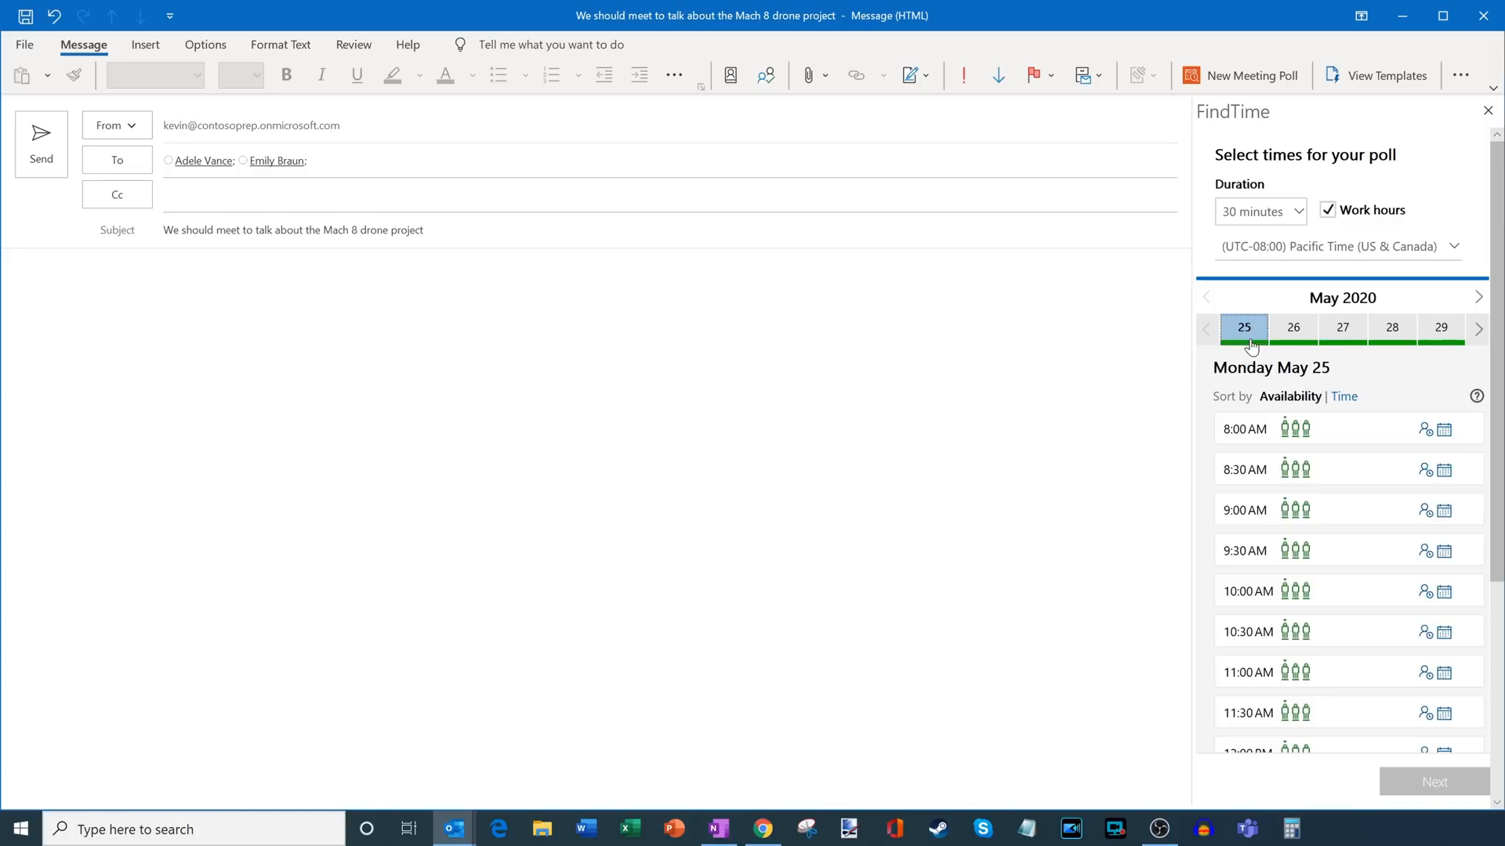
{"action": "mouse_move", "coordinate": [1439, 329]}
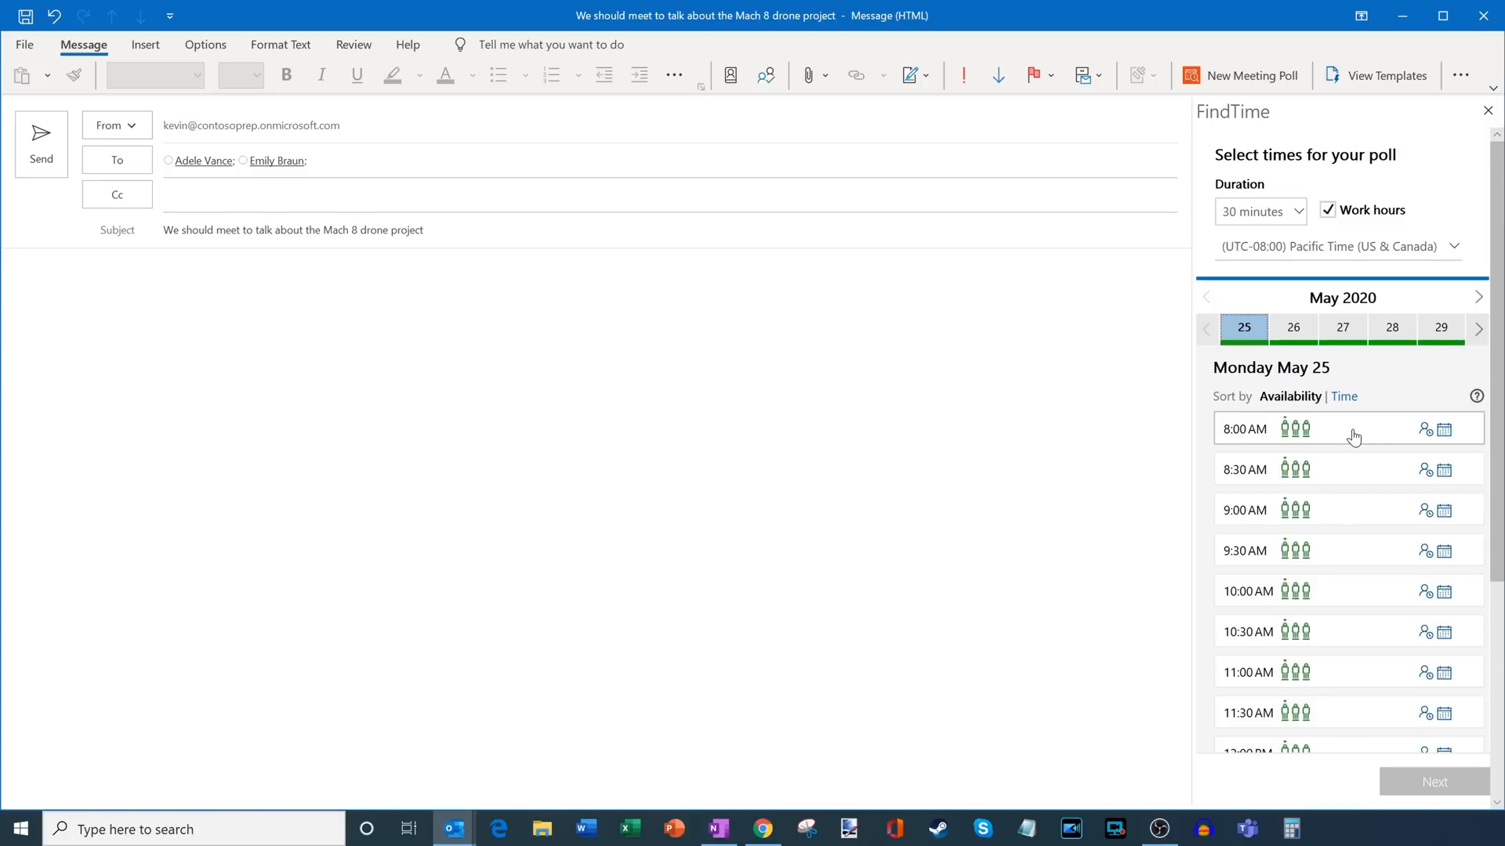
{"action": "scroll", "scroll_direction": "down", "scroll_amount": 3}
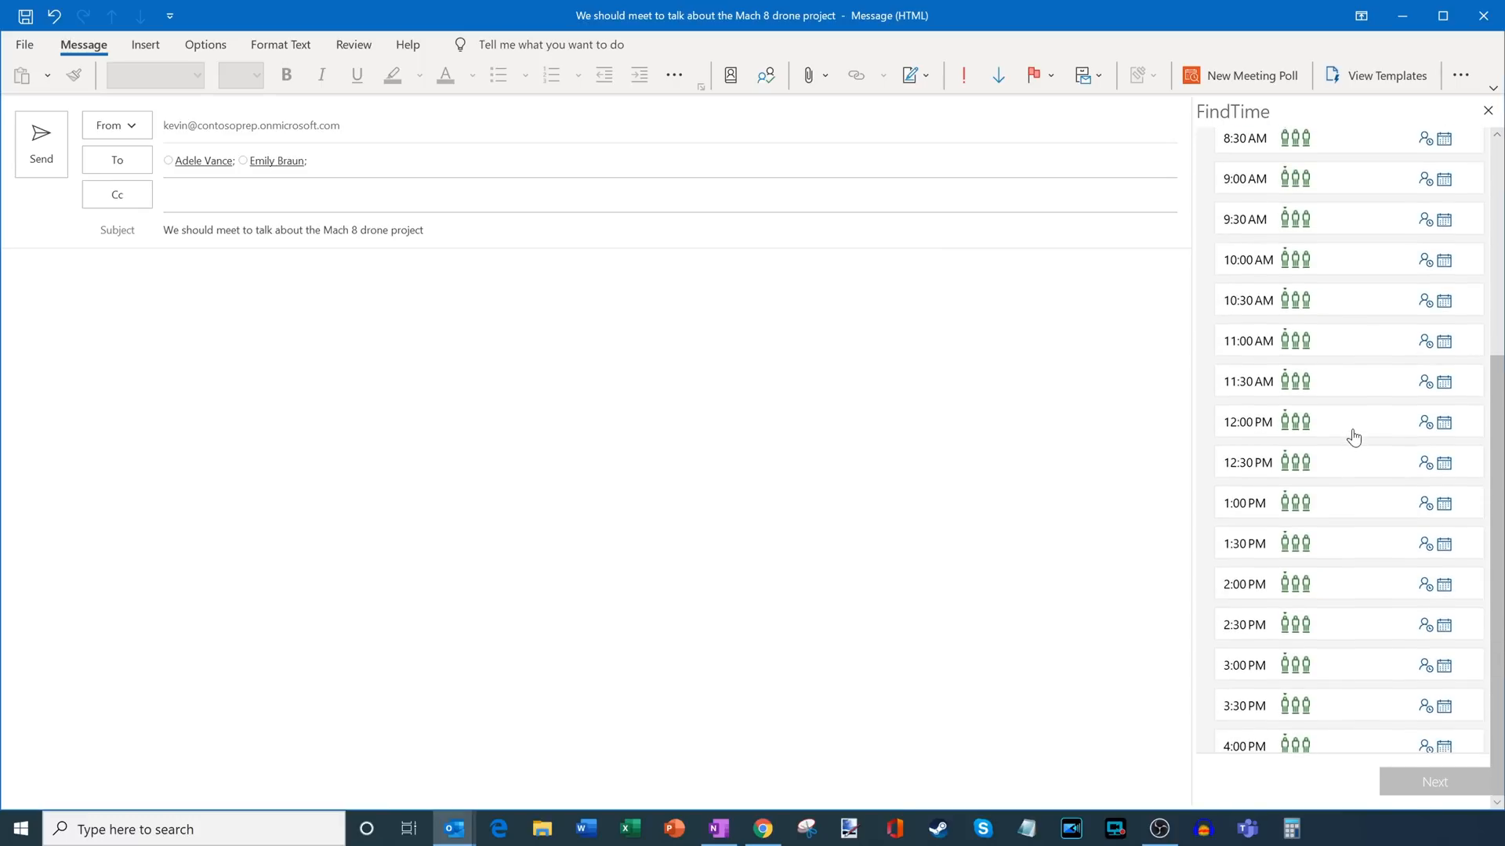
{"action": "mouse_move", "coordinate": [1354, 477]}
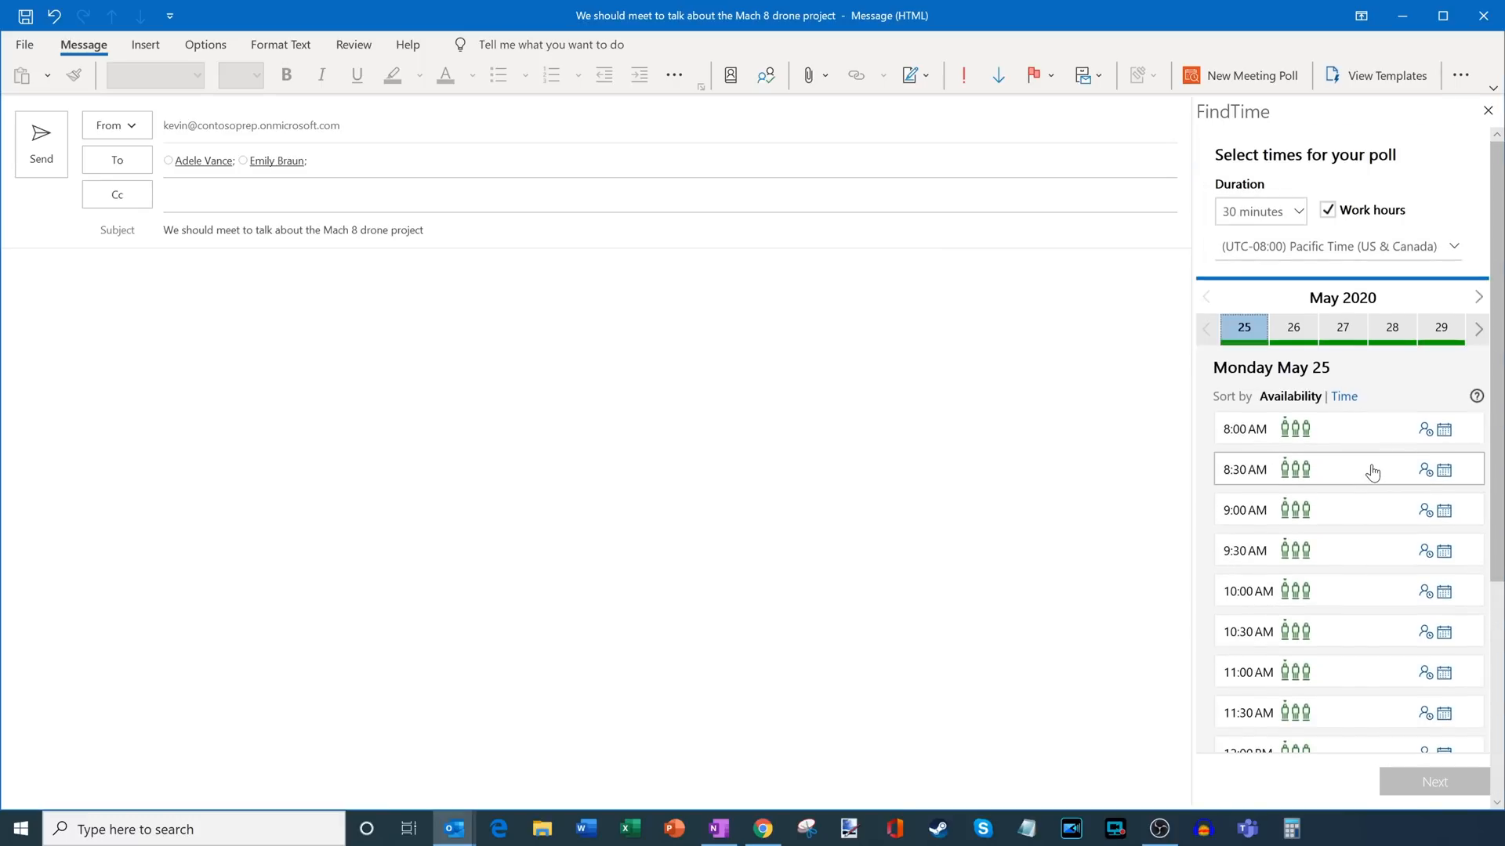
{"action": "mouse_move", "coordinate": [1364, 515]}
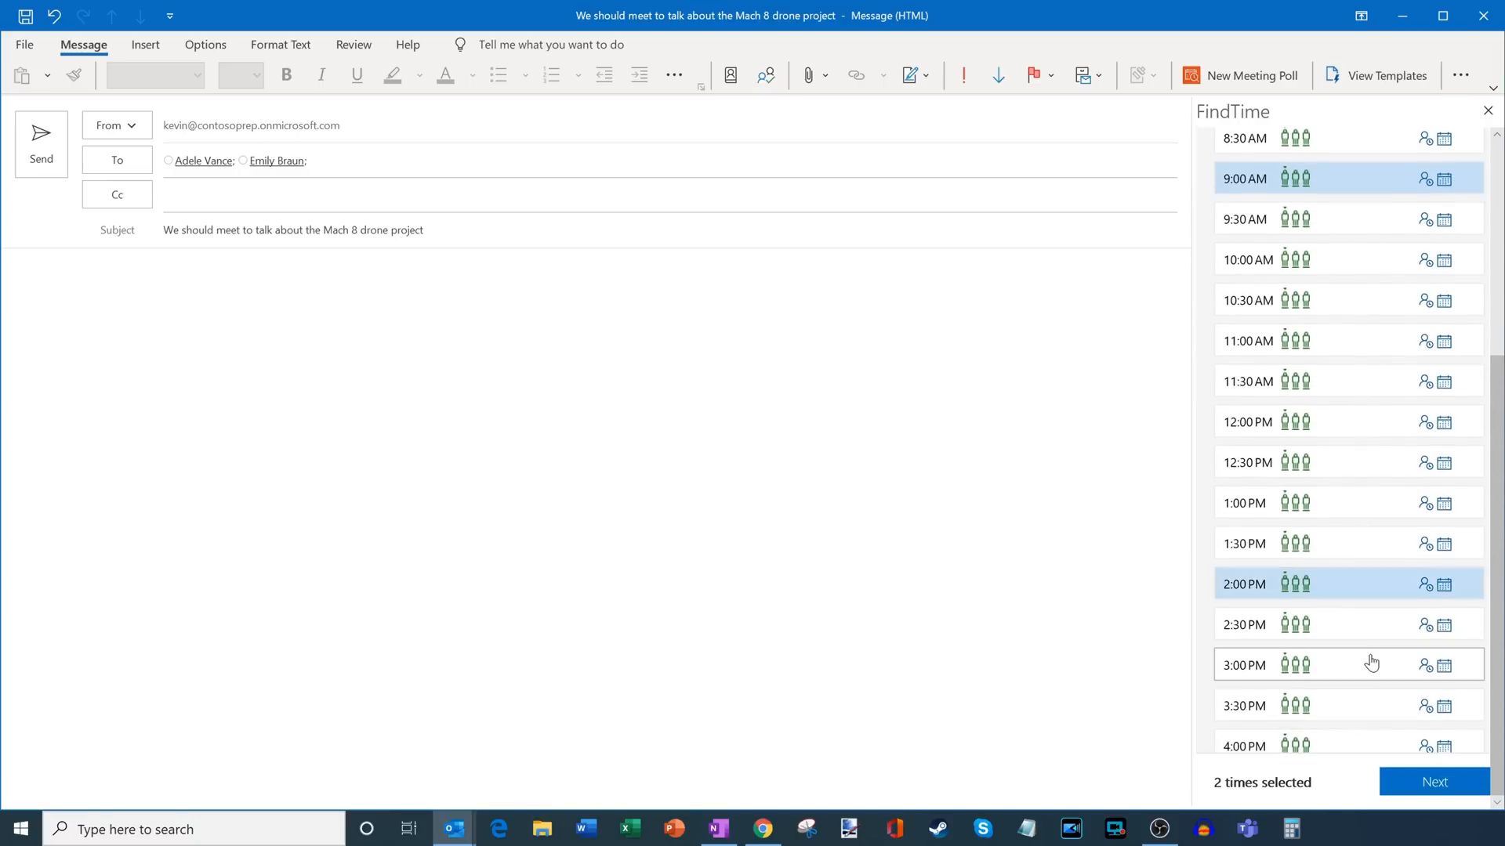
{"action": "scroll", "scroll_direction": "up", "scroll_amount": 3}
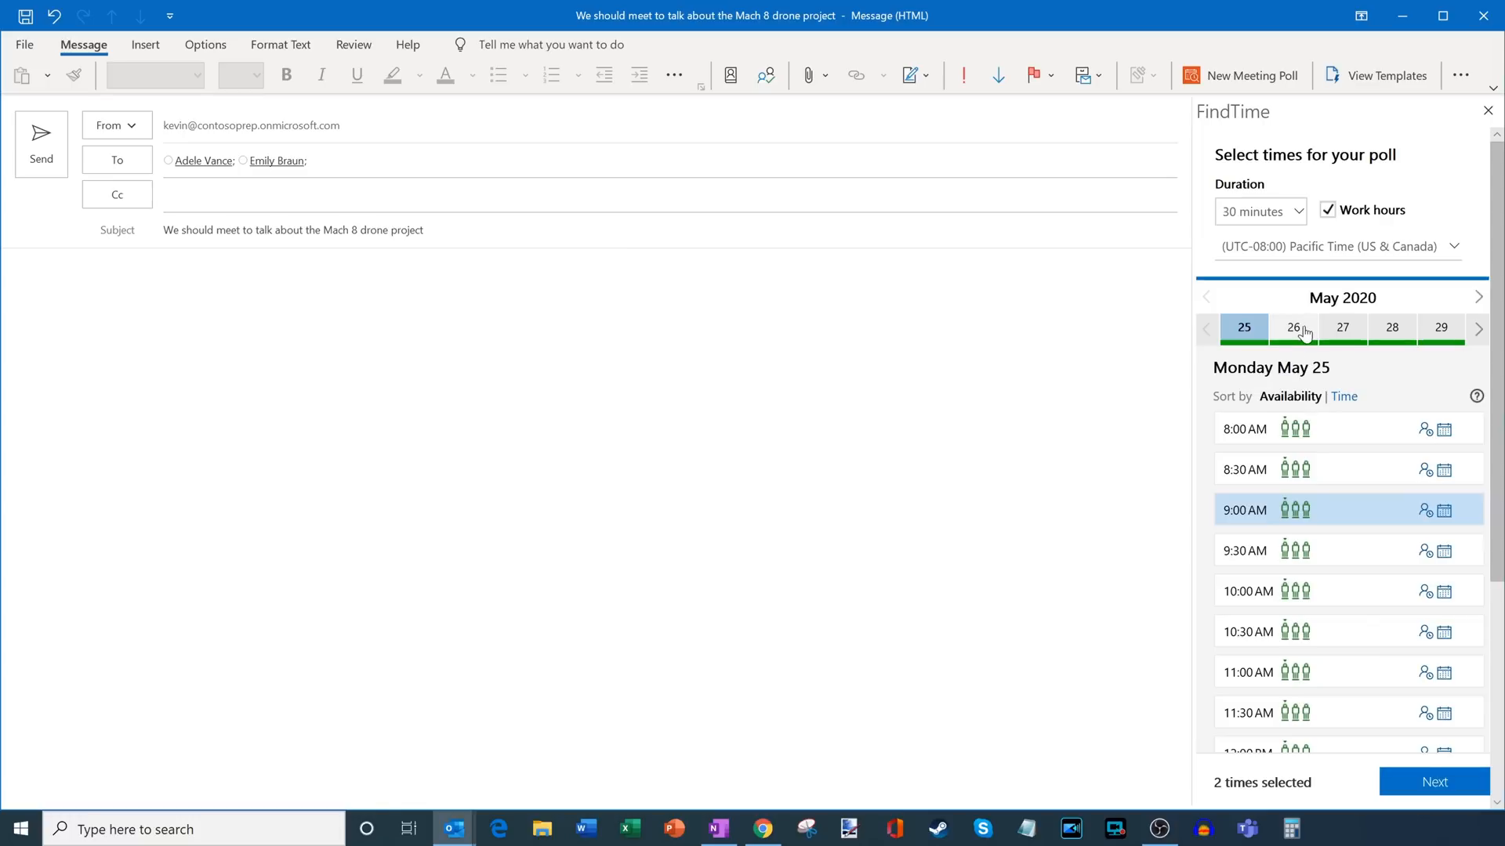
{"action": "left_click", "coordinate": [1293, 328]}
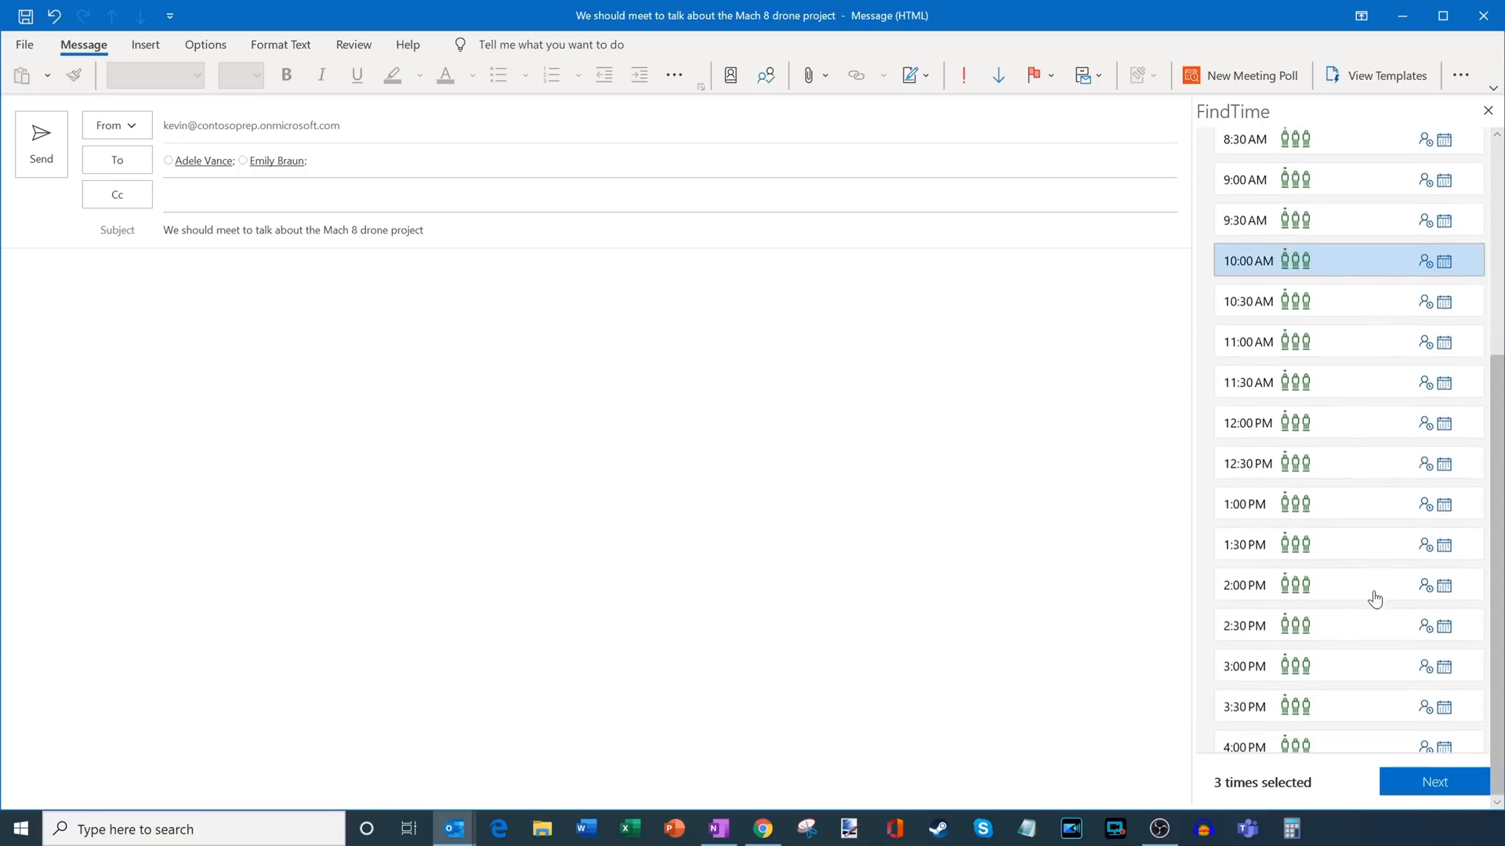
{"action": "mouse_move", "coordinate": [1362, 714]}
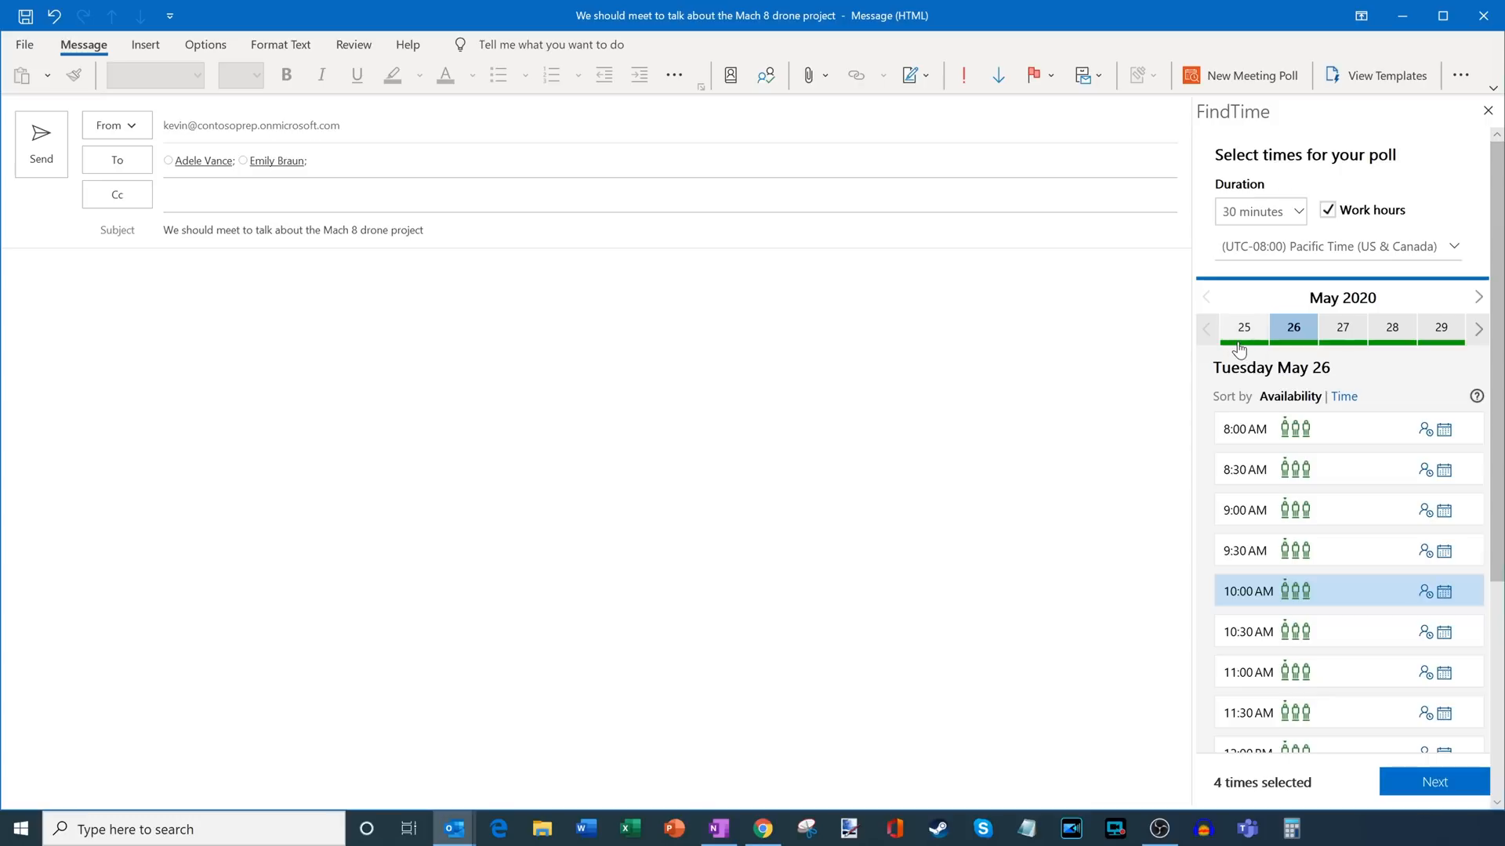
{"action": "mouse_move", "coordinate": [1449, 349]}
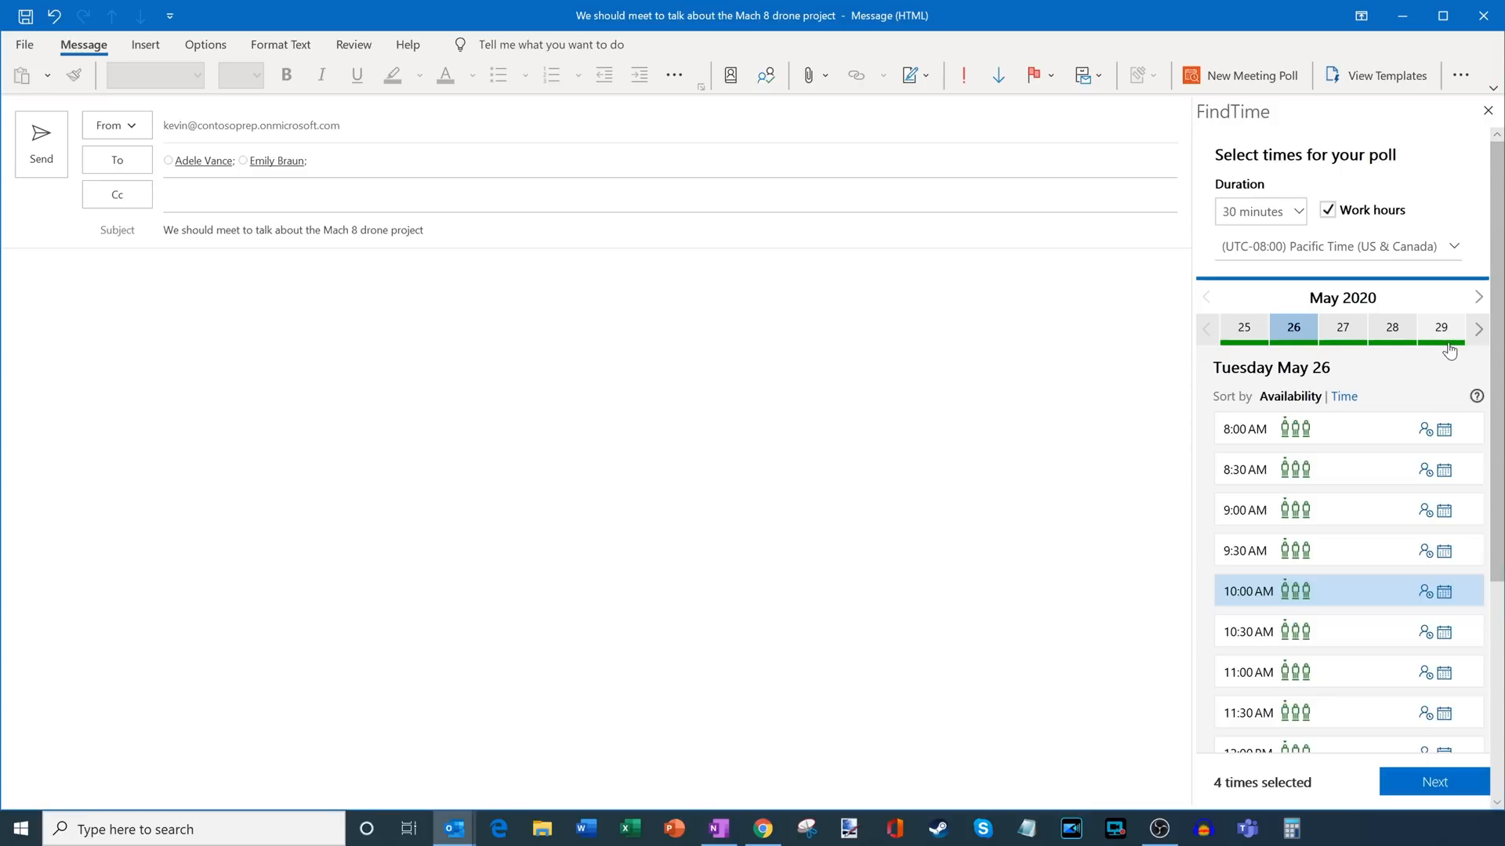
{"action": "mouse_move", "coordinate": [1259, 355]}
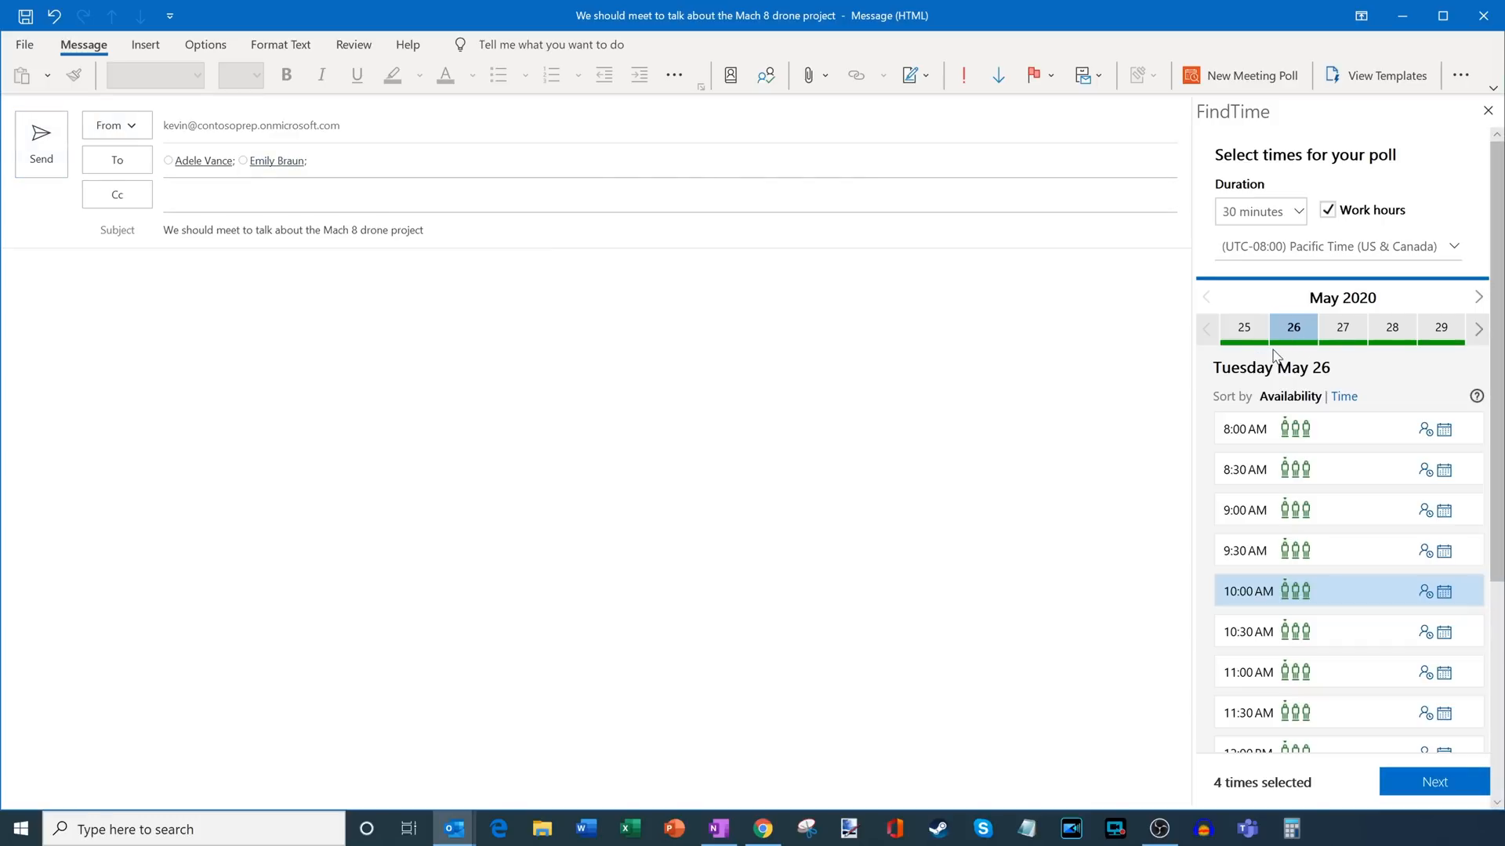
{"action": "mouse_move", "coordinate": [1296, 434]}
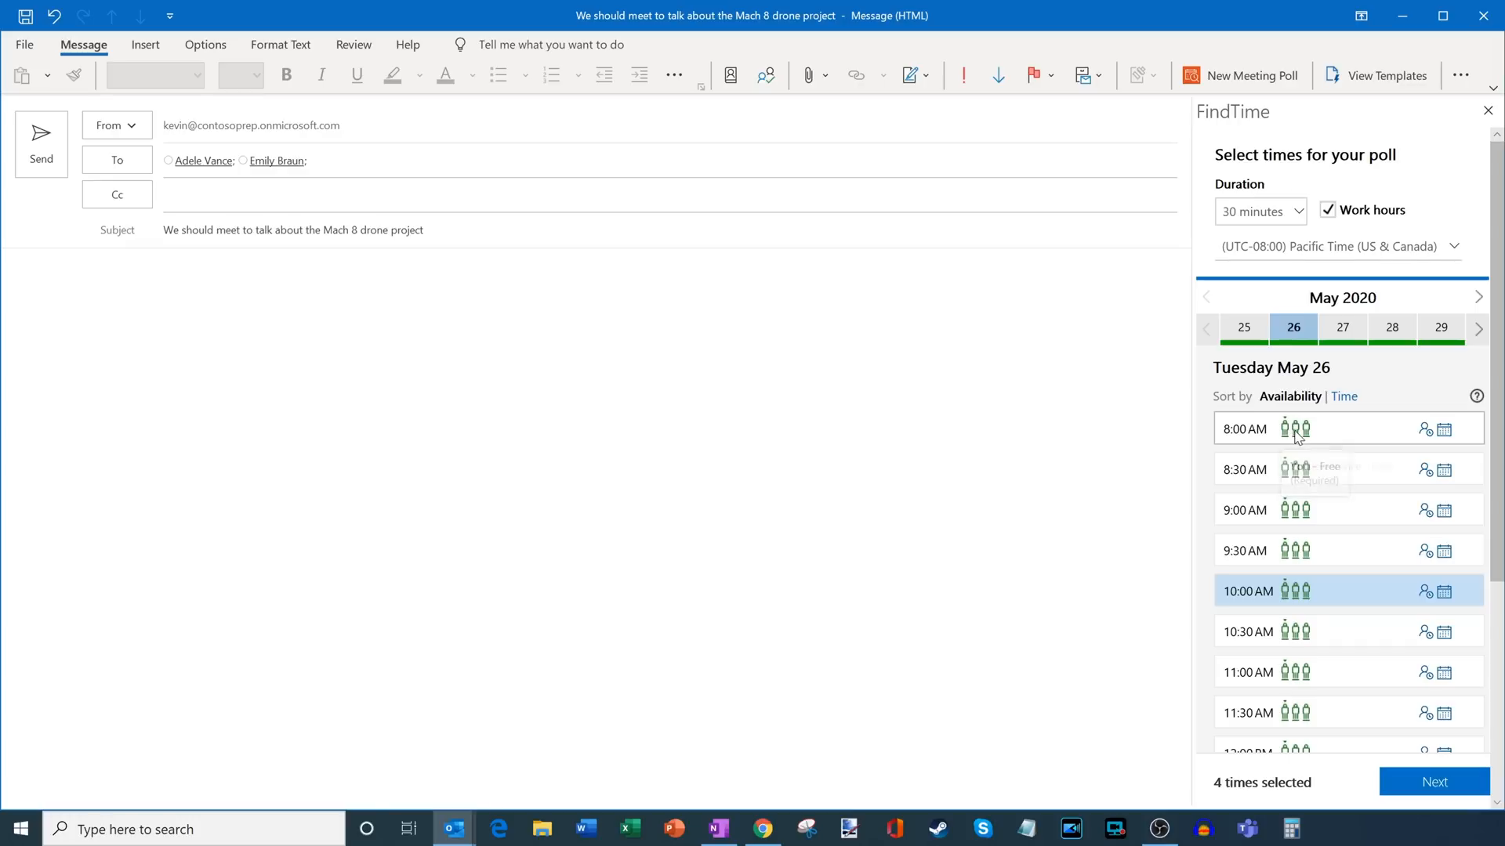
{"action": "mouse_move", "coordinate": [1287, 429]}
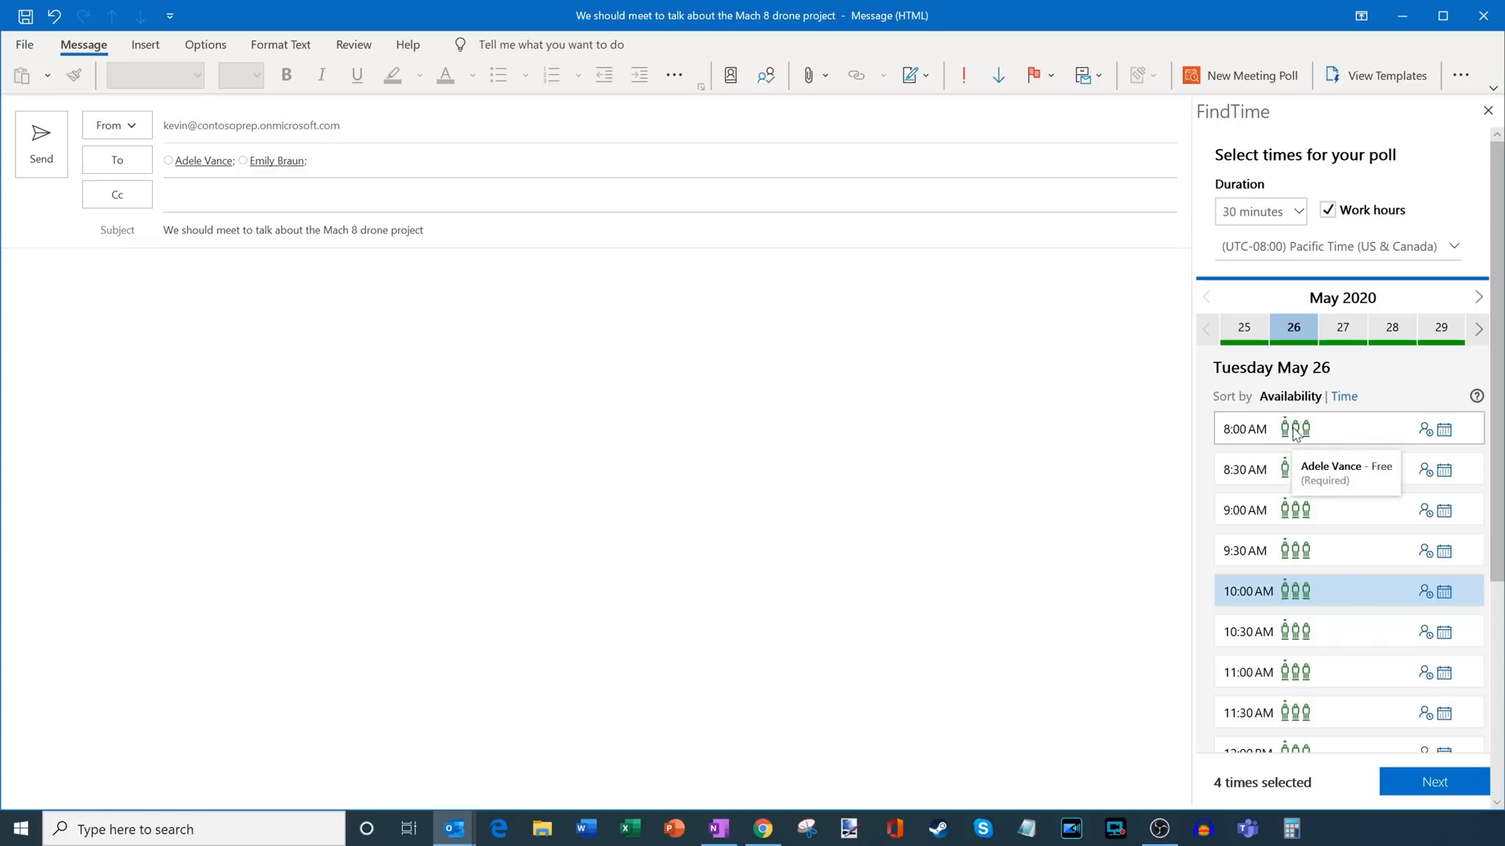
{"action": "mouse_move", "coordinate": [1307, 438]}
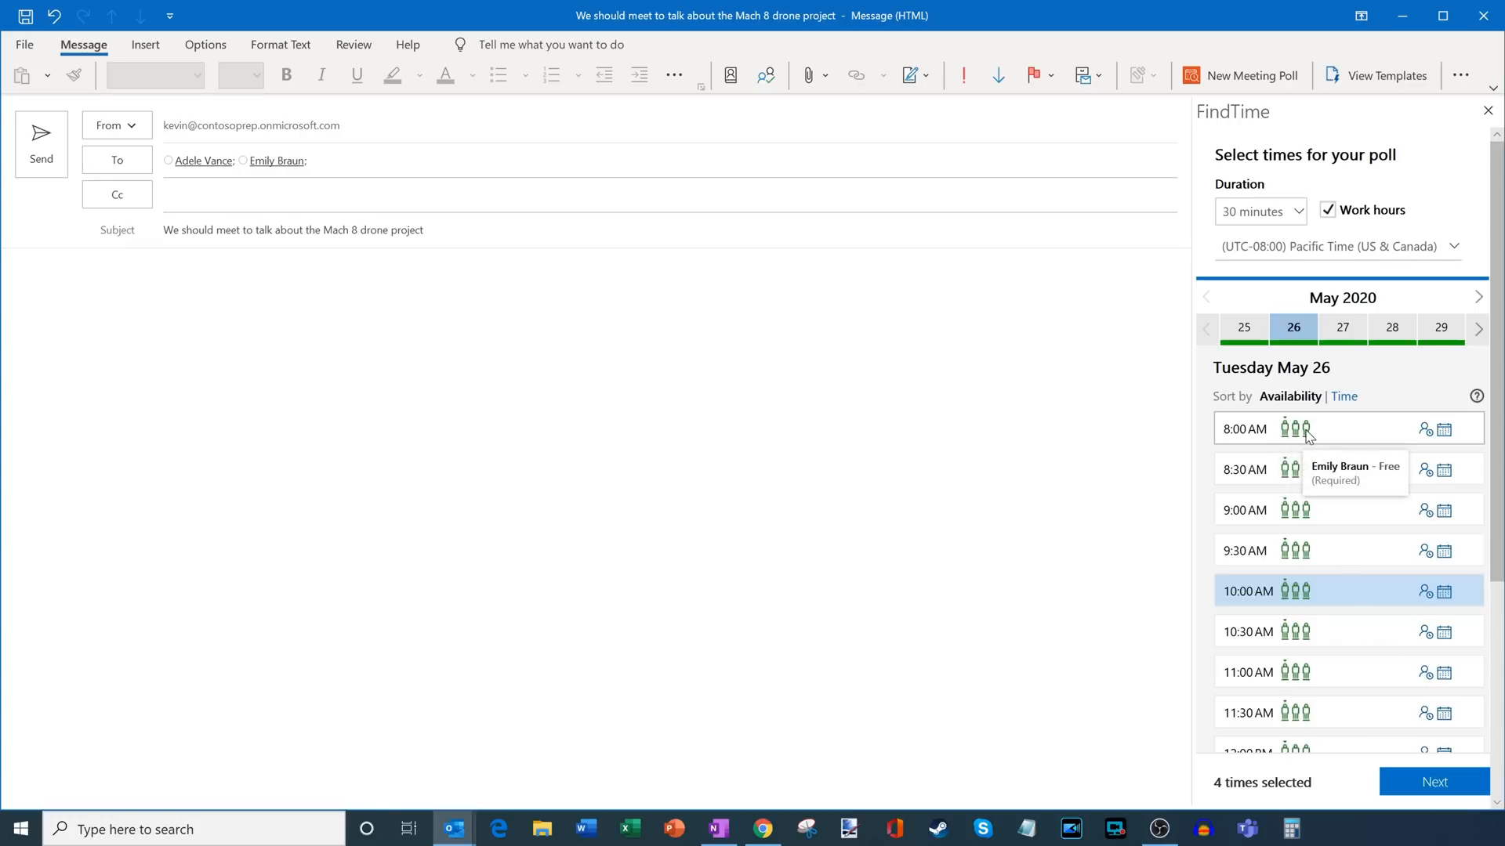
{"action": "mouse_move", "coordinate": [1293, 429]}
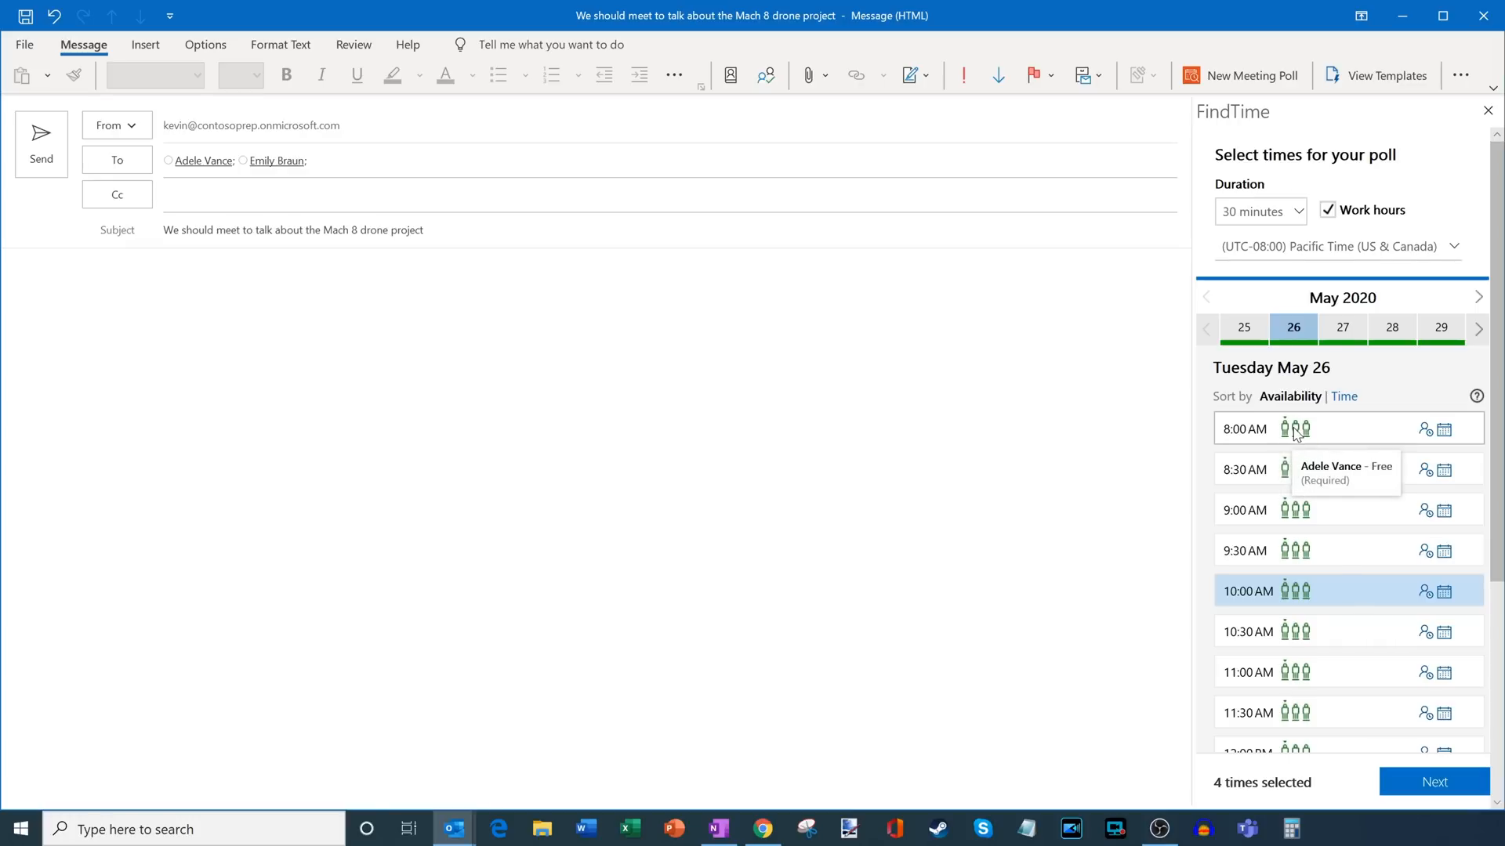
{"action": "mouse_move", "coordinate": [1302, 433]}
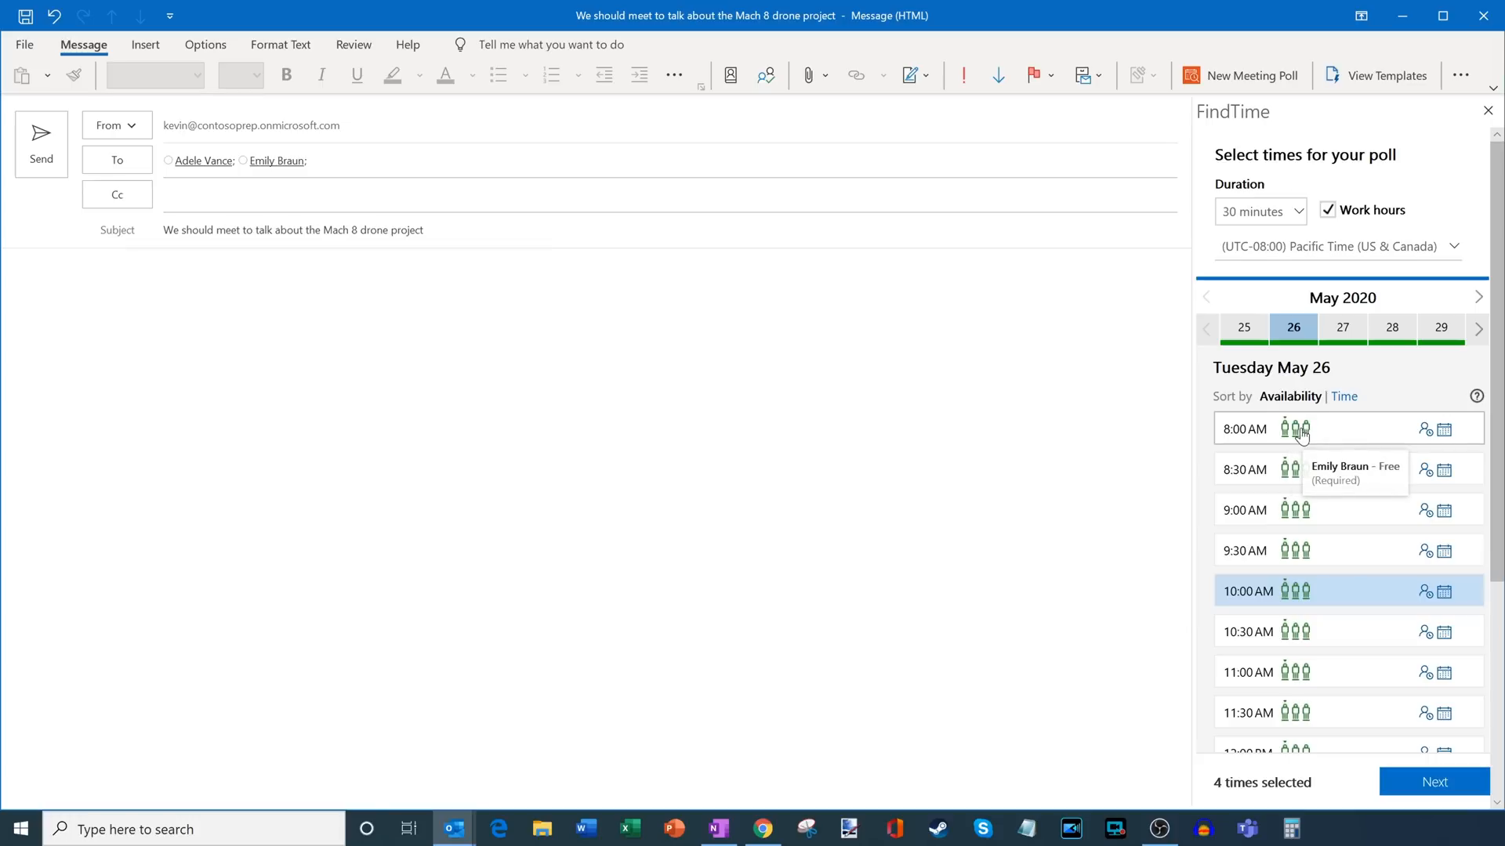
{"action": "mouse_move", "coordinate": [1286, 431]}
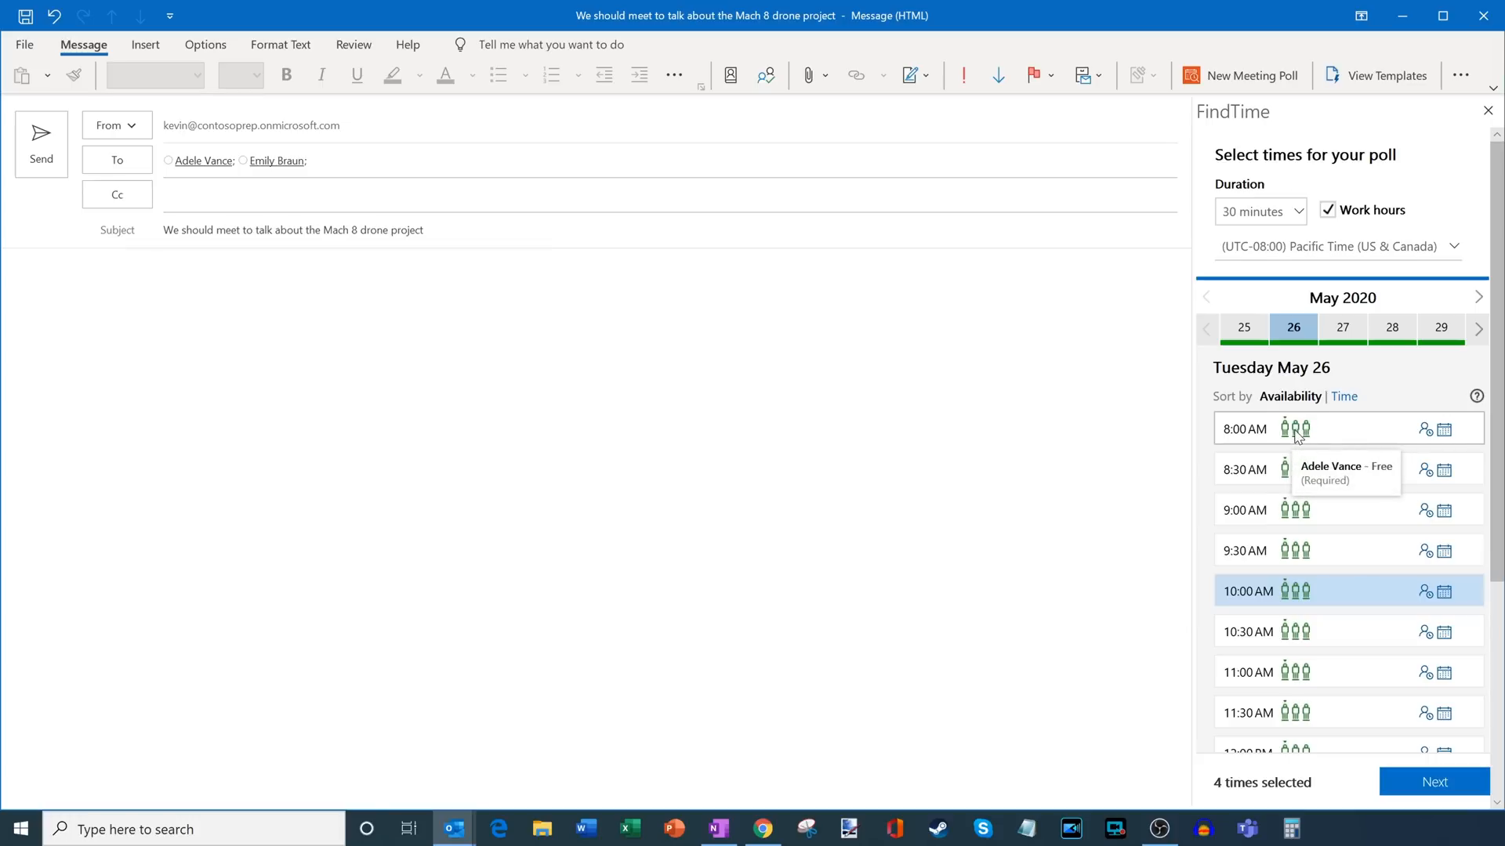
{"action": "mouse_move", "coordinate": [1308, 428]}
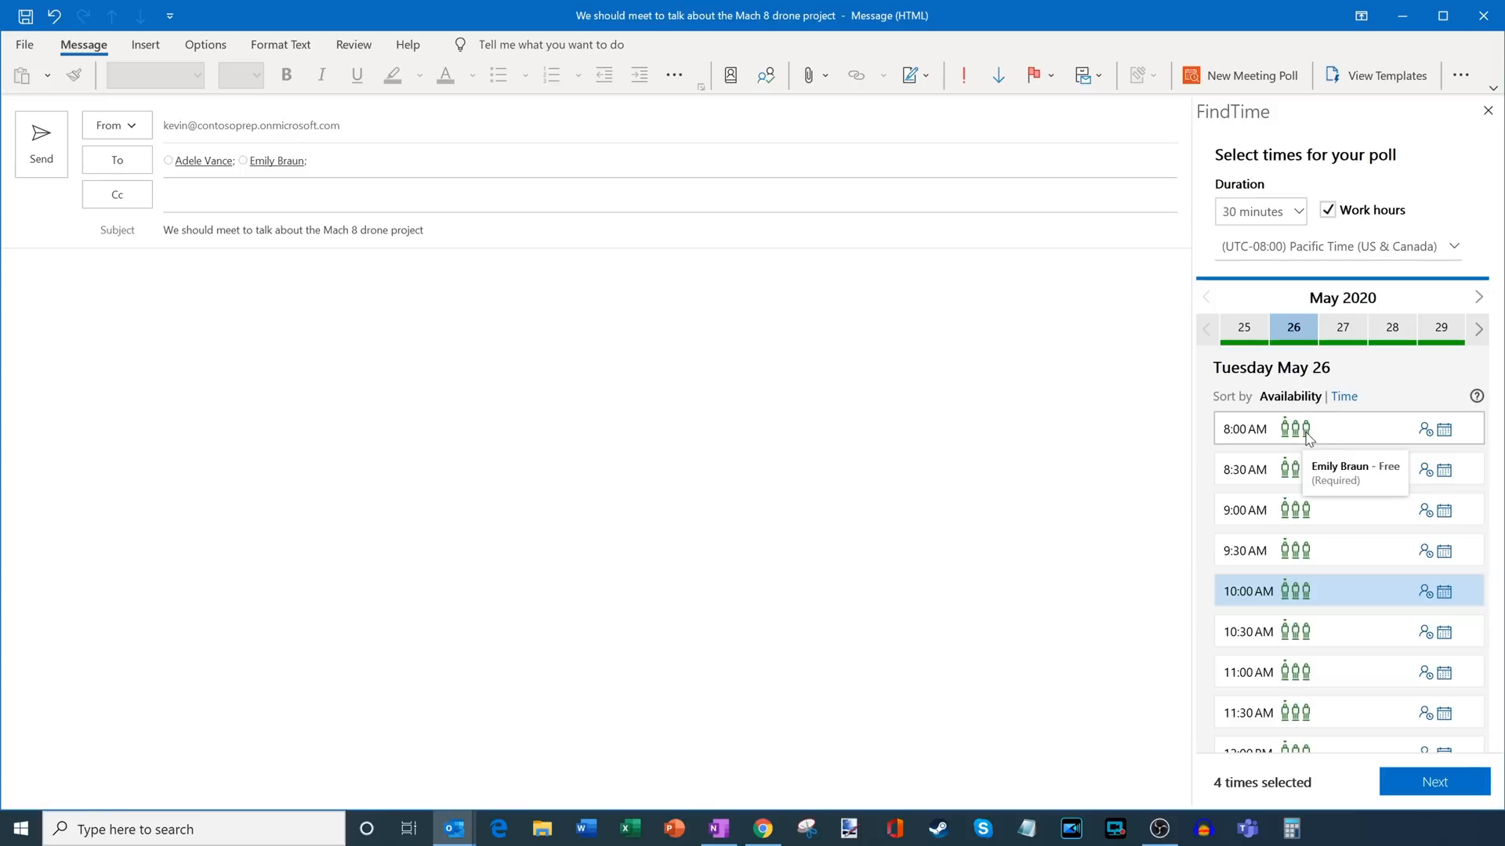
{"action": "mouse_move", "coordinate": [1327, 437]}
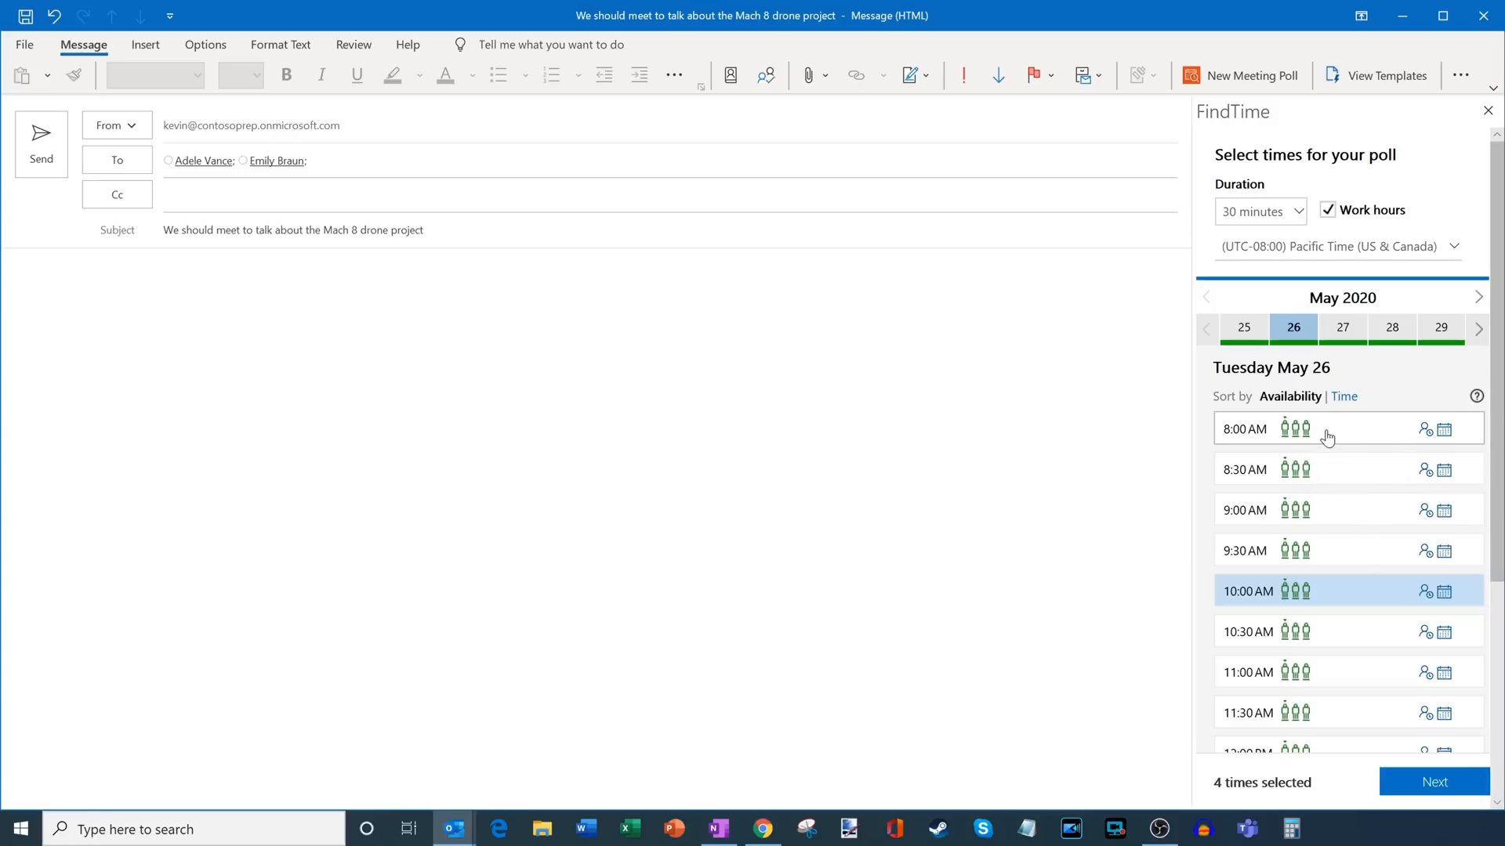
{"action": "mouse_move", "coordinate": [1348, 428]}
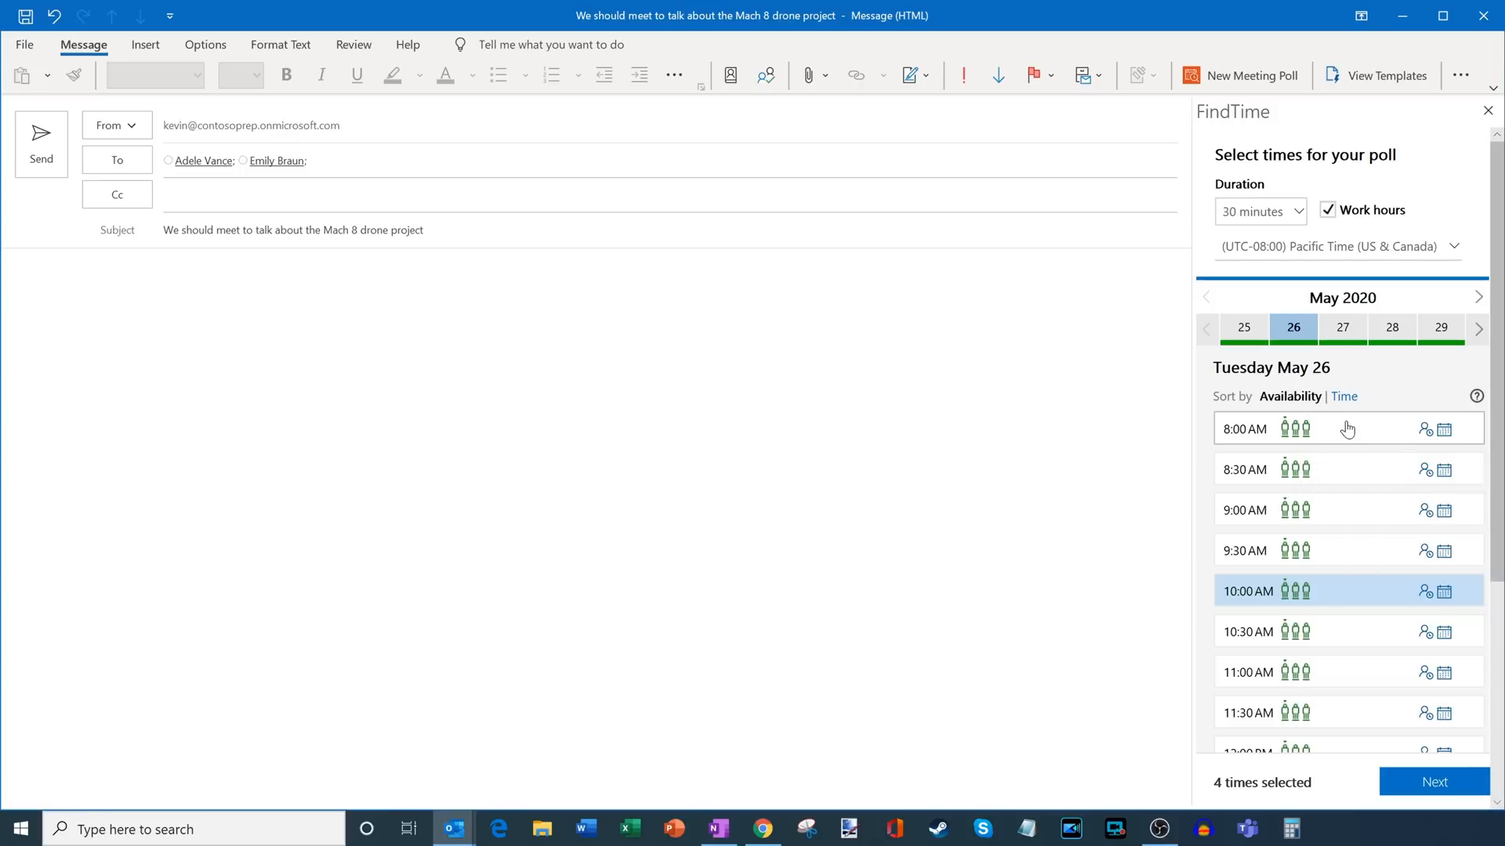
{"action": "mouse_move", "coordinate": [1346, 396]}
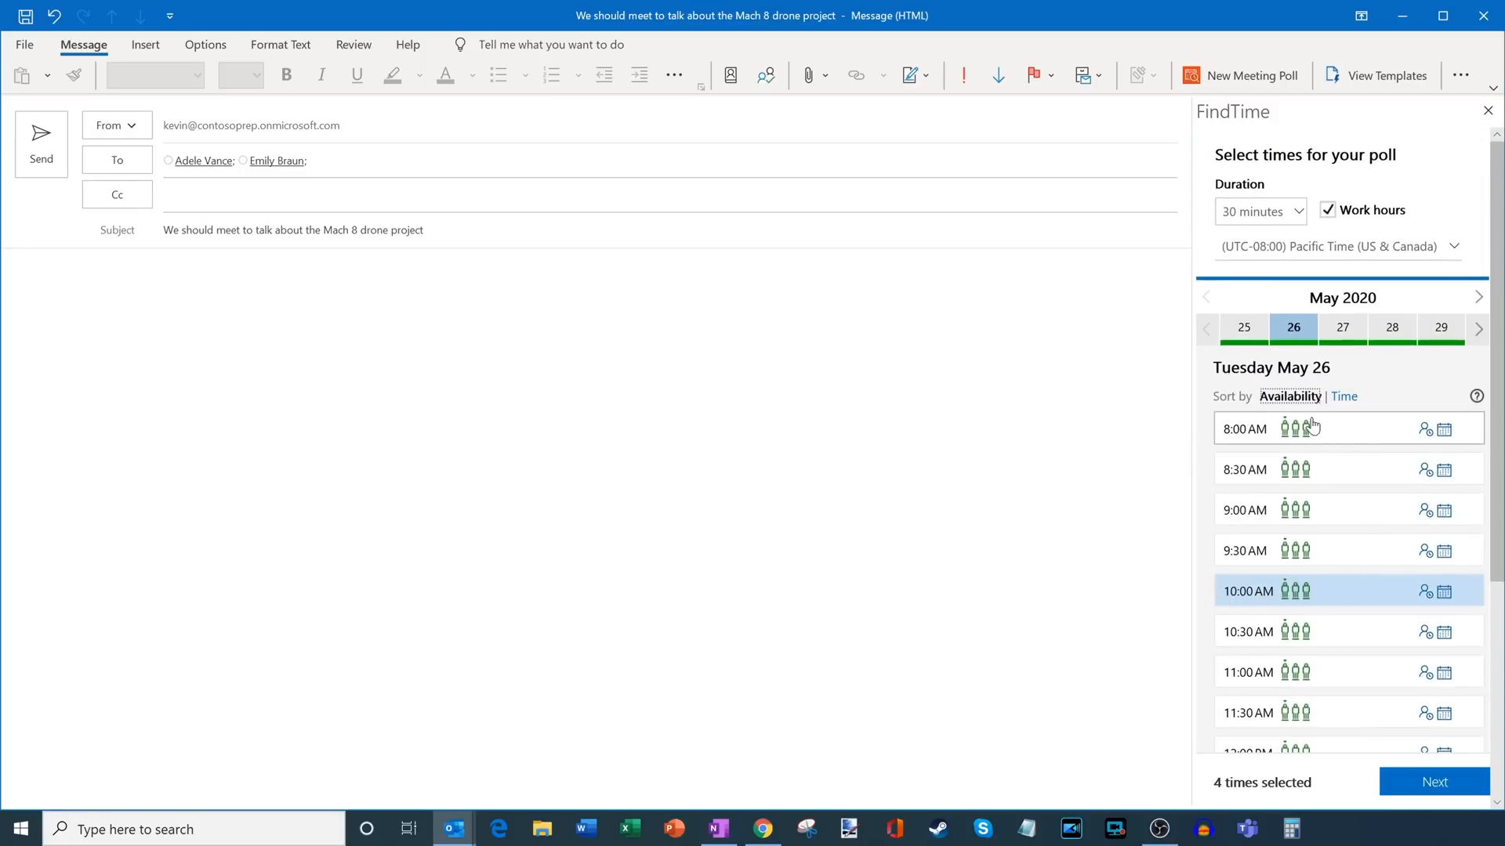
{"action": "mouse_move", "coordinate": [1311, 432]}
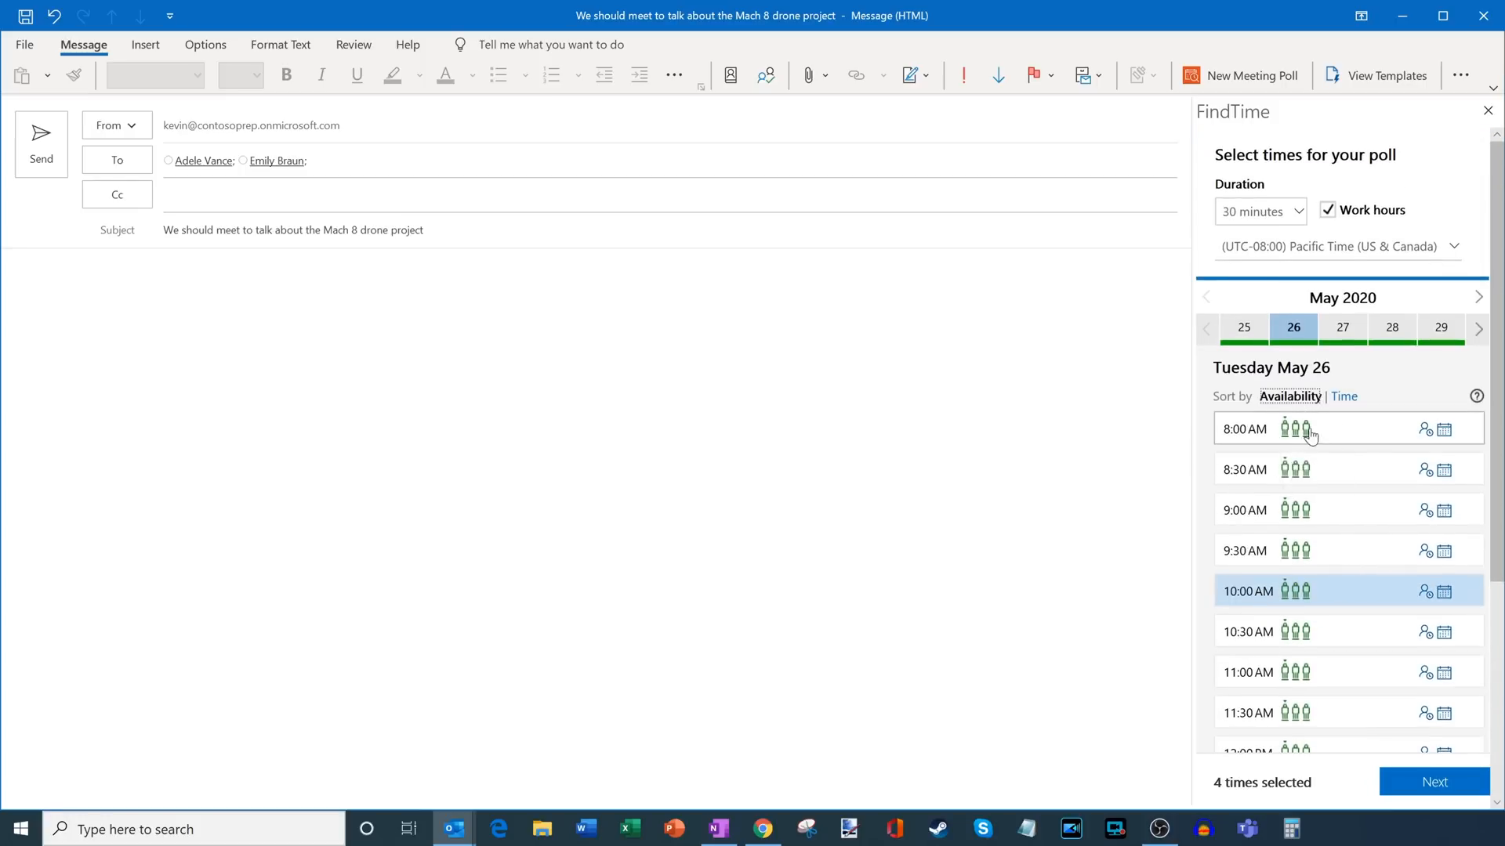
{"action": "mouse_move", "coordinate": [1345, 434]}
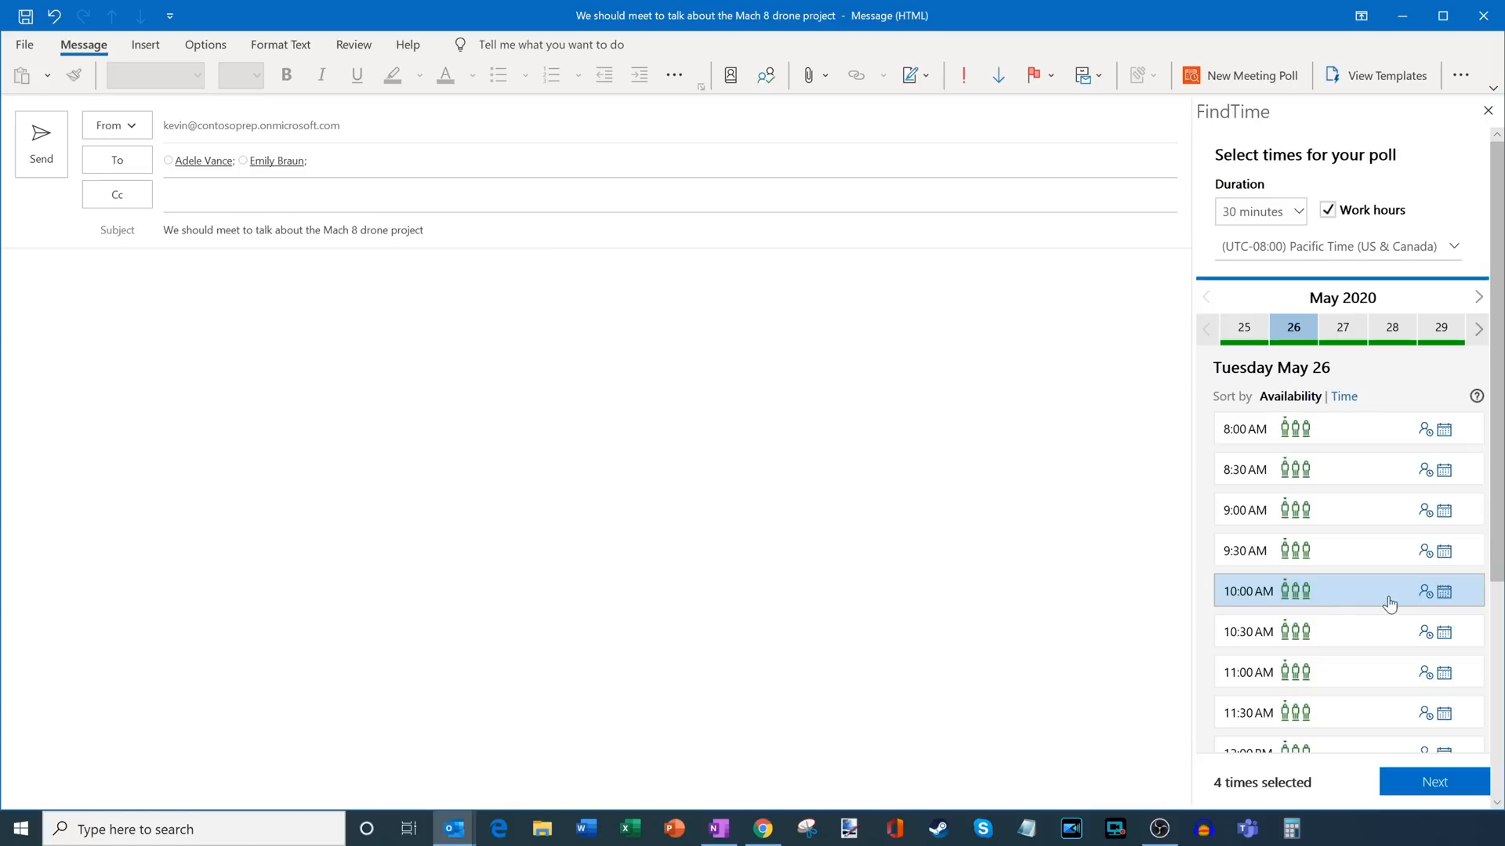
{"action": "mouse_move", "coordinate": [1443, 600]}
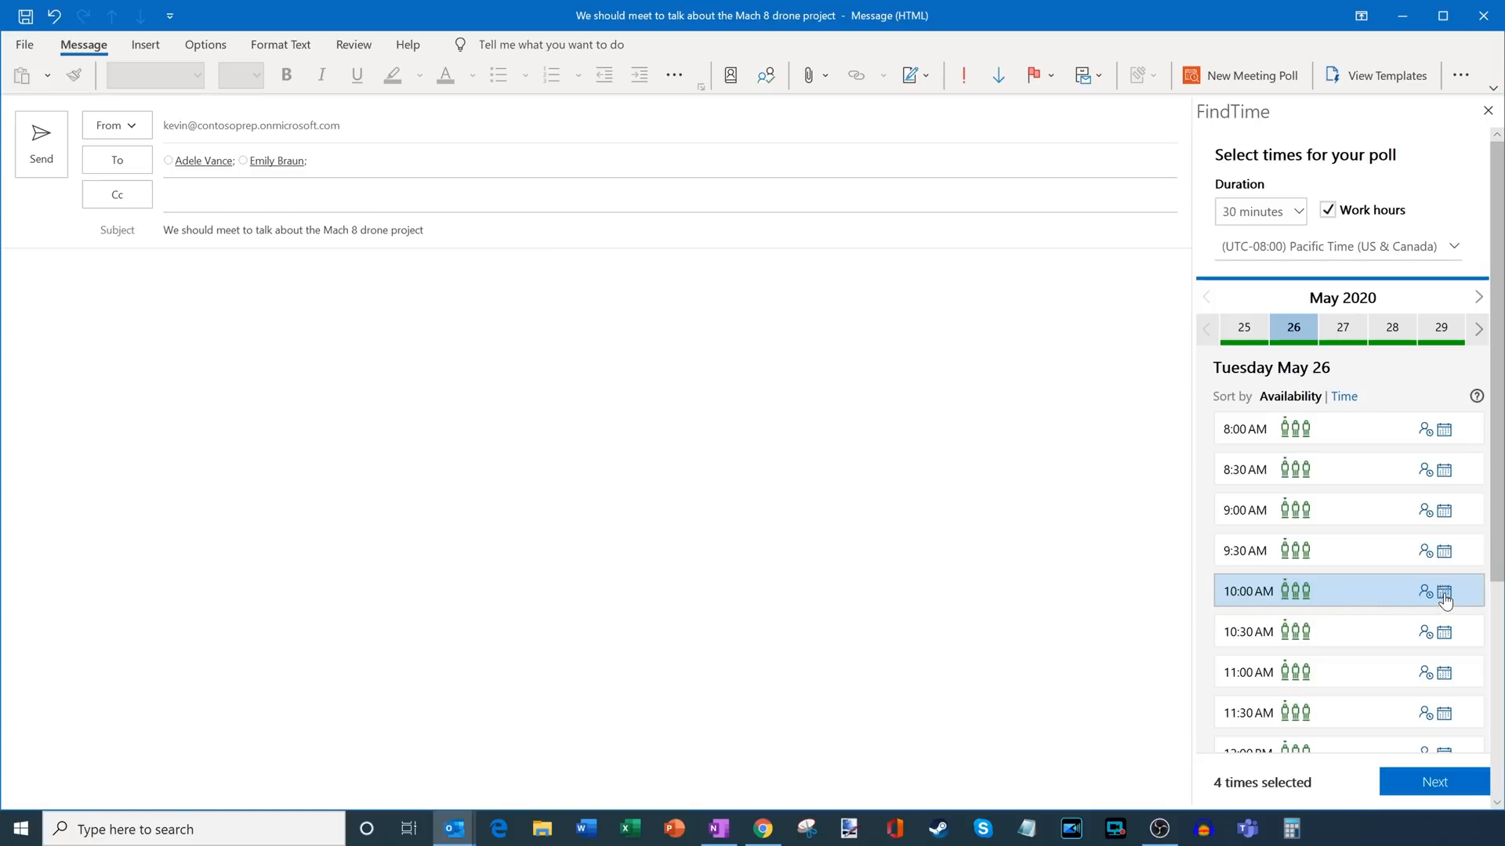
- Preview the Tuesday May 26 10:00 AM slot against the calendar
{"action": "left_click", "coordinate": [1443, 591]}
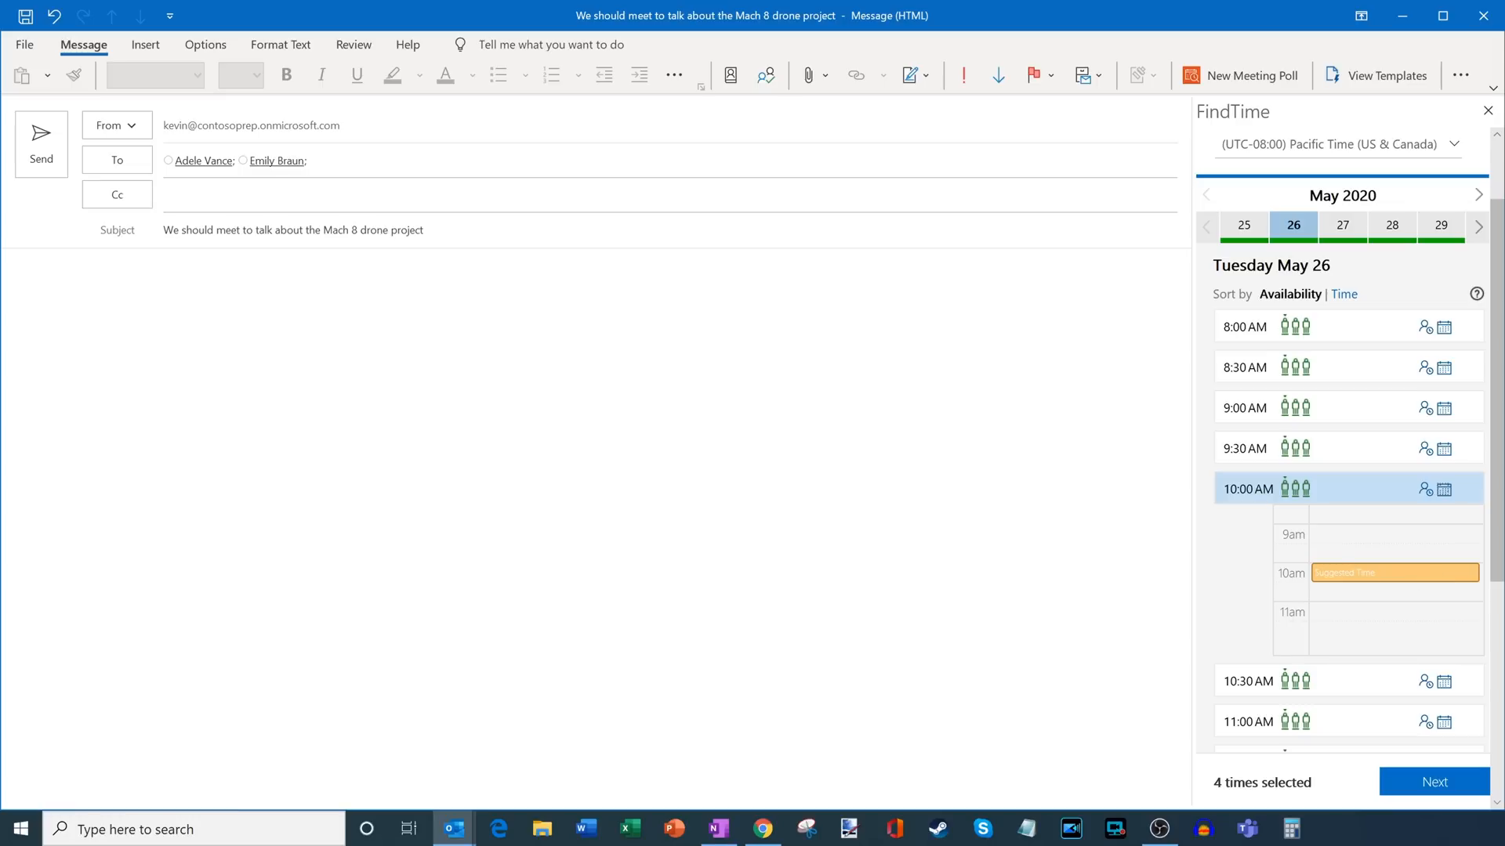
{"action": "mouse_move", "coordinate": [1340, 594]}
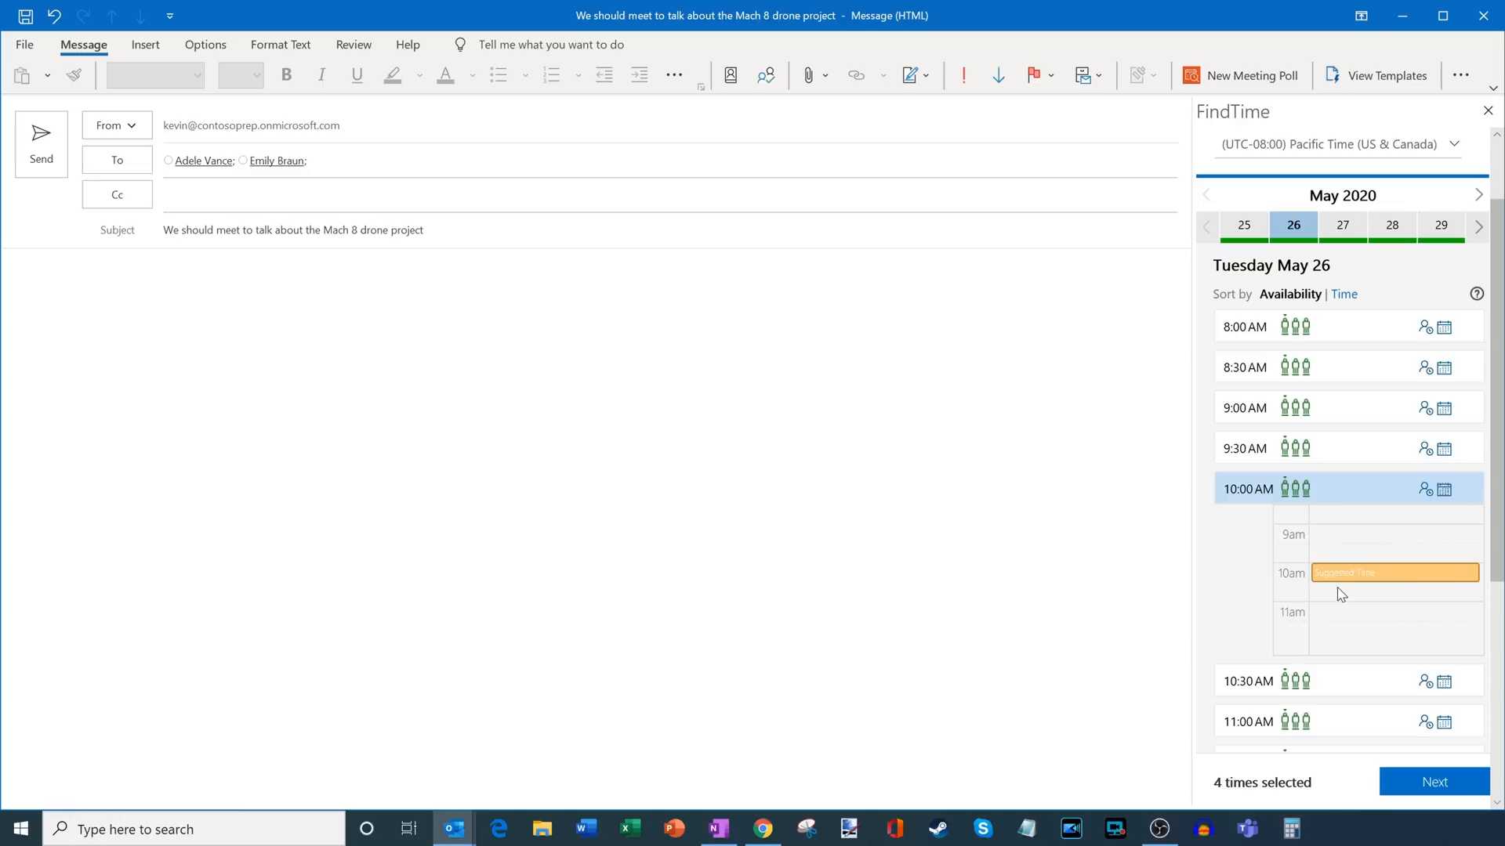
{"action": "mouse_move", "coordinate": [1341, 622]}
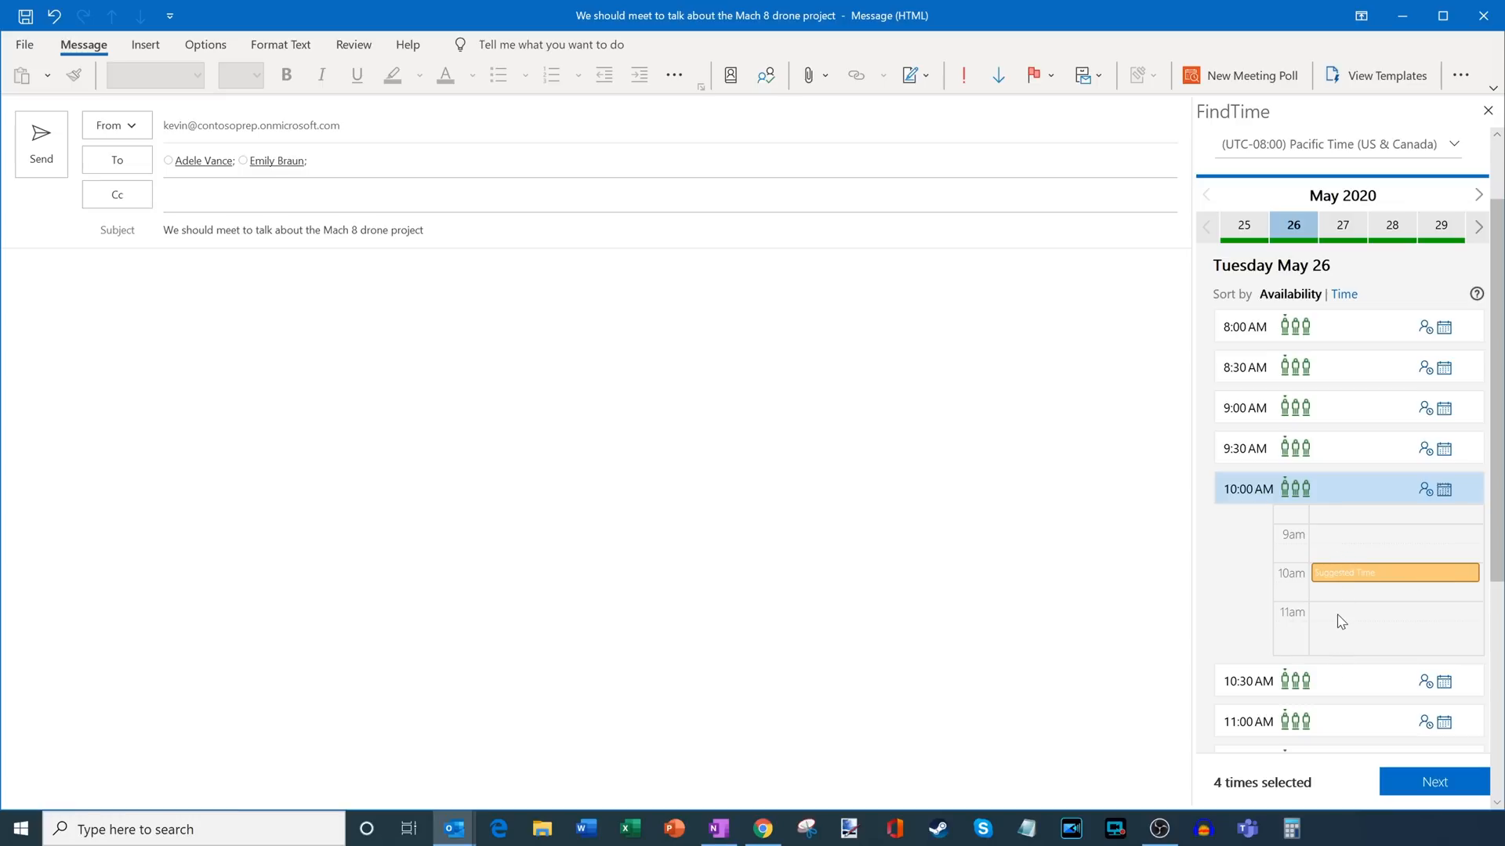
{"action": "mouse_move", "coordinate": [1350, 605]}
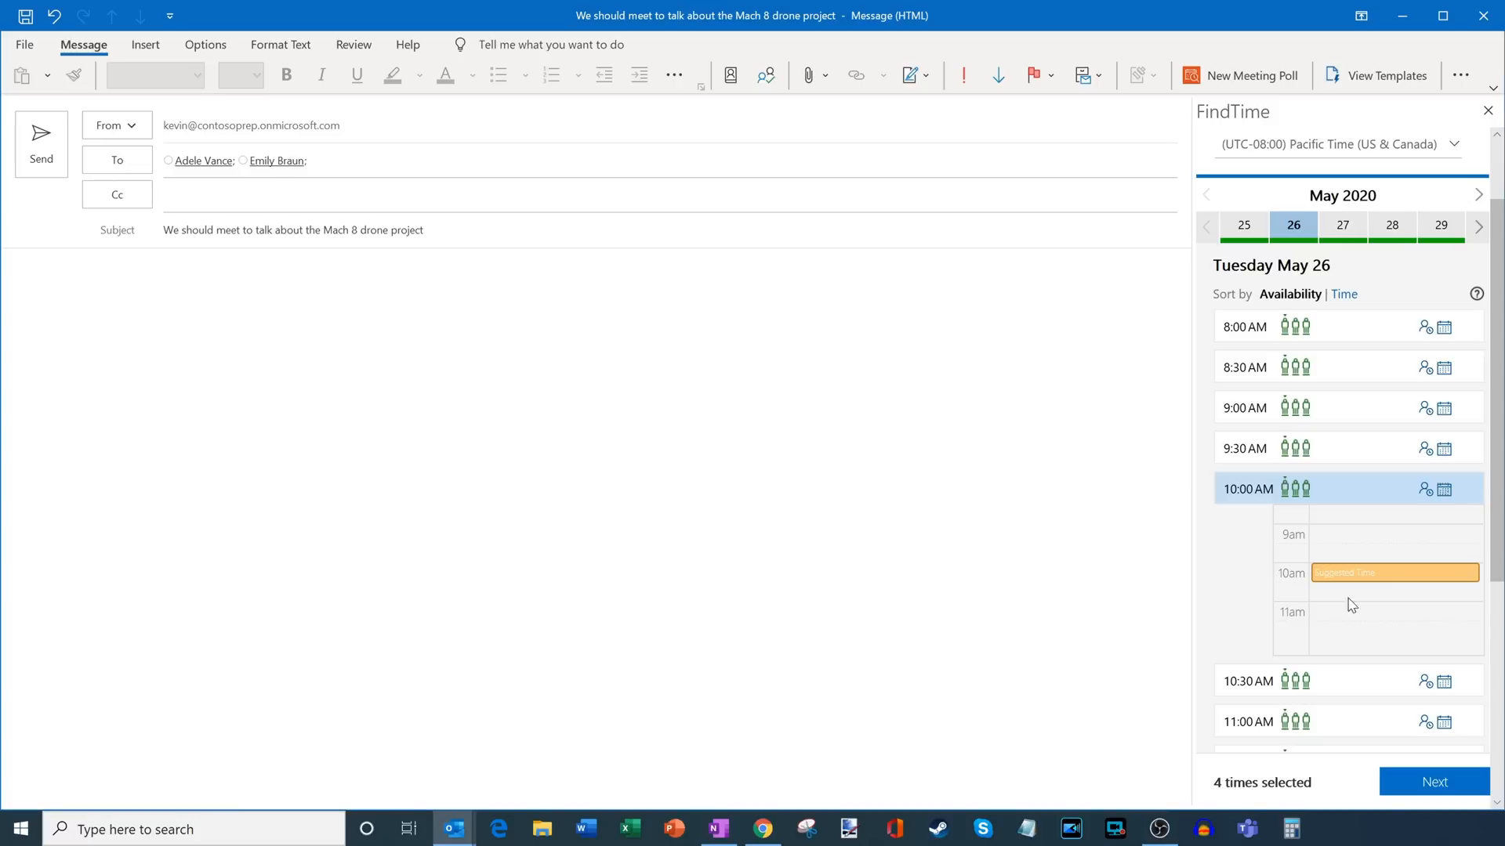
{"action": "mouse_move", "coordinate": [1390, 537]}
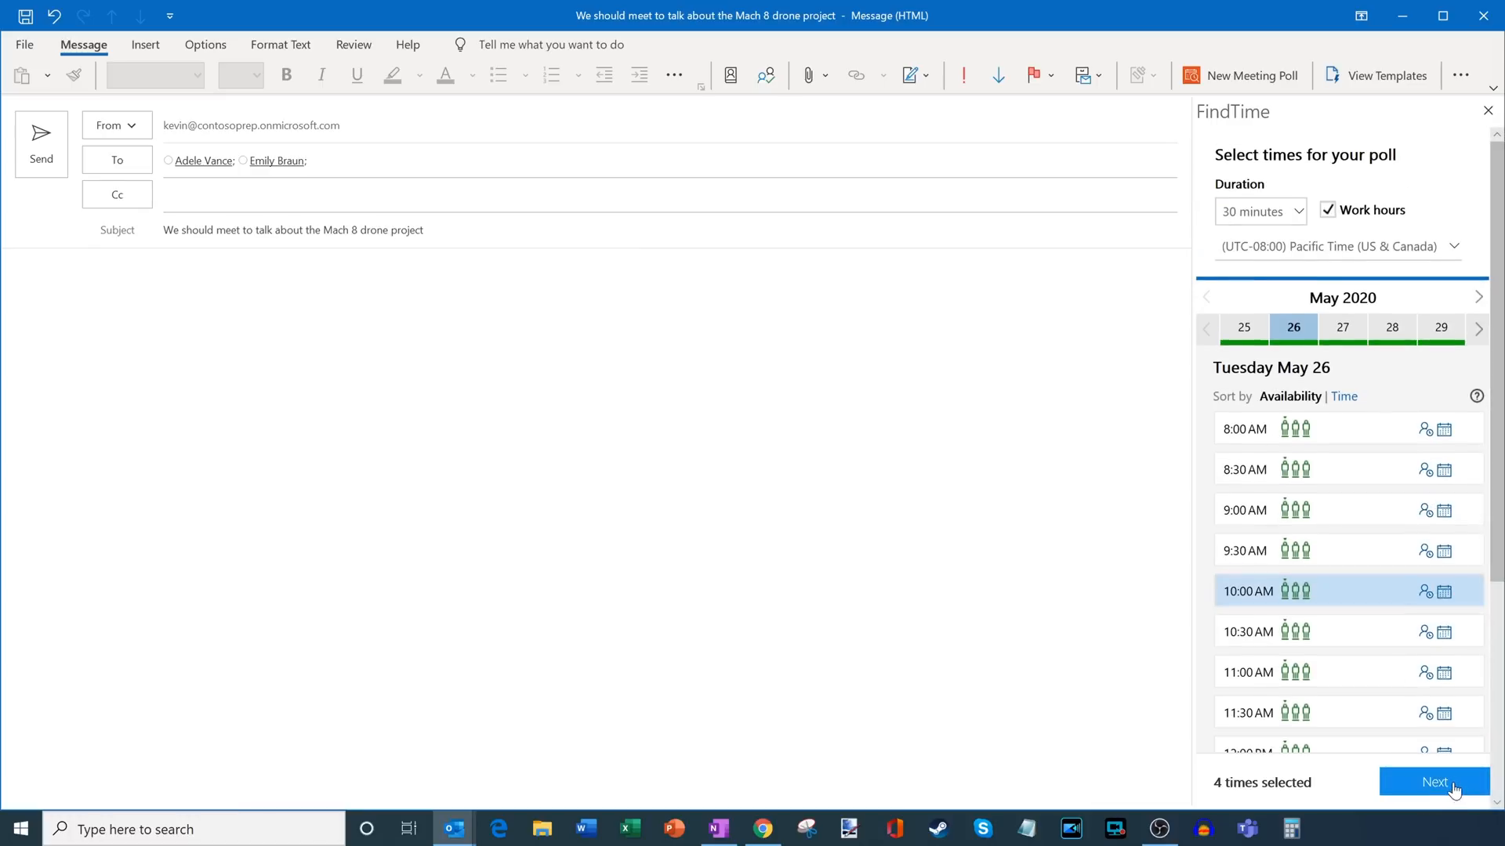
- Review the four chosen poll times and set the location to Kevin's Office with Teams meeting on
{"action": "left_click", "coordinate": [1431, 782]}
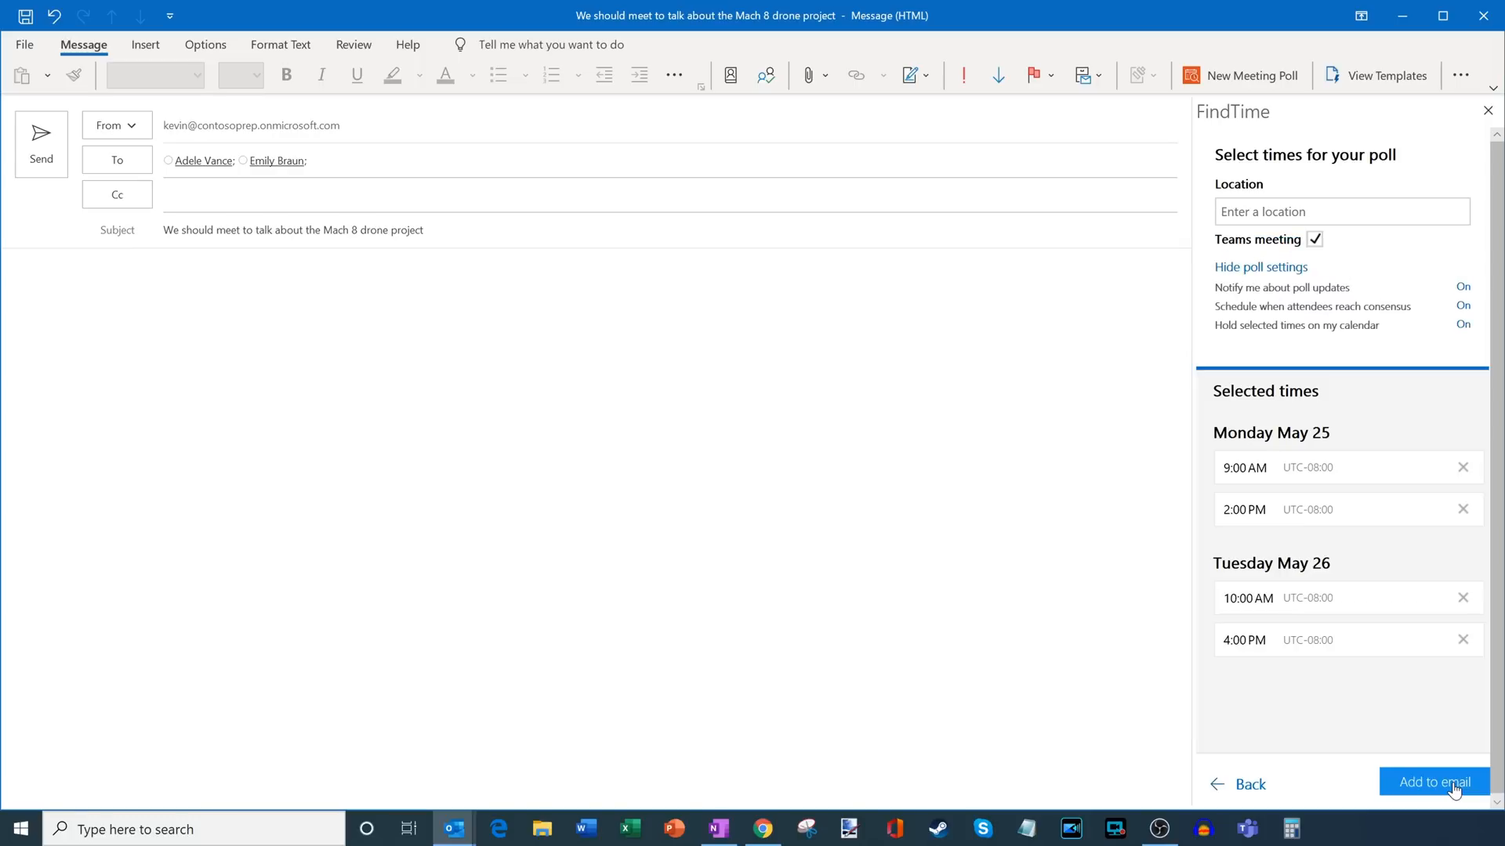
{"action": "mouse_move", "coordinate": [1290, 199]}
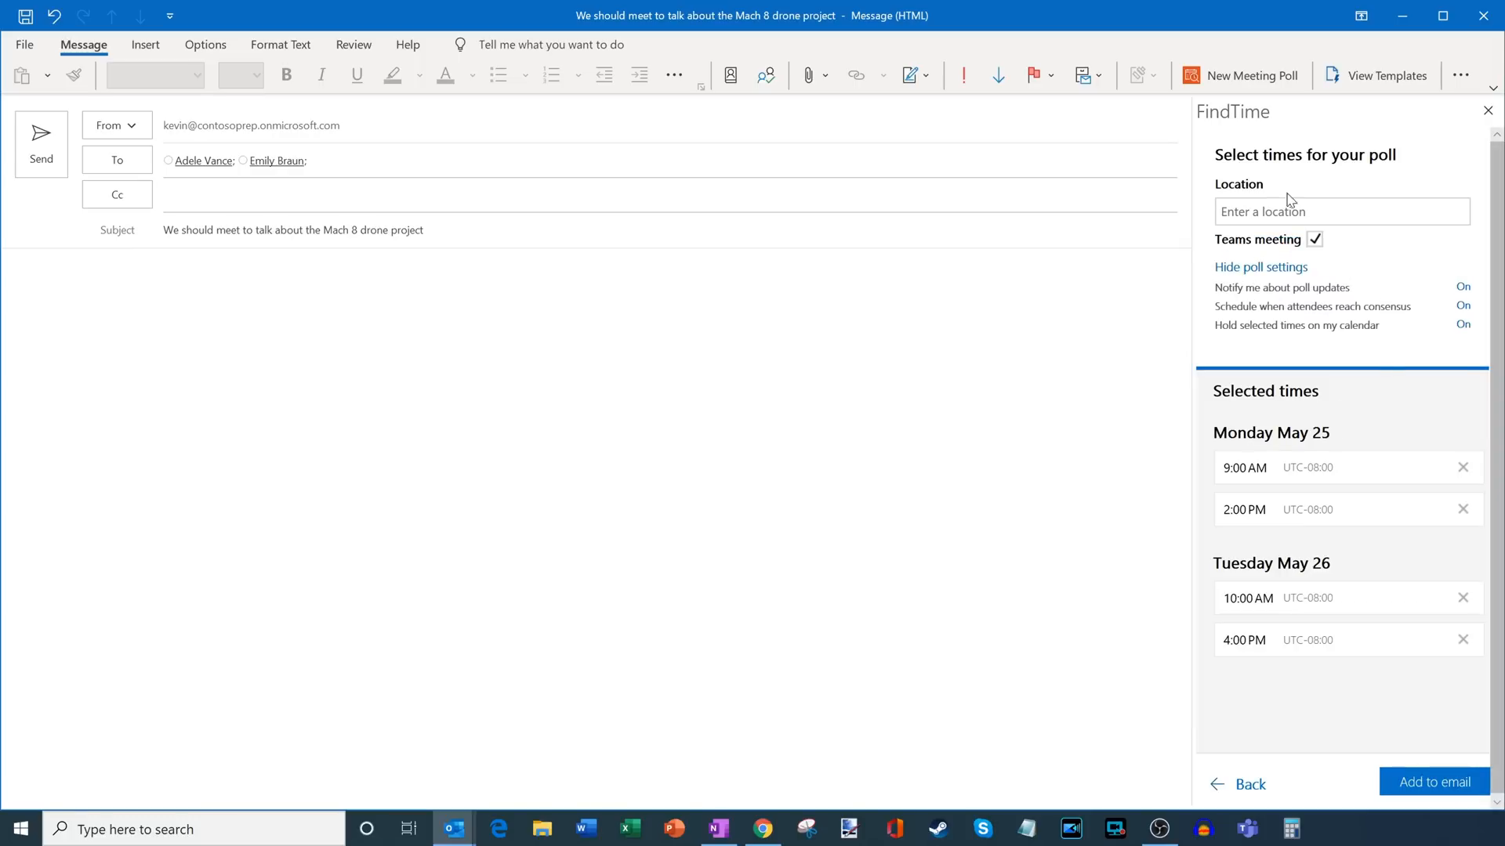
{"action": "mouse_move", "coordinate": [1362, 241]}
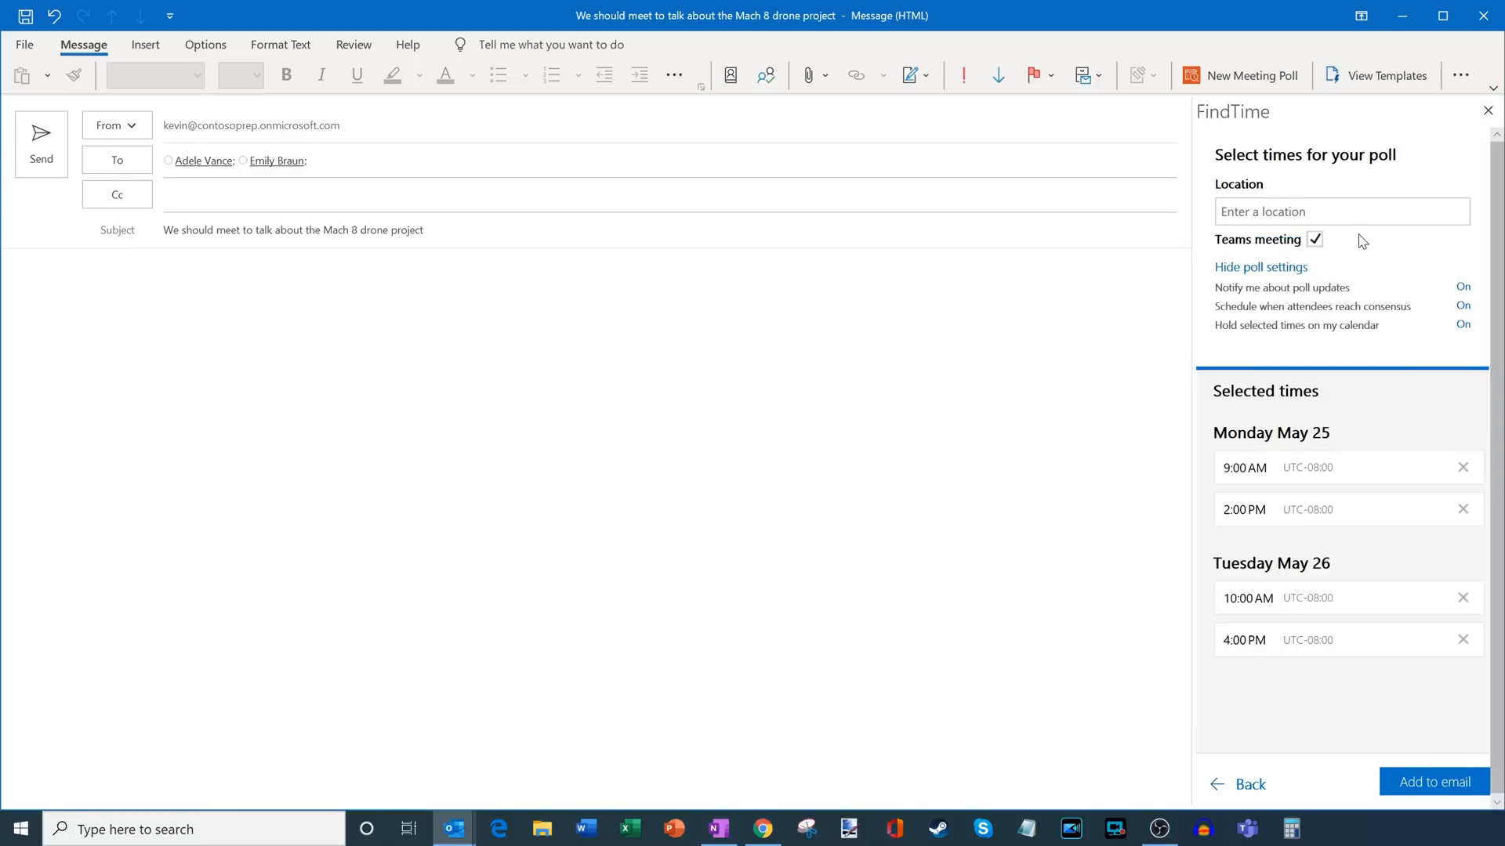
{"action": "type", "text": "Kevin's Of"}
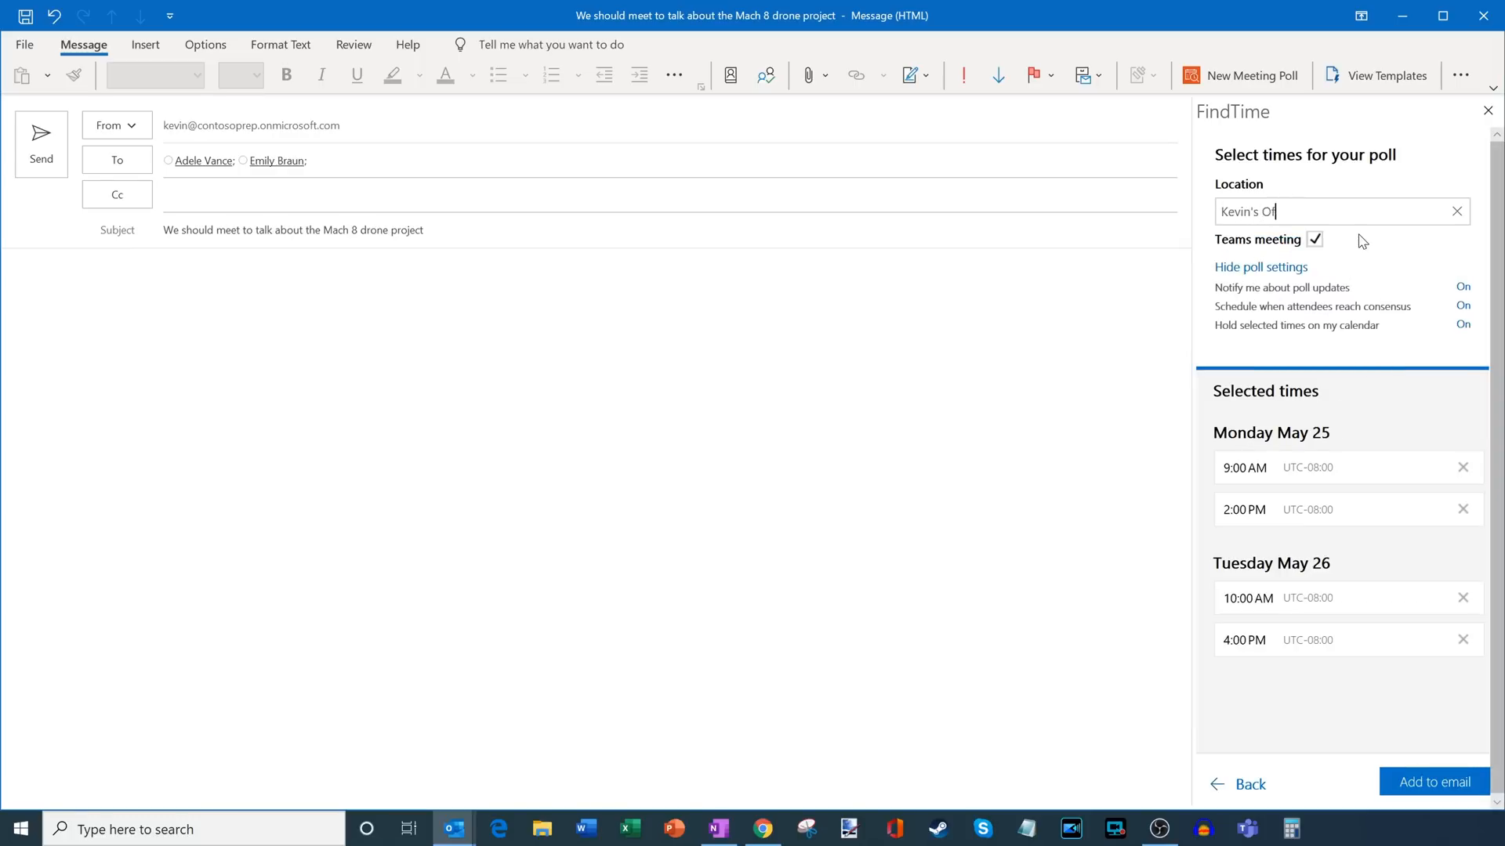
{"action": "type", "text": "fice"}
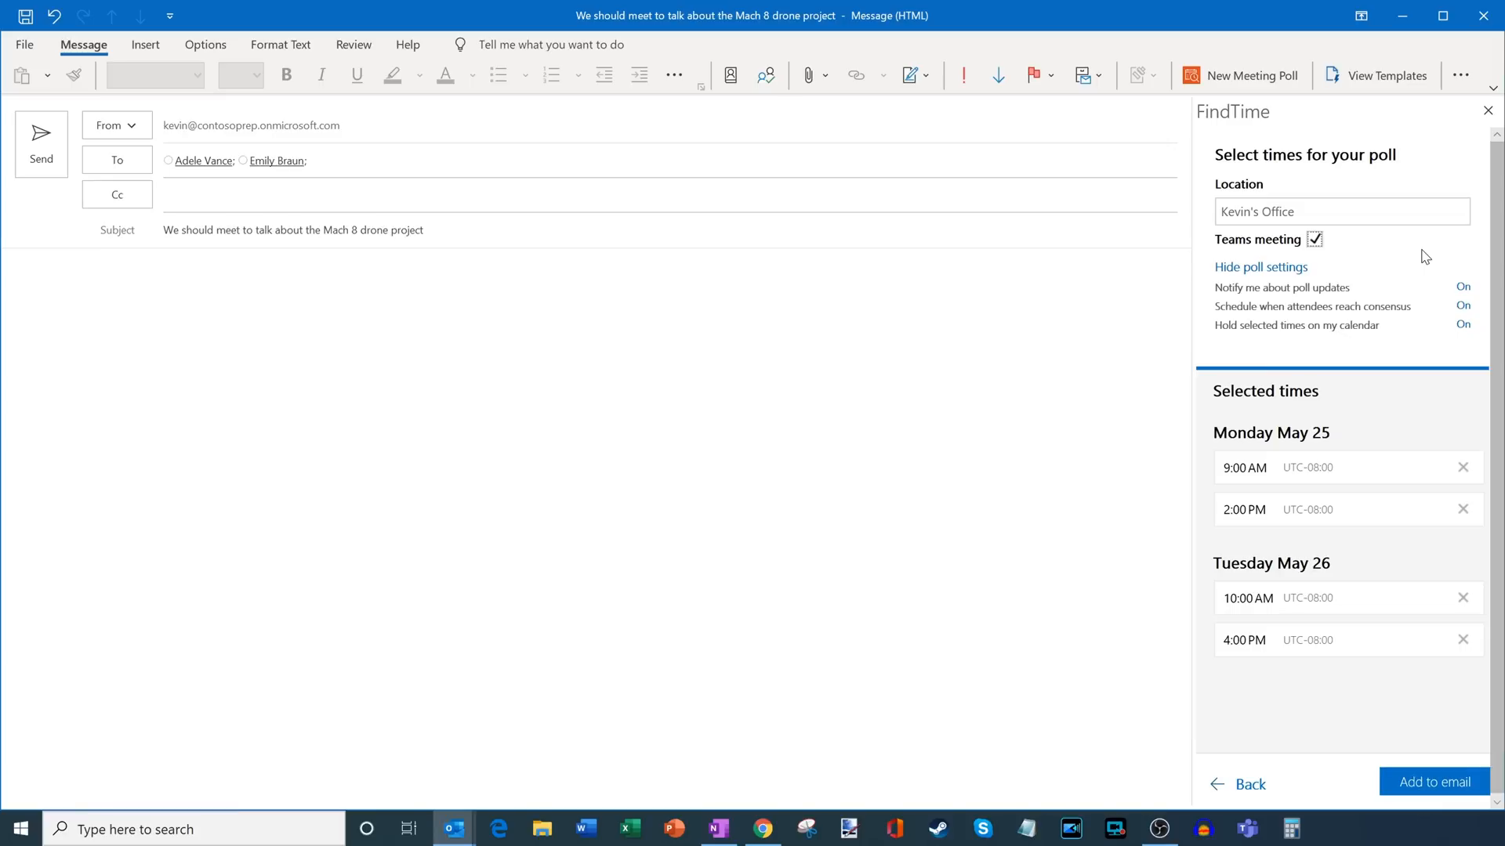
{"action": "mouse_move", "coordinate": [1373, 264]}
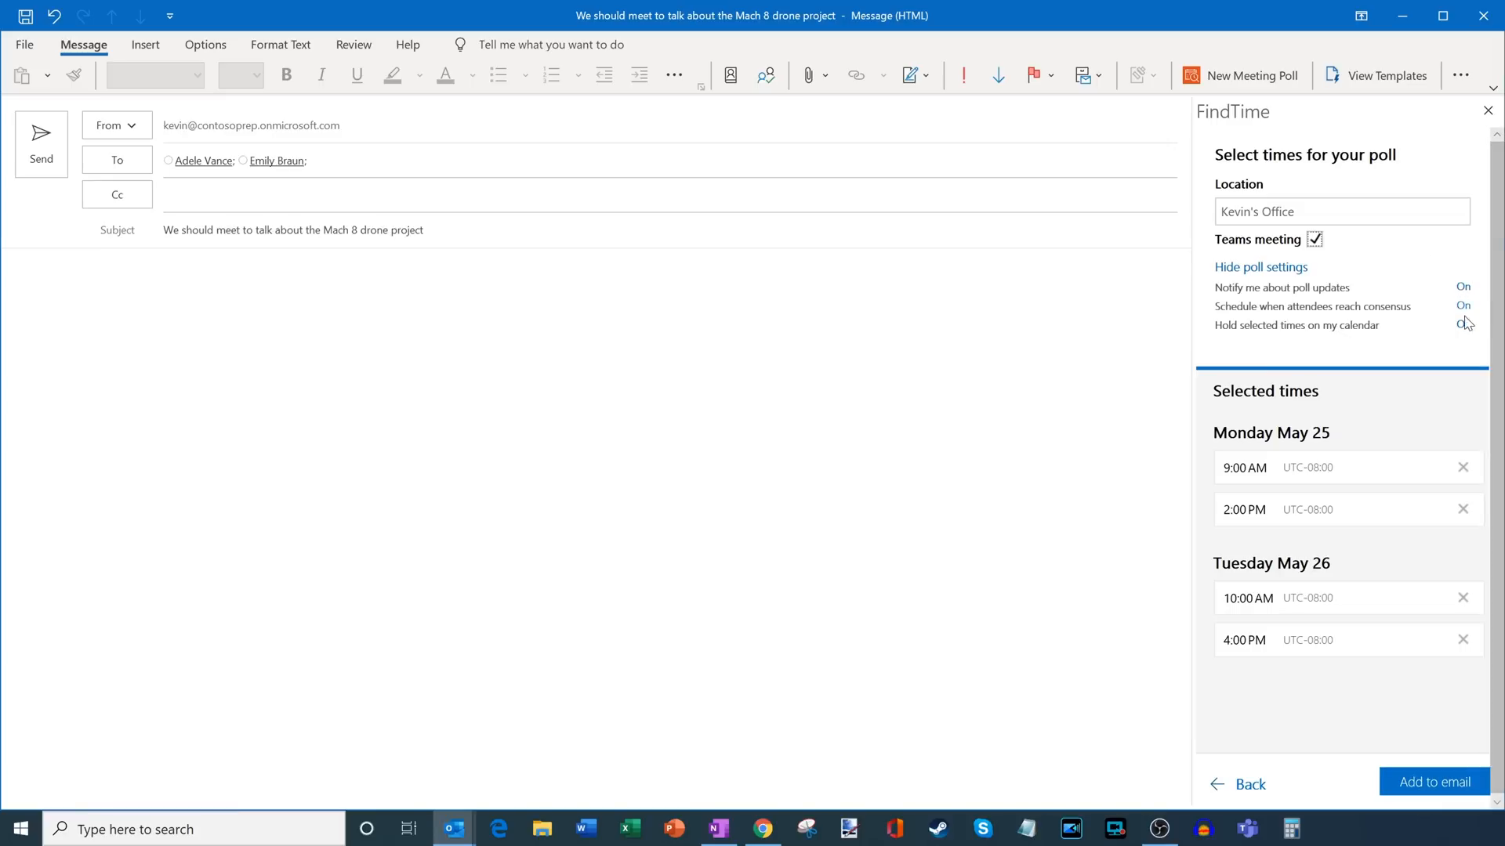
{"action": "left_click", "coordinate": [1261, 266]}
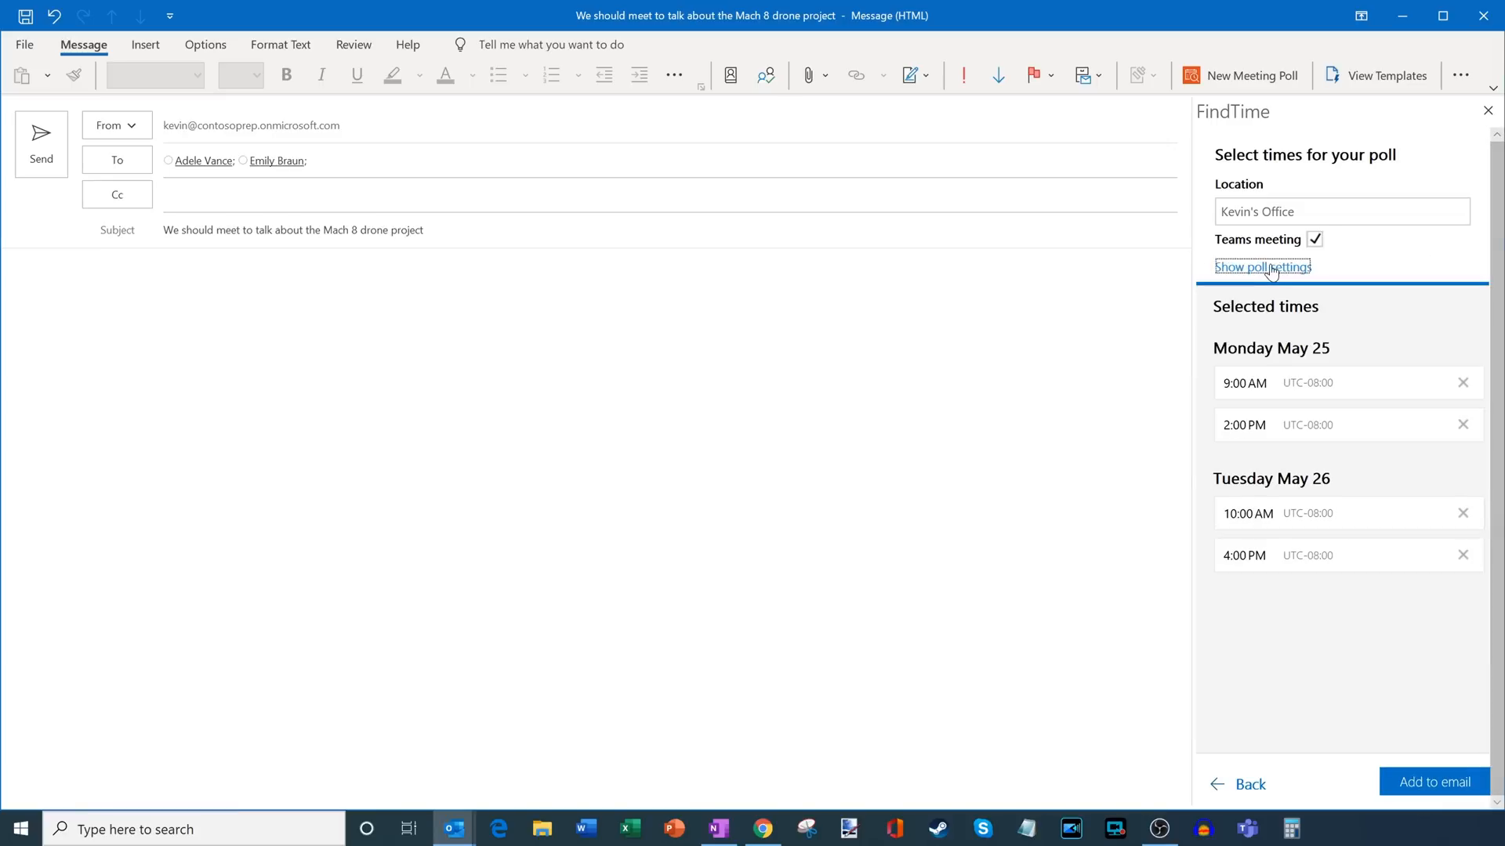
{"action": "left_click", "coordinate": [1263, 267]}
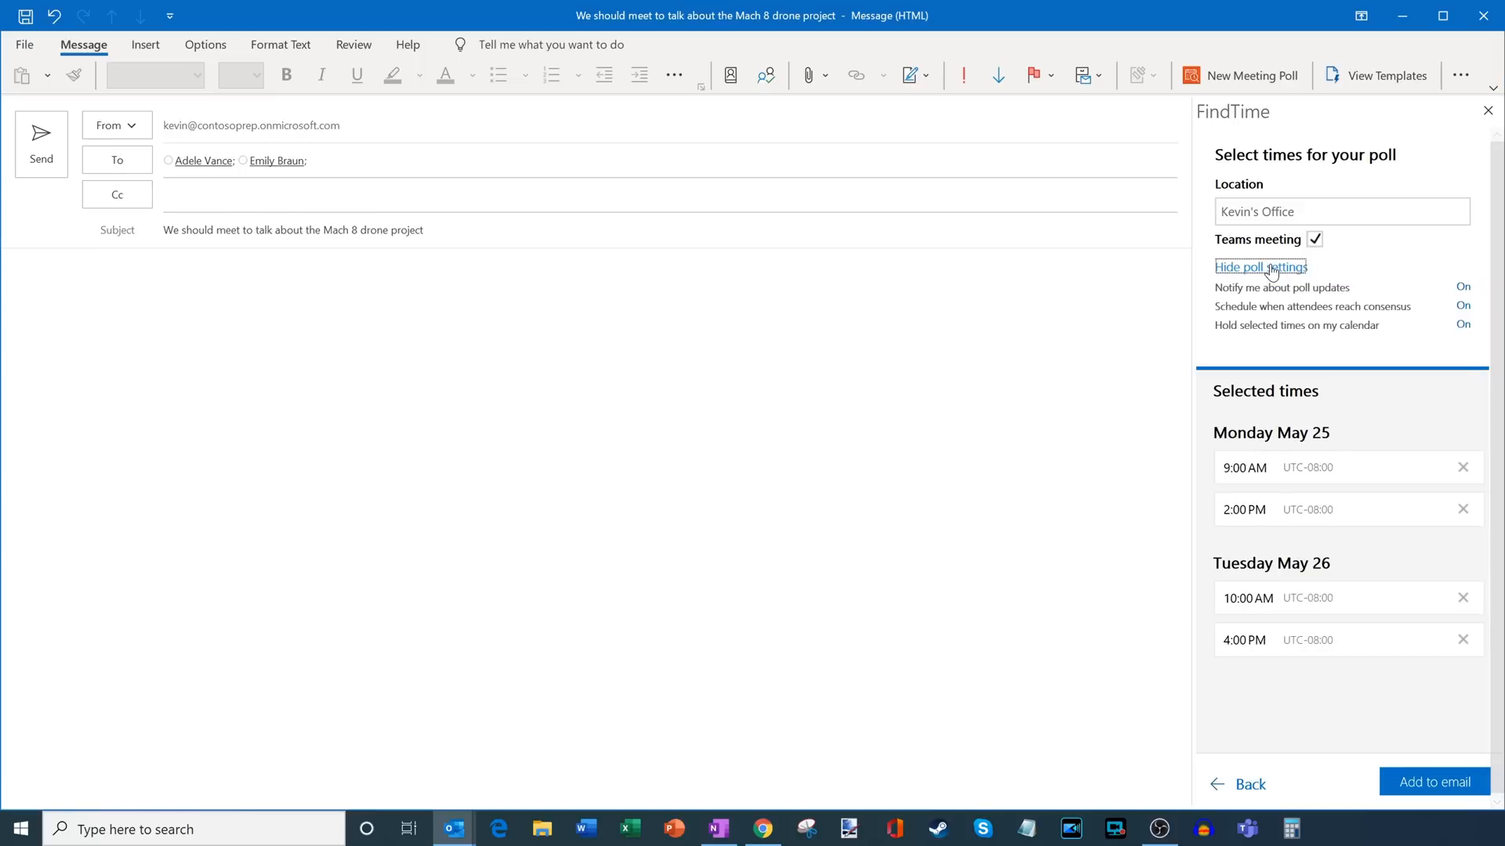
{"action": "mouse_move", "coordinate": [1312, 295]}
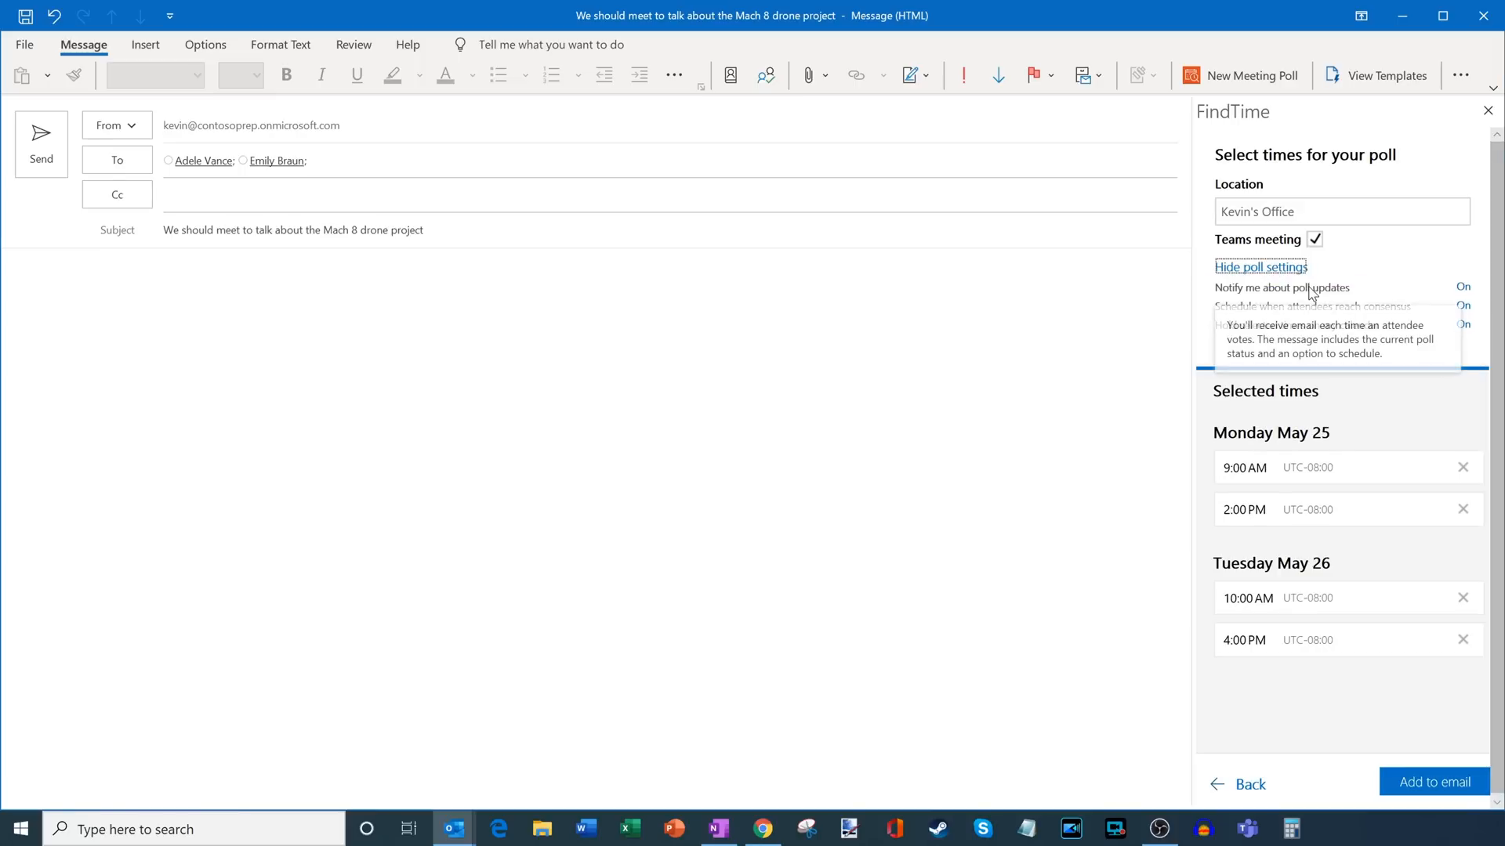
{"action": "mouse_move", "coordinate": [1401, 259]}
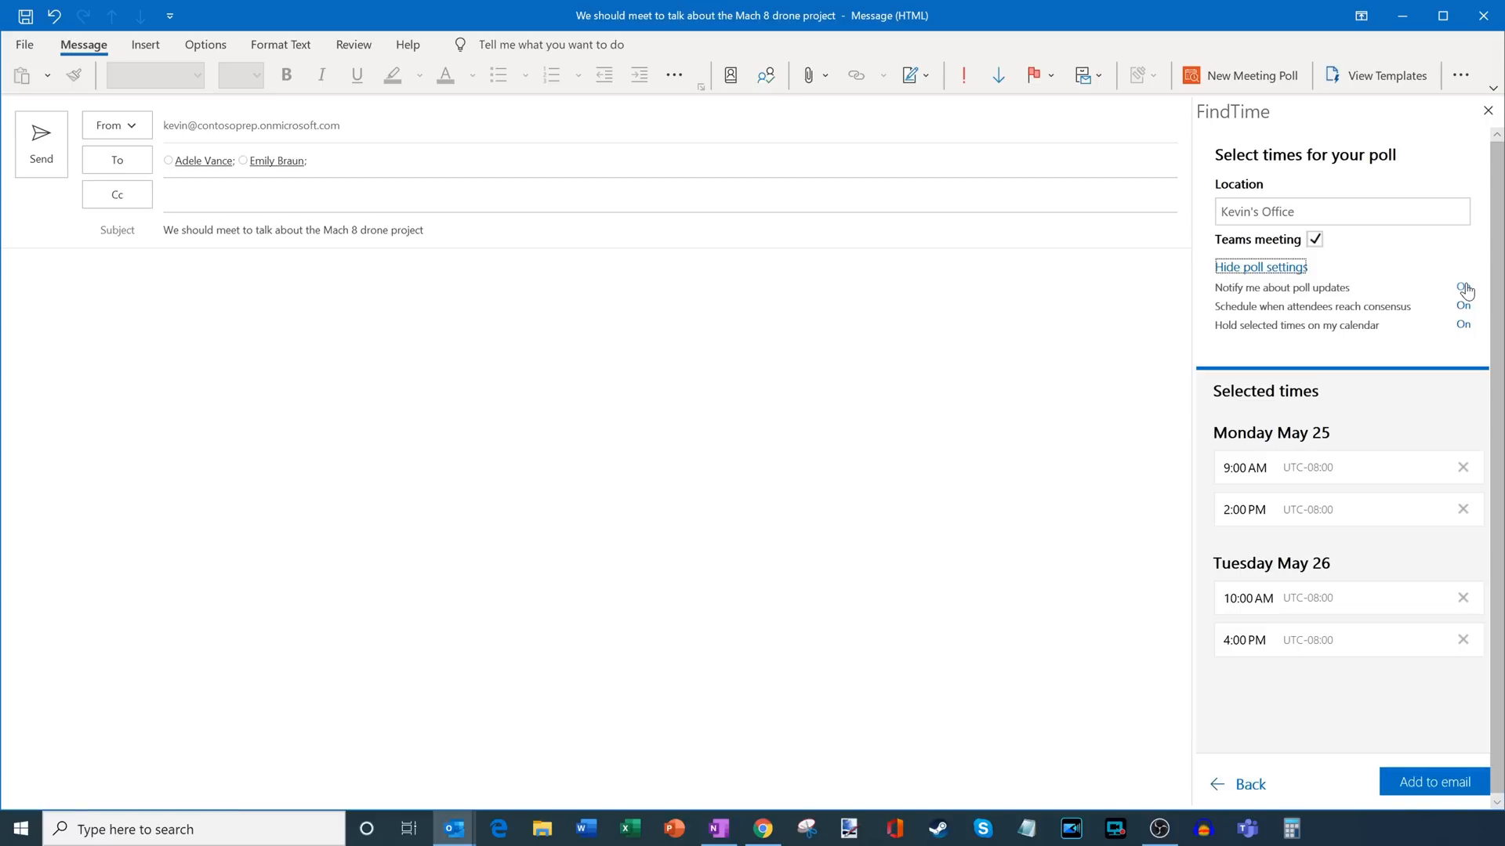
{"action": "mouse_move", "coordinate": [1469, 309]}
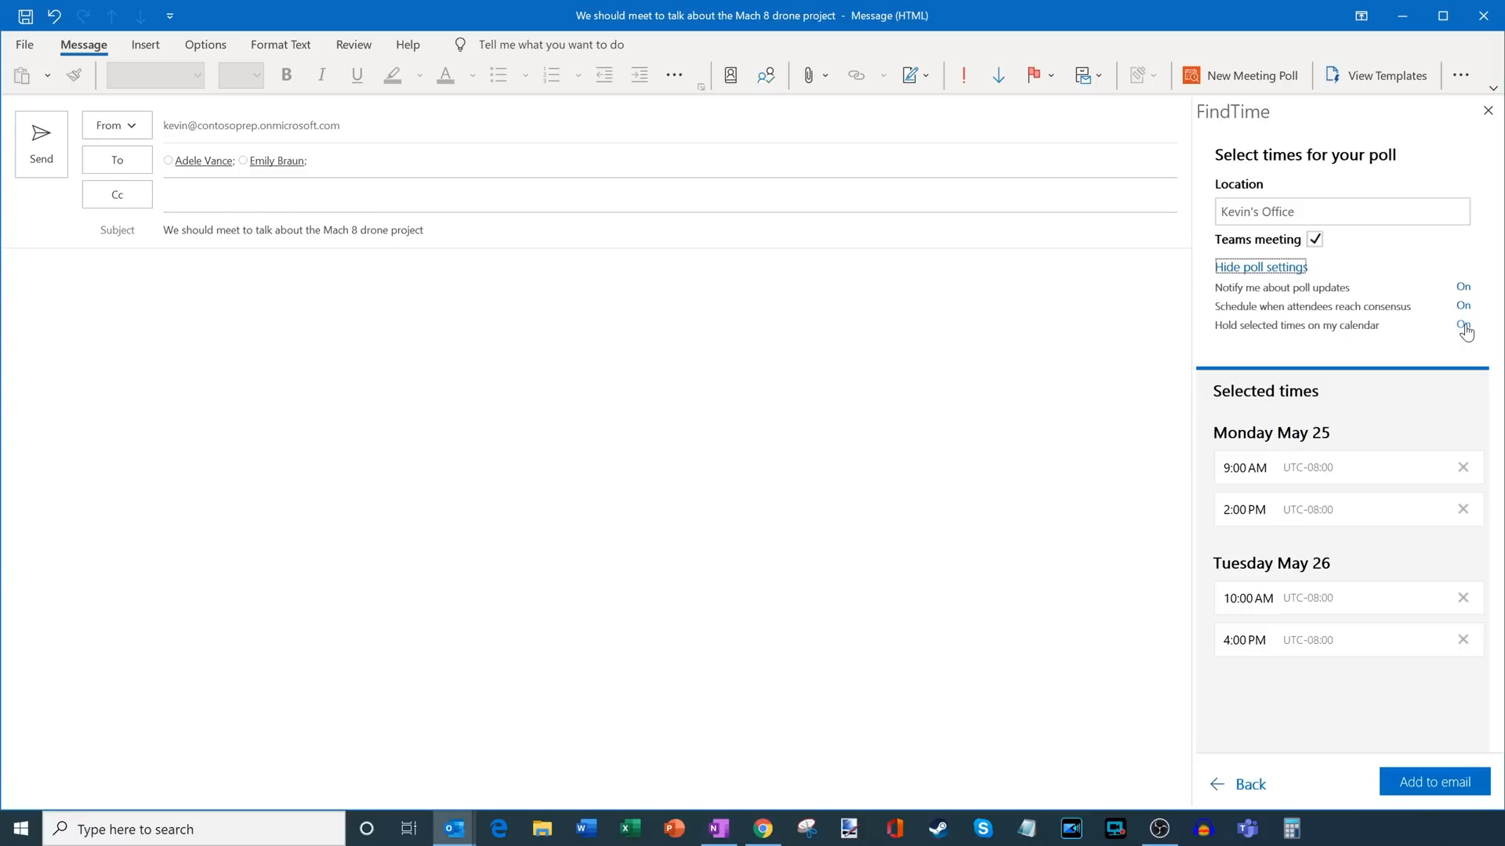
{"action": "mouse_move", "coordinate": [1472, 329]}
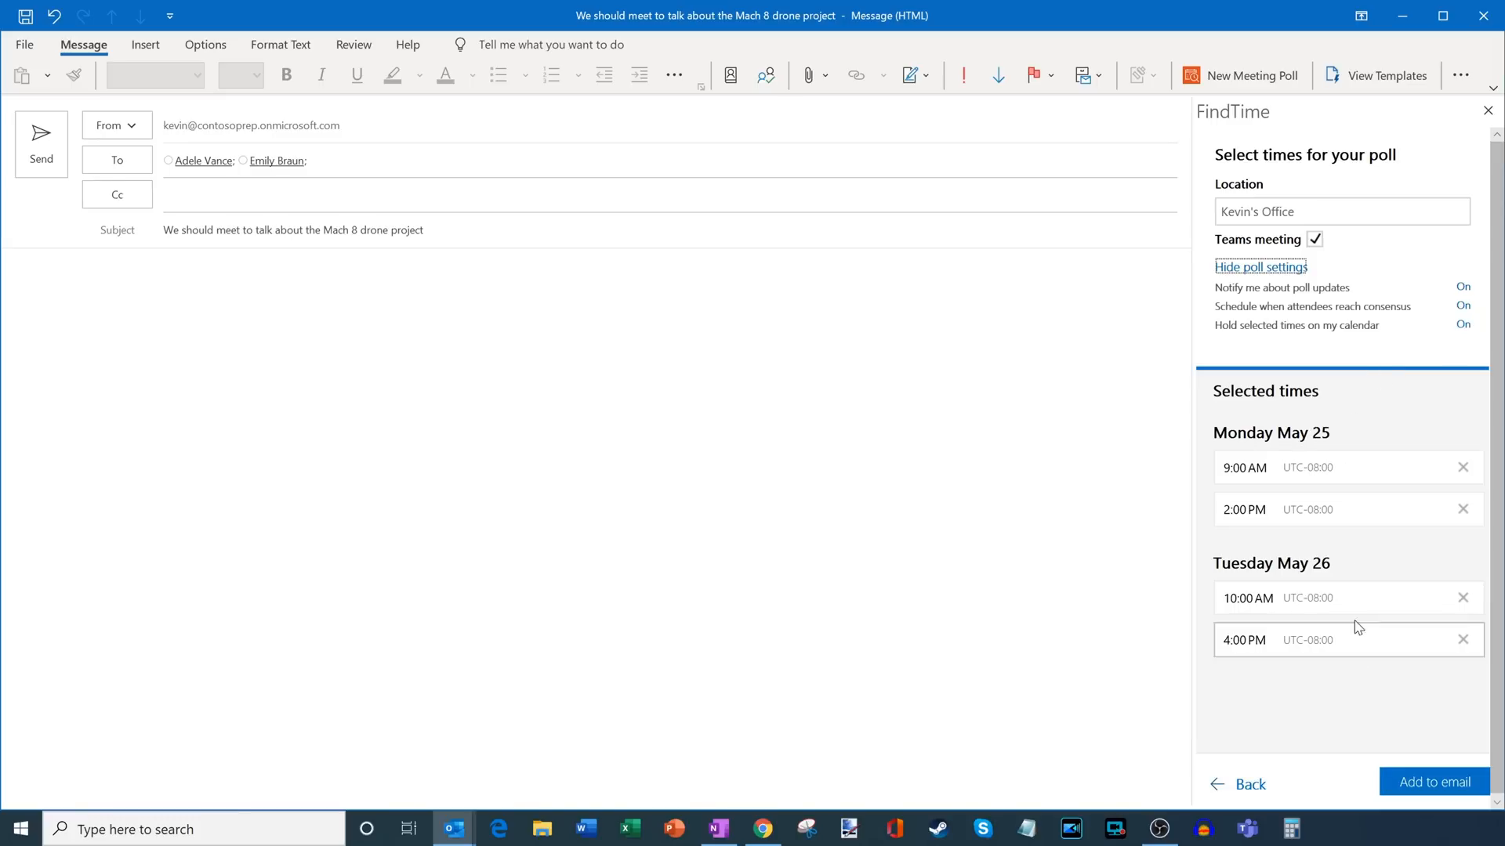
{"action": "mouse_move", "coordinate": [1465, 409]}
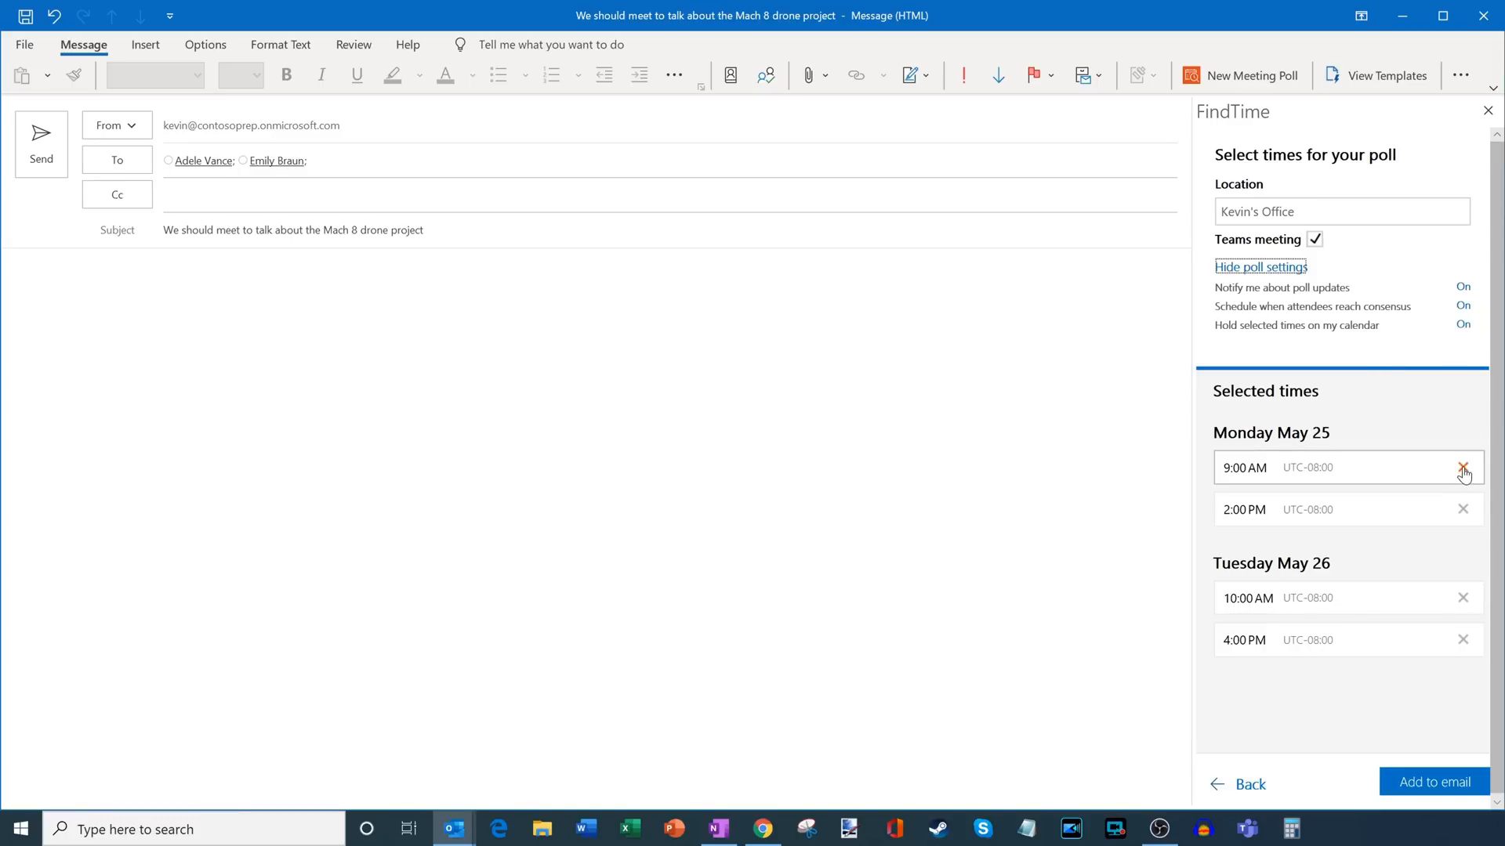
{"action": "mouse_move", "coordinate": [1464, 482]}
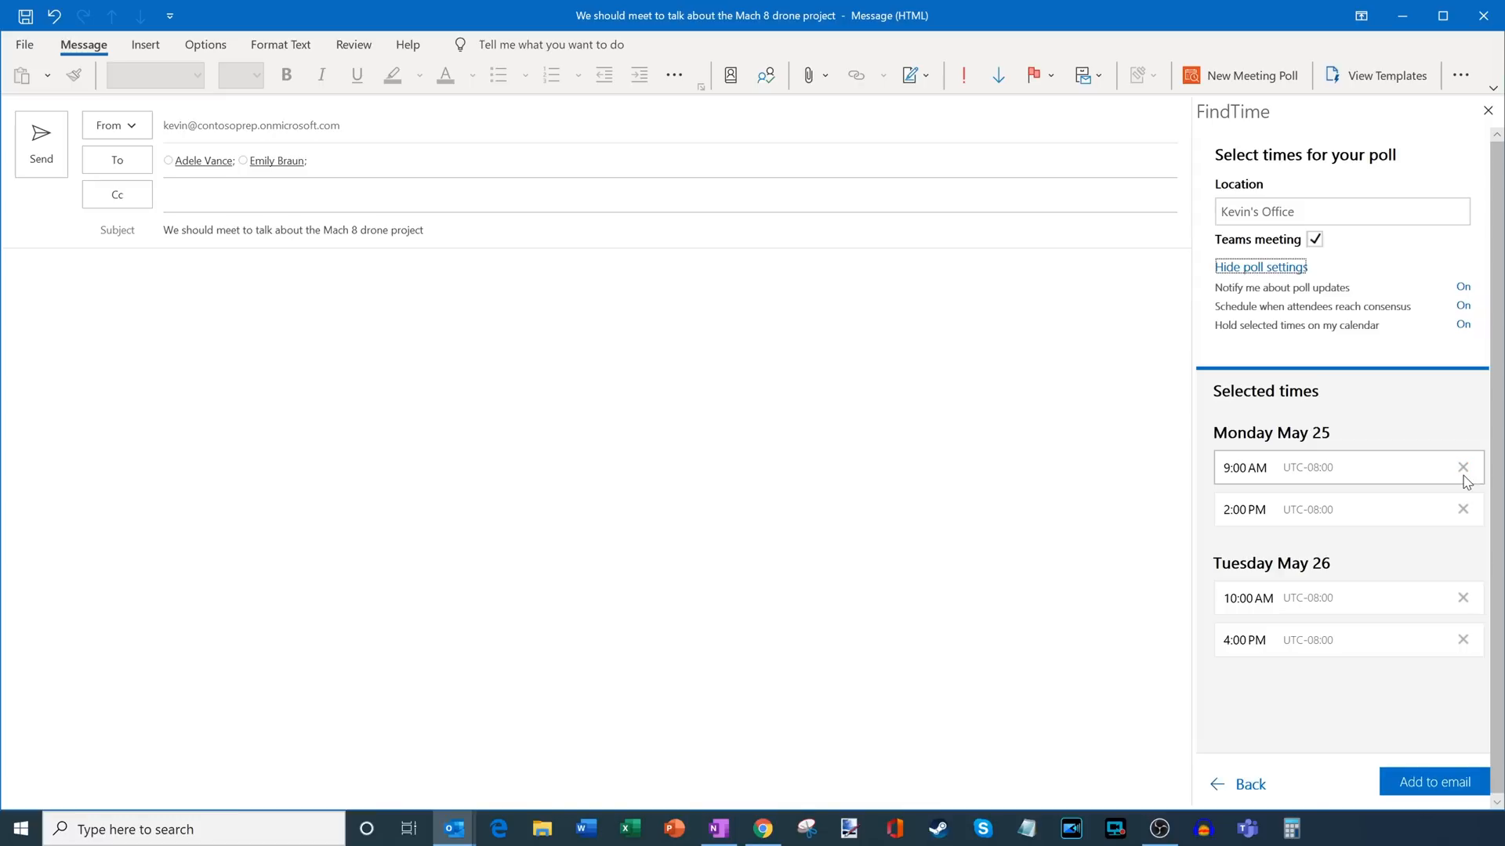
{"action": "mouse_move", "coordinate": [1443, 622]}
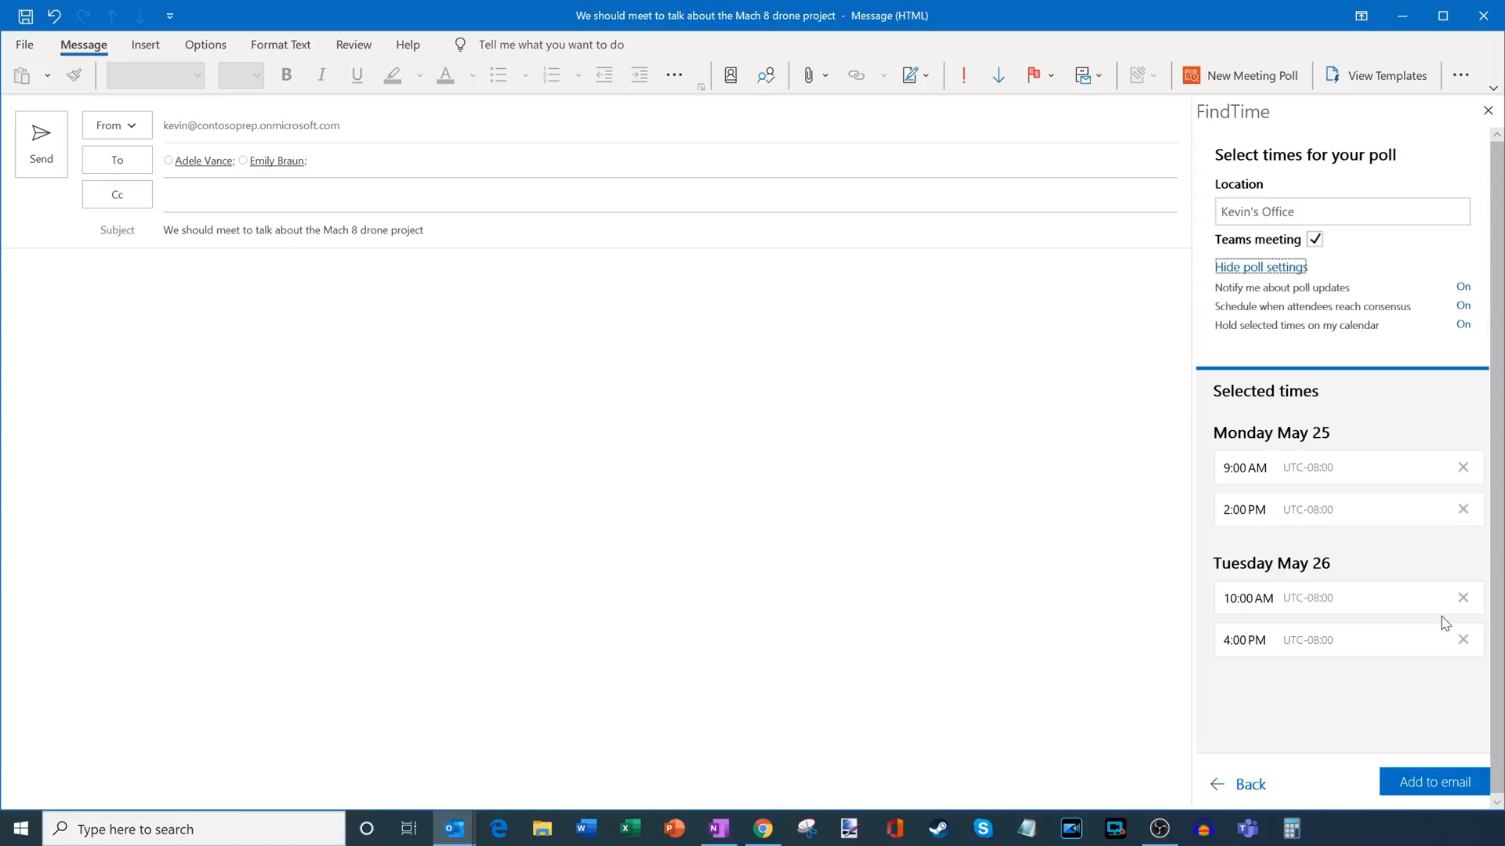
- Insert the FindTime invitation card into the email body below a short greeting about meeting
{"action": "left_click", "coordinate": [1432, 780]}
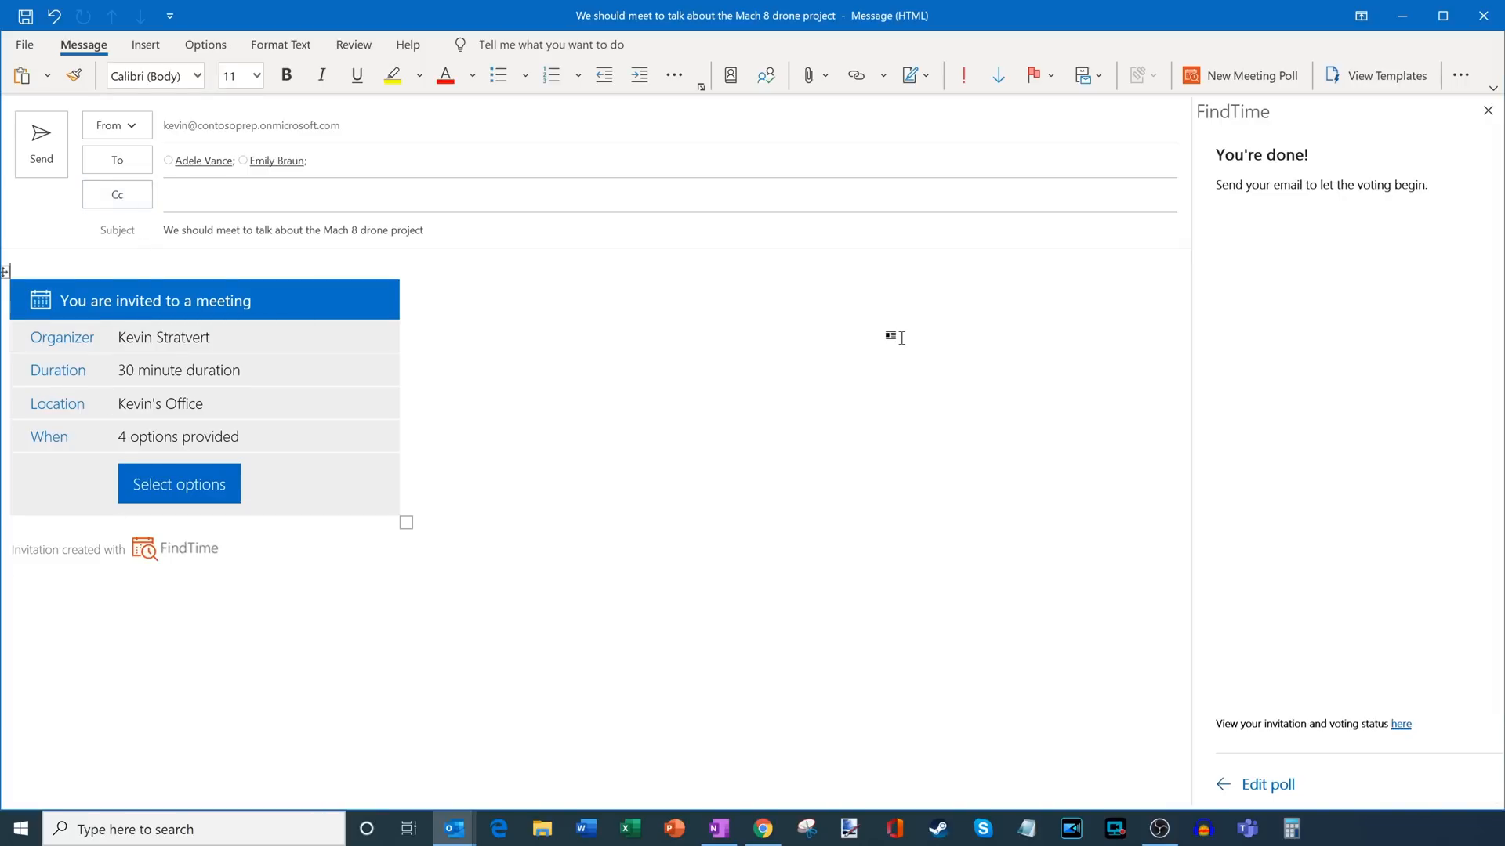
{"action": "type", "text": "Hello!"}
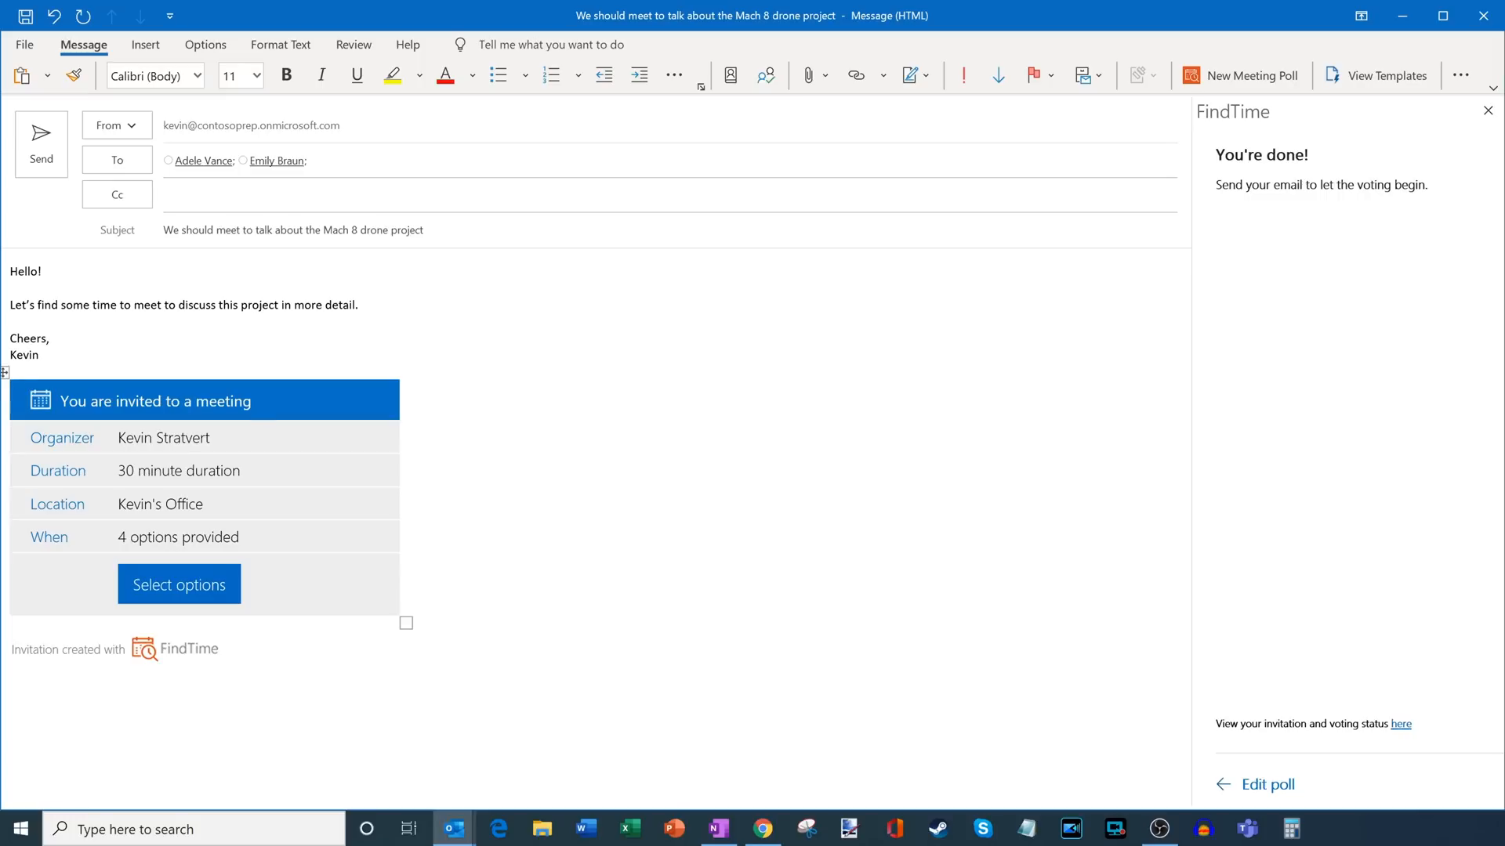
{"action": "mouse_move", "coordinate": [348, 425]}
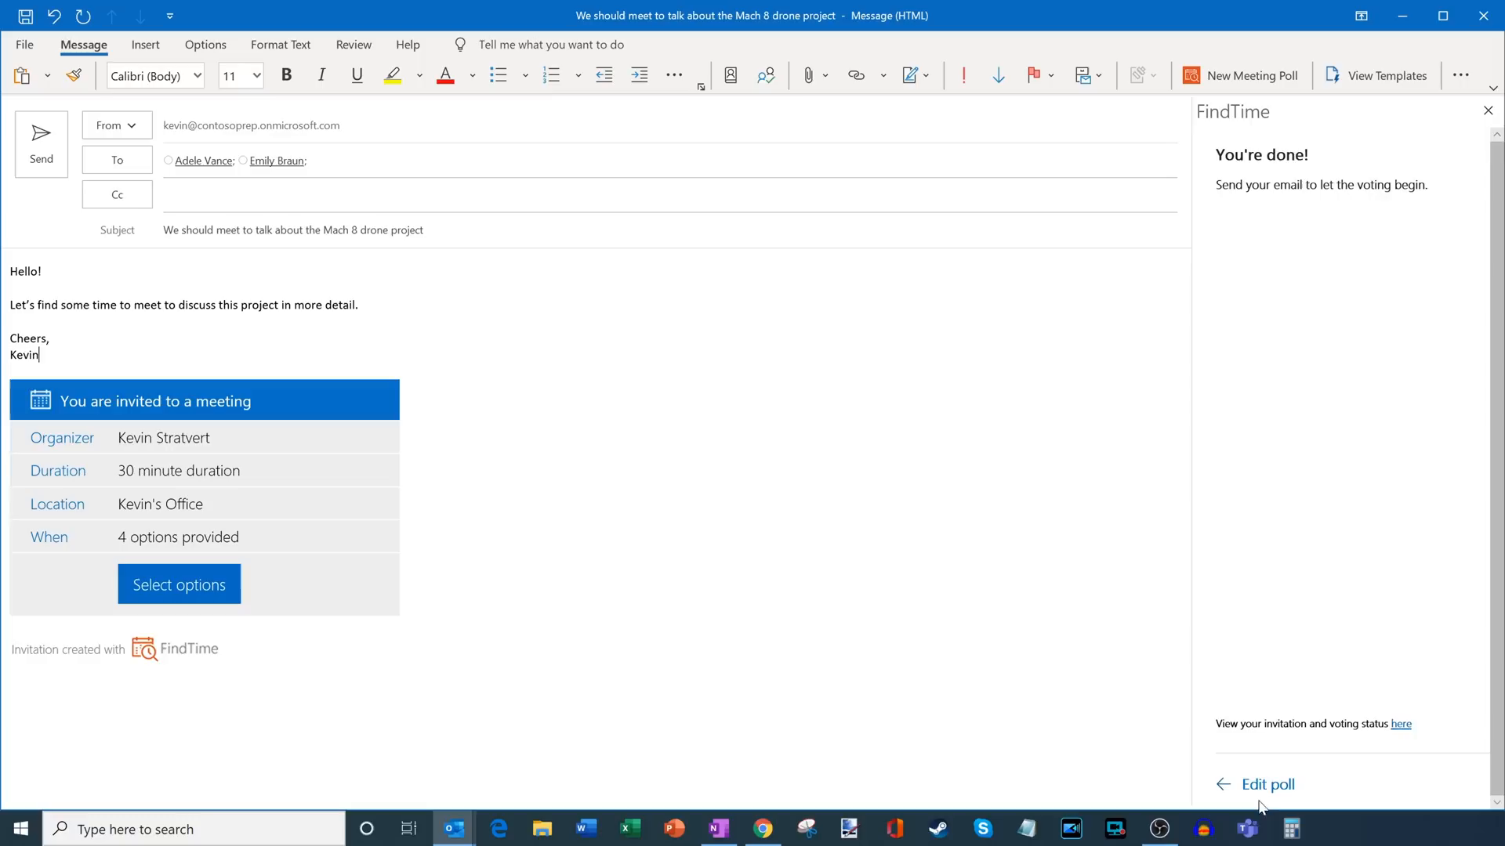
{"action": "mouse_move", "coordinate": [1261, 794]}
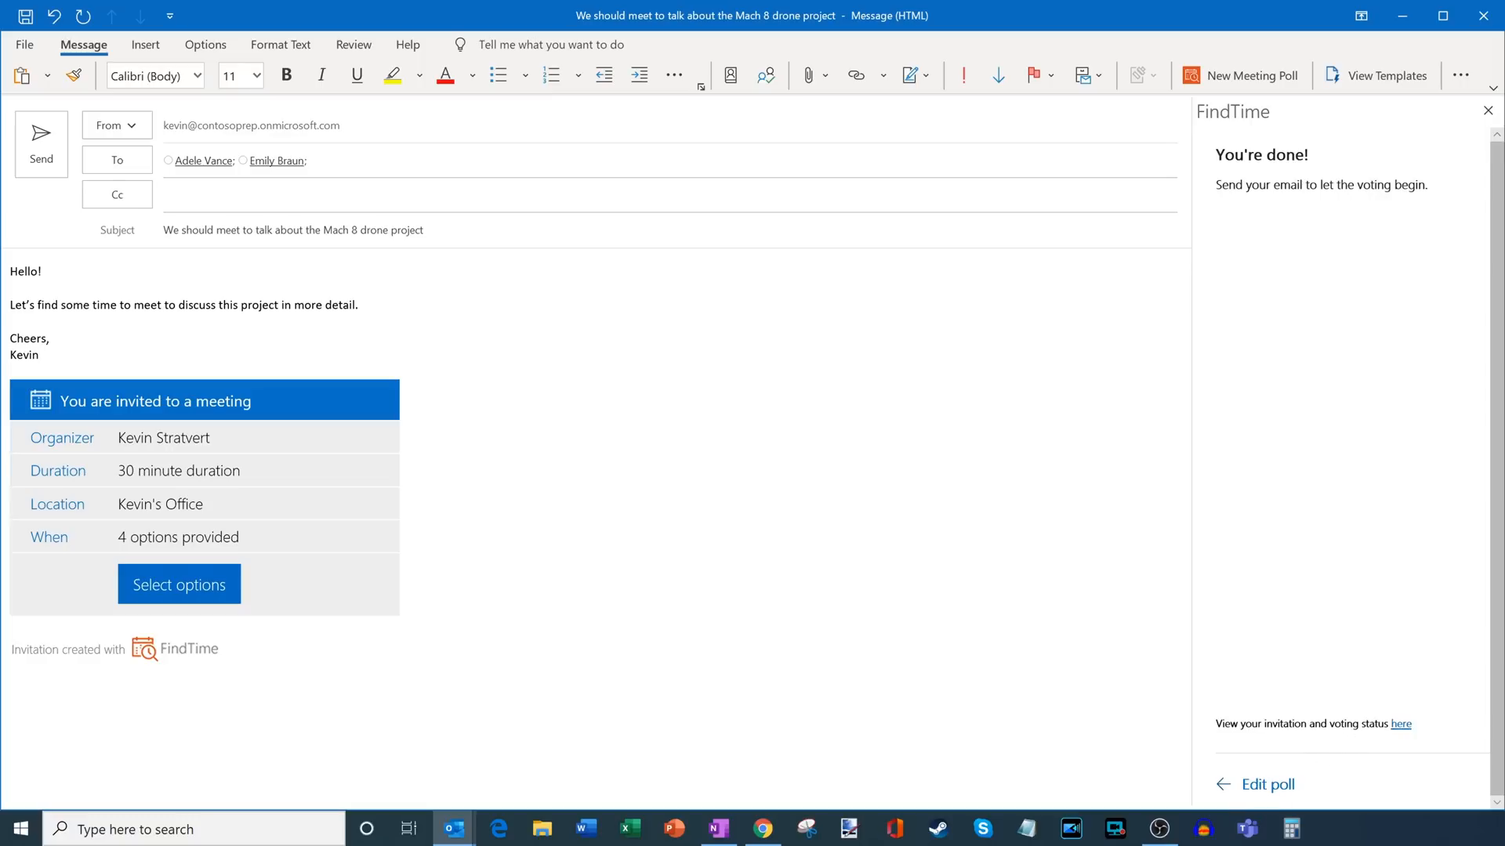
{"action": "mouse_move", "coordinate": [1395, 730]}
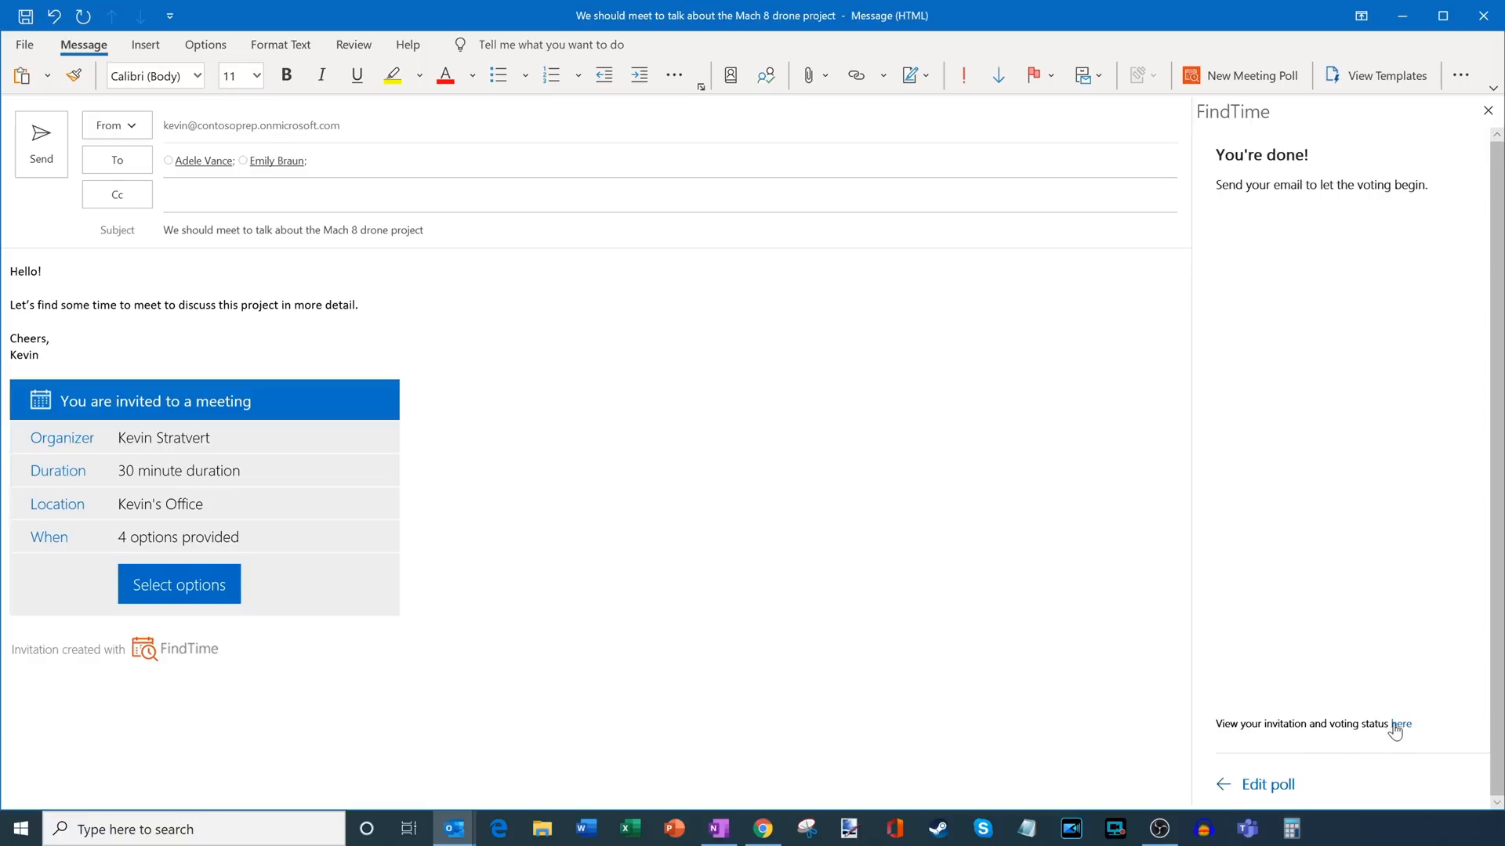
{"action": "left_click", "coordinate": [41, 356]}
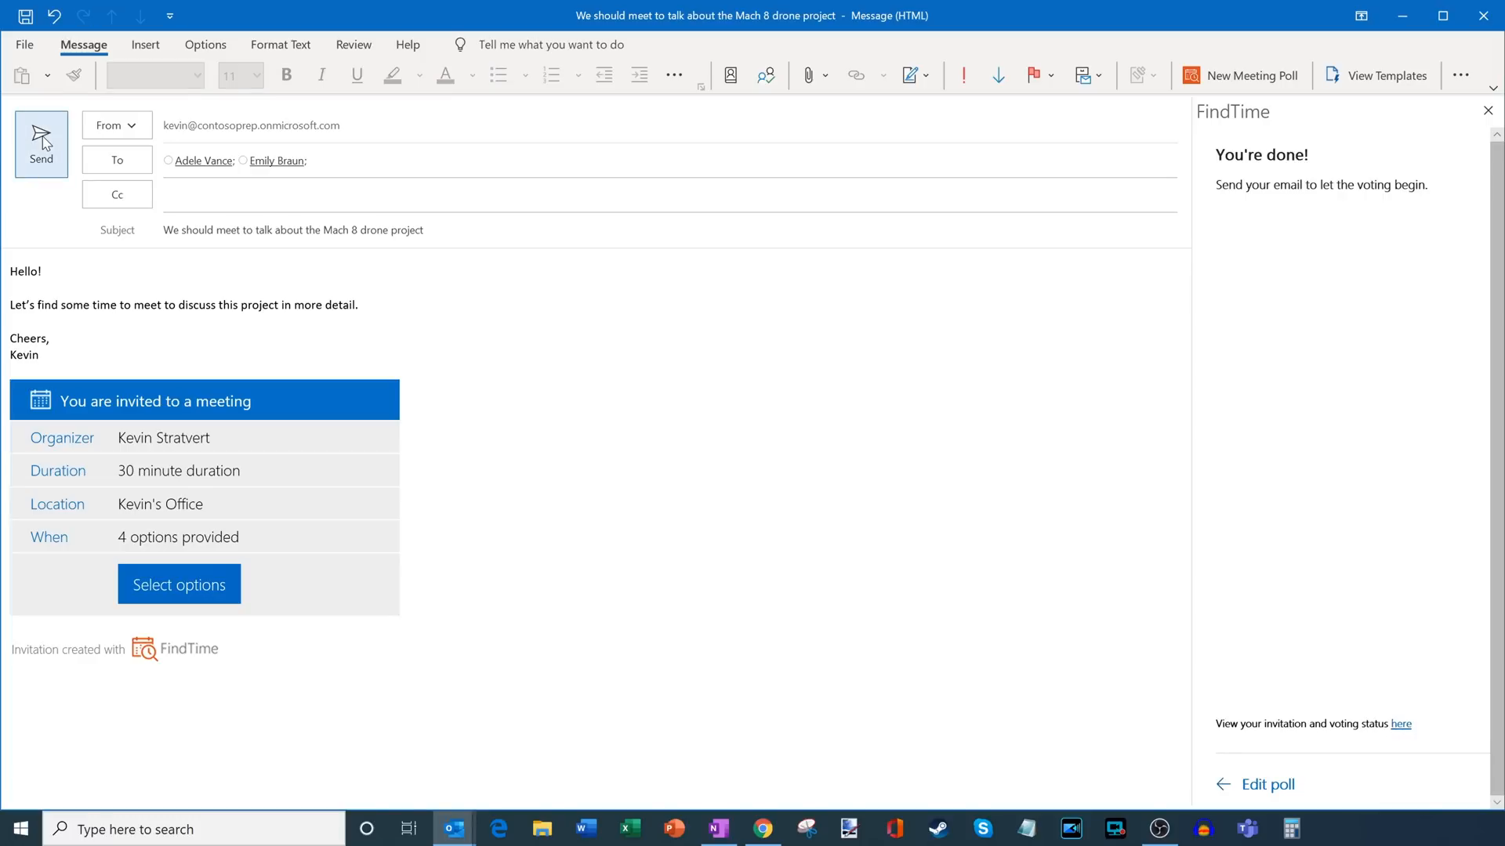
{"action": "left_click", "coordinate": [40, 144]}
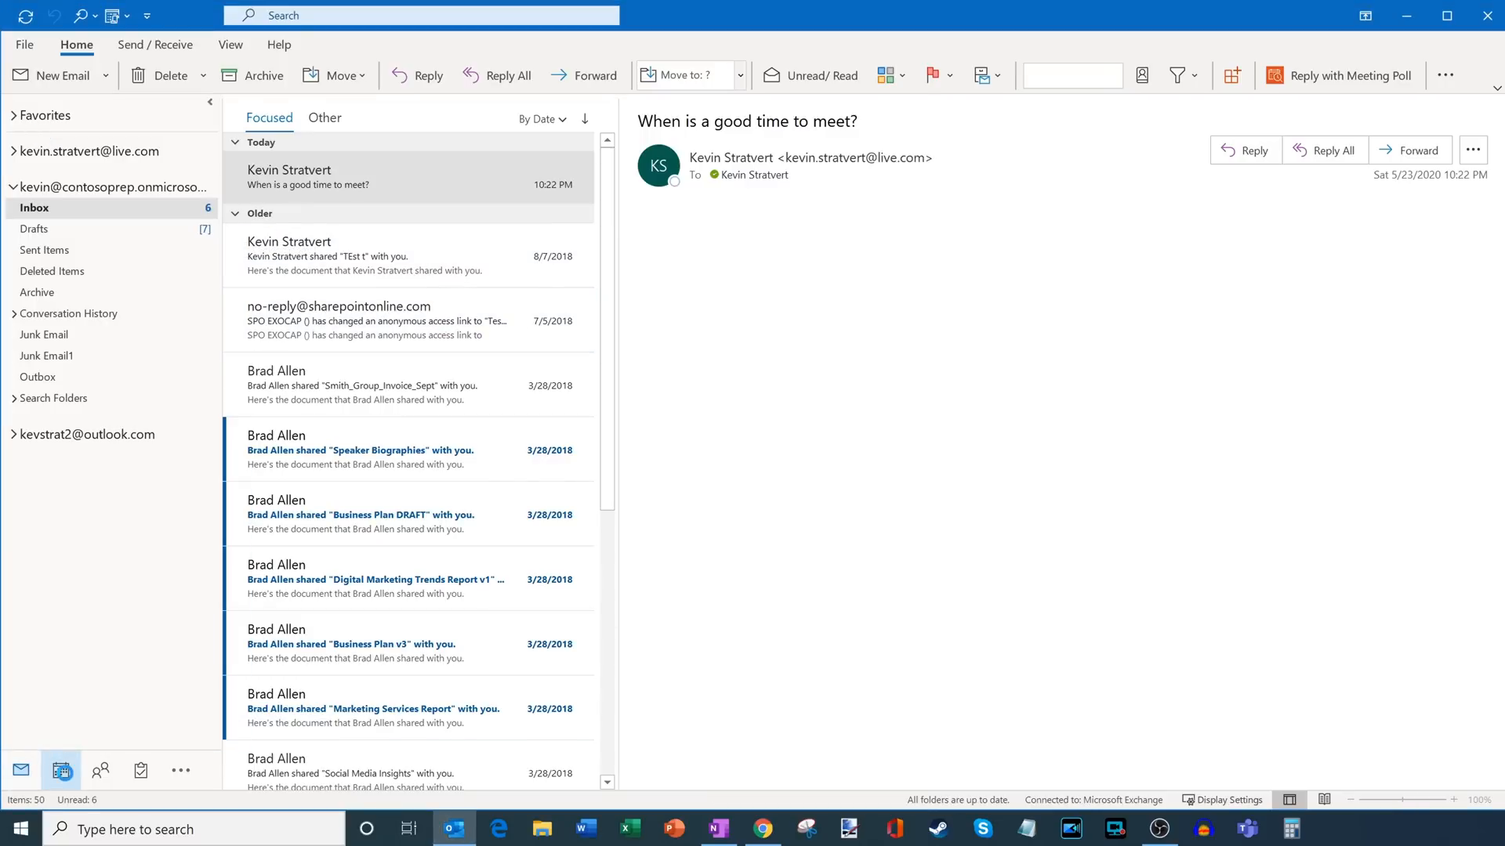
{"action": "left_click", "coordinate": [61, 771]}
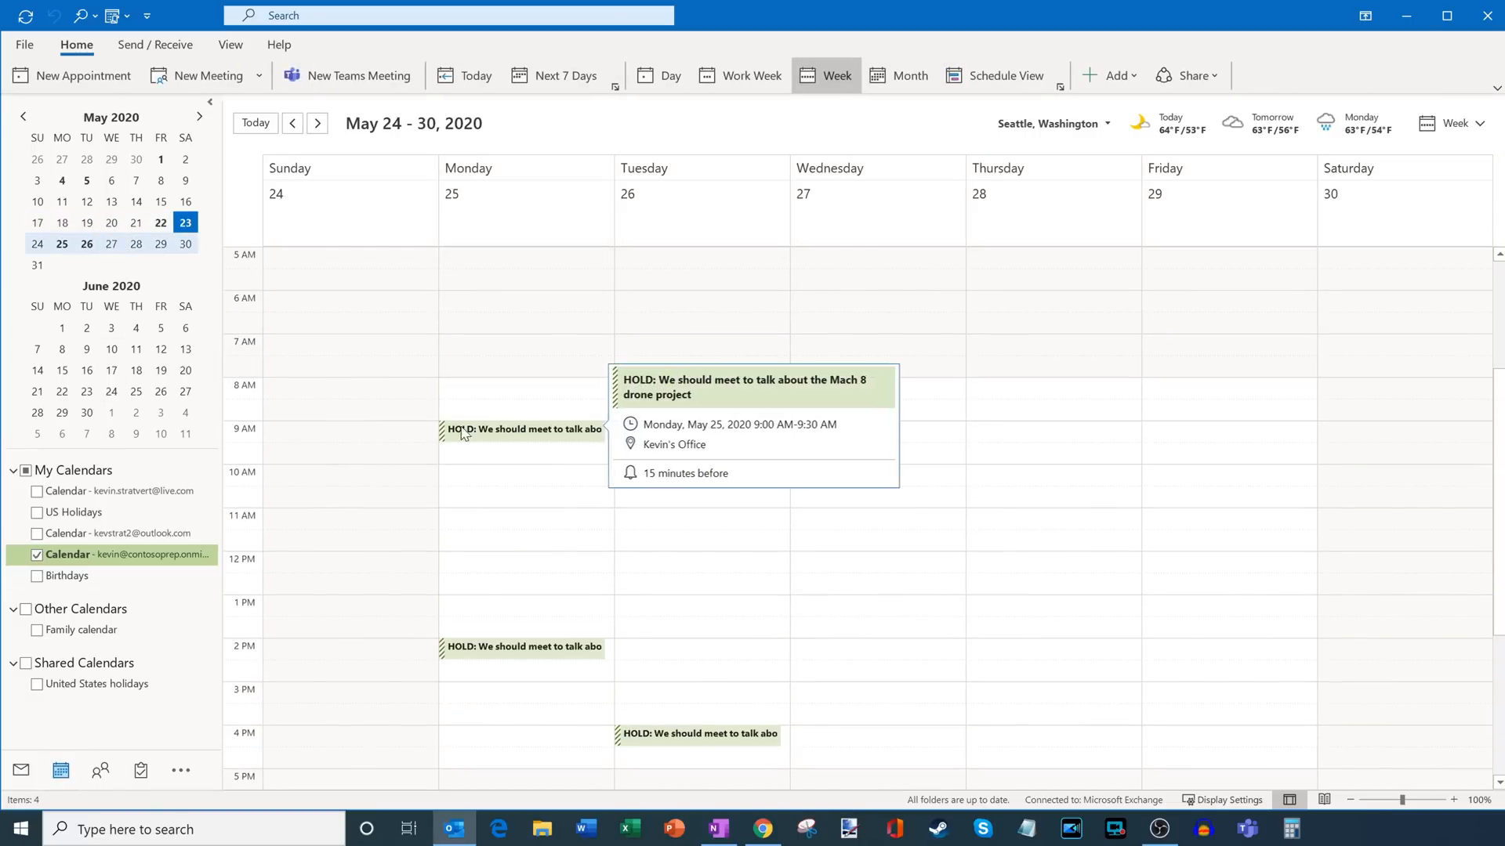
{"action": "scroll", "scroll_direction": "down", "scroll_amount": 3}
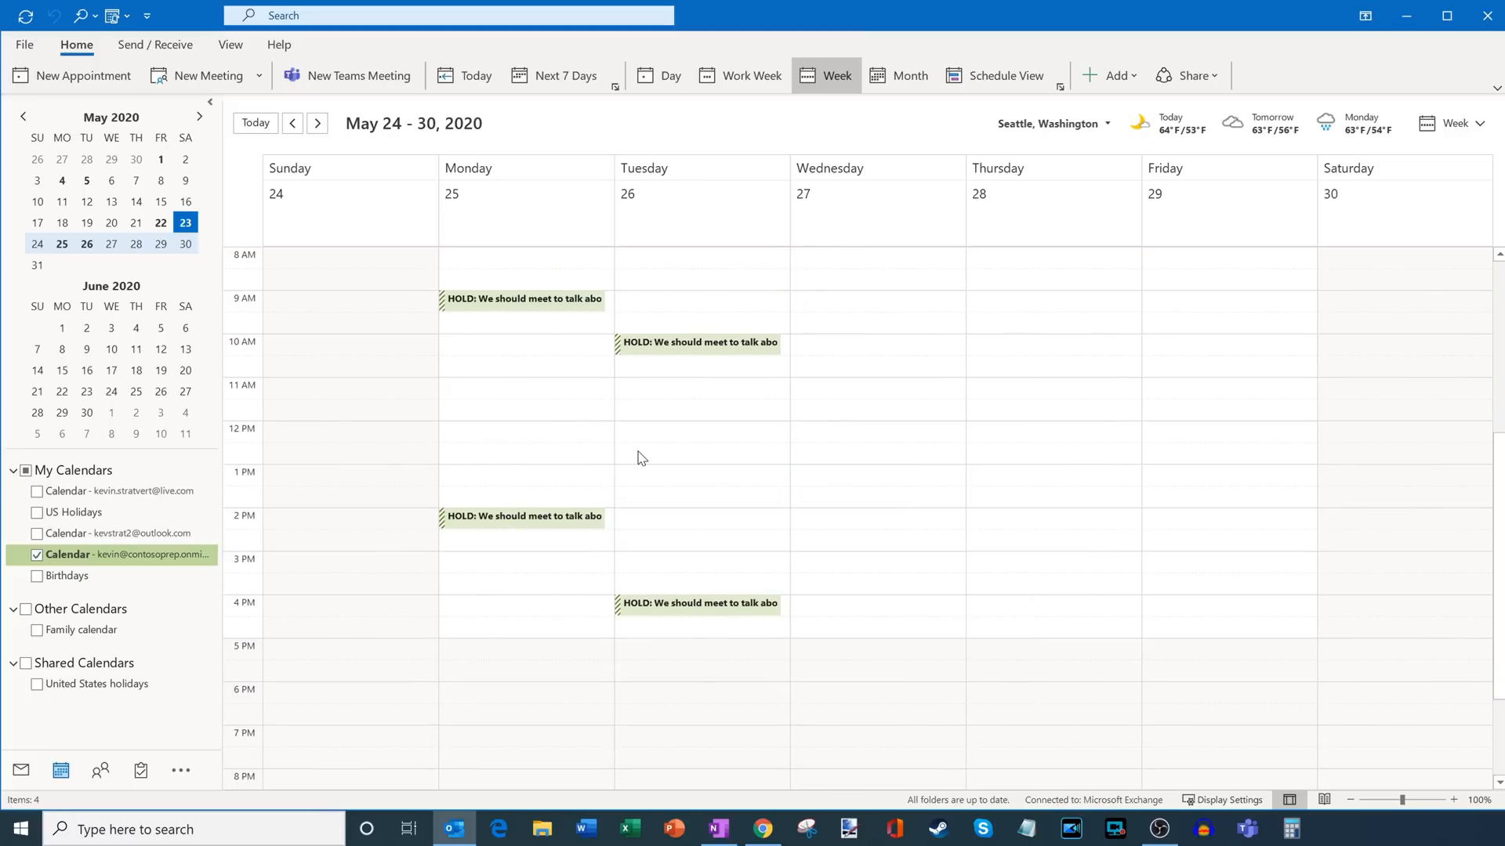
{"action": "mouse_move", "coordinate": [1077, 382]}
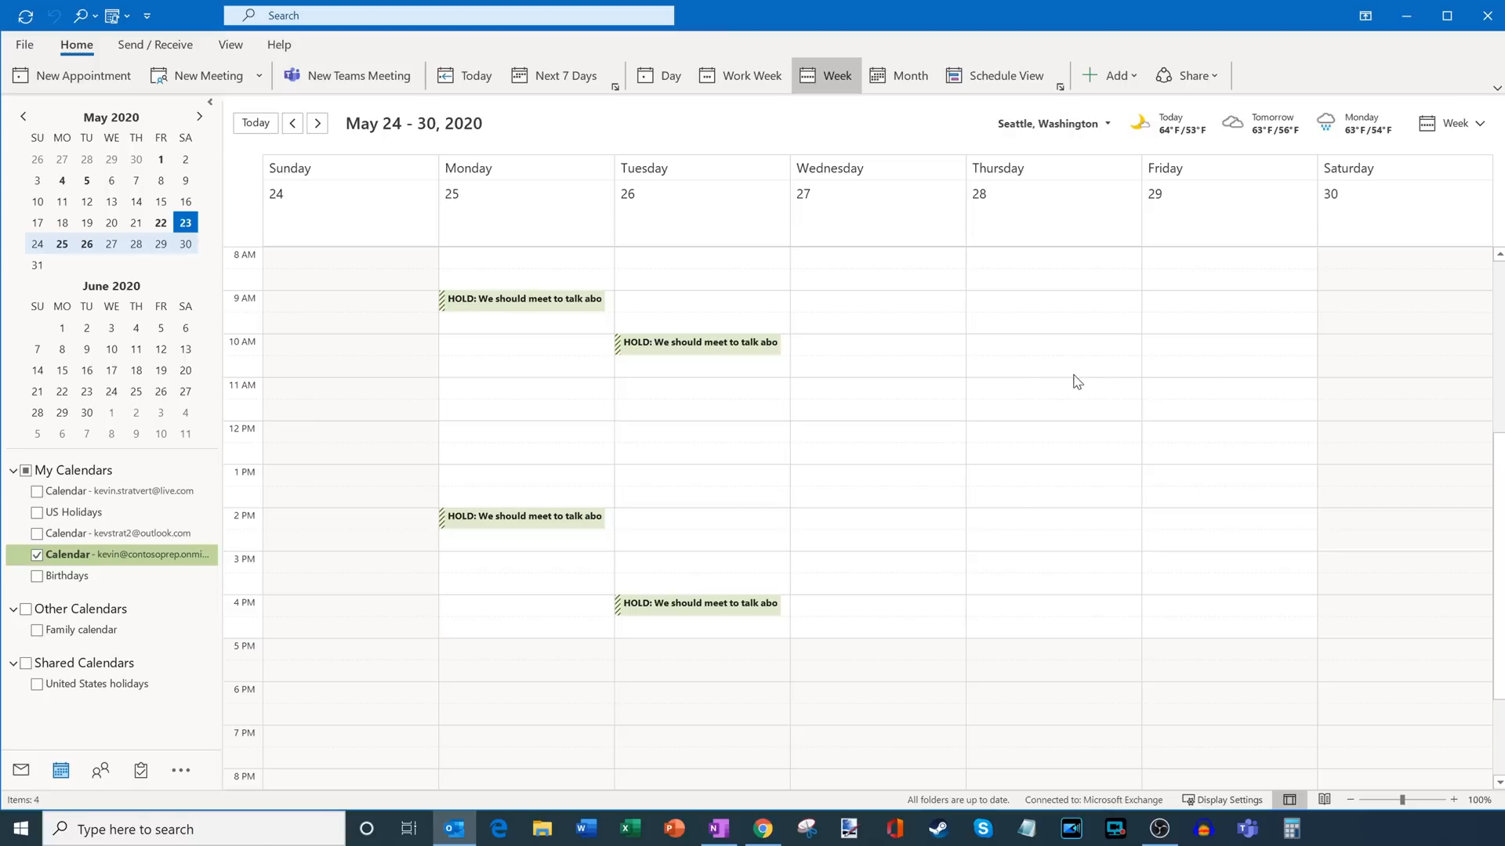
{"action": "mouse_move", "coordinate": [527, 476]}
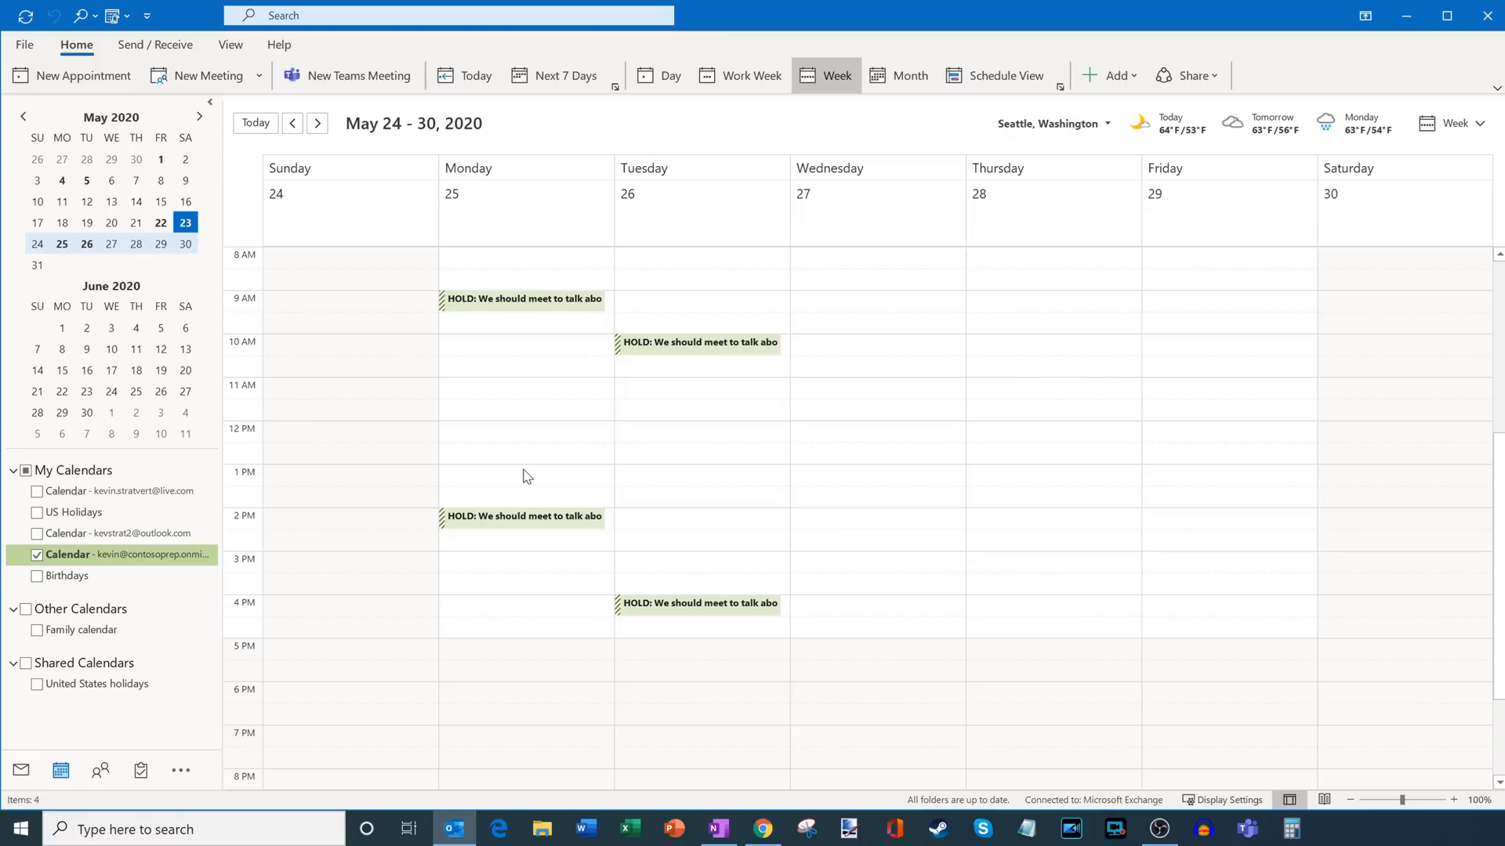
{"action": "mouse_move", "coordinate": [533, 315]}
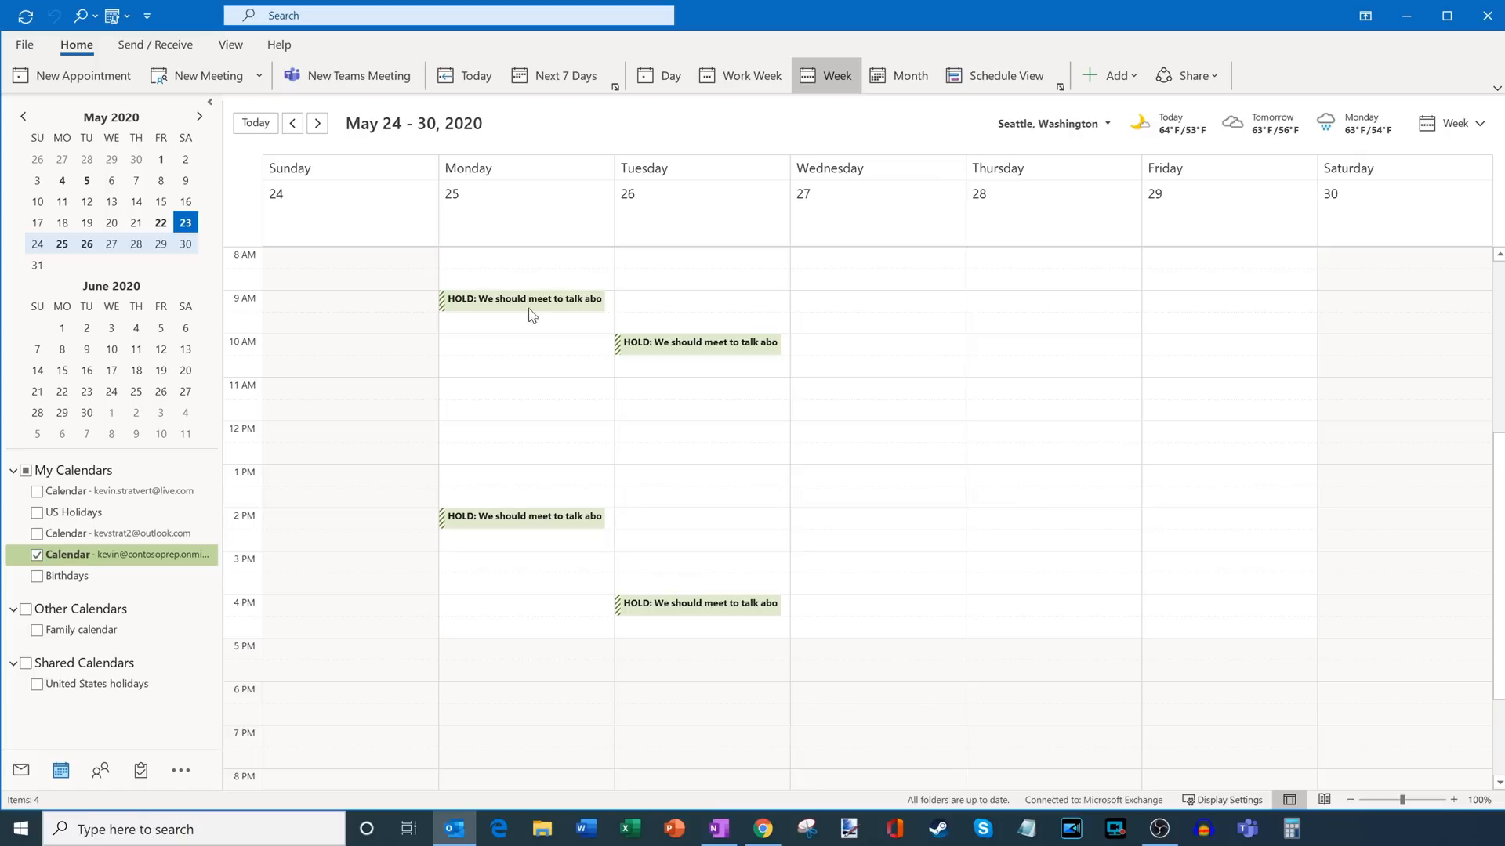
{"action": "mouse_move", "coordinate": [605, 583]}
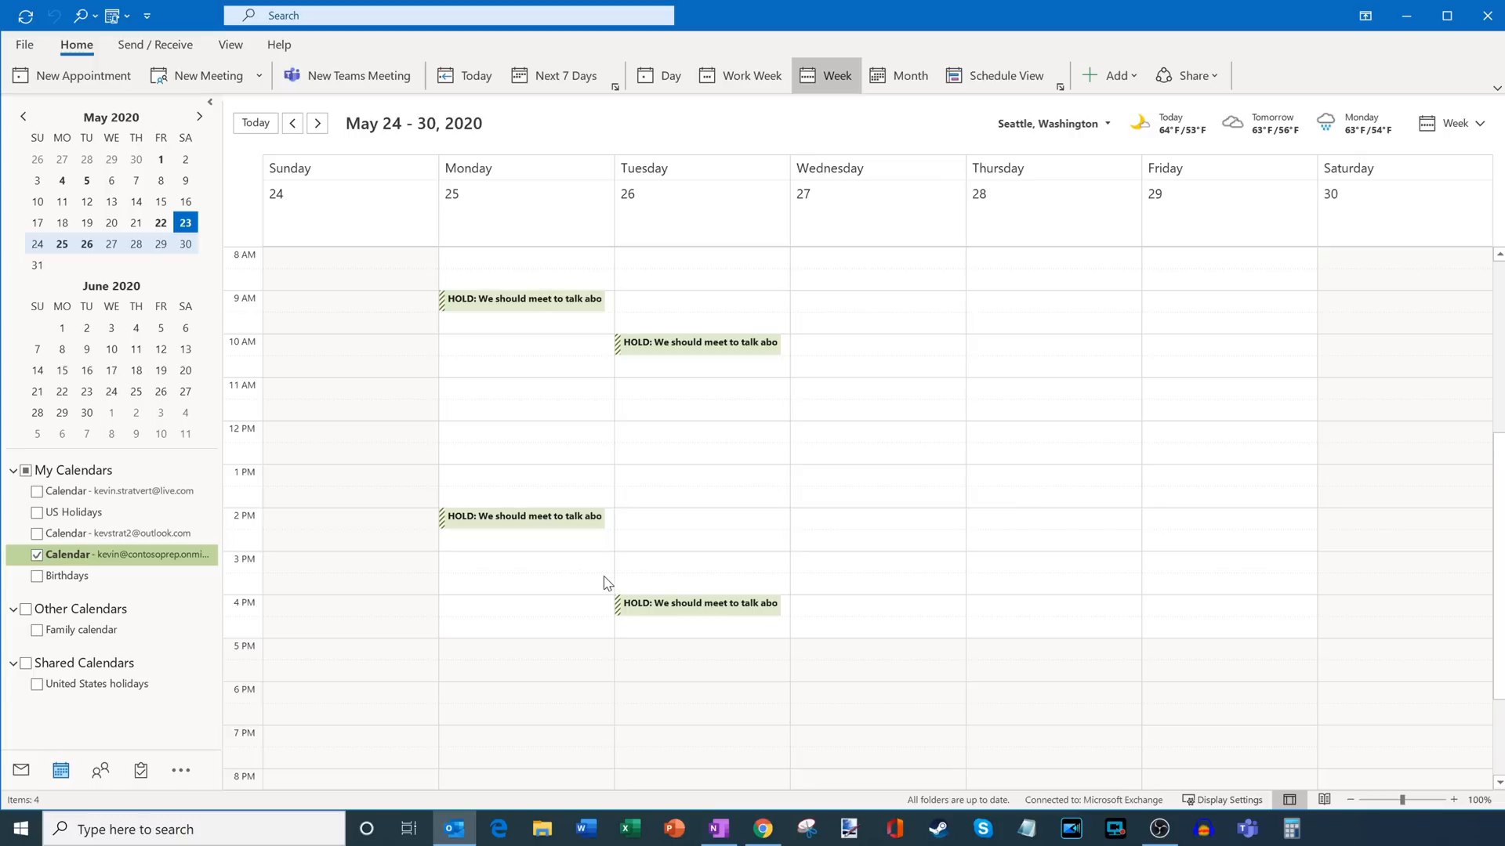
{"action": "mouse_move", "coordinate": [571, 511]}
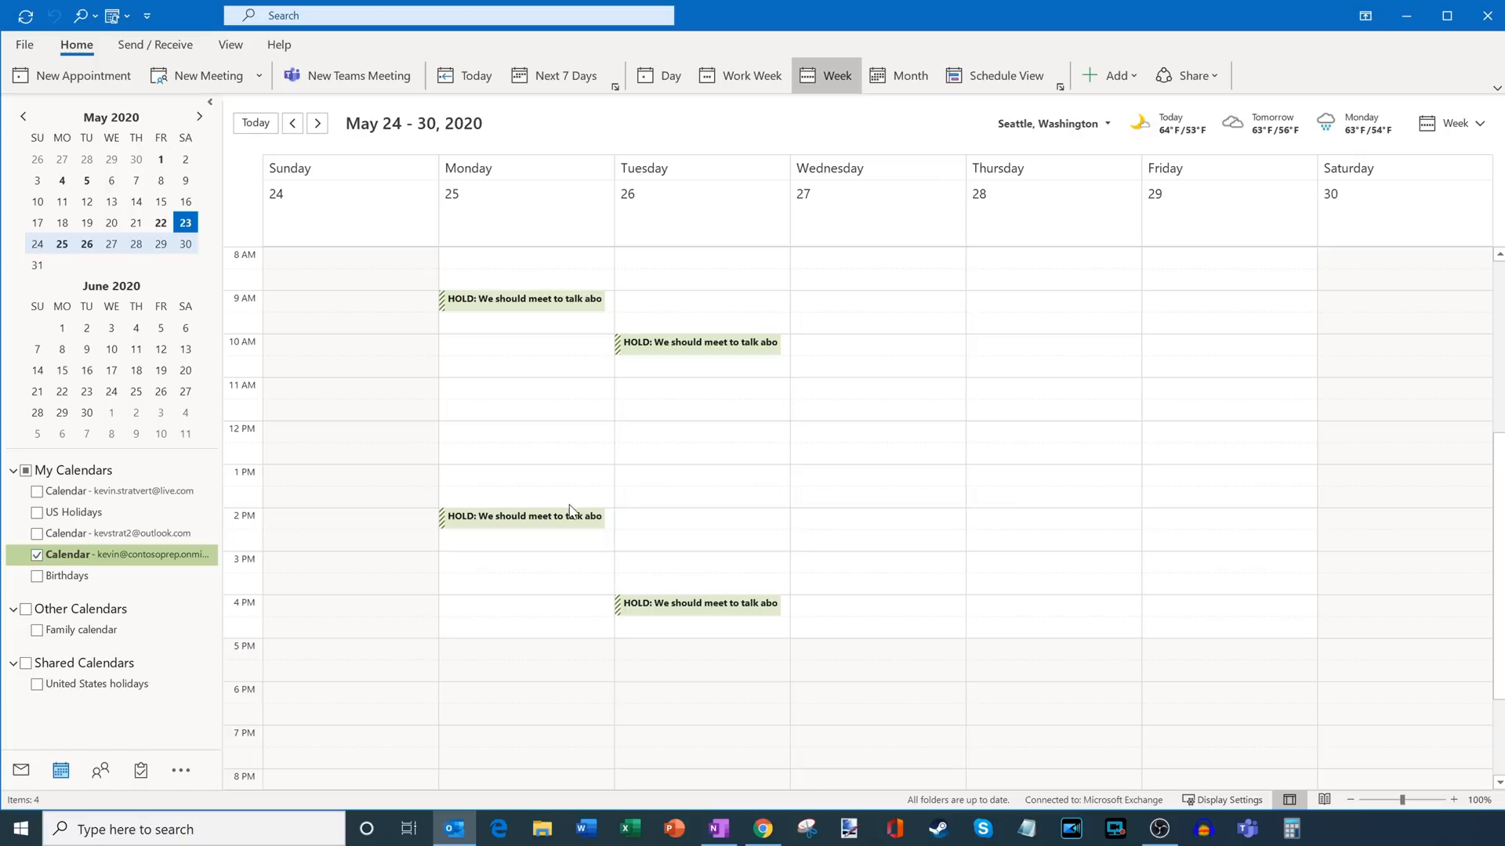
{"action": "mouse_move", "coordinate": [540, 528]}
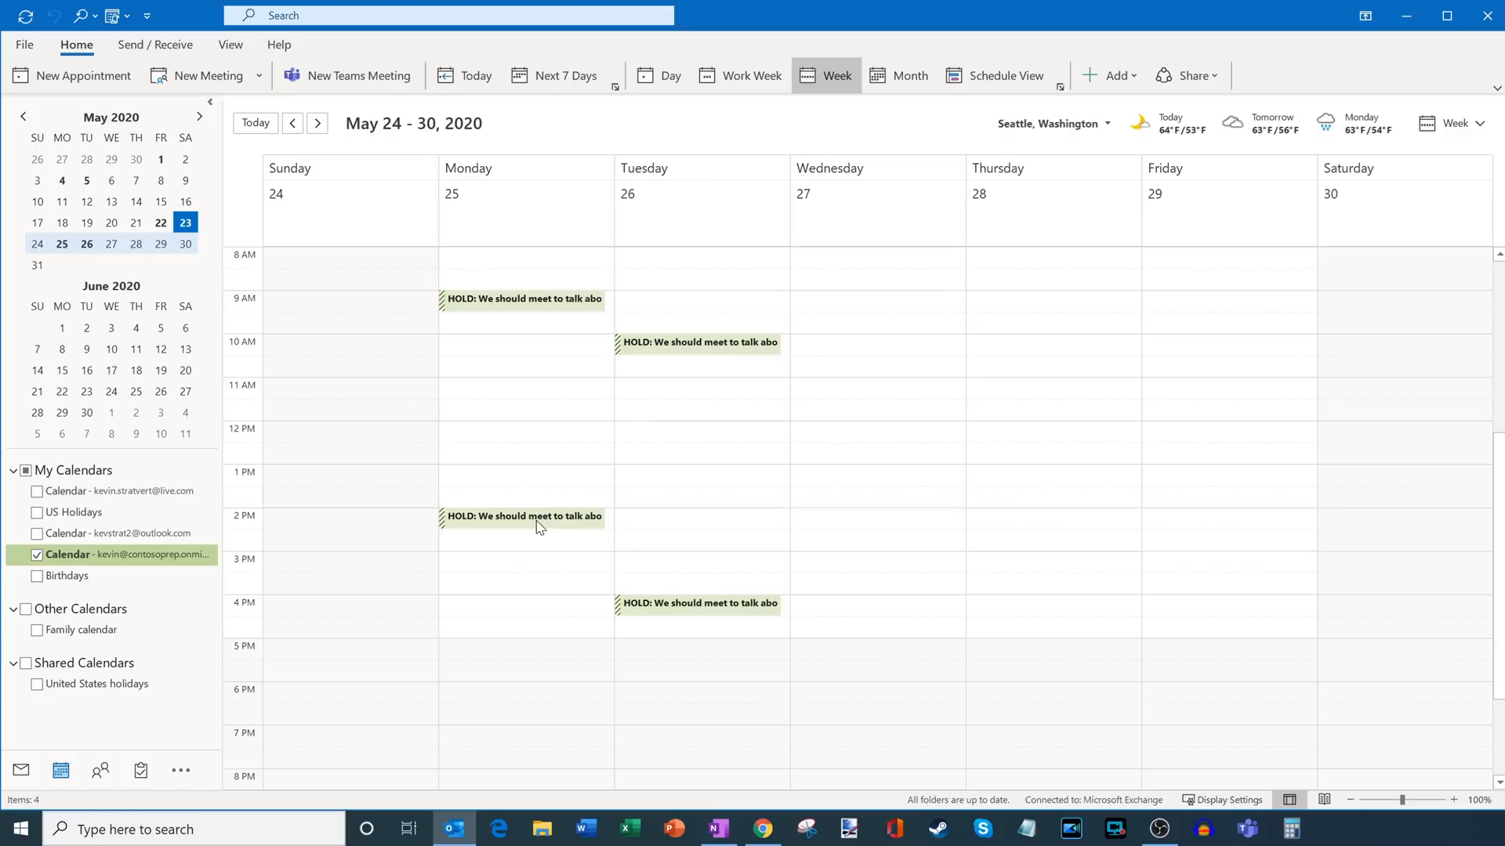
- Open the Monday 2 PM tentative HOLD appointment from the calendar
{"action": "left_click", "coordinate": [524, 515]}
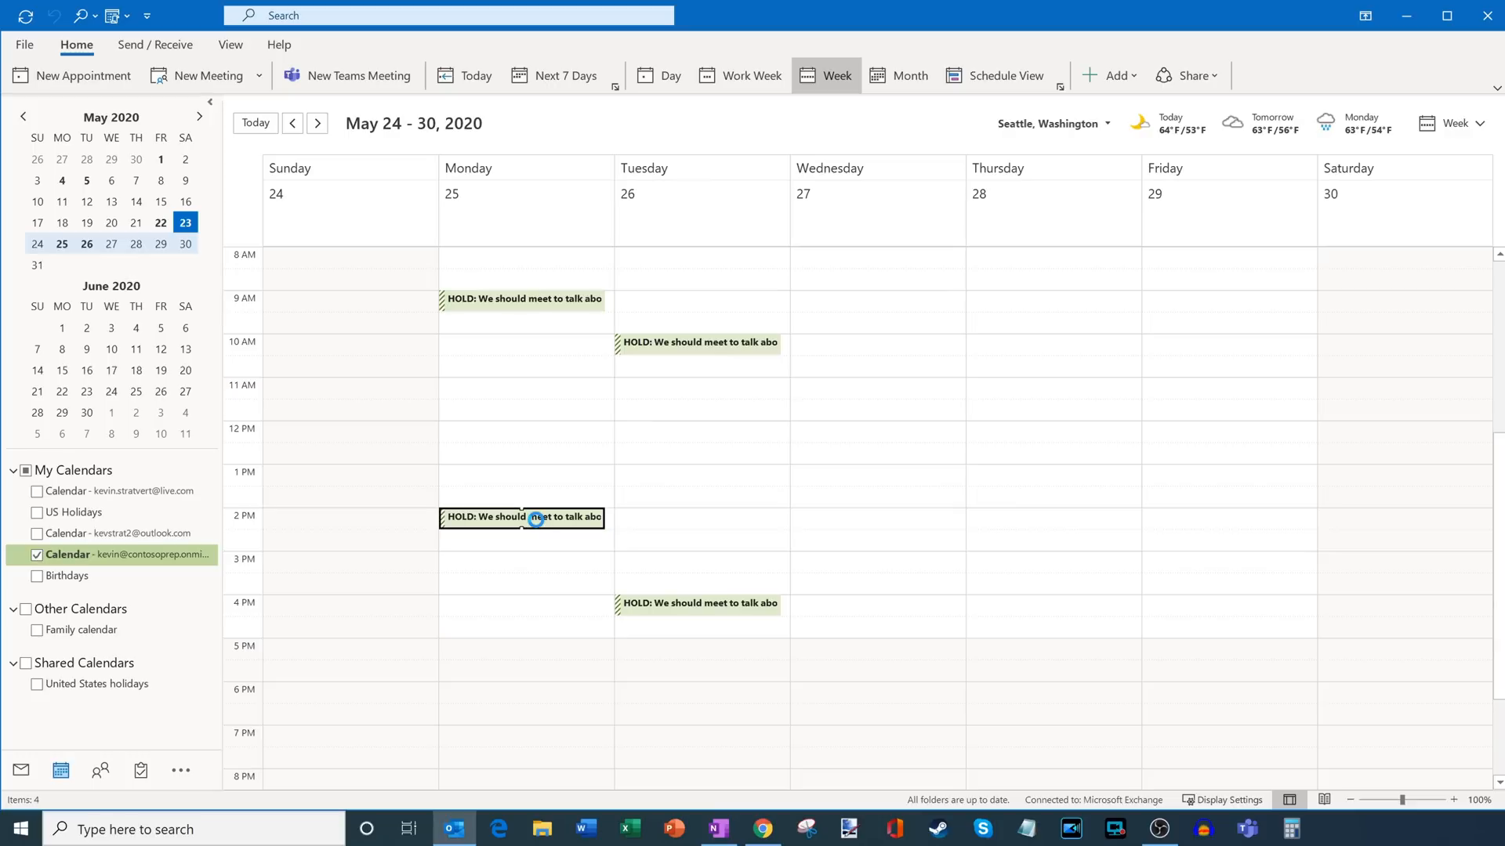
{"action": "double_click", "coordinate": [522, 517]}
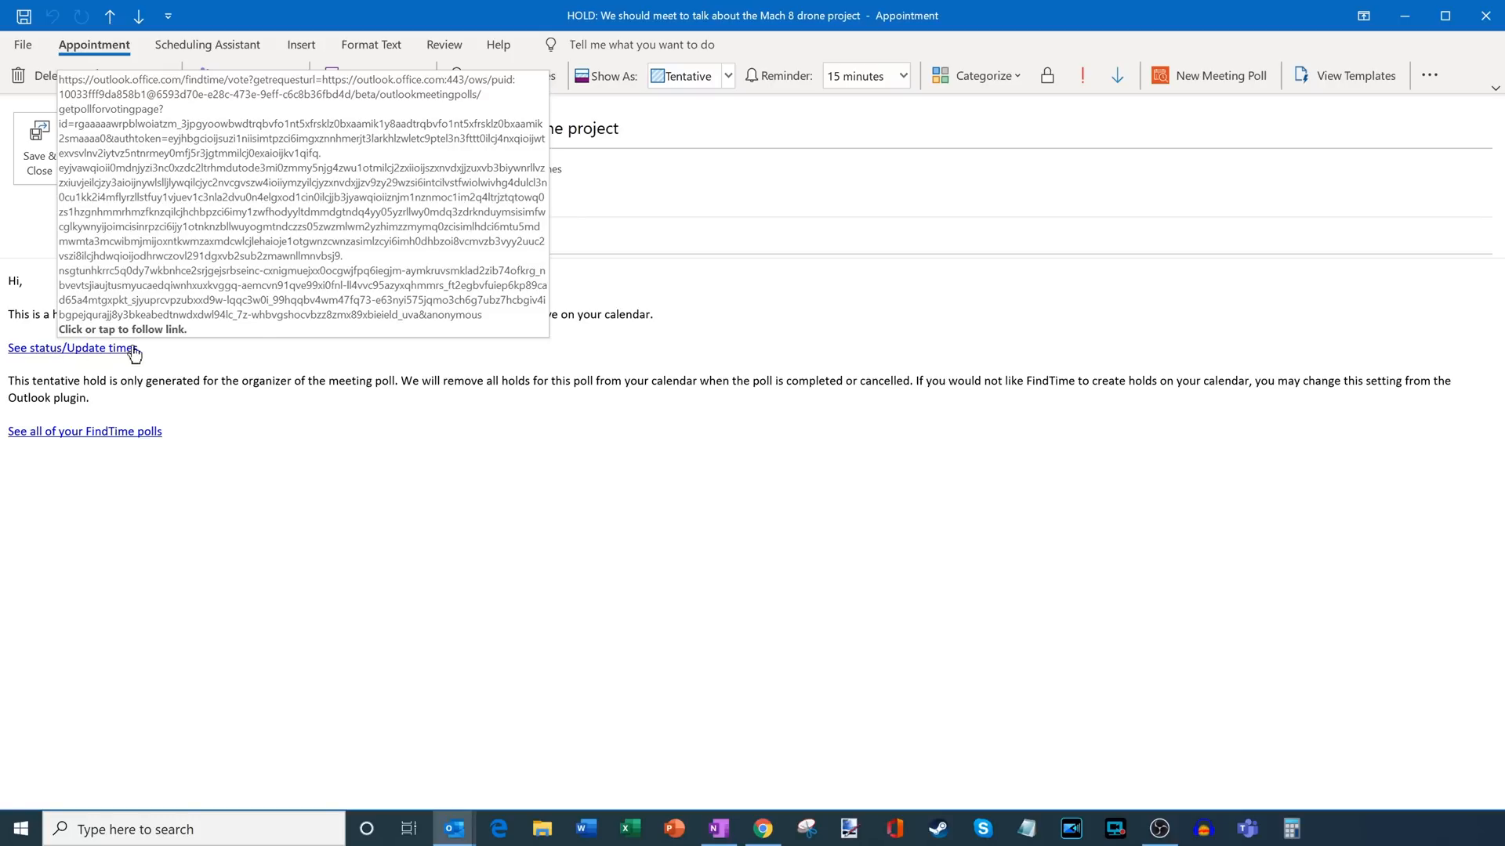
{"action": "mouse_move", "coordinate": [51, 440]}
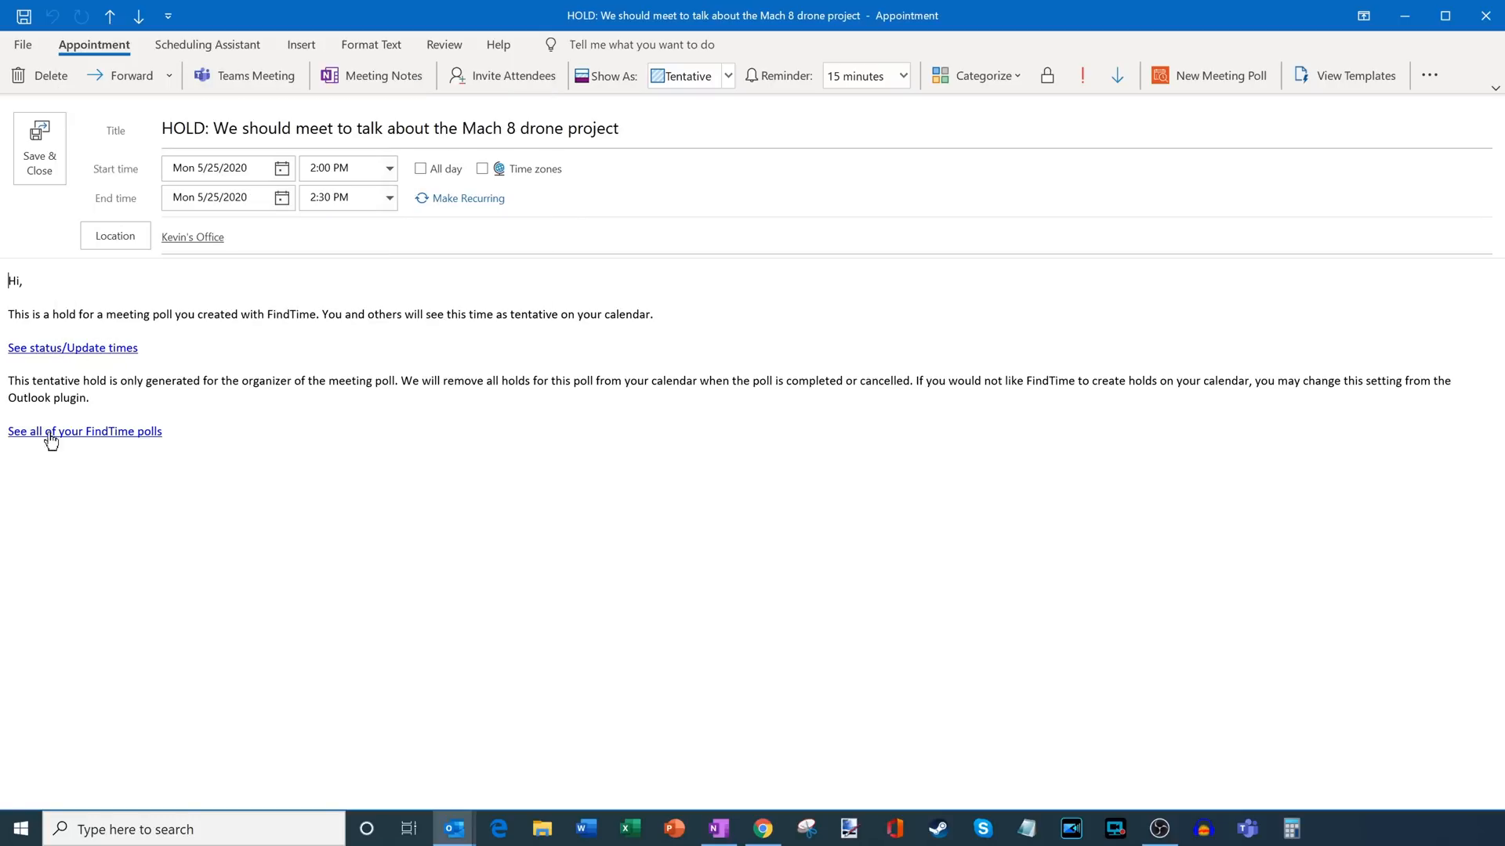
{"action": "mouse_move", "coordinate": [130, 434]}
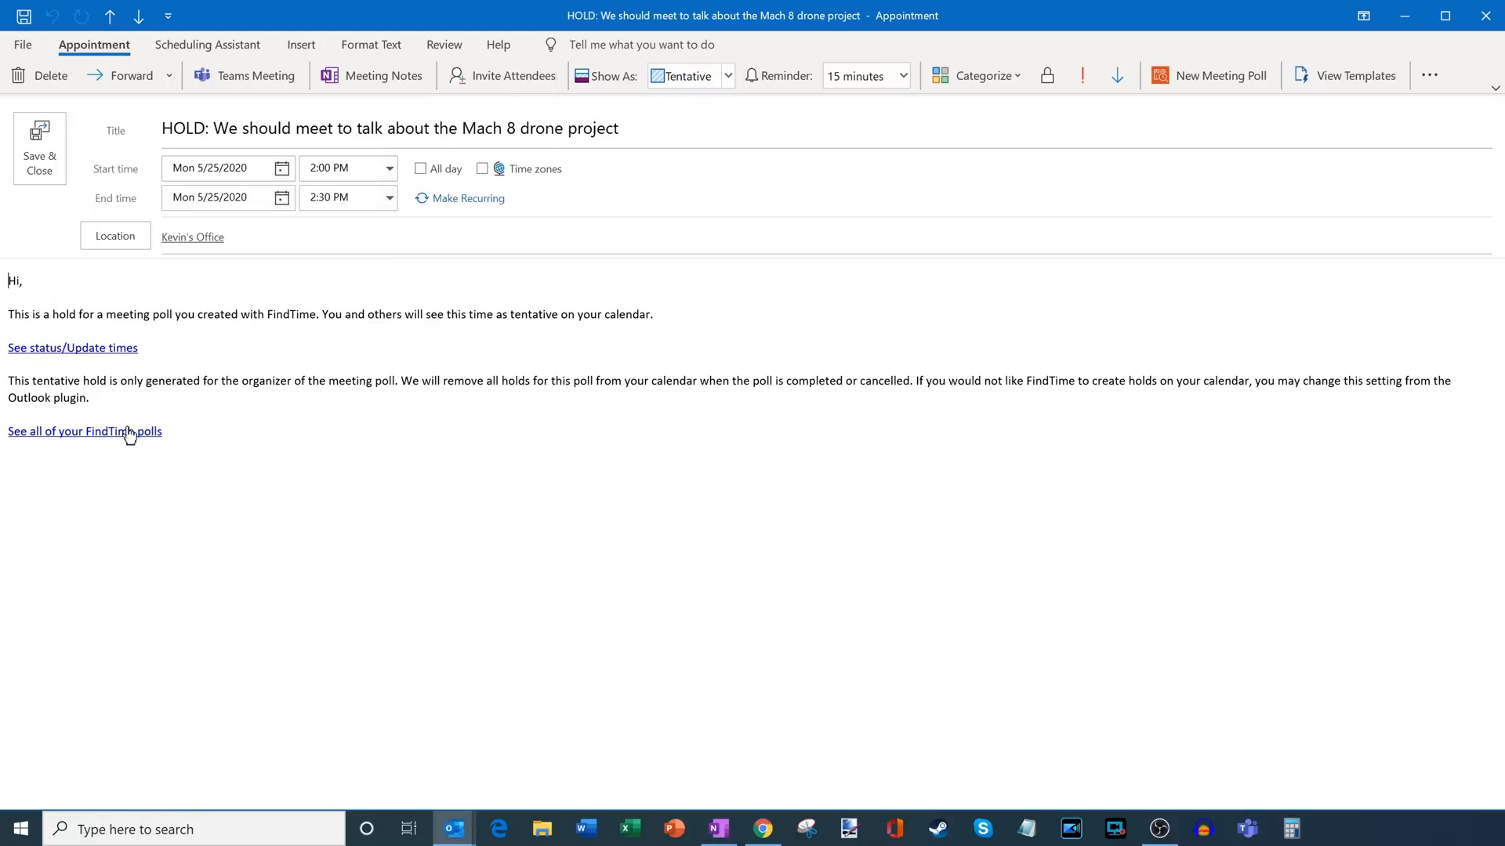
{"action": "mouse_move", "coordinate": [111, 354]}
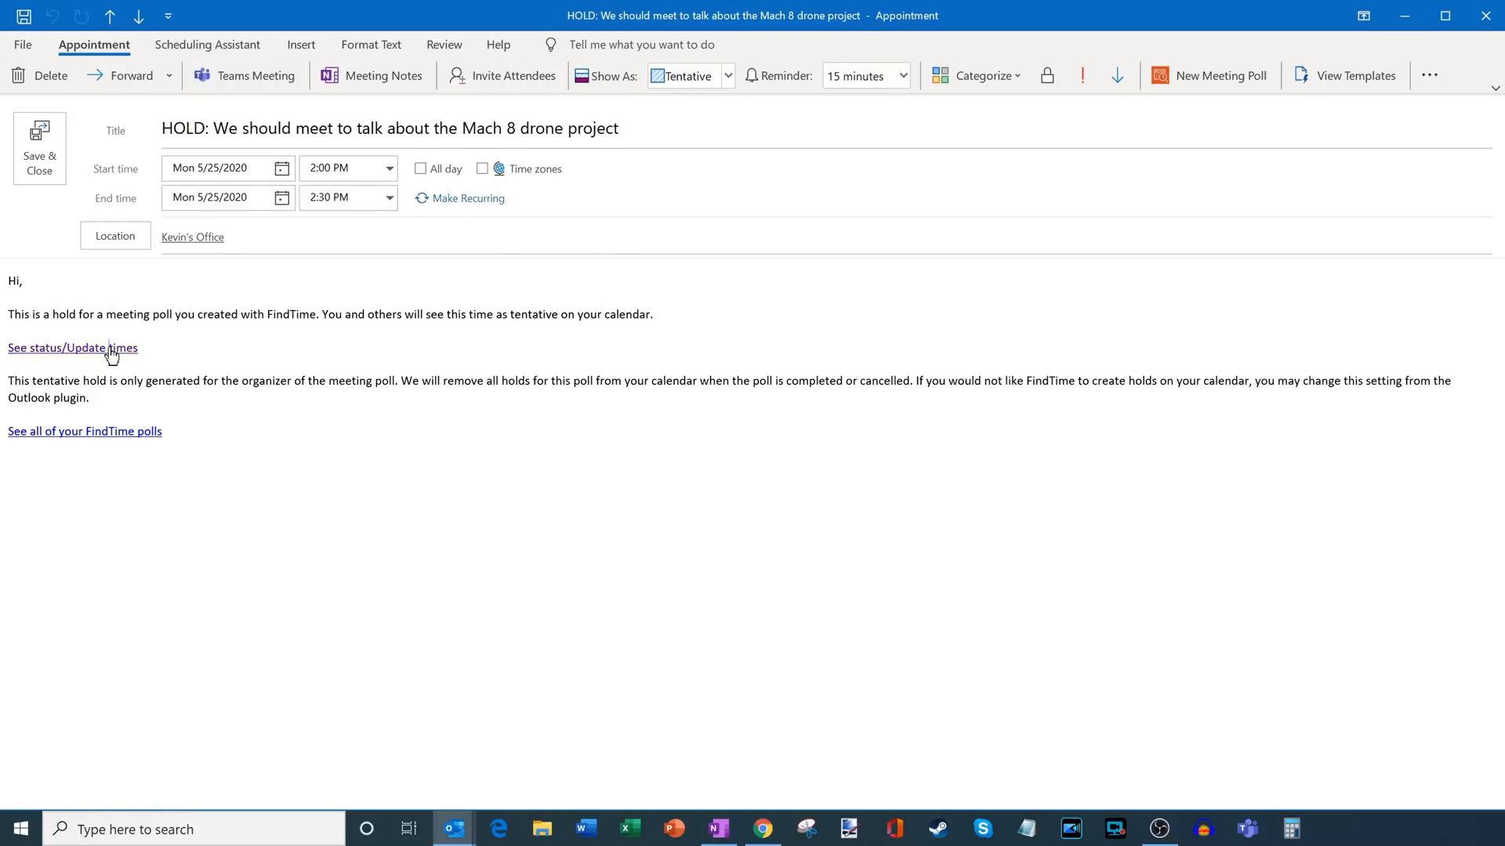
- Follow the 'See status/Update times' link to the Mach 8 drone project poll's voting page
{"action": "left_click", "coordinate": [71, 348]}
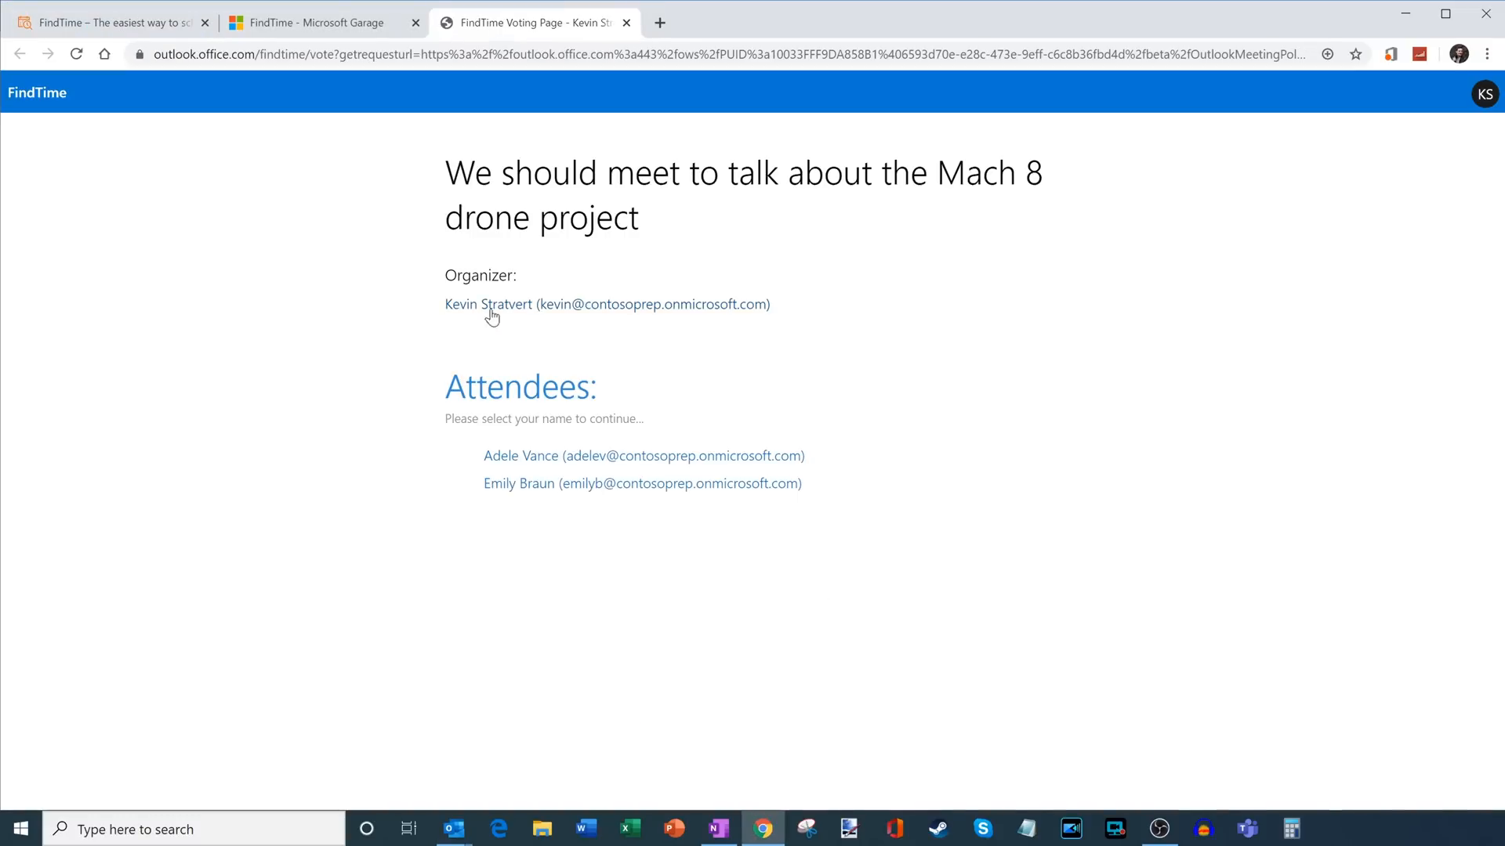
{"action": "mouse_move", "coordinate": [526, 434]}
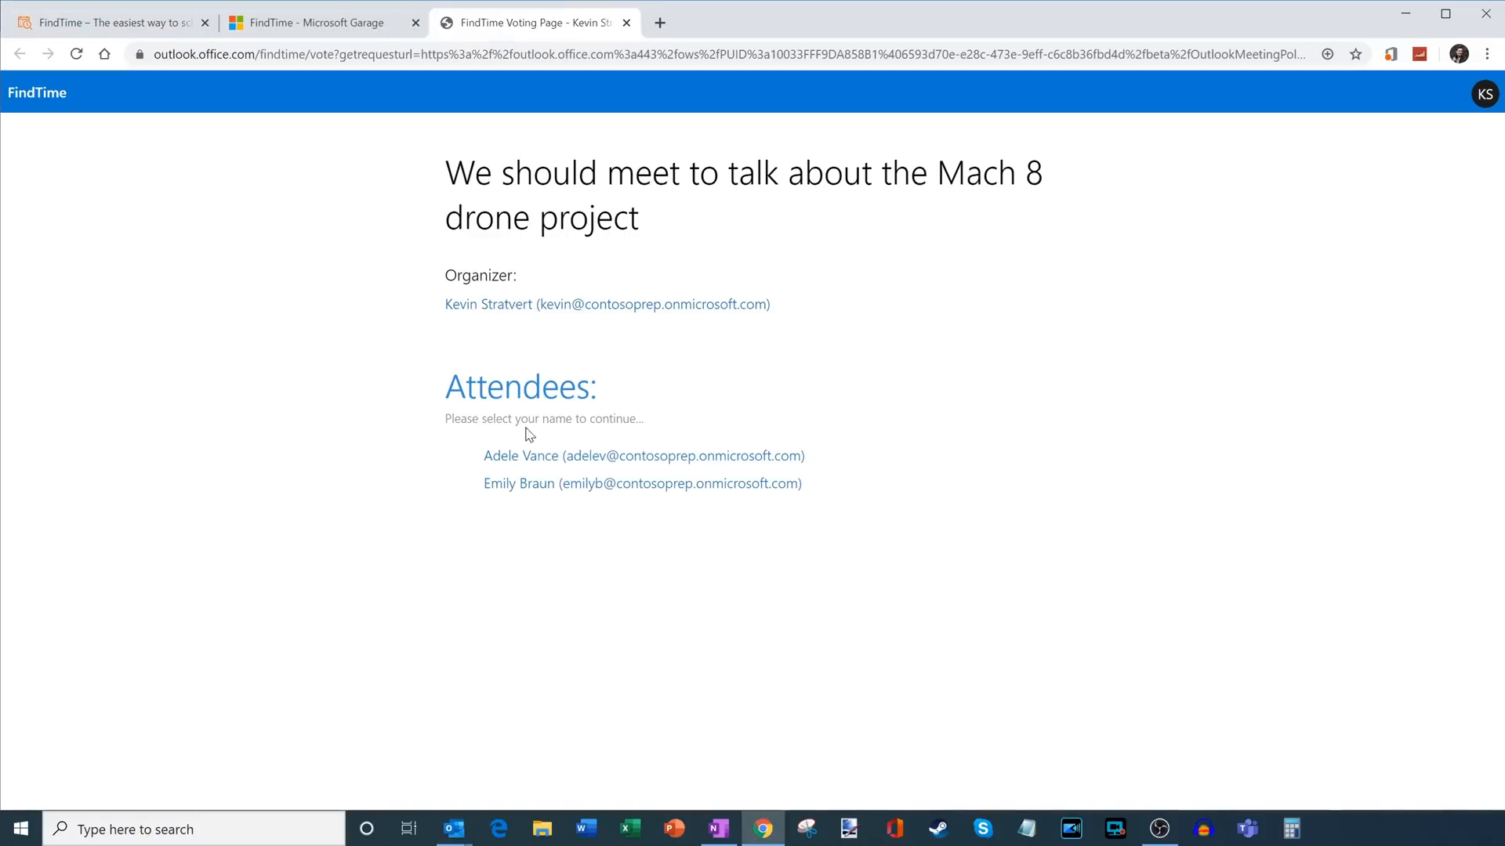
{"action": "mouse_move", "coordinate": [559, 509]}
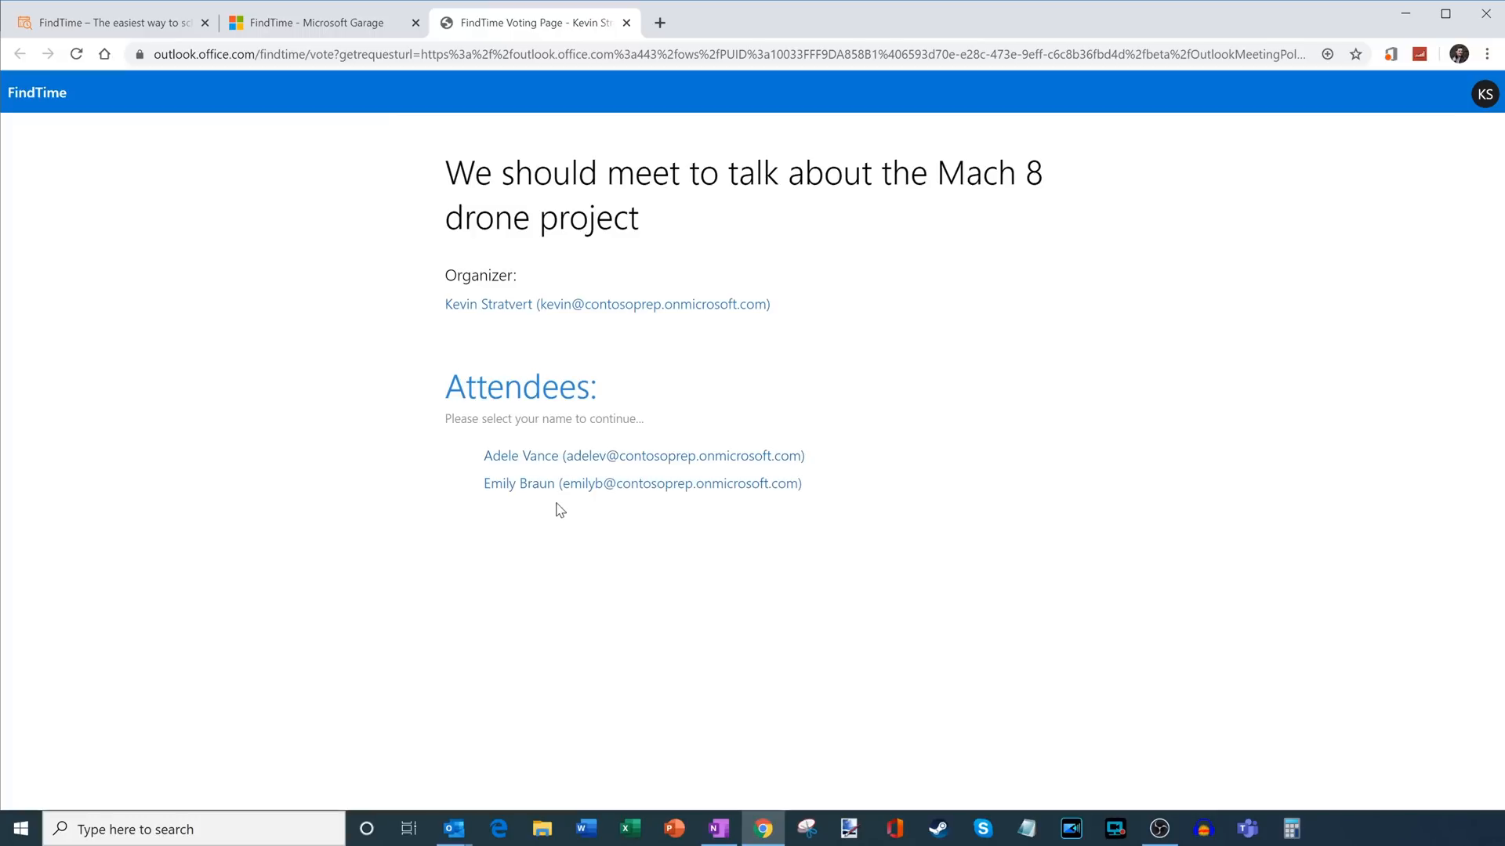
{"action": "mouse_move", "coordinate": [552, 460]}
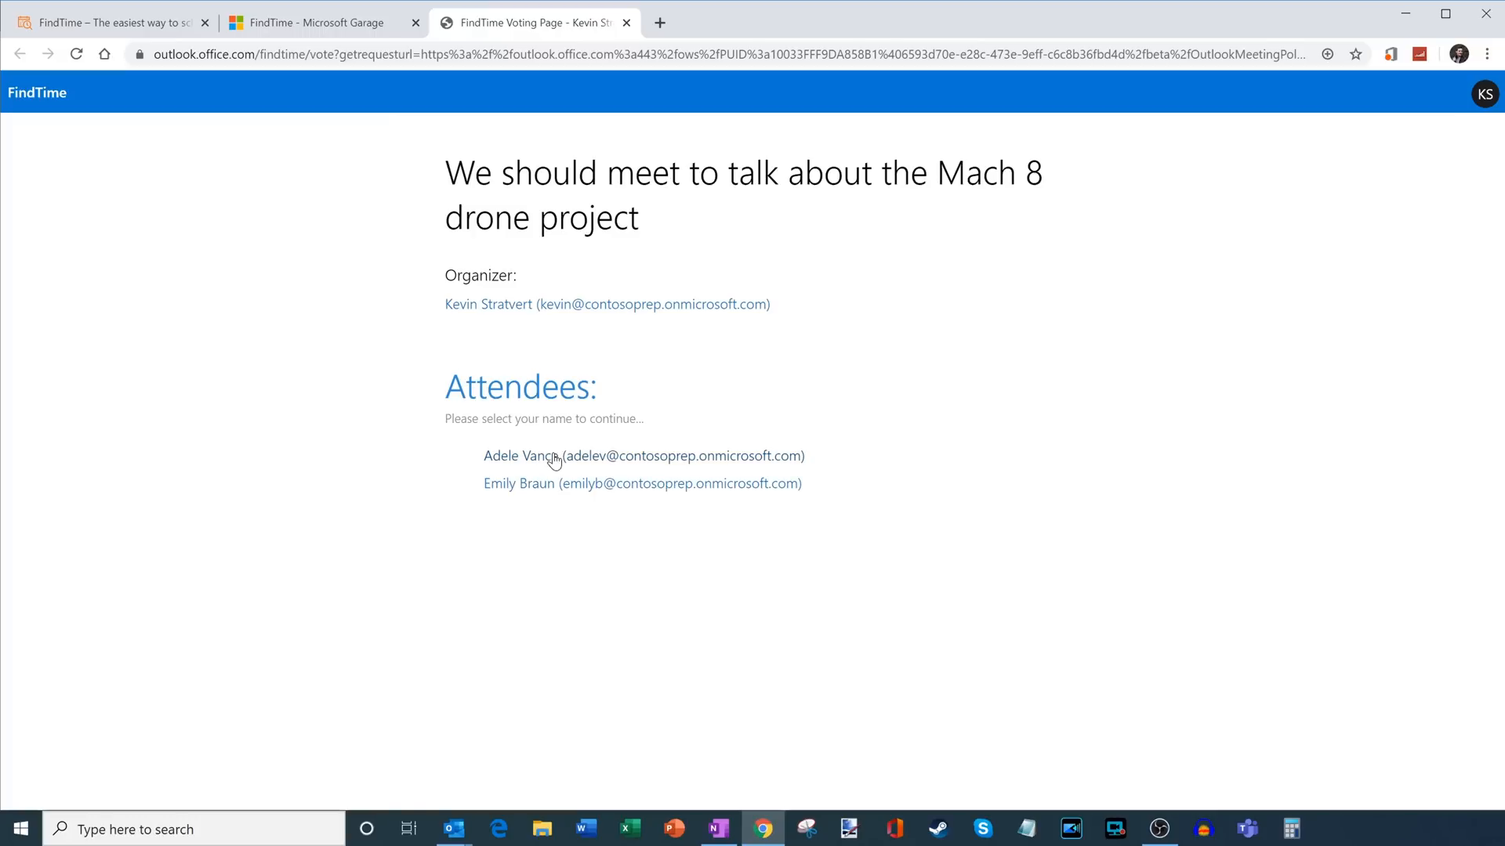
{"action": "mouse_move", "coordinate": [550, 486]}
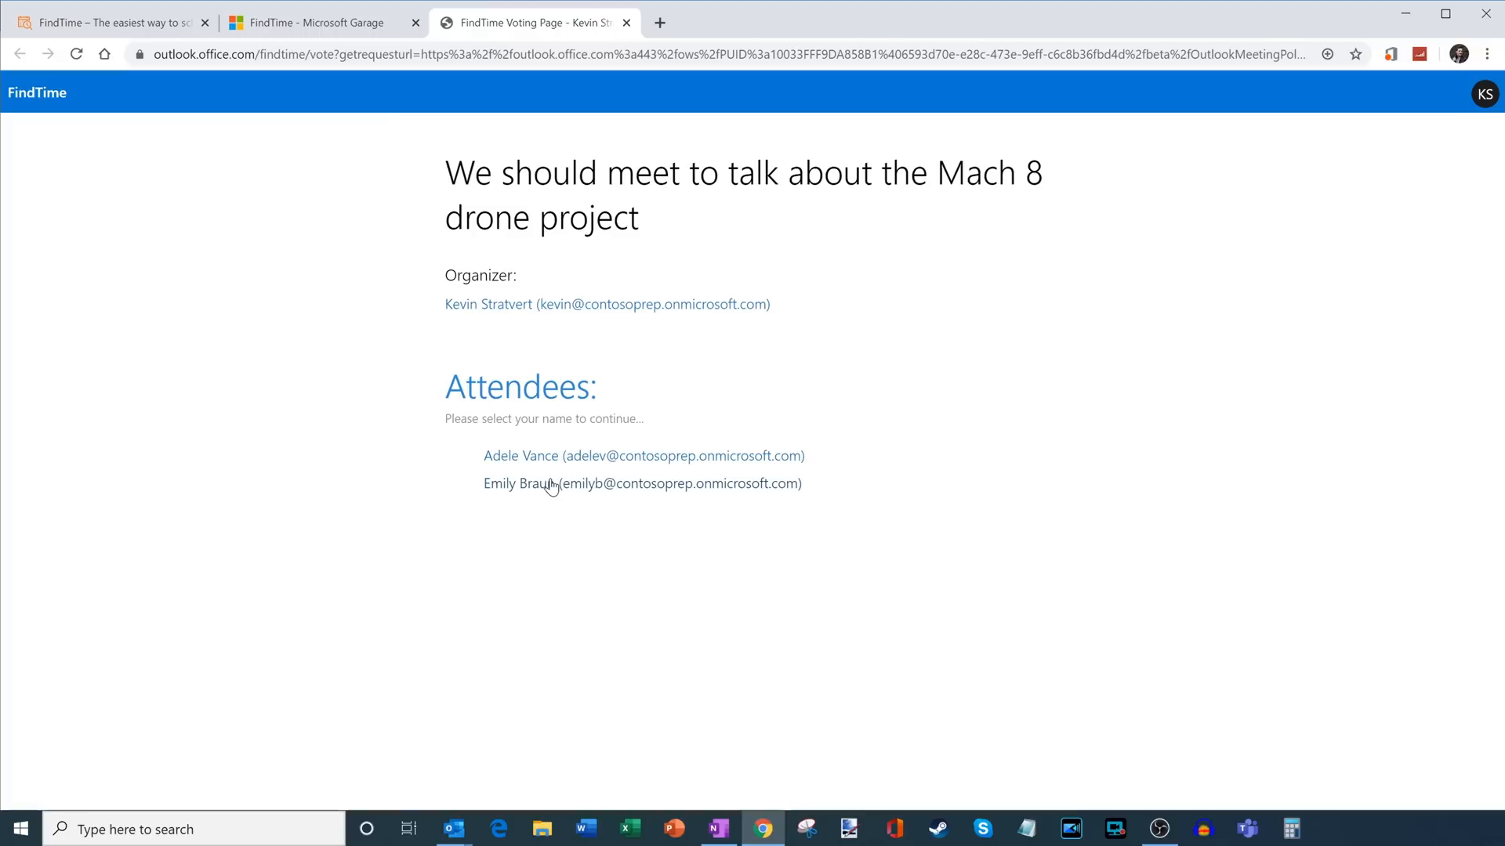
{"action": "mouse_move", "coordinate": [279, 395]}
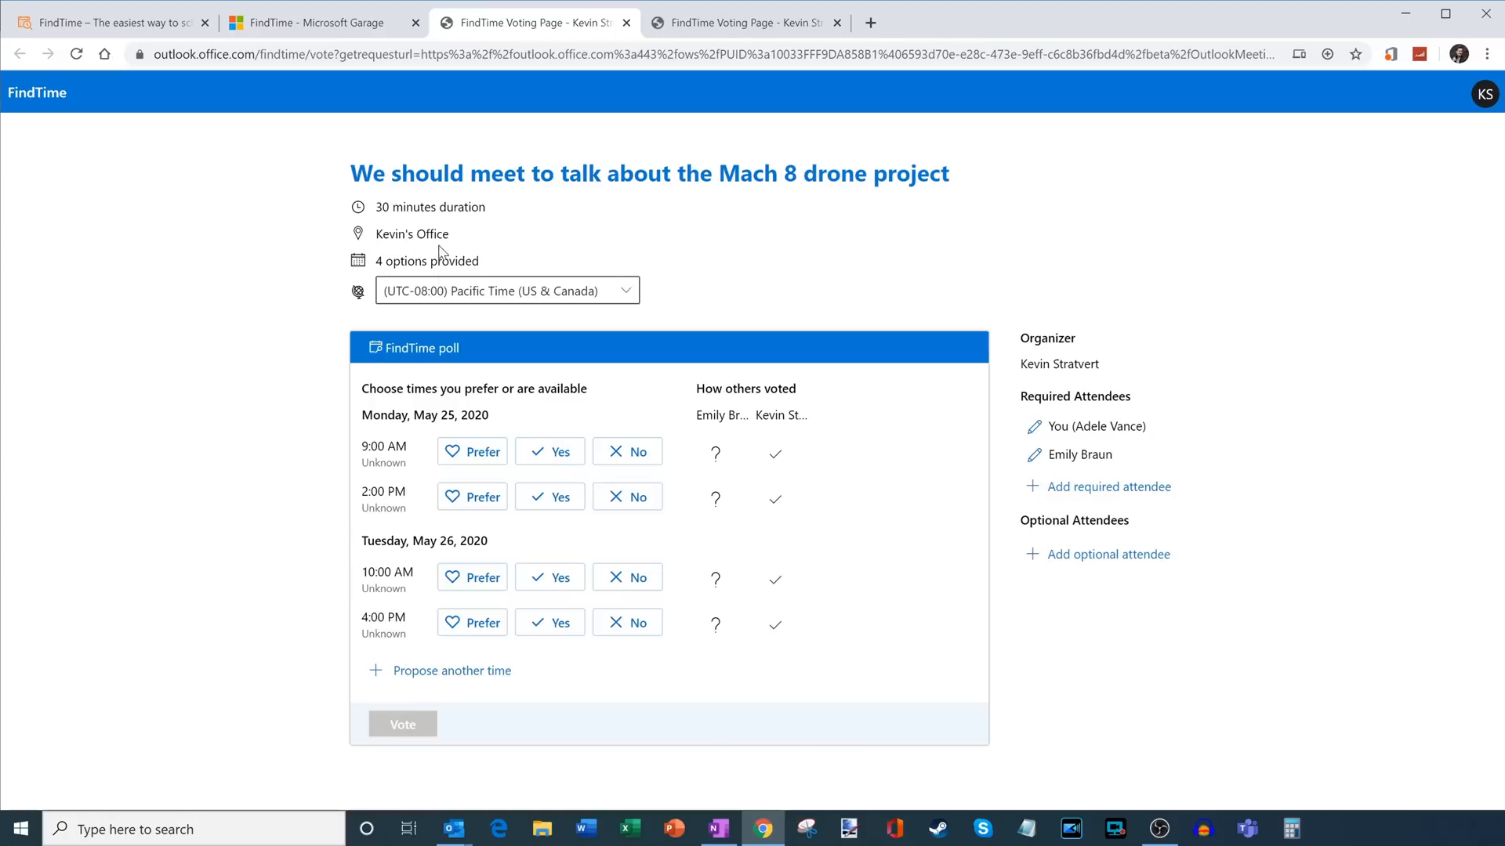
{"action": "mouse_move", "coordinate": [425, 310]}
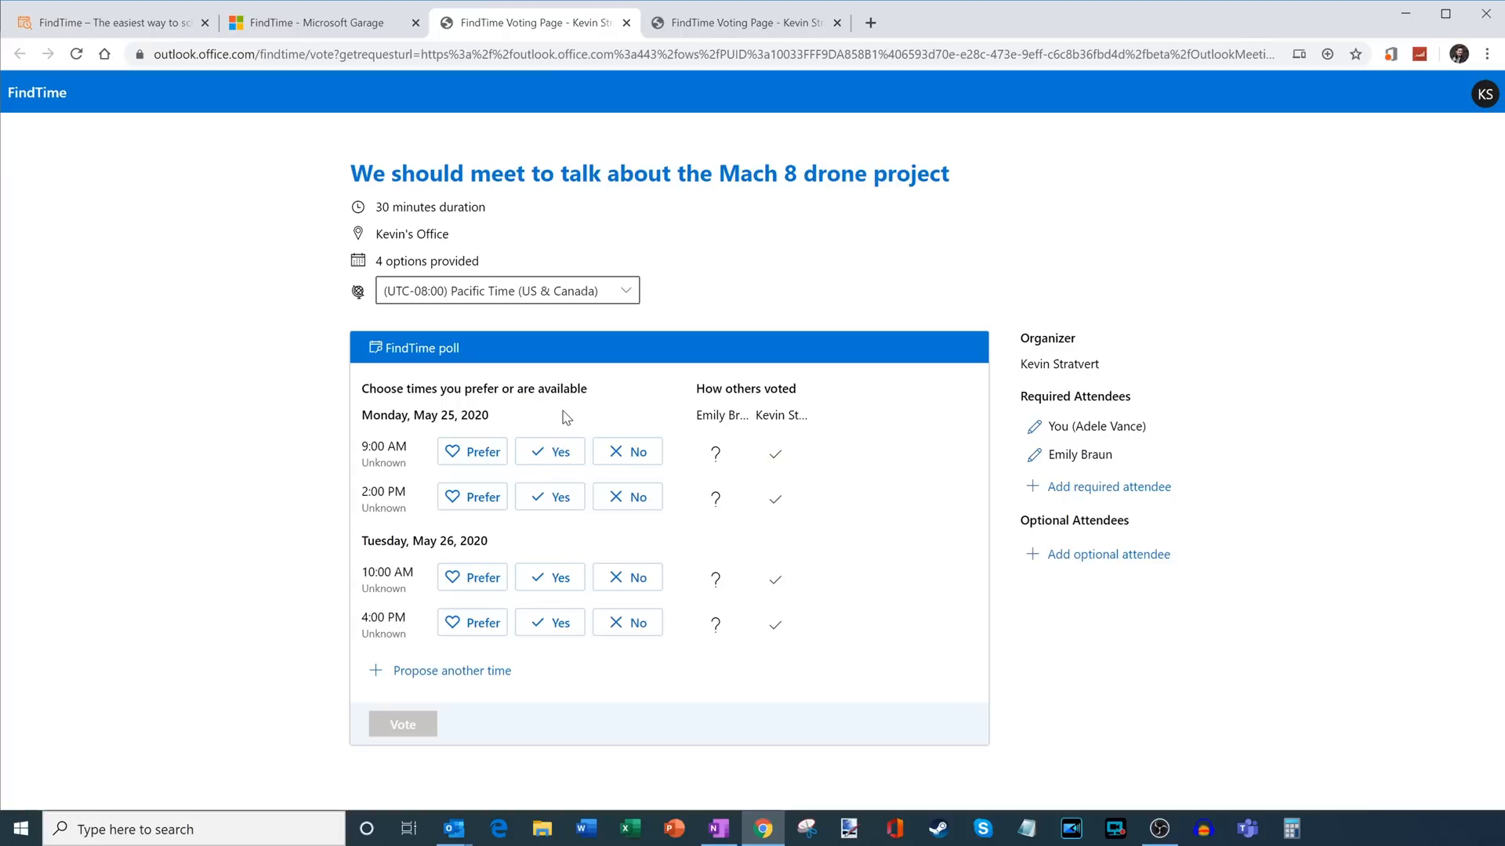
{"action": "mouse_move", "coordinate": [564, 447]}
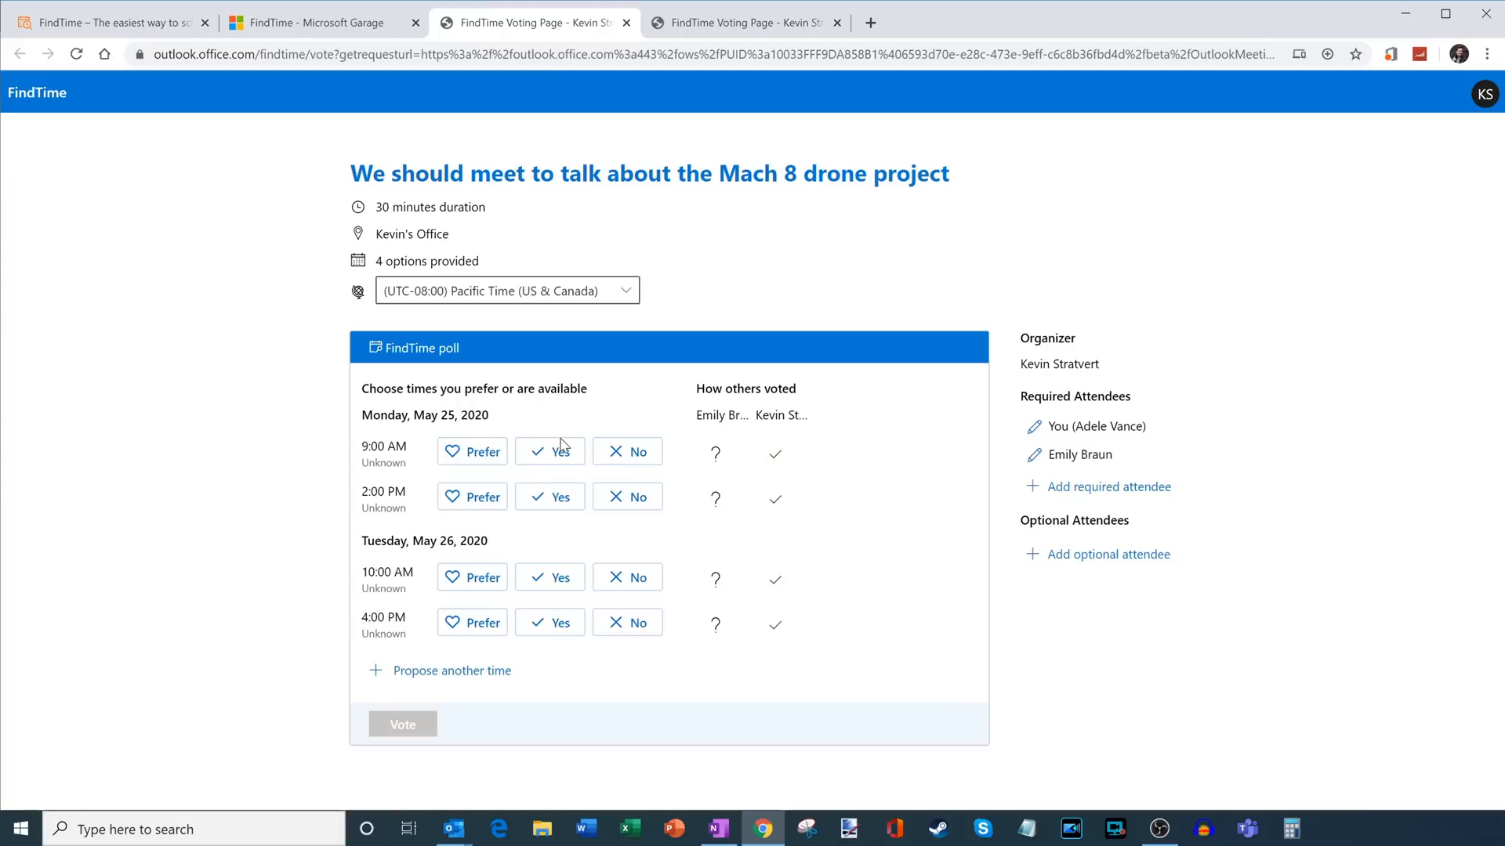
- As Adele Vance, vote No for Monday 9 AM, Yes for Monday 2 PM and Tuesday 10 AM, Prefer Tuesday 4 PM
{"action": "left_click", "coordinate": [627, 452]}
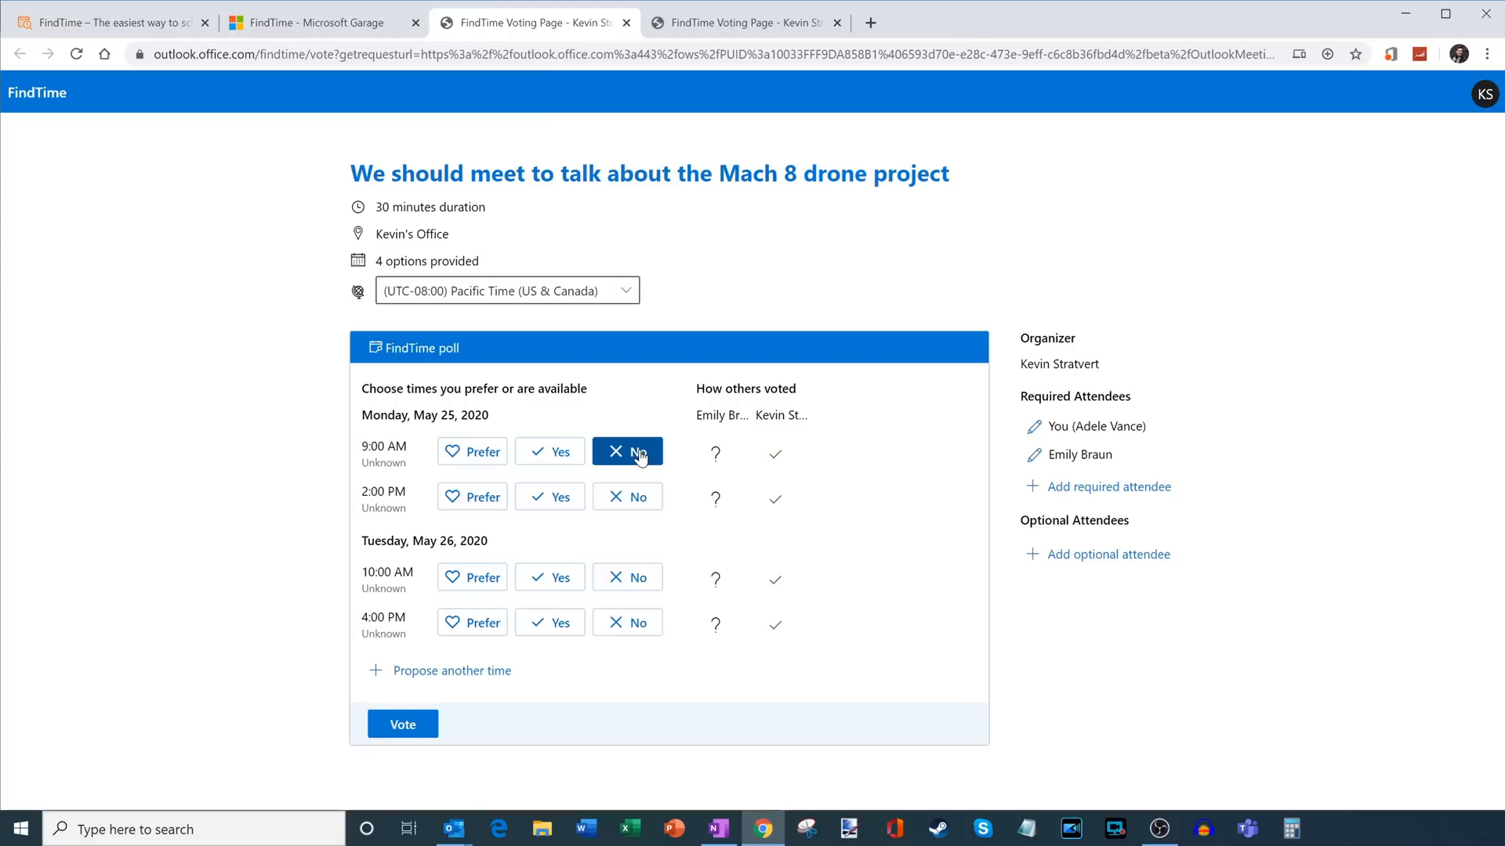
{"action": "left_click", "coordinate": [550, 497]}
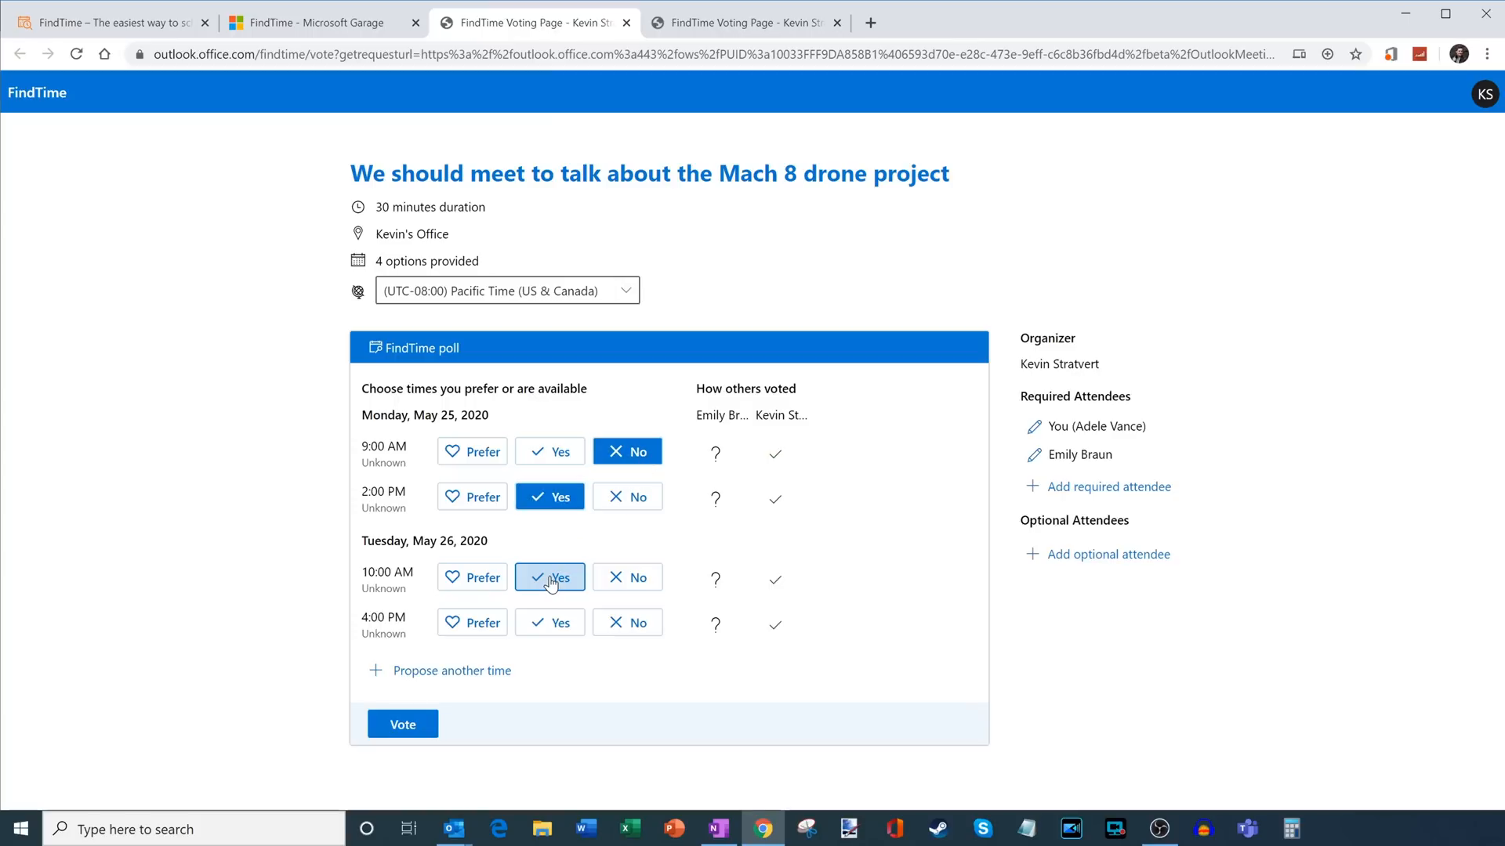
{"action": "left_click", "coordinate": [548, 576]}
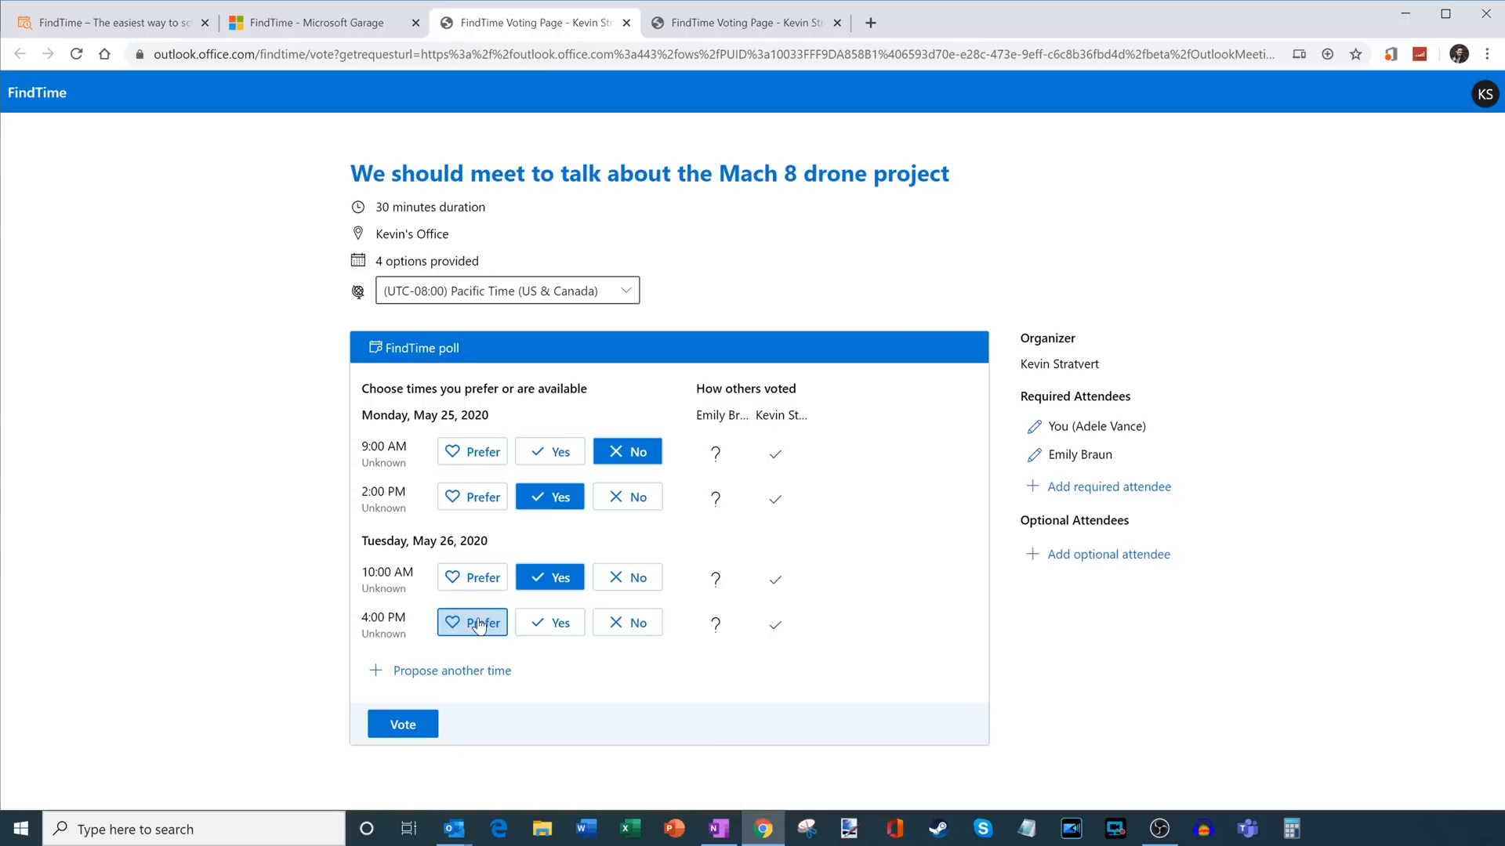
{"action": "left_click", "coordinate": [471, 622]}
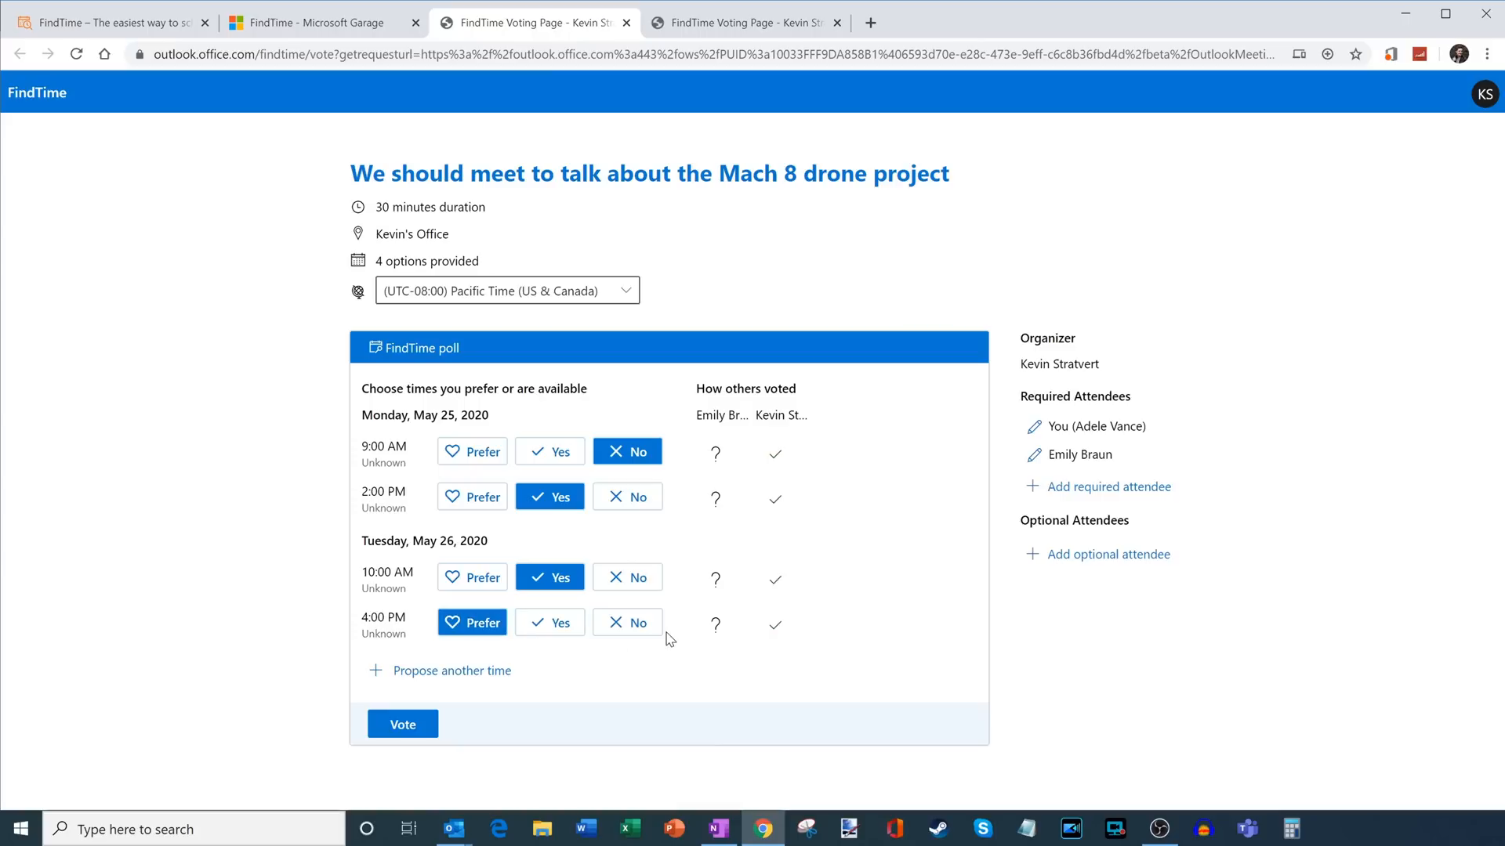
{"action": "mouse_move", "coordinate": [306, 570]}
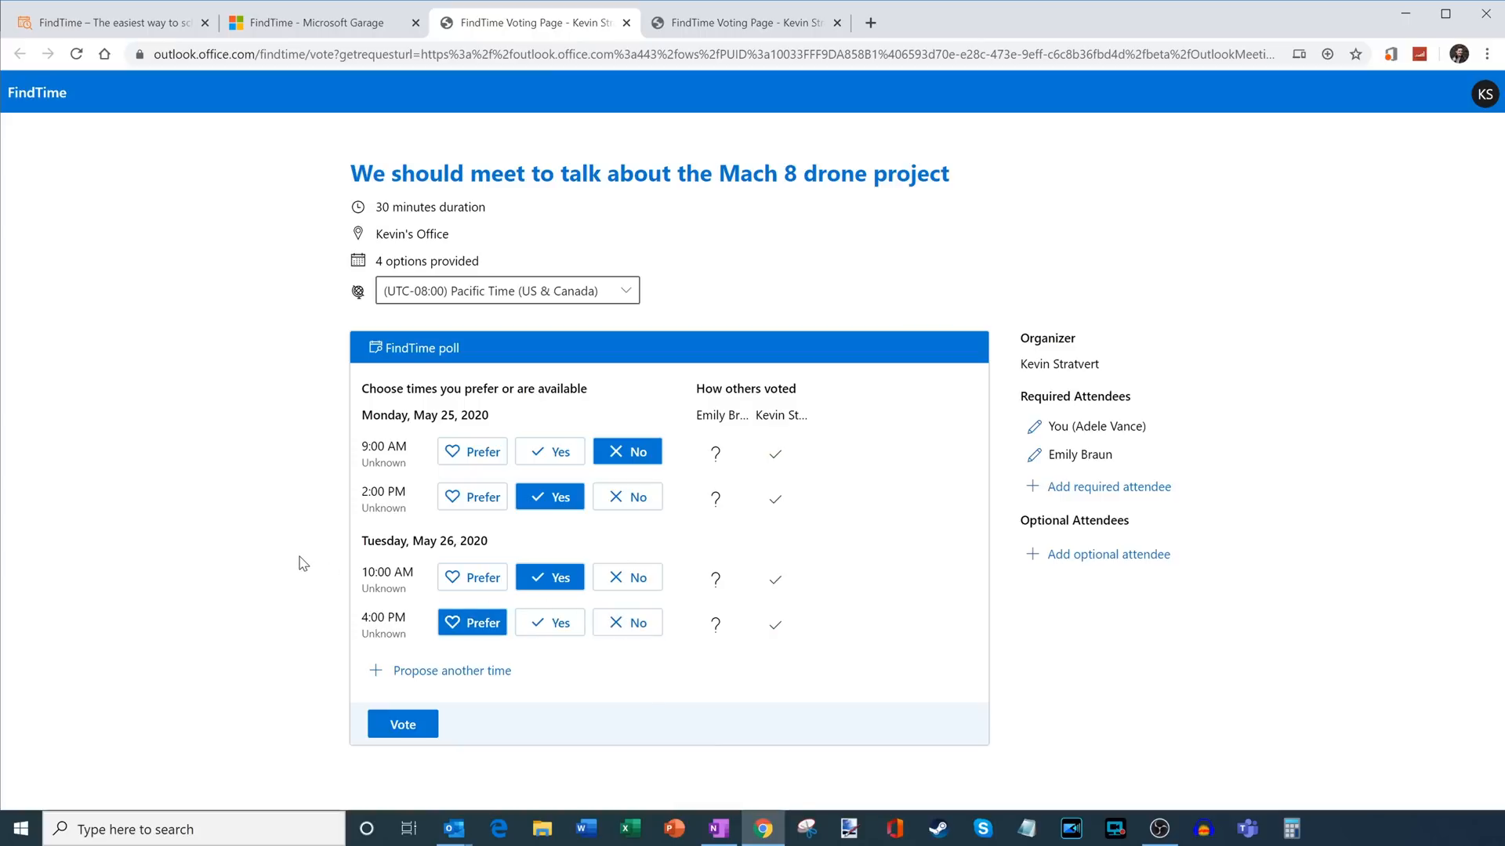
{"action": "mouse_move", "coordinate": [439, 688]}
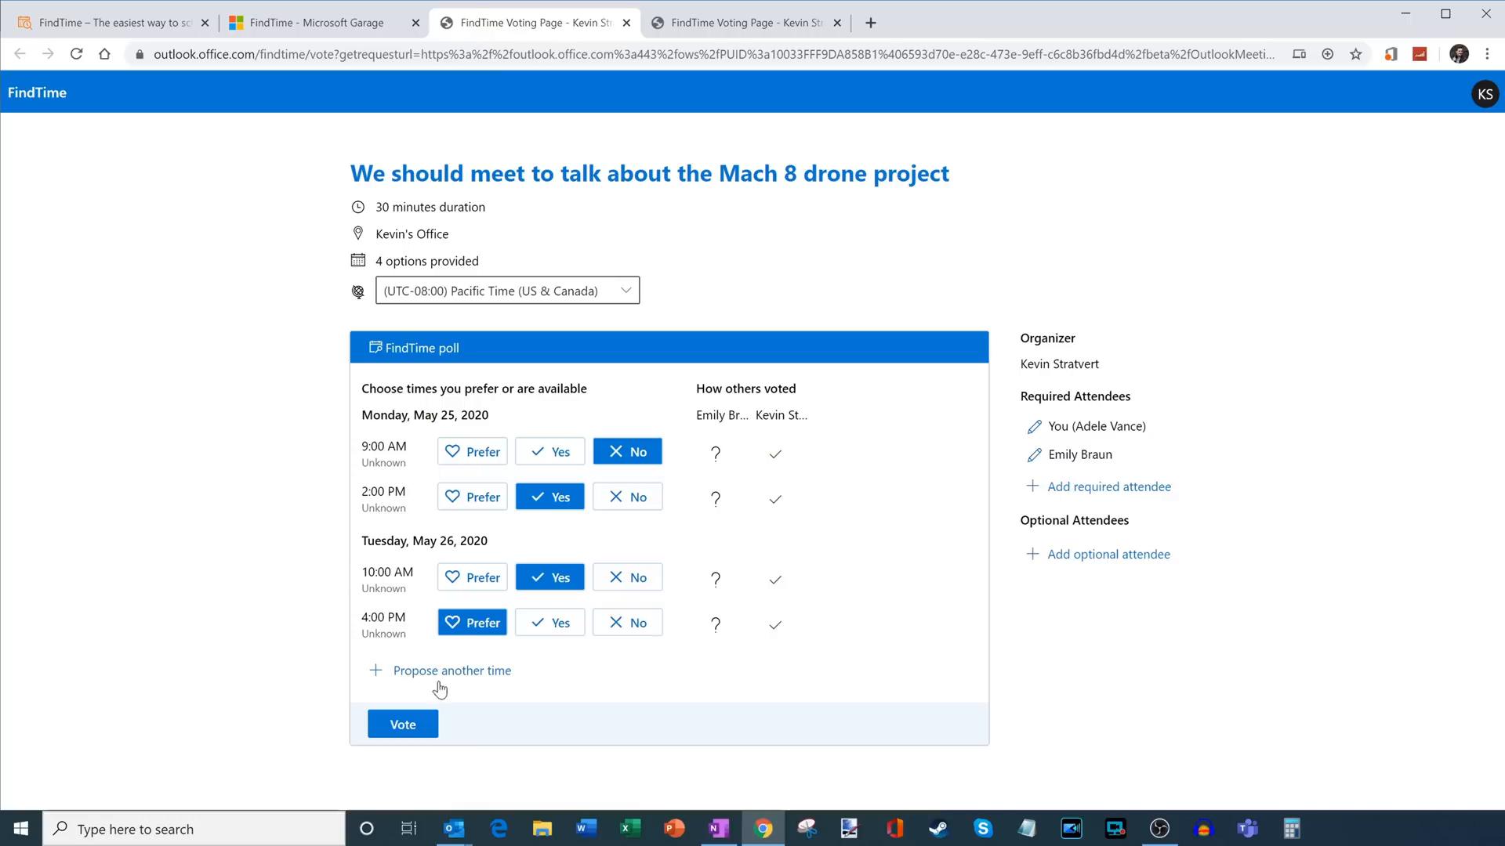
{"action": "left_click", "coordinate": [452, 669]}
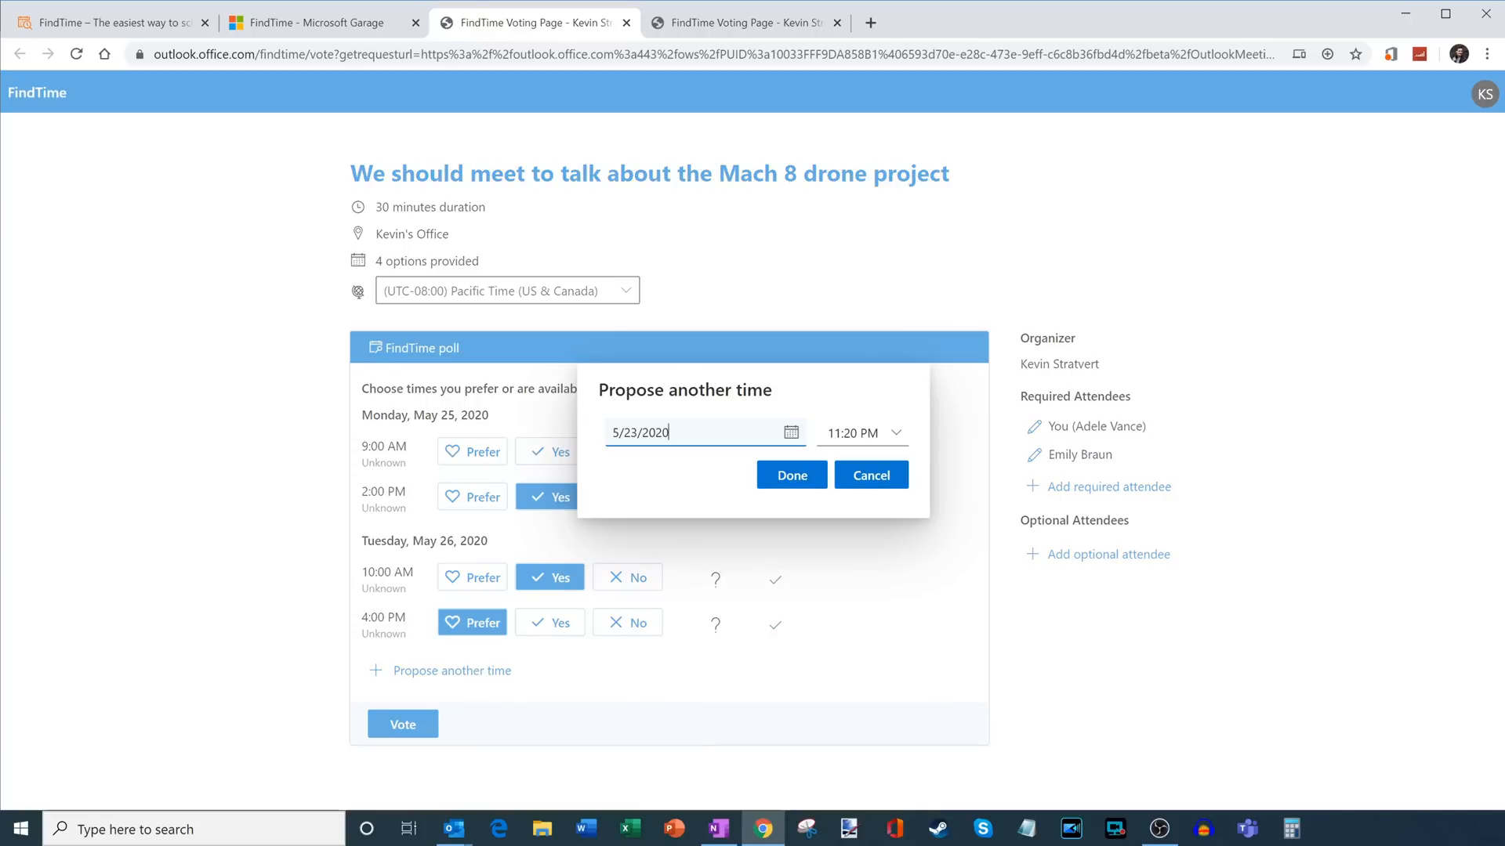
{"action": "mouse_move", "coordinate": [870, 475]}
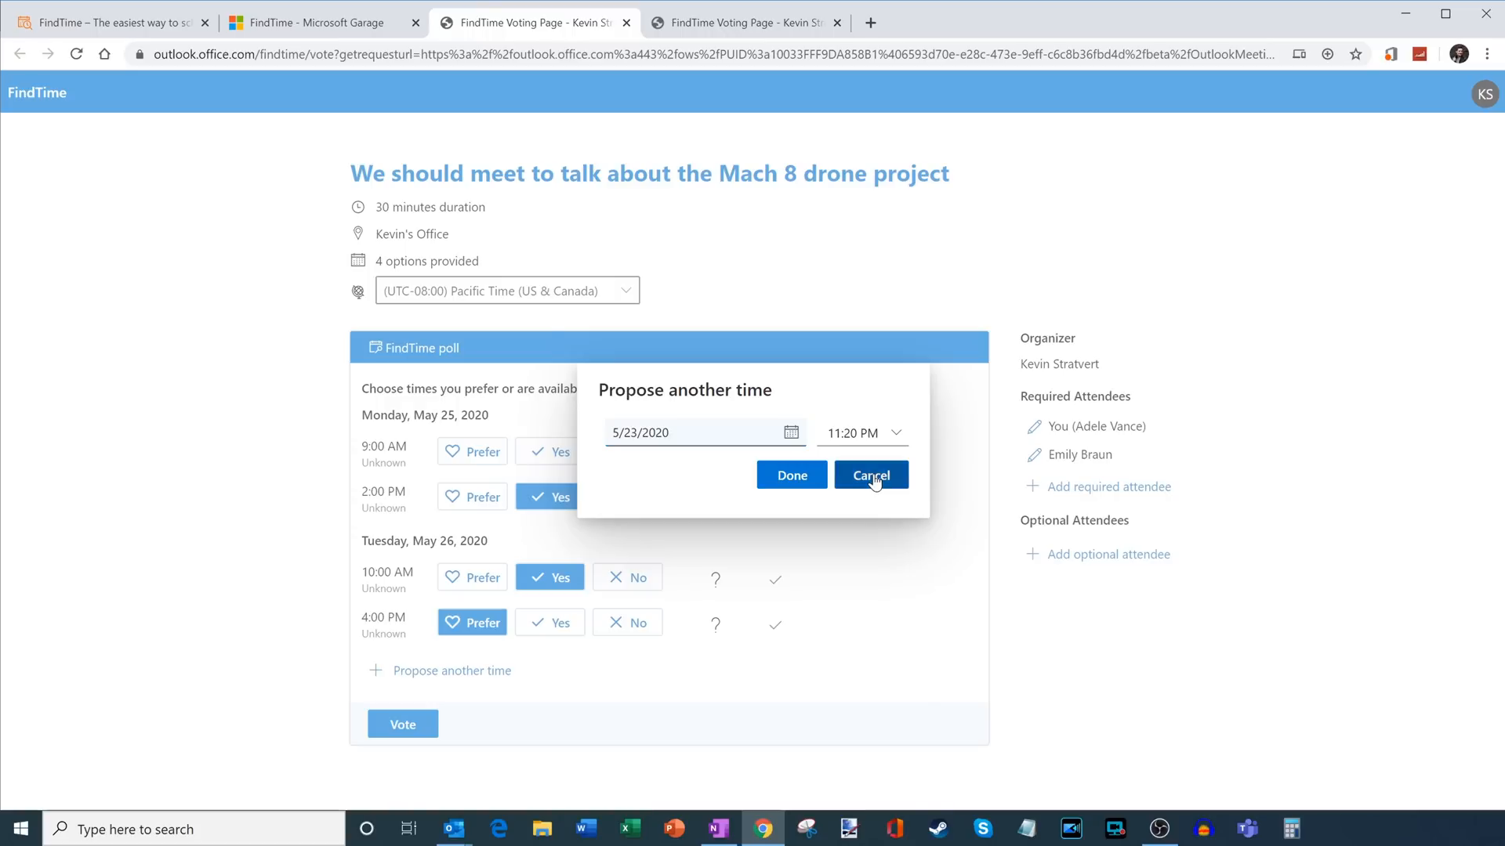
{"action": "left_click", "coordinate": [870, 475]}
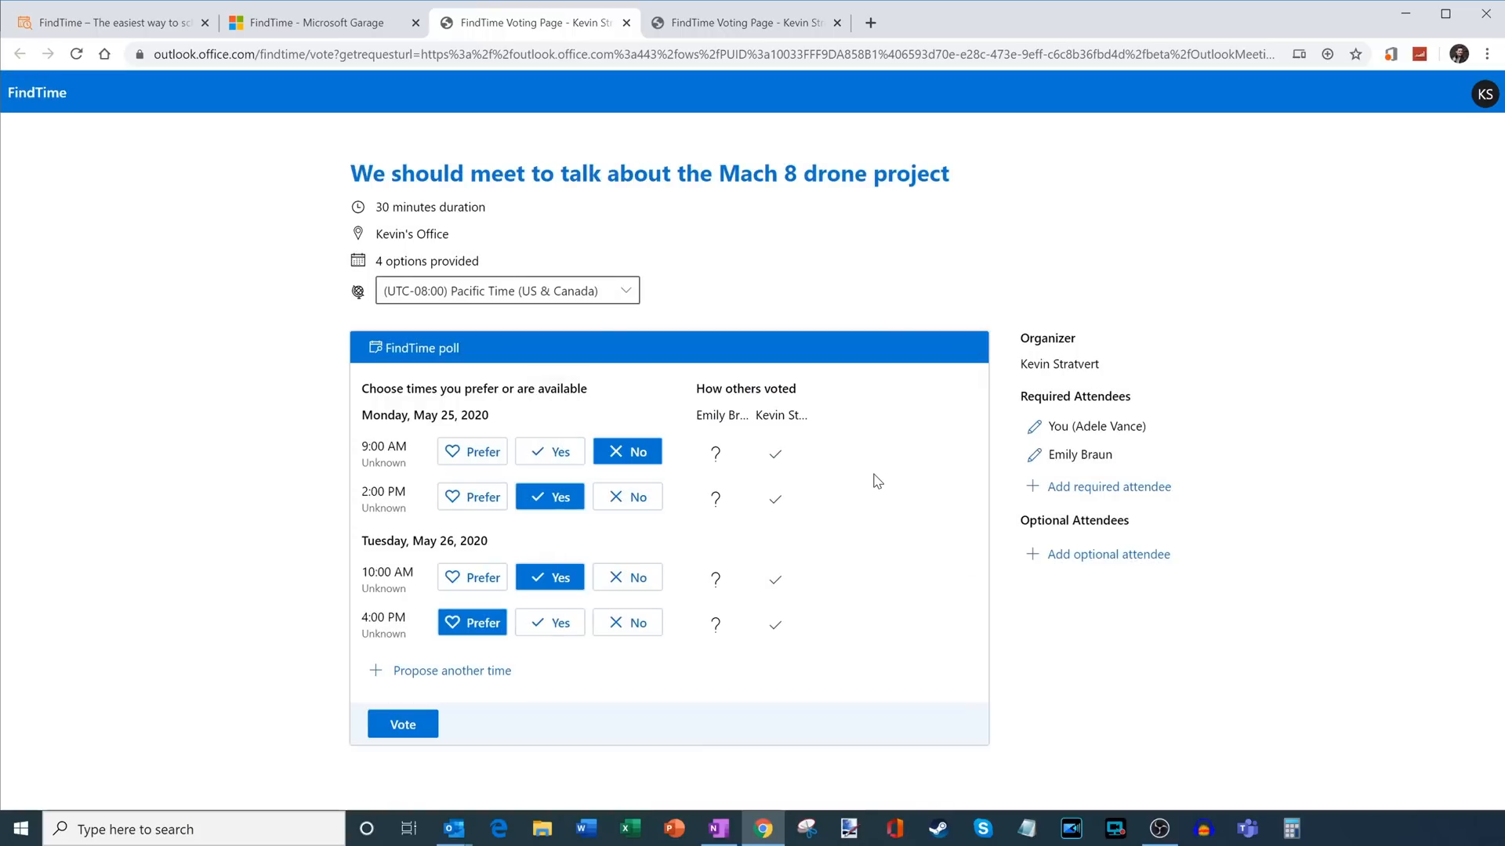
{"action": "mouse_move", "coordinate": [912, 486]}
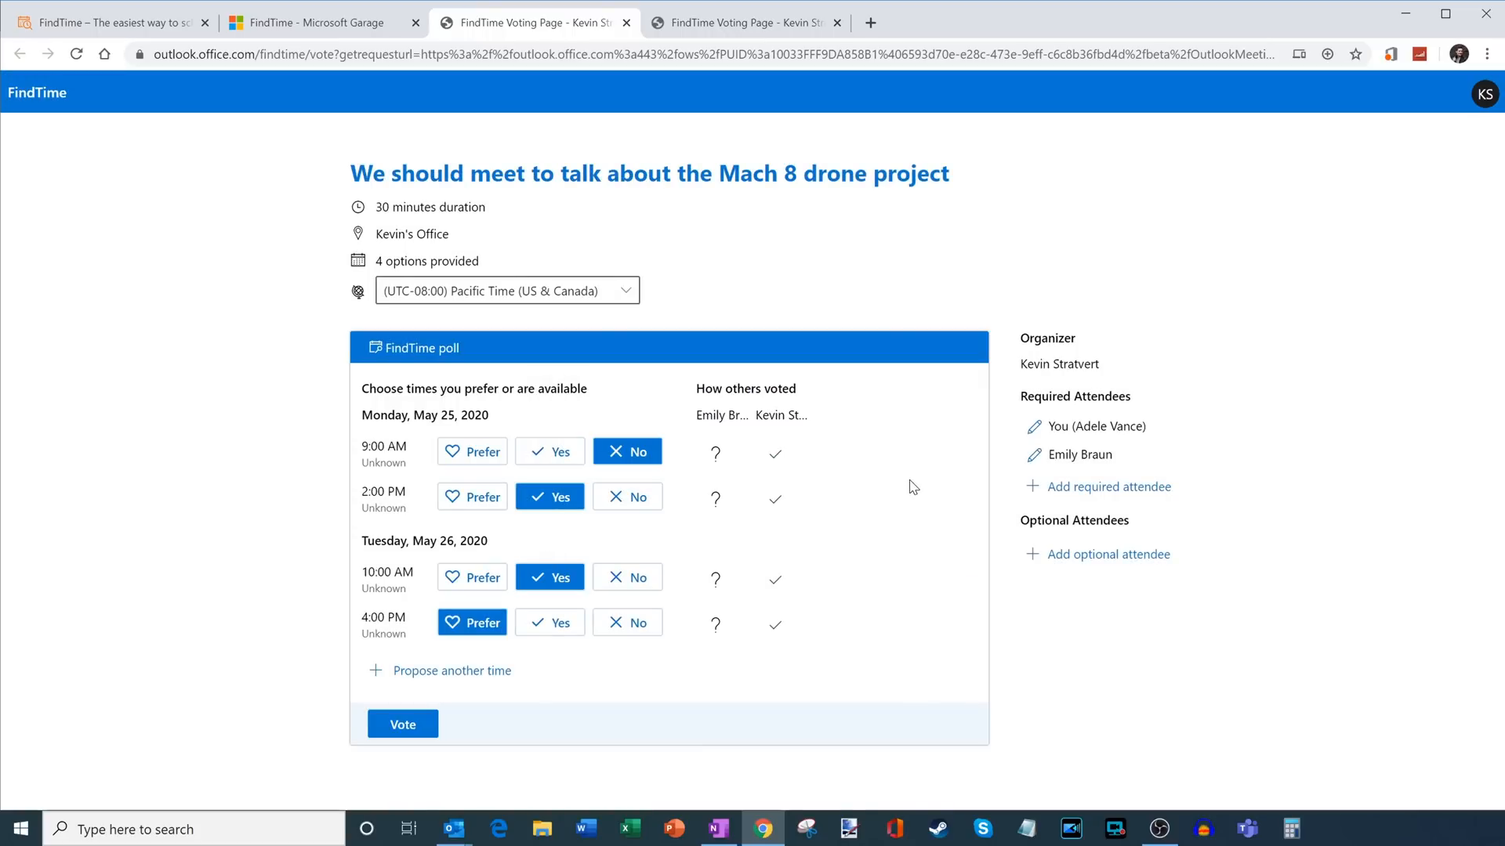
{"action": "mouse_move", "coordinate": [1120, 486]}
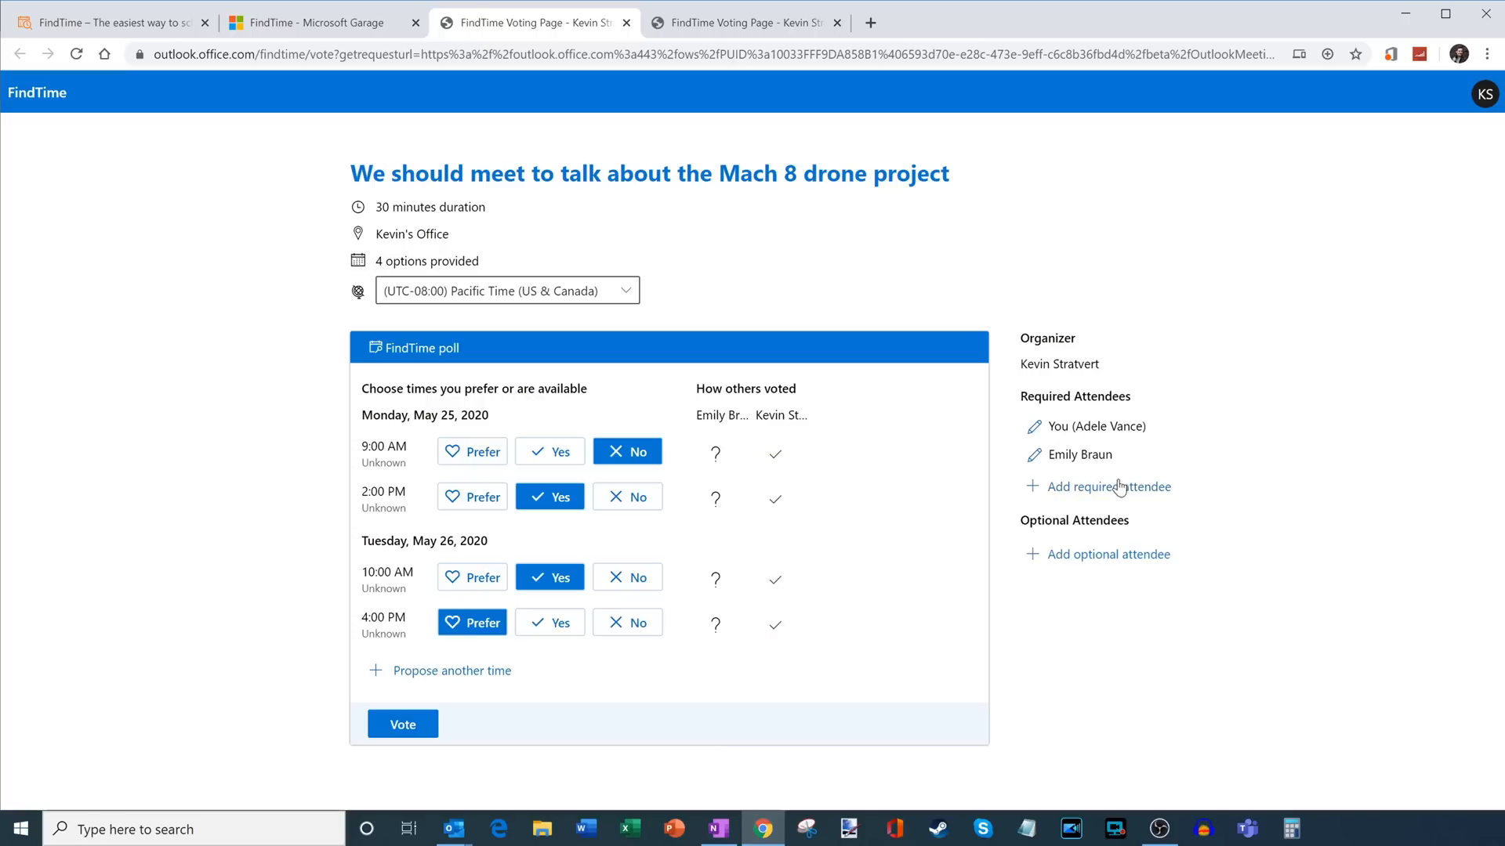
{"action": "mouse_move", "coordinate": [1112, 491]}
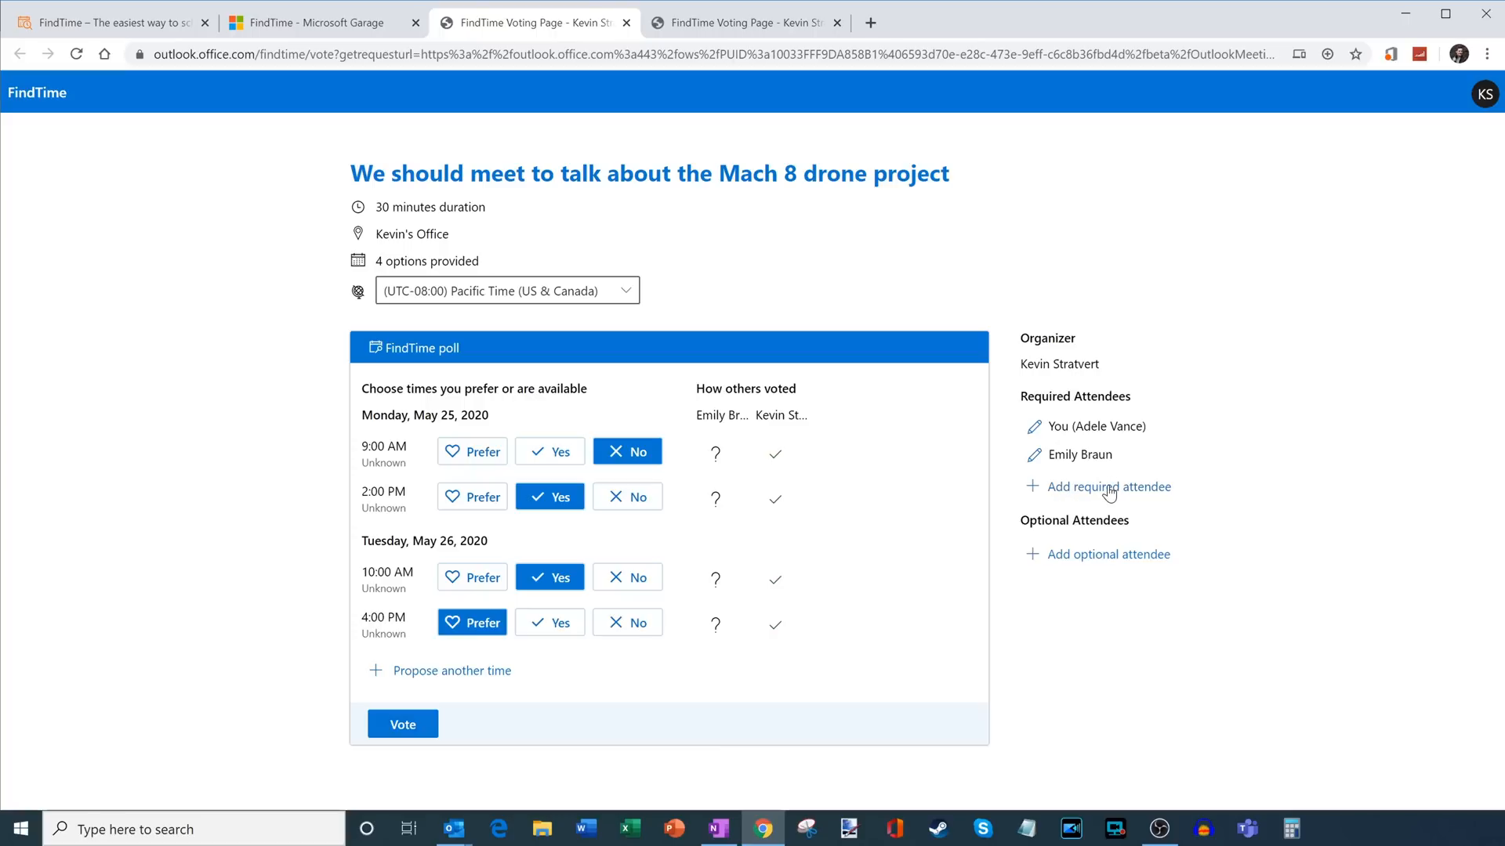
{"action": "mouse_move", "coordinate": [1109, 562]}
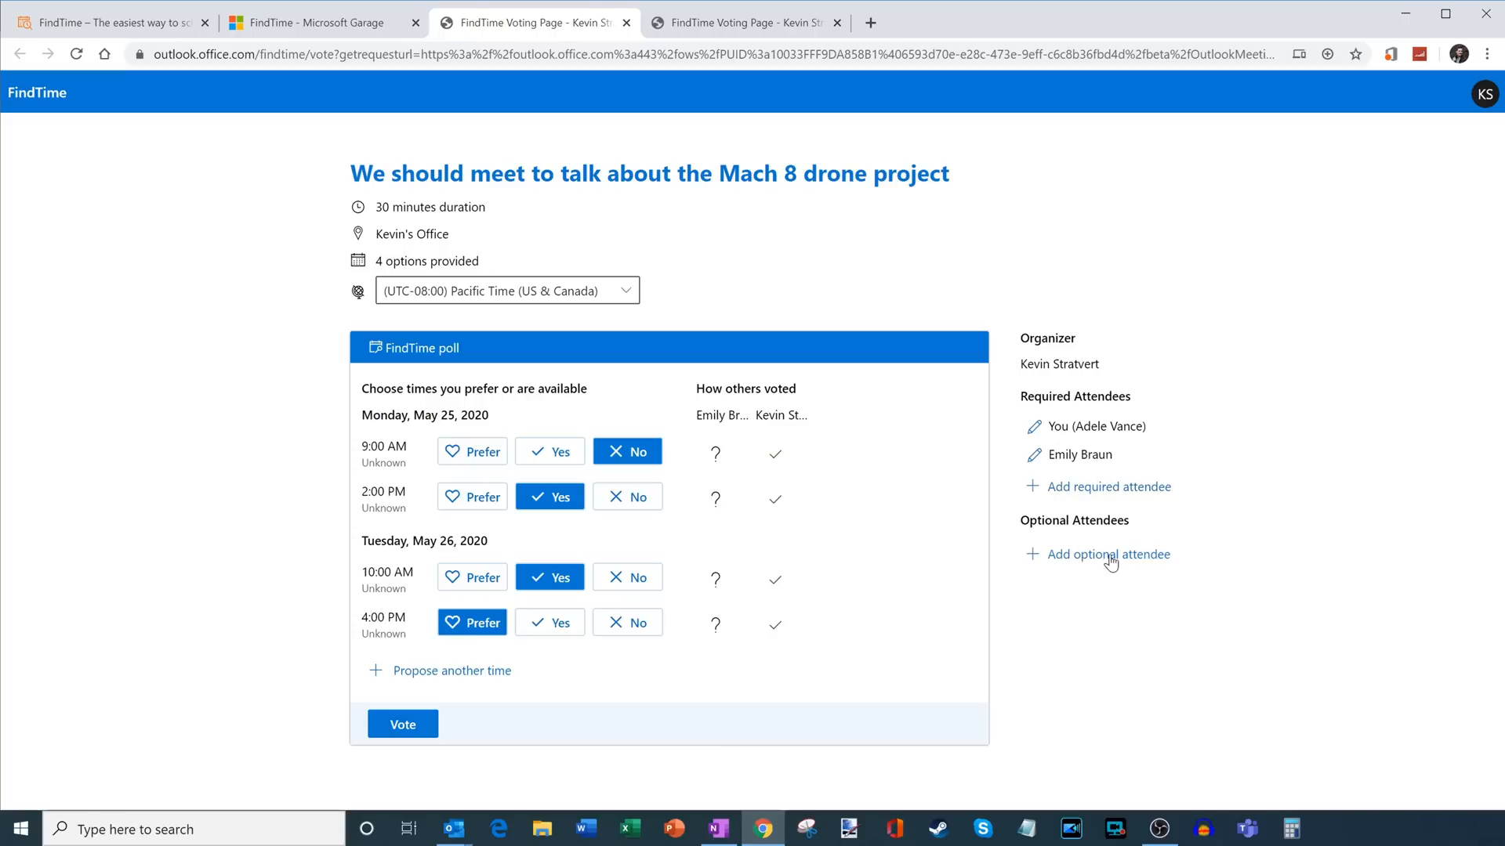
{"action": "mouse_move", "coordinate": [1113, 503]}
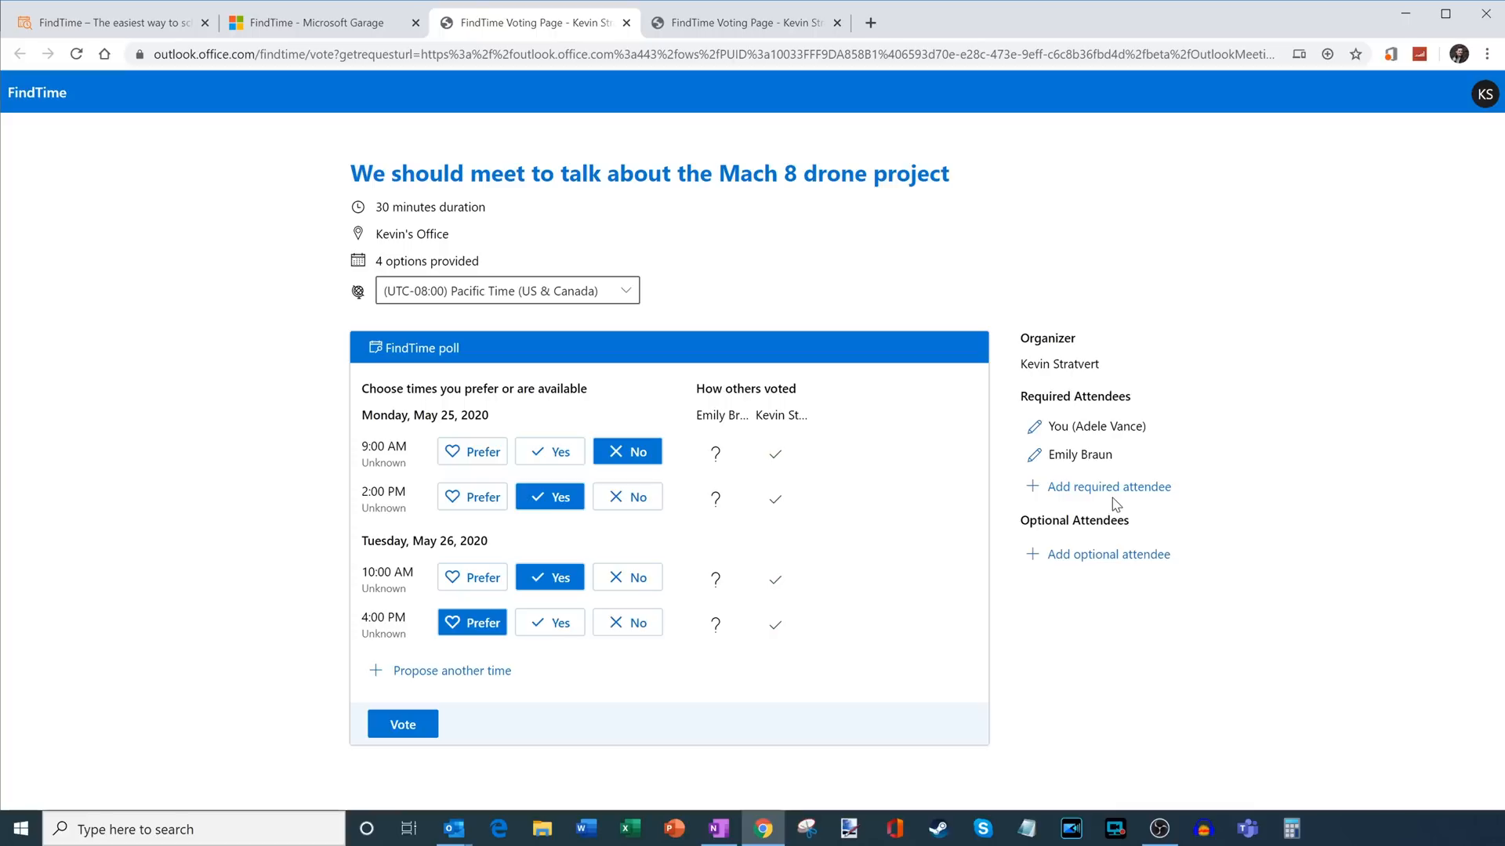
{"action": "left_click", "coordinate": [1108, 486]}
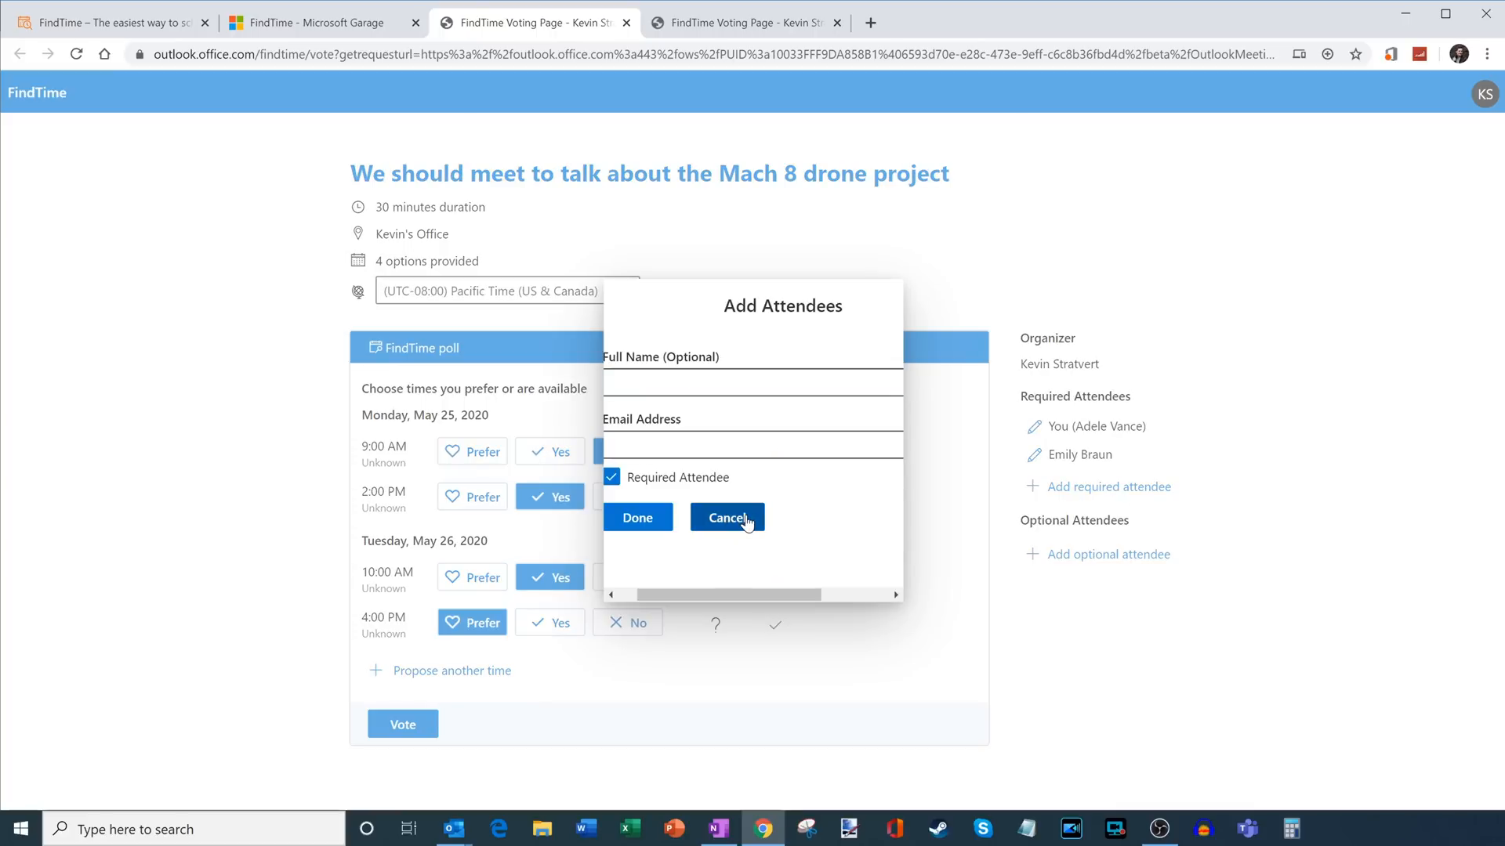
{"action": "left_click", "coordinate": [726, 518]}
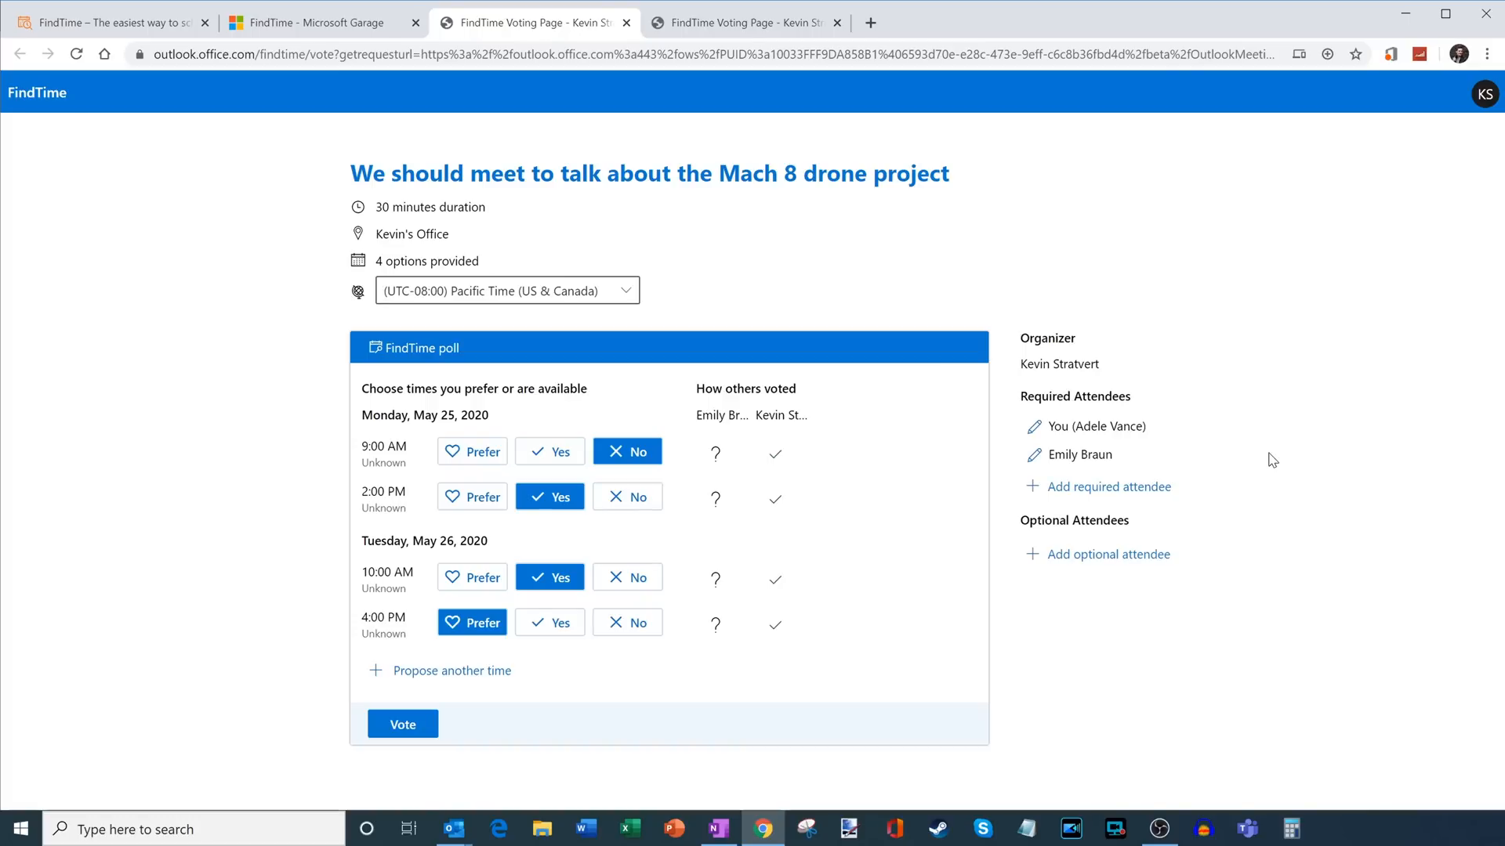
{"action": "mouse_move", "coordinate": [724, 445]}
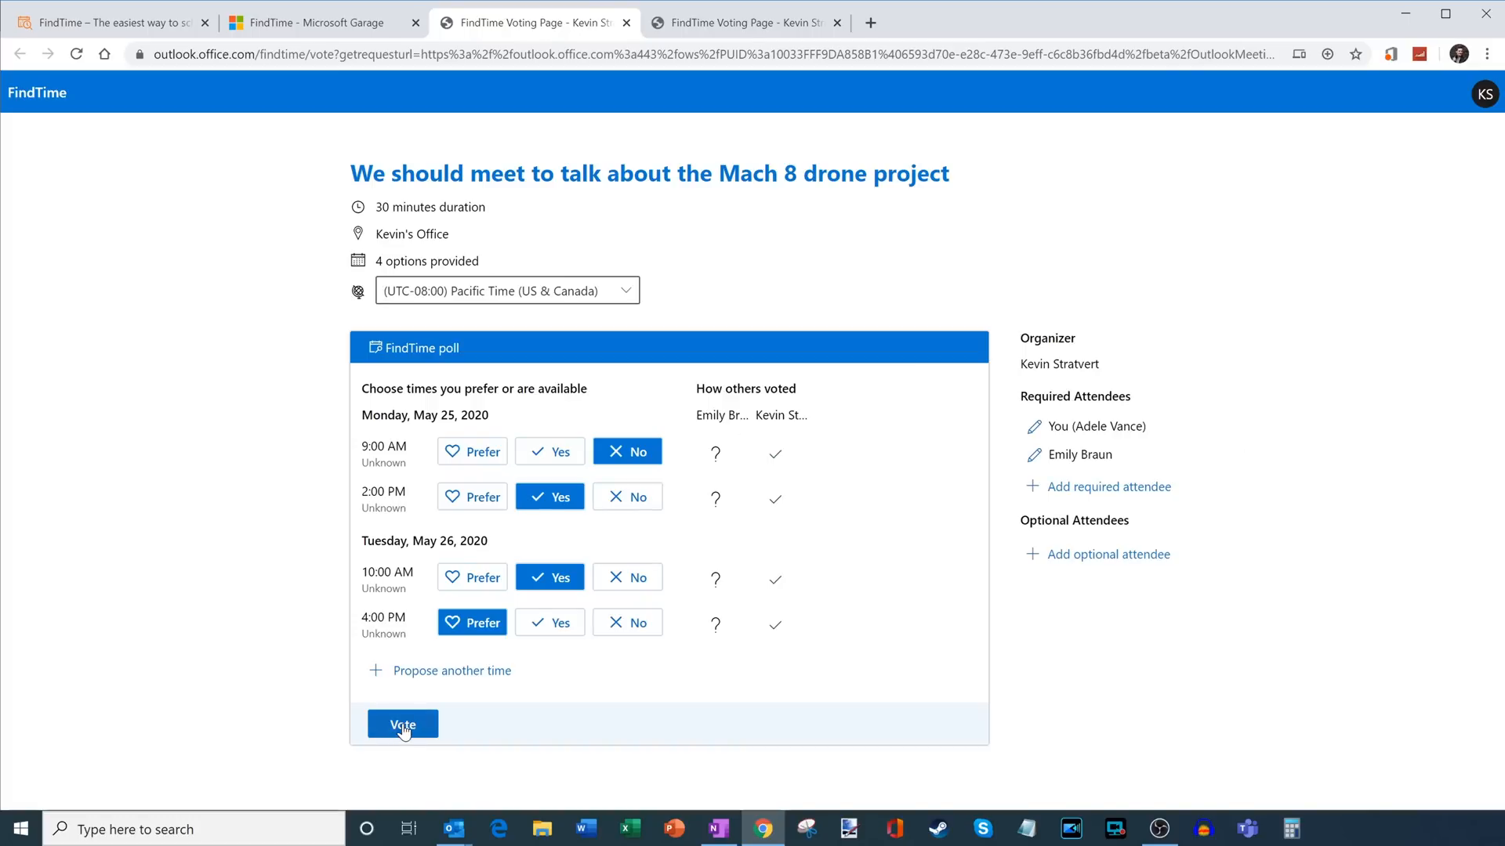
- Submit Adele's votes, then as the second attendee vote No for Monday 9 AM, Prefer Tuesday 4 PM, and submit
{"action": "left_click", "coordinate": [402, 724]}
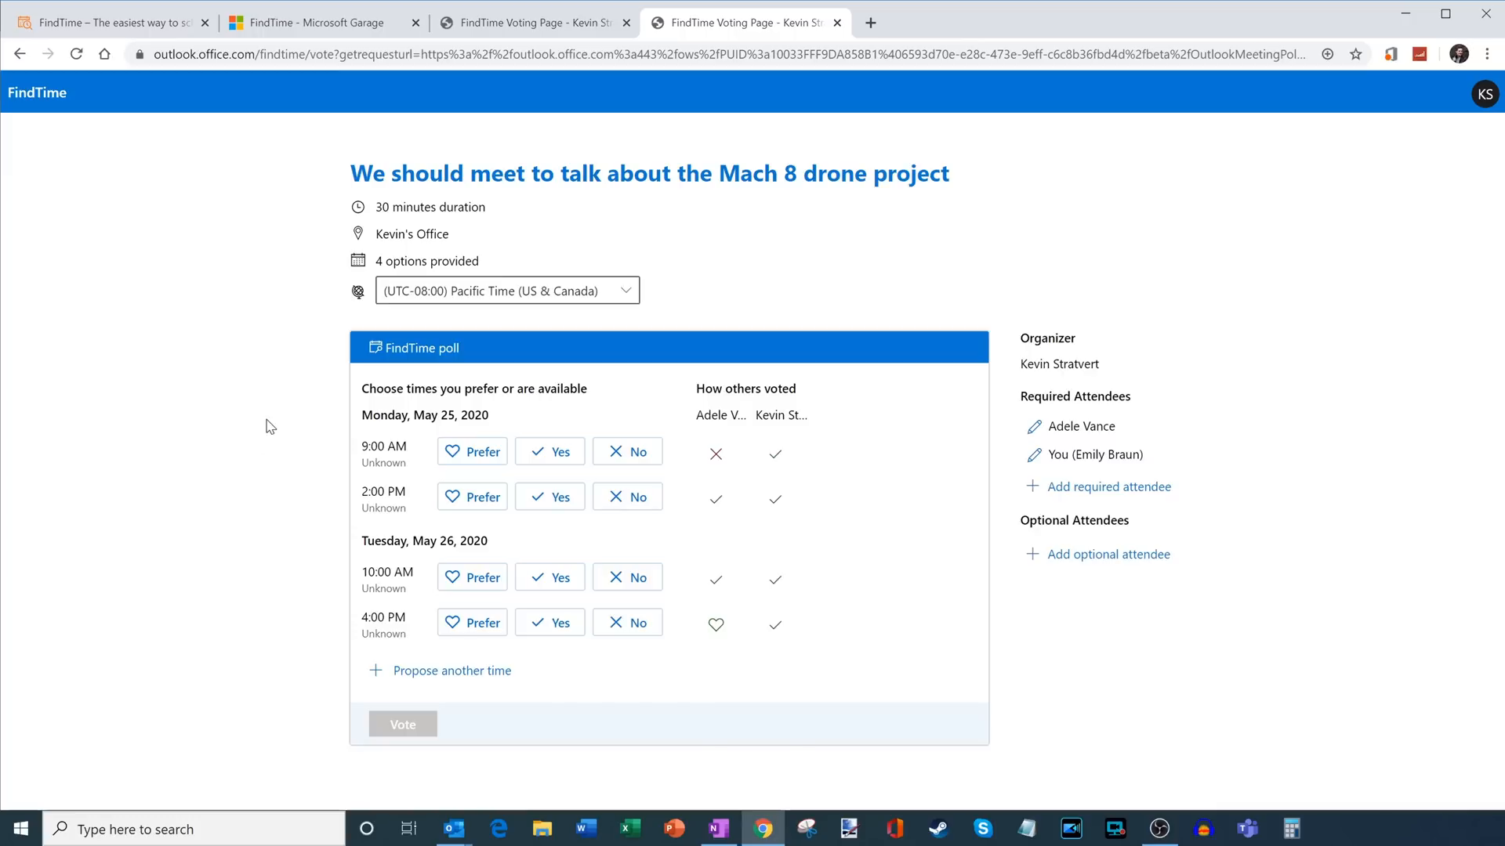
{"action": "mouse_move", "coordinate": [718, 400]}
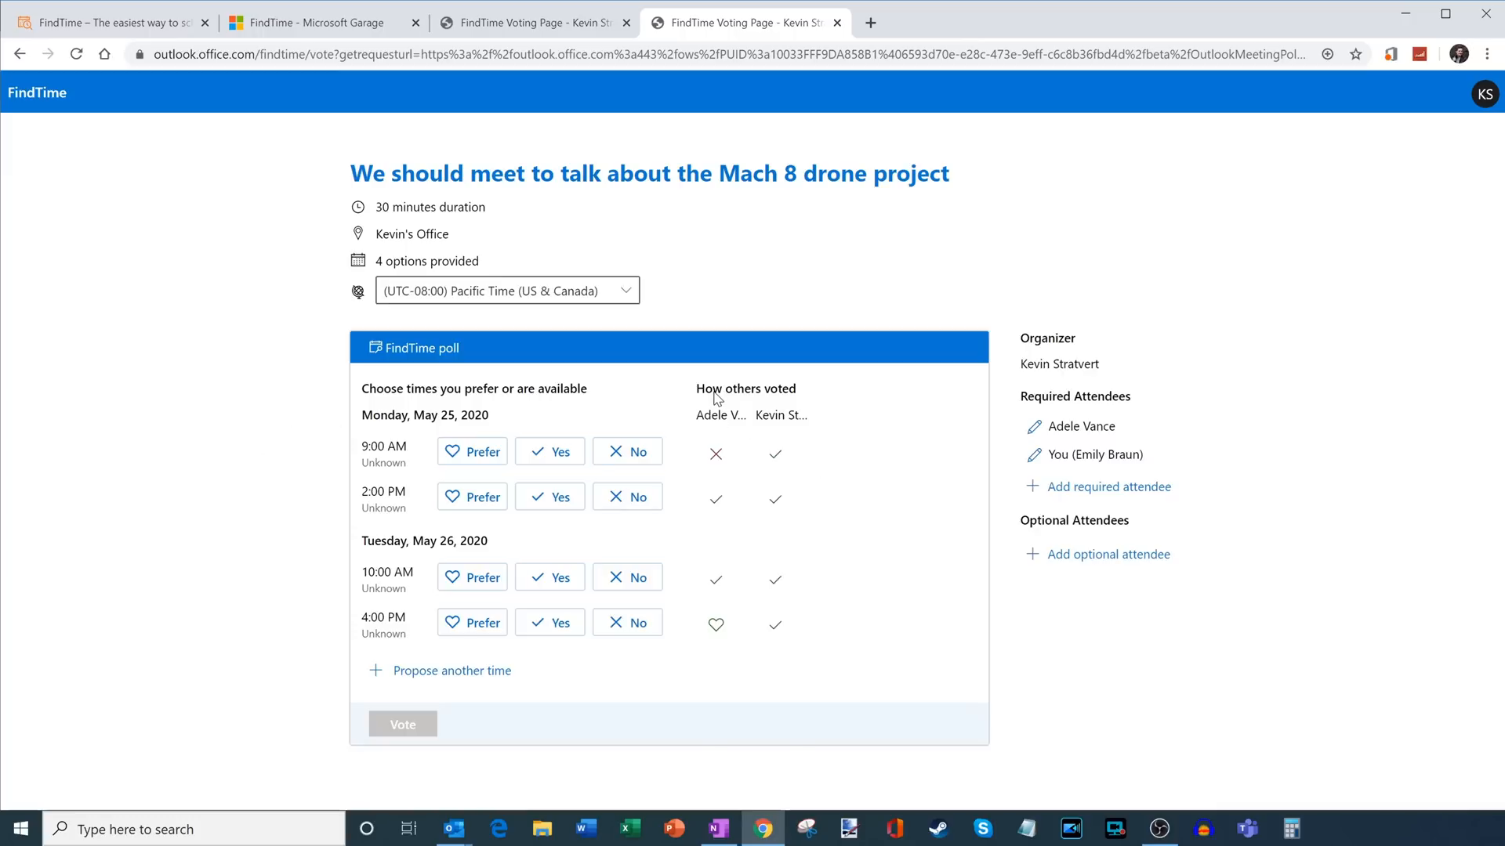
{"action": "mouse_move", "coordinate": [773, 588]}
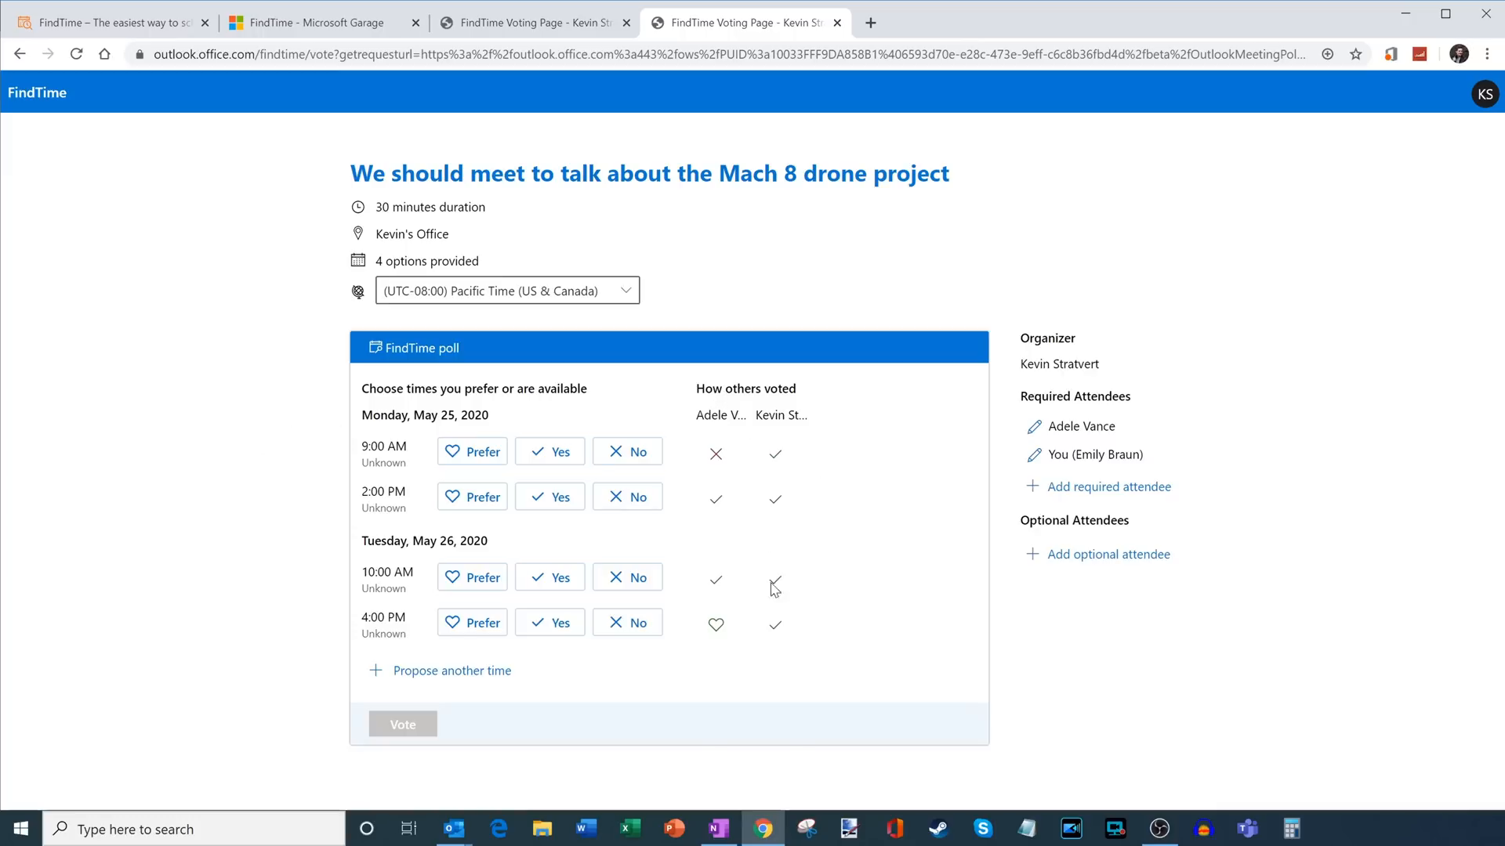
{"action": "mouse_move", "coordinate": [726, 461]}
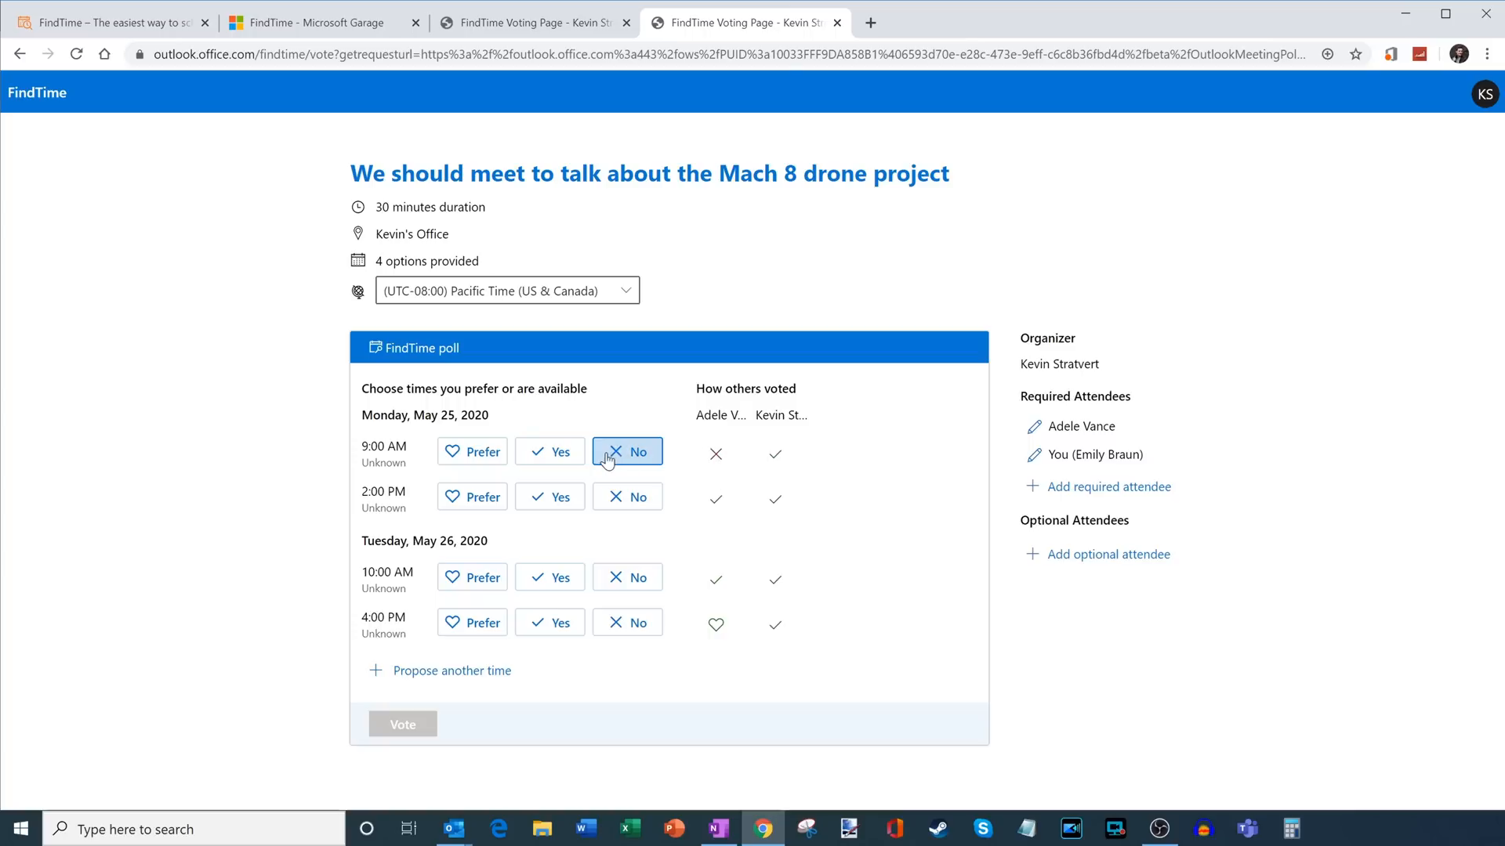
{"action": "mouse_move", "coordinate": [621, 456]}
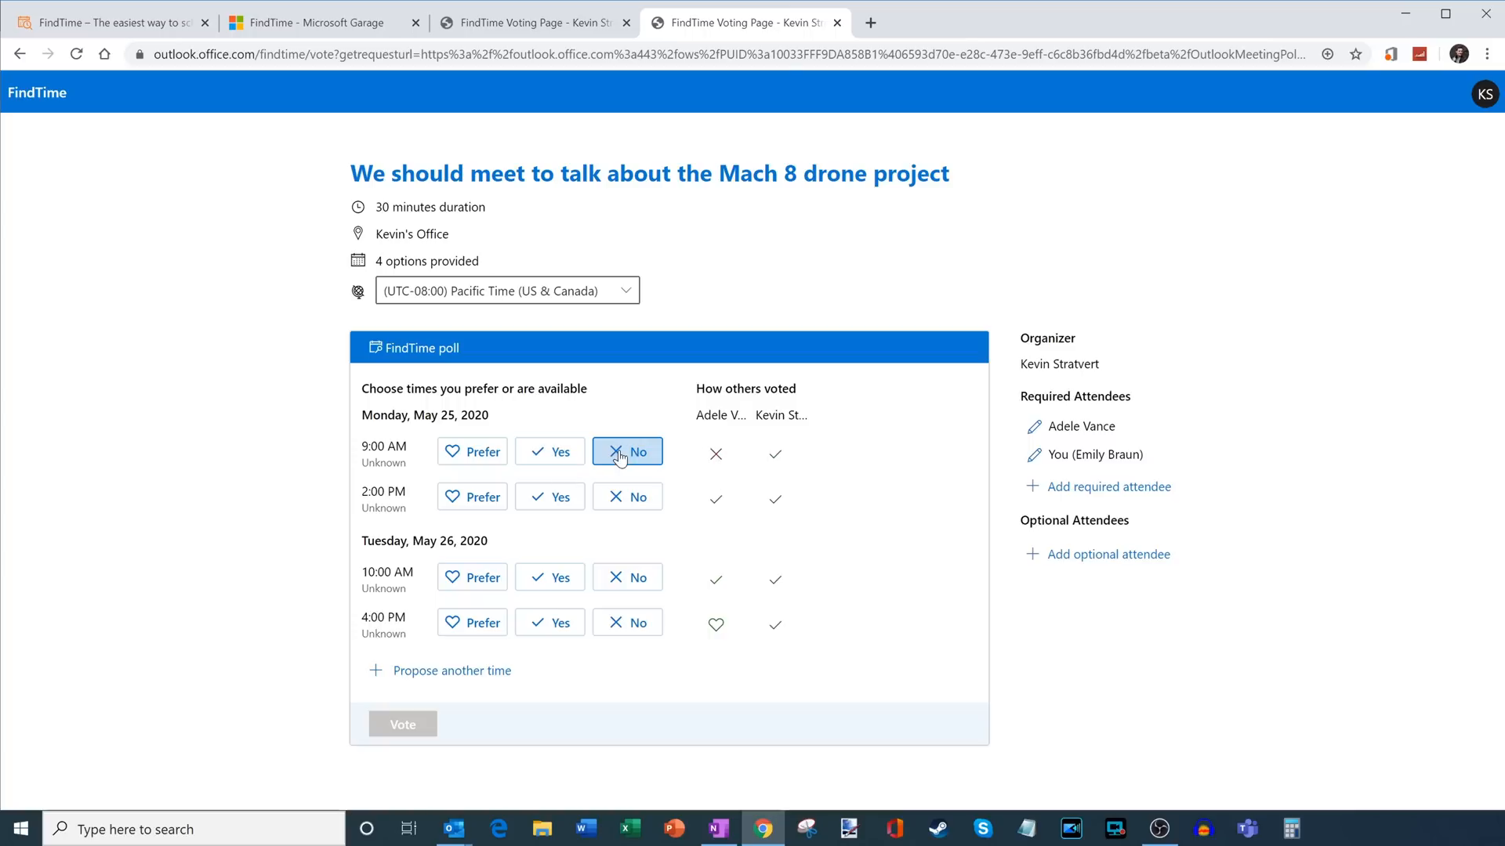
{"action": "left_click", "coordinate": [627, 451]}
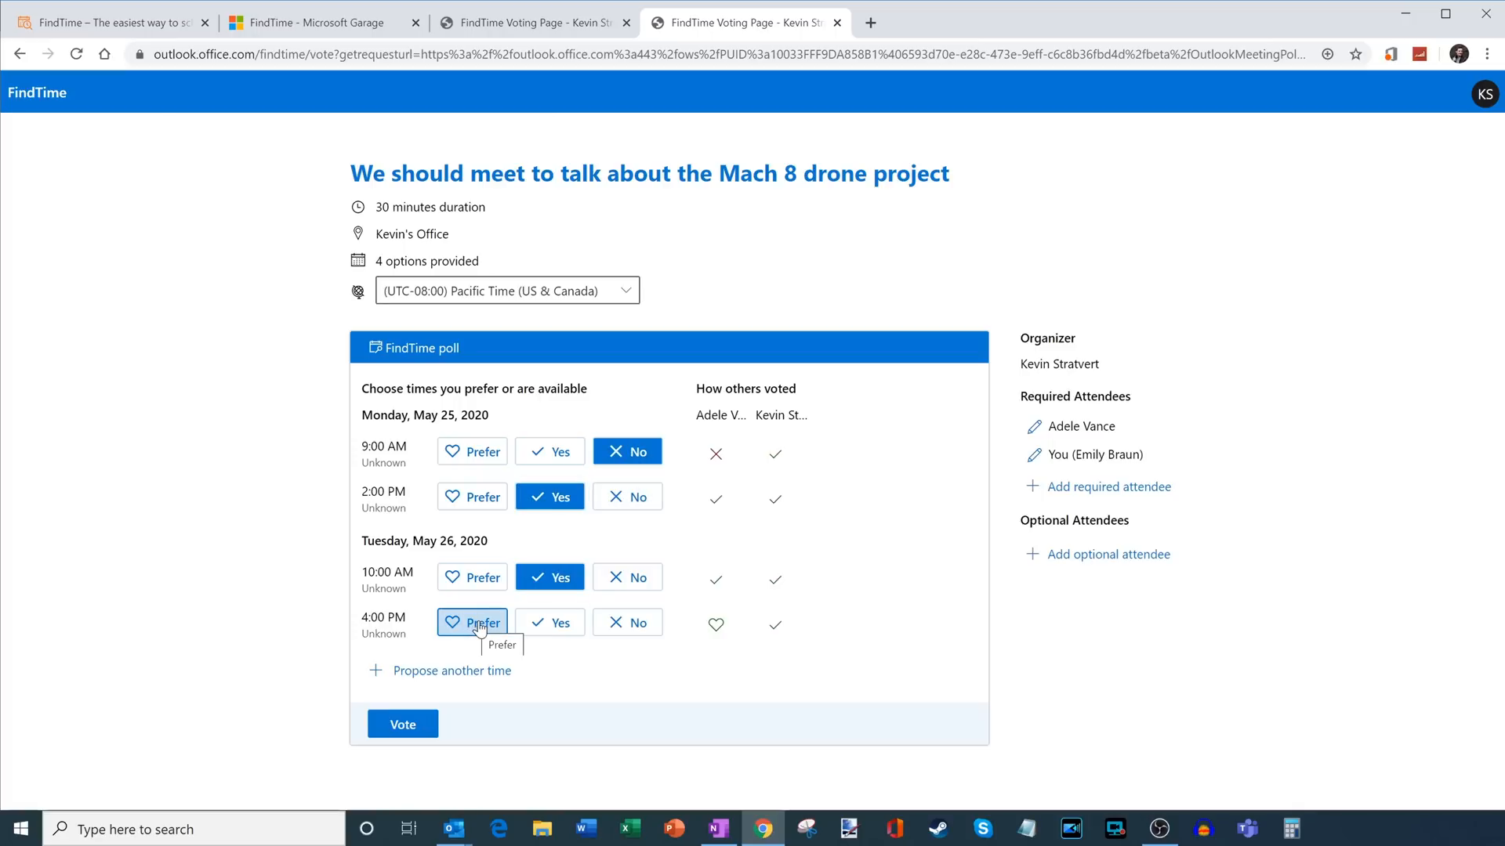
{"action": "left_click", "coordinate": [472, 623]}
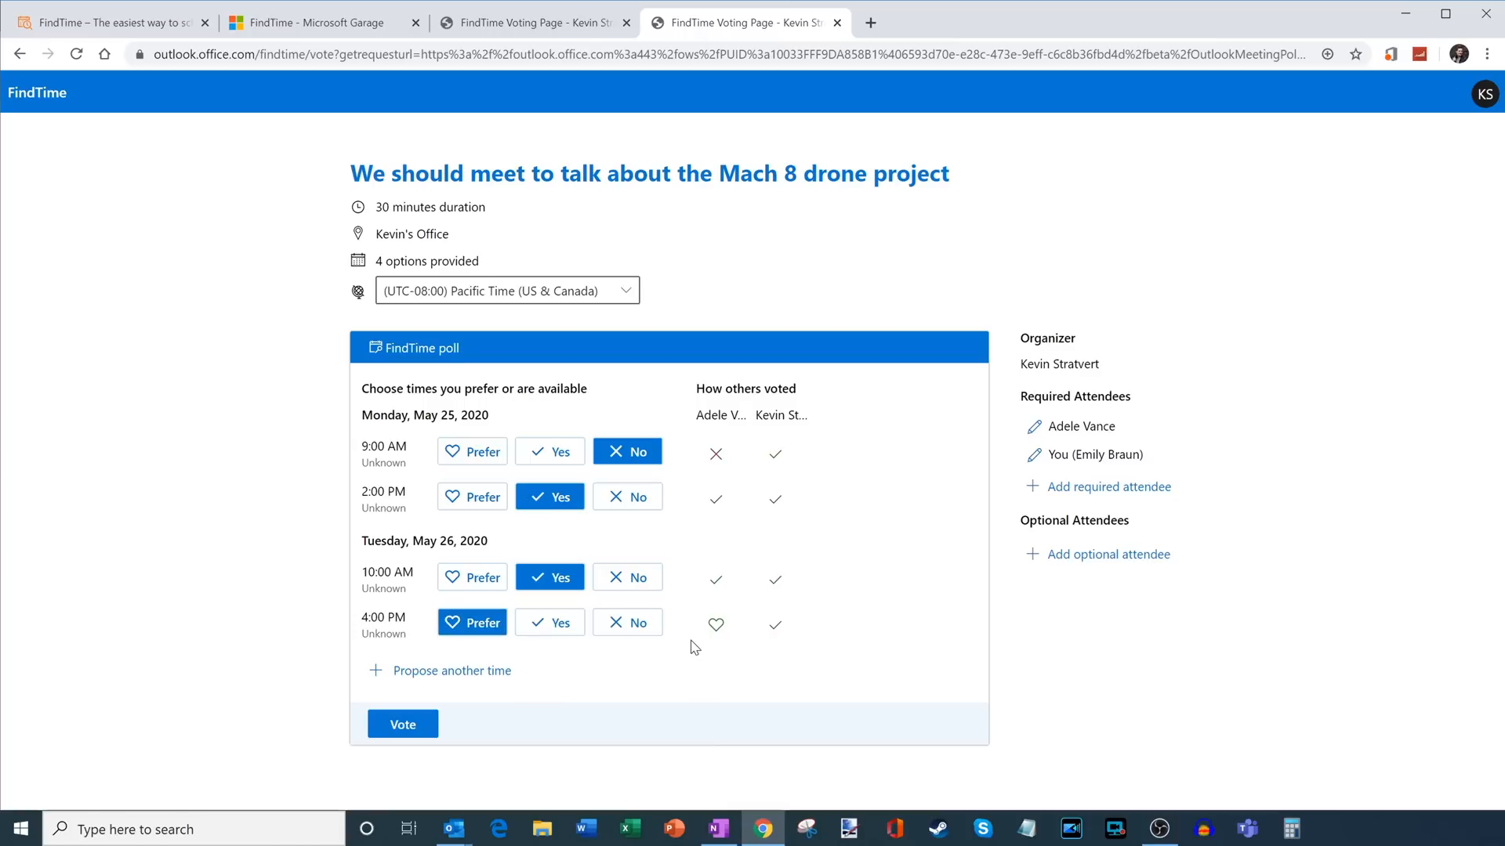
{"action": "mouse_move", "coordinate": [719, 353]}
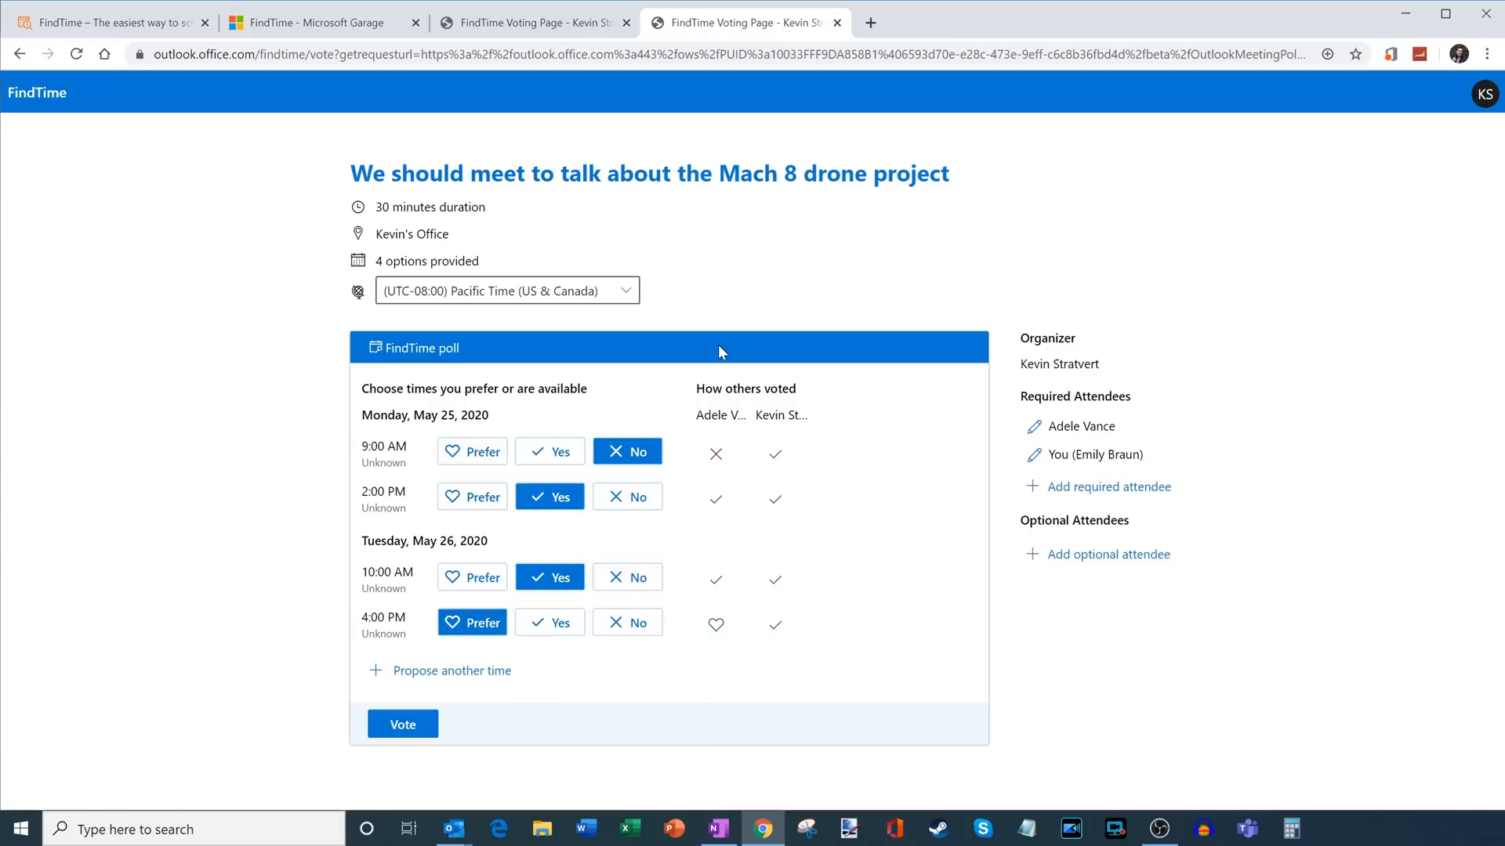
{"action": "mouse_move", "coordinate": [465, 683]}
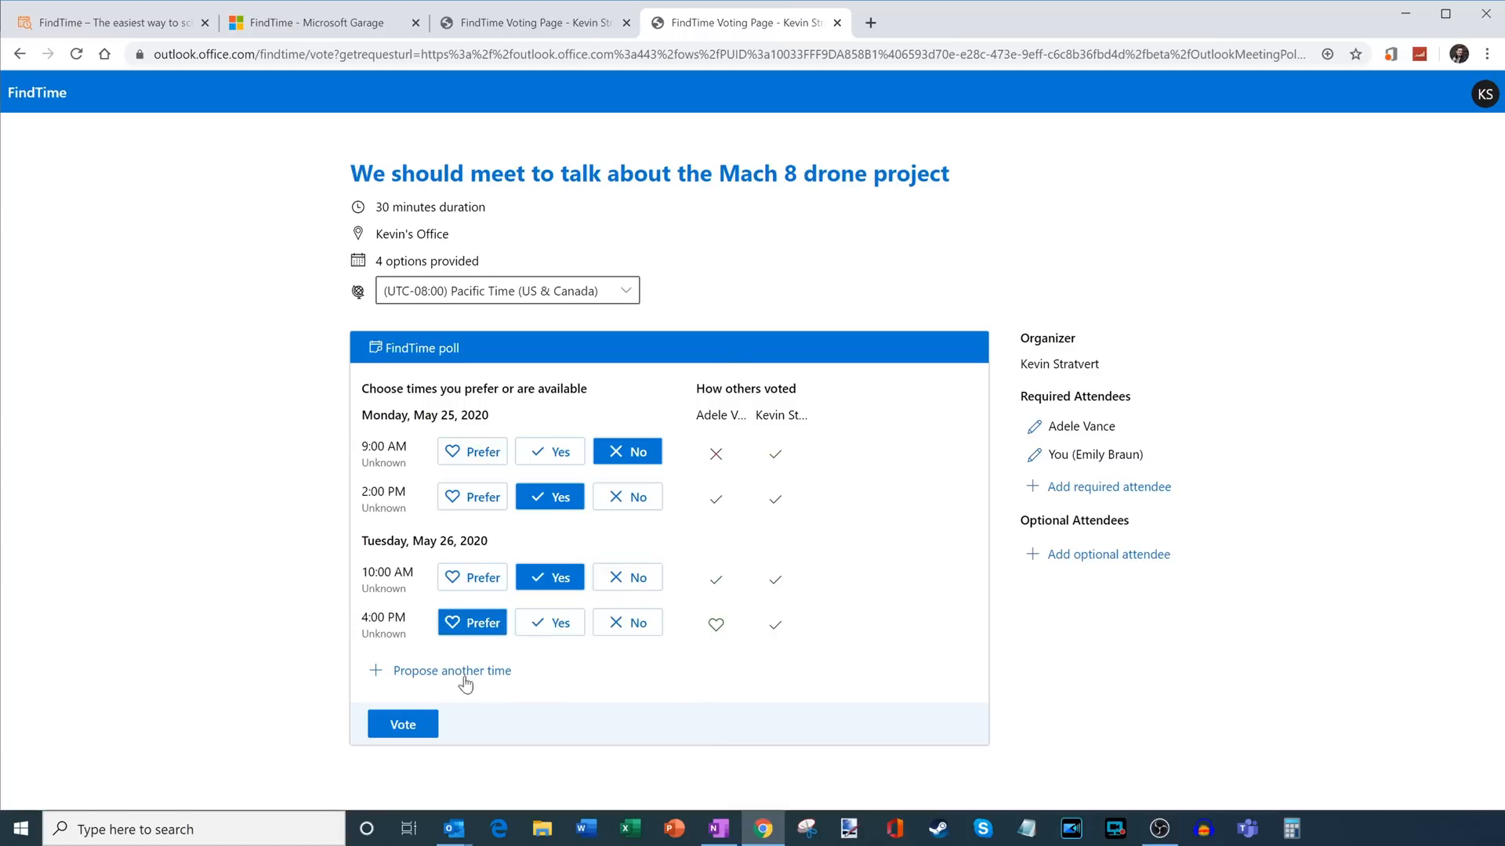
{"action": "left_click", "coordinate": [402, 725]}
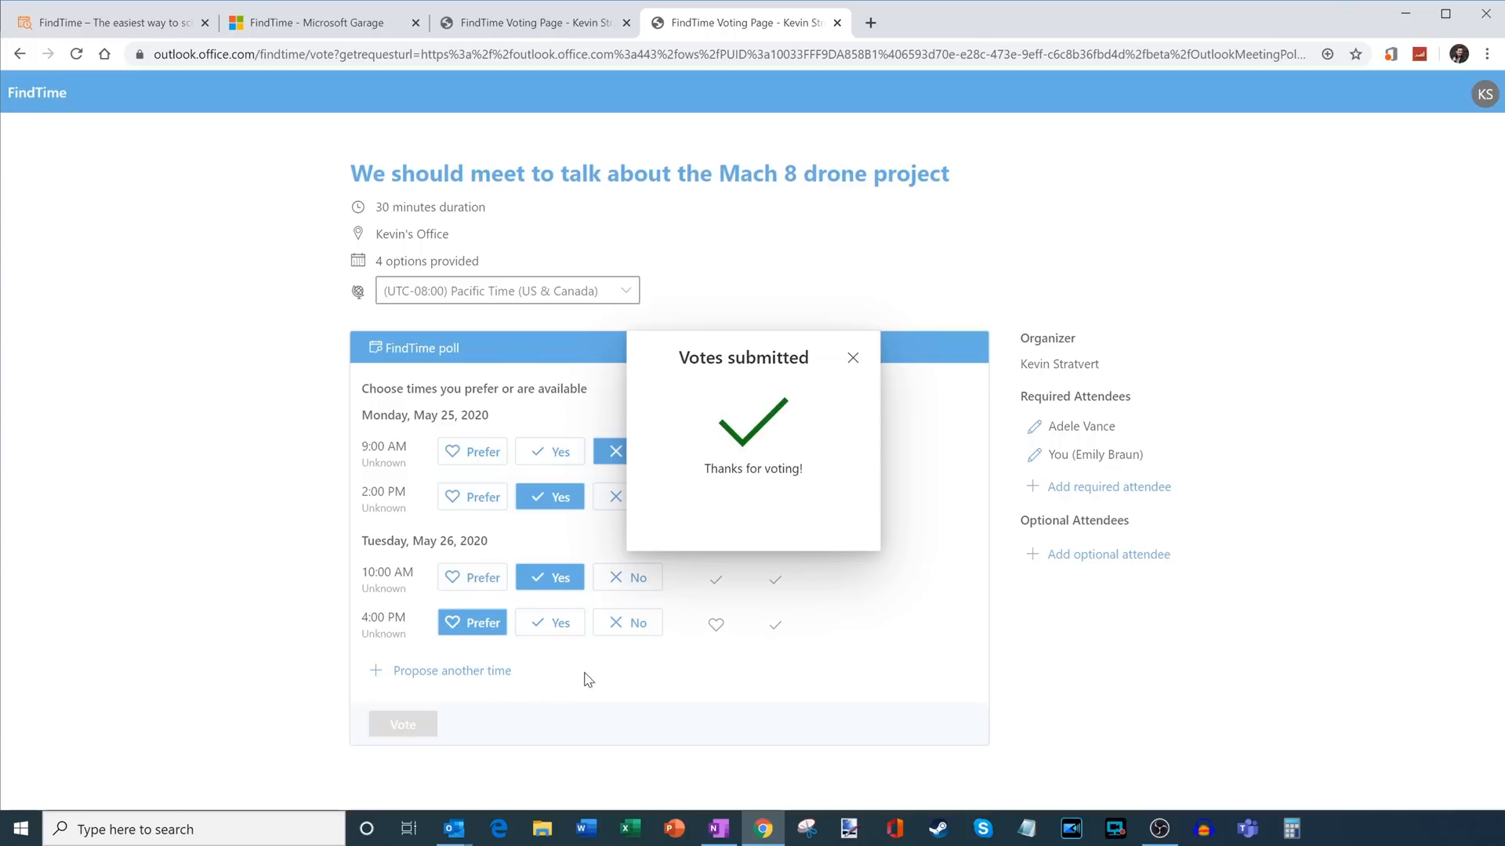
{"action": "left_click", "coordinate": [853, 358]}
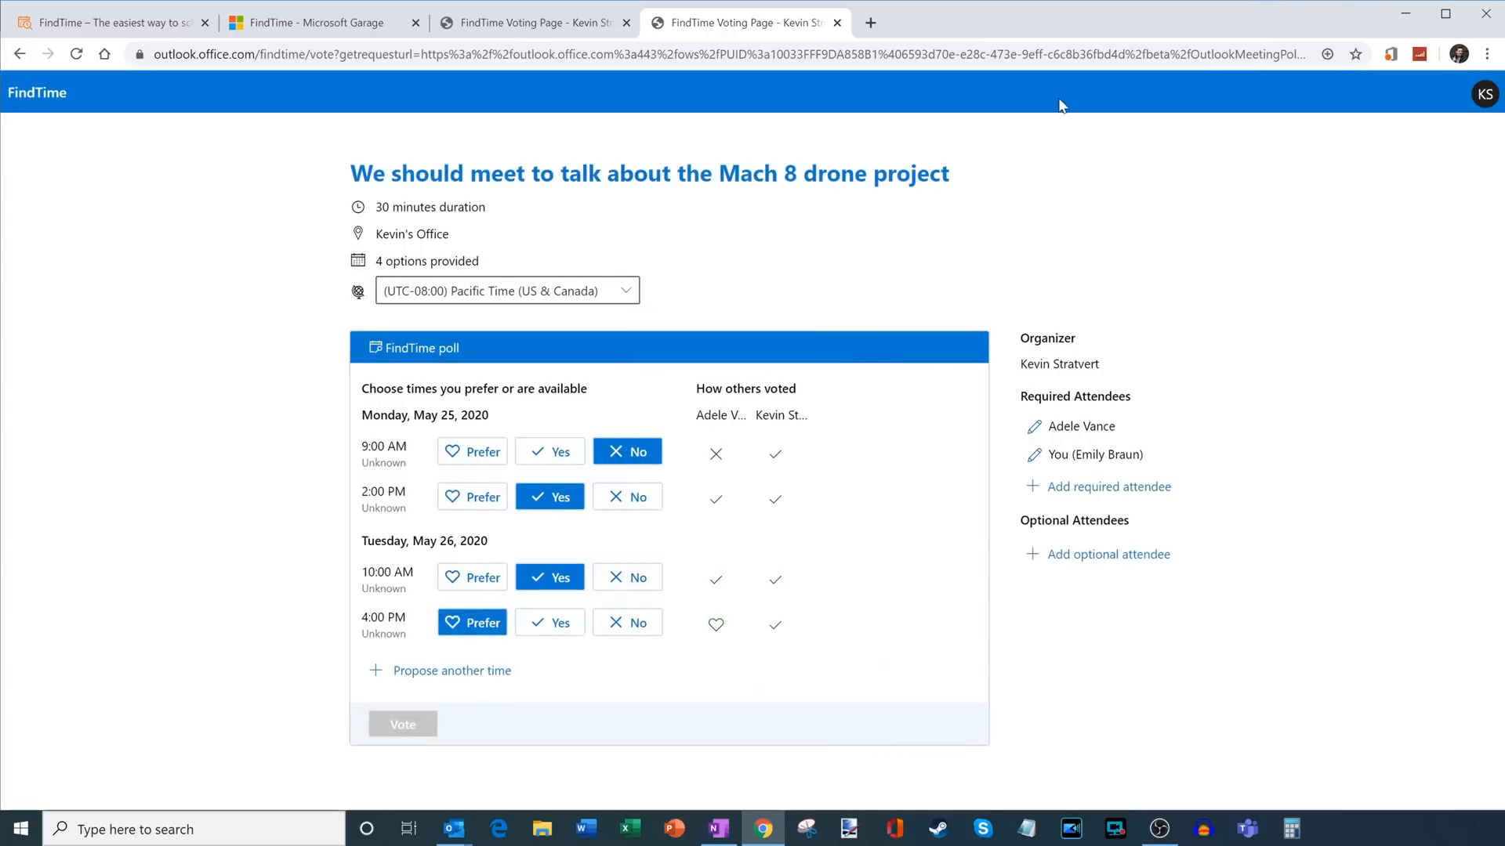
{"action": "mouse_move", "coordinate": [1409, 16]}
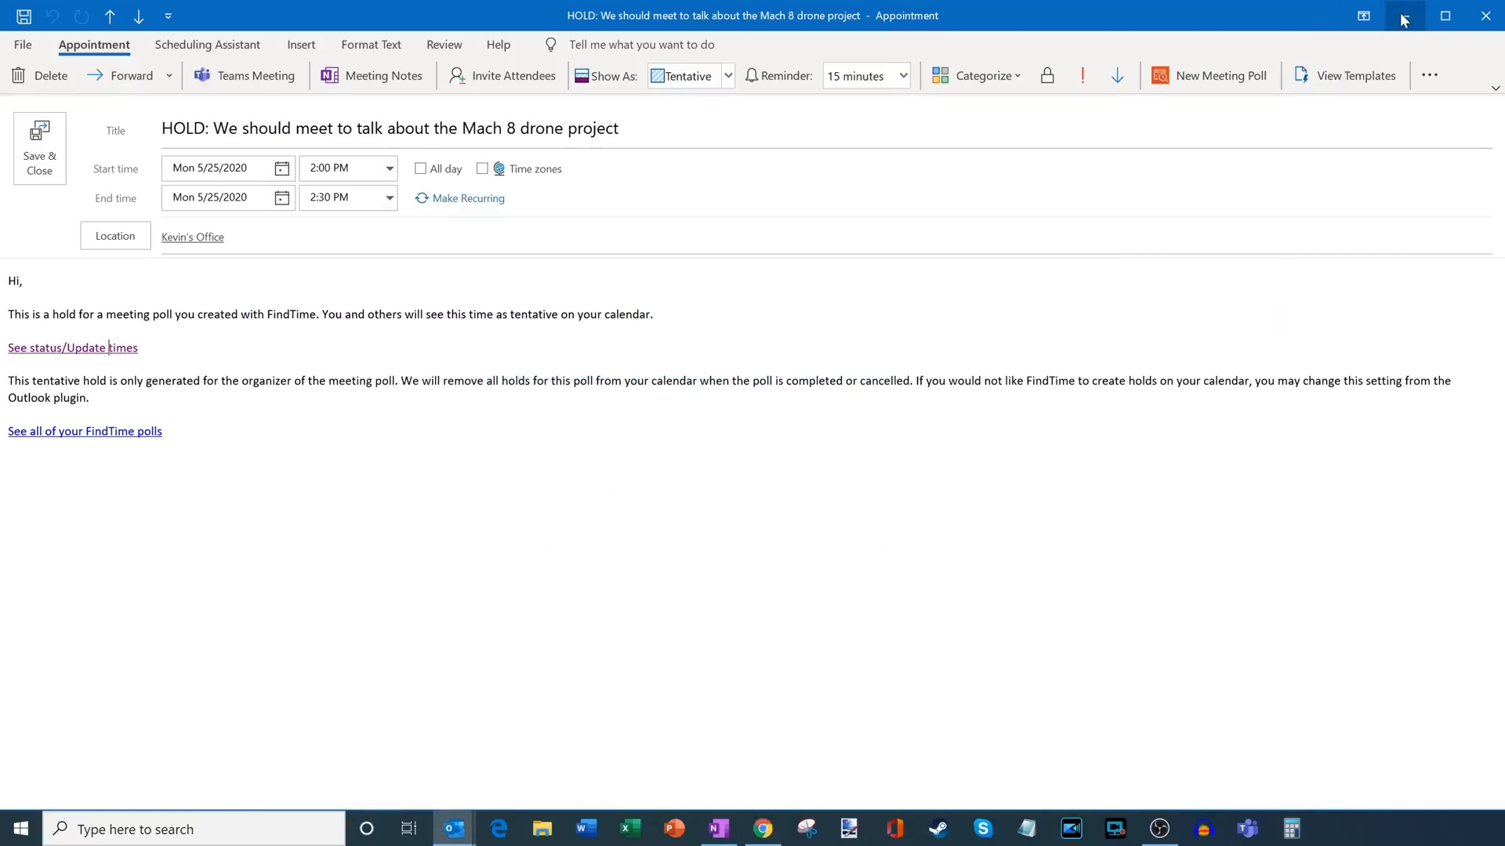
- Close the HOLD appointment, returning to the week calendar showing the meeting booked Tuesday 4 PM
{"action": "left_click", "coordinate": [37, 149]}
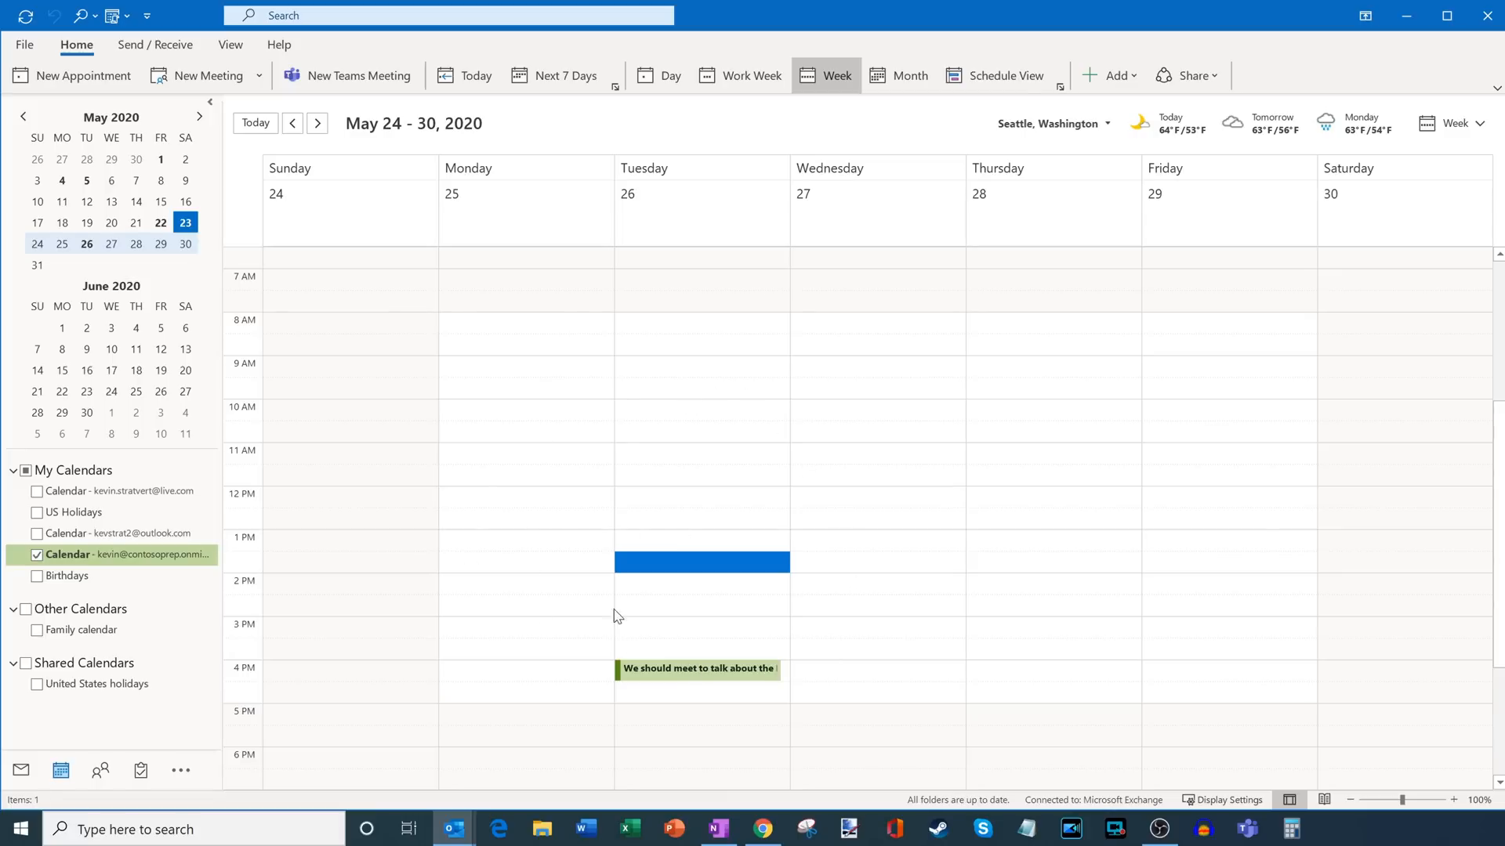
{"action": "mouse_move", "coordinate": [669, 684]}
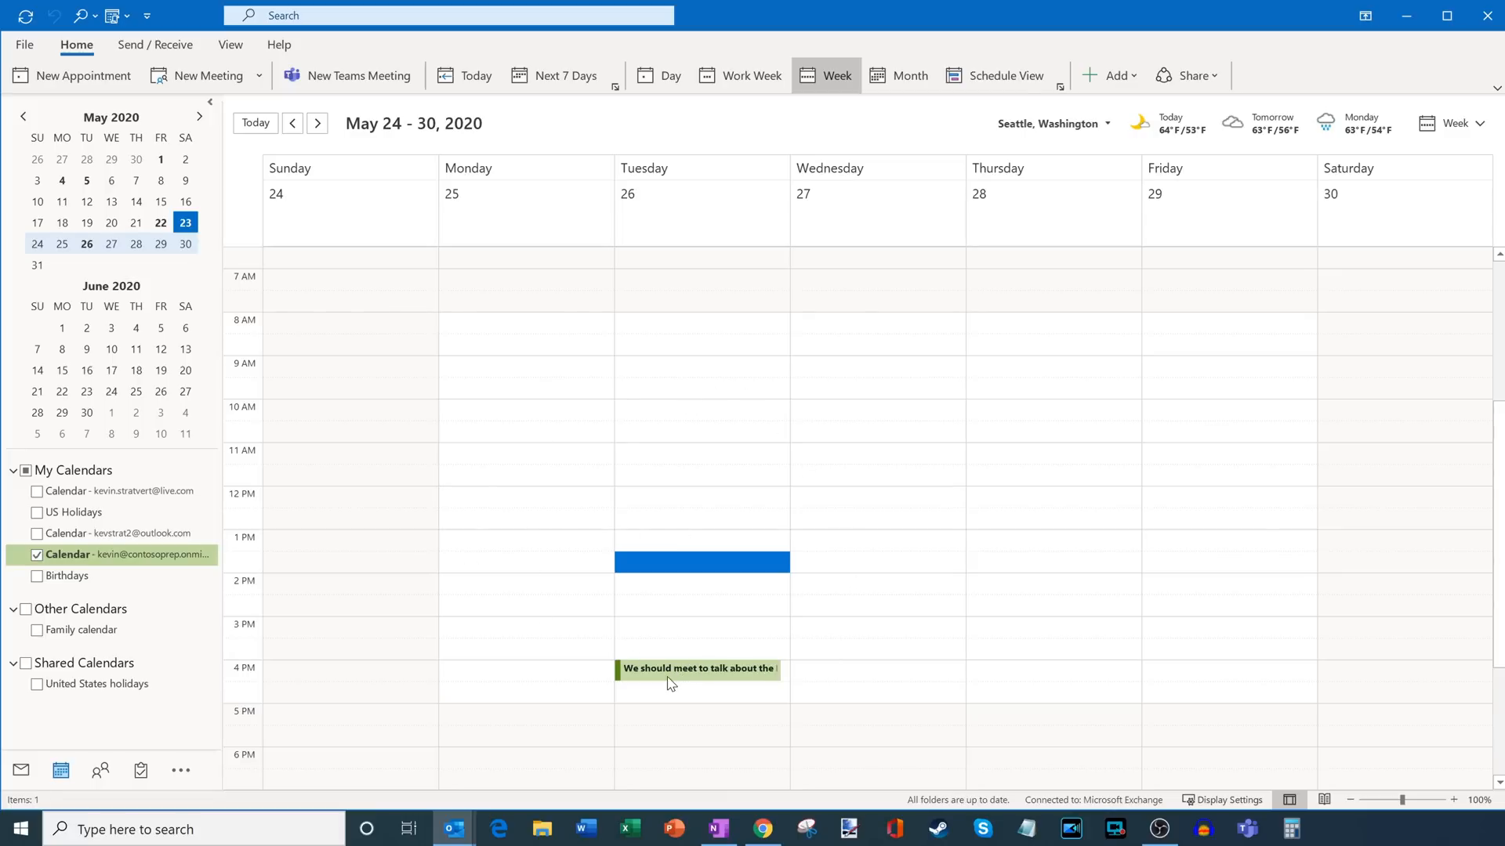
{"action": "mouse_move", "coordinate": [726, 679]}
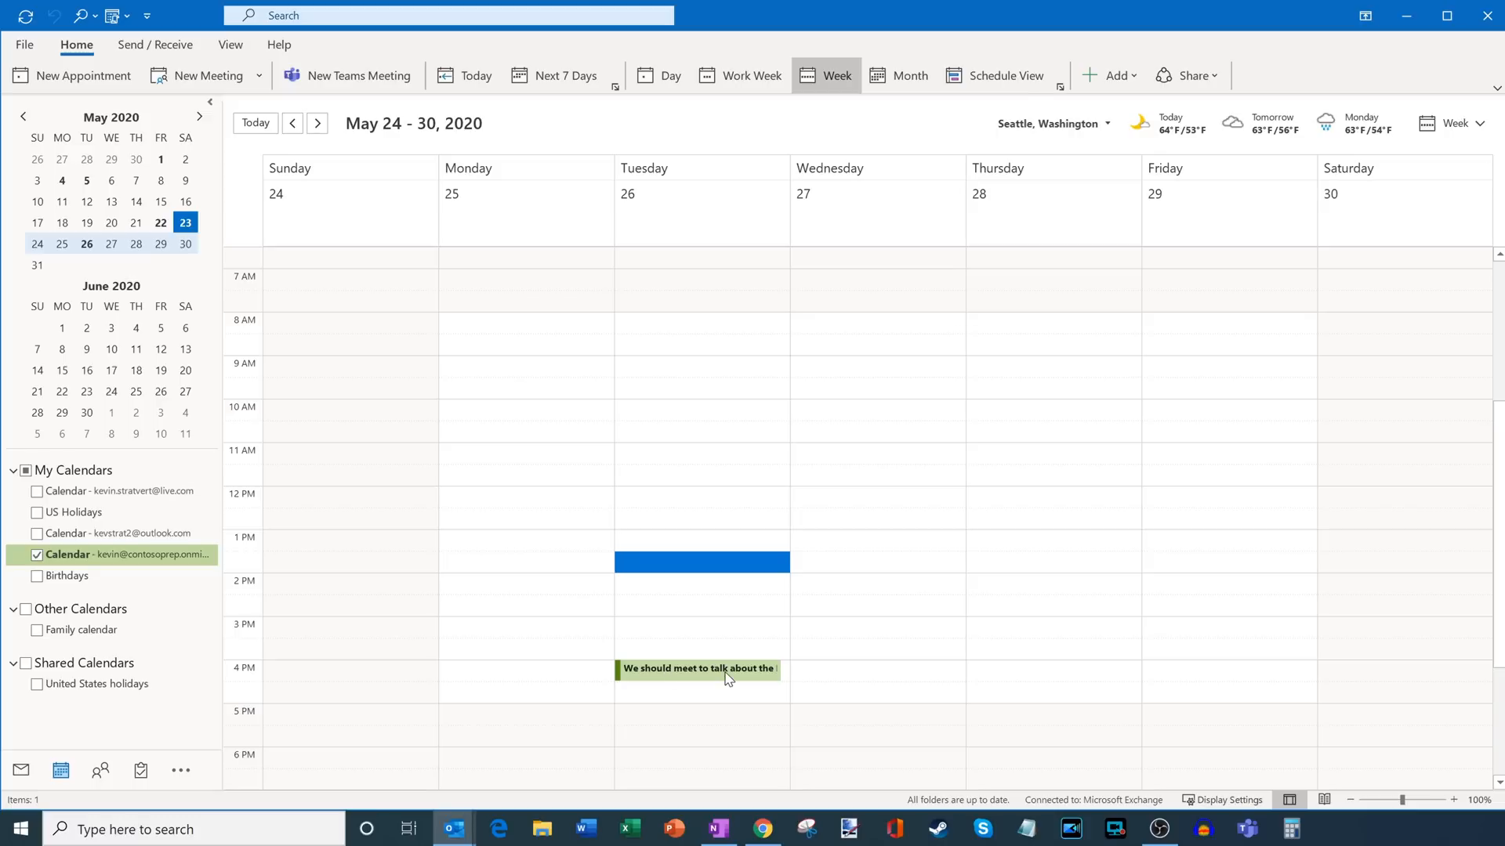
- Open the booked Tuesday 5/26 4:00–4:30 PM meeting showing attendees, Kevin's Office and Teams link
{"action": "double_click", "coordinate": [699, 668]}
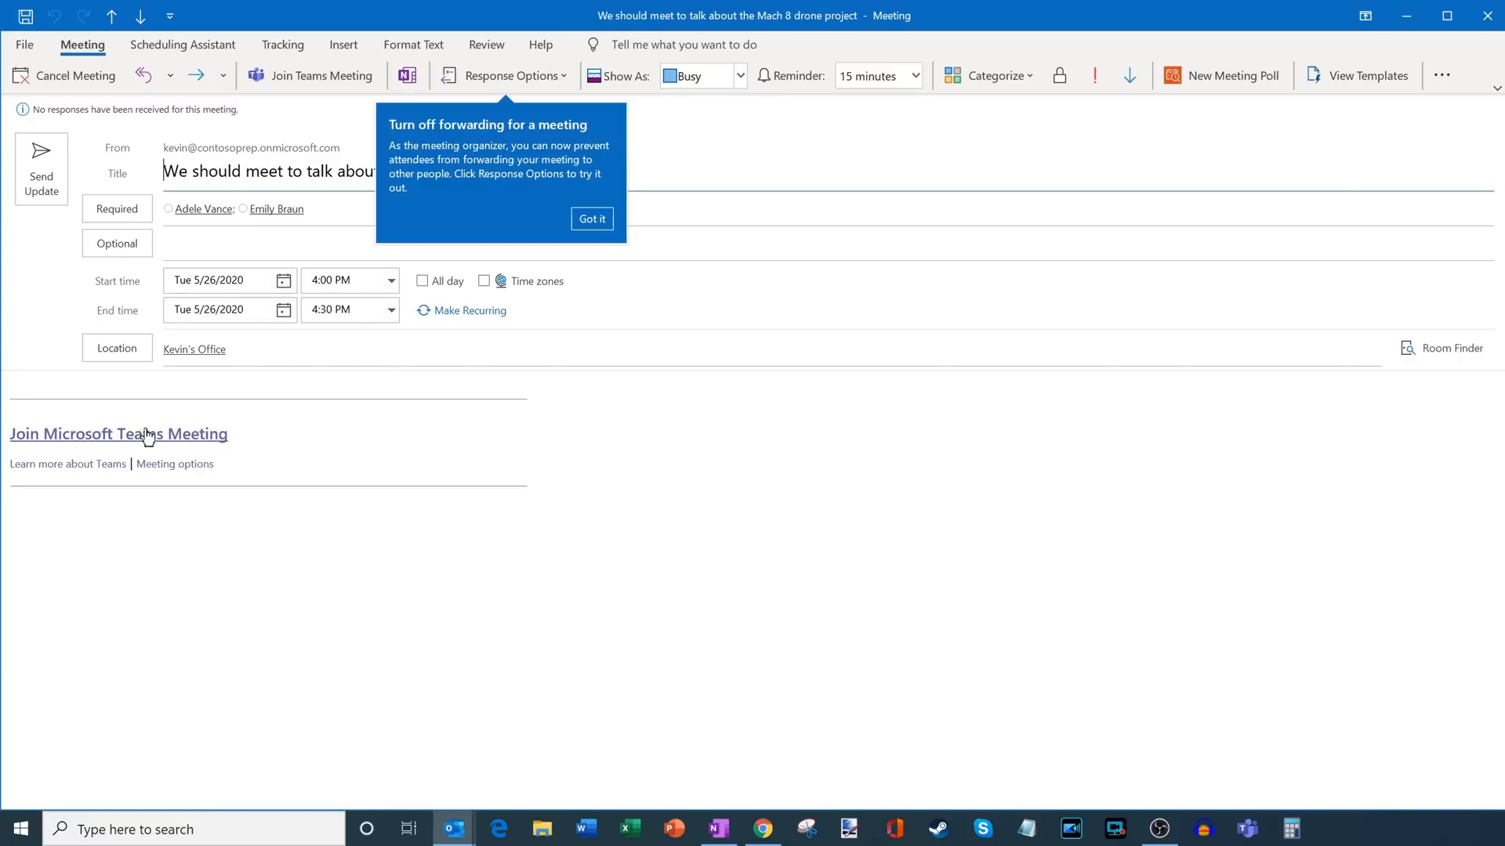
{"action": "mouse_move", "coordinate": [621, 288]}
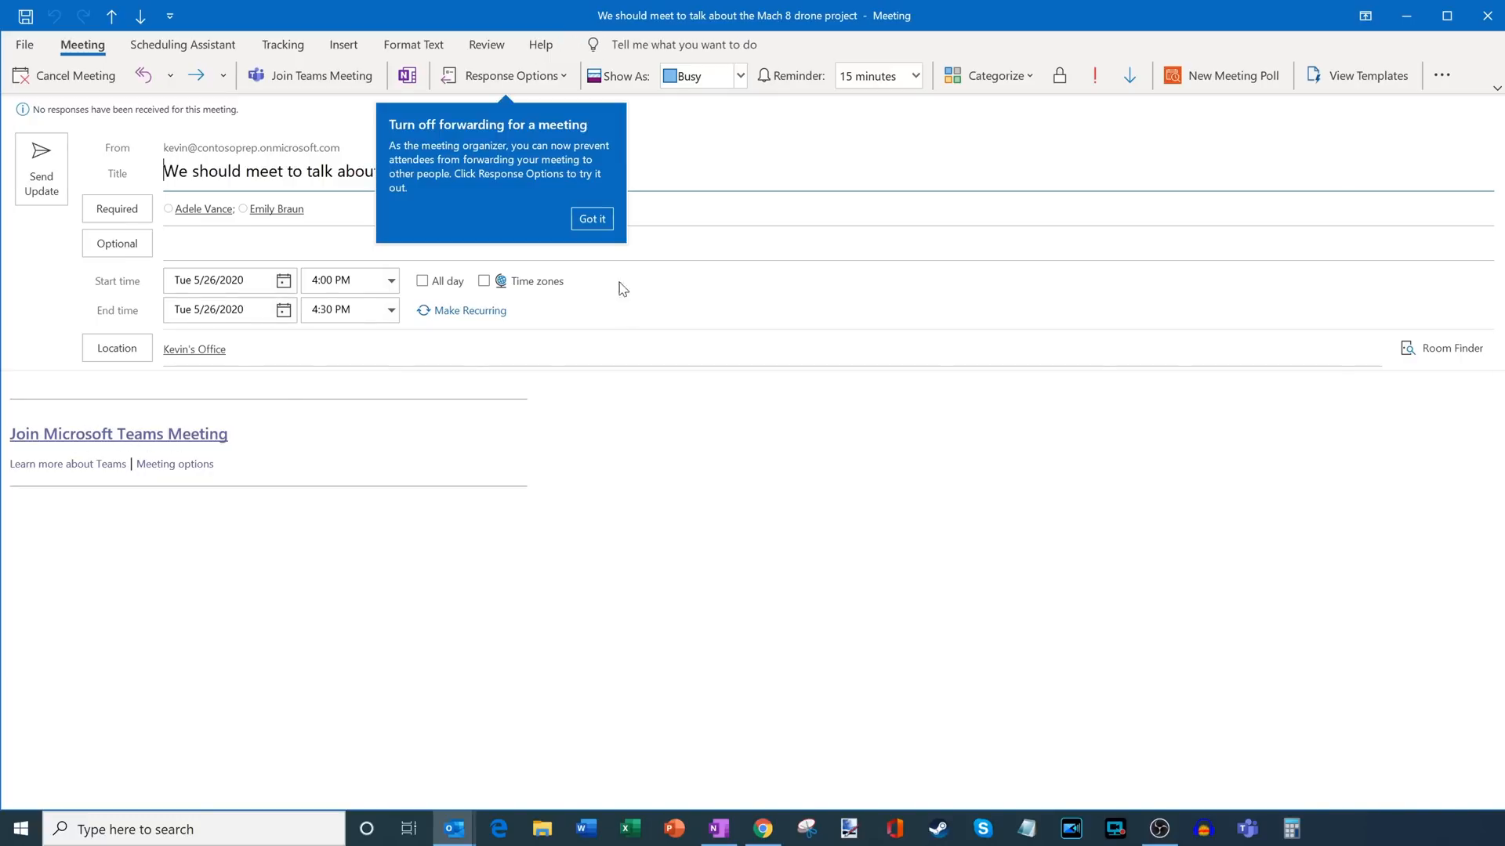